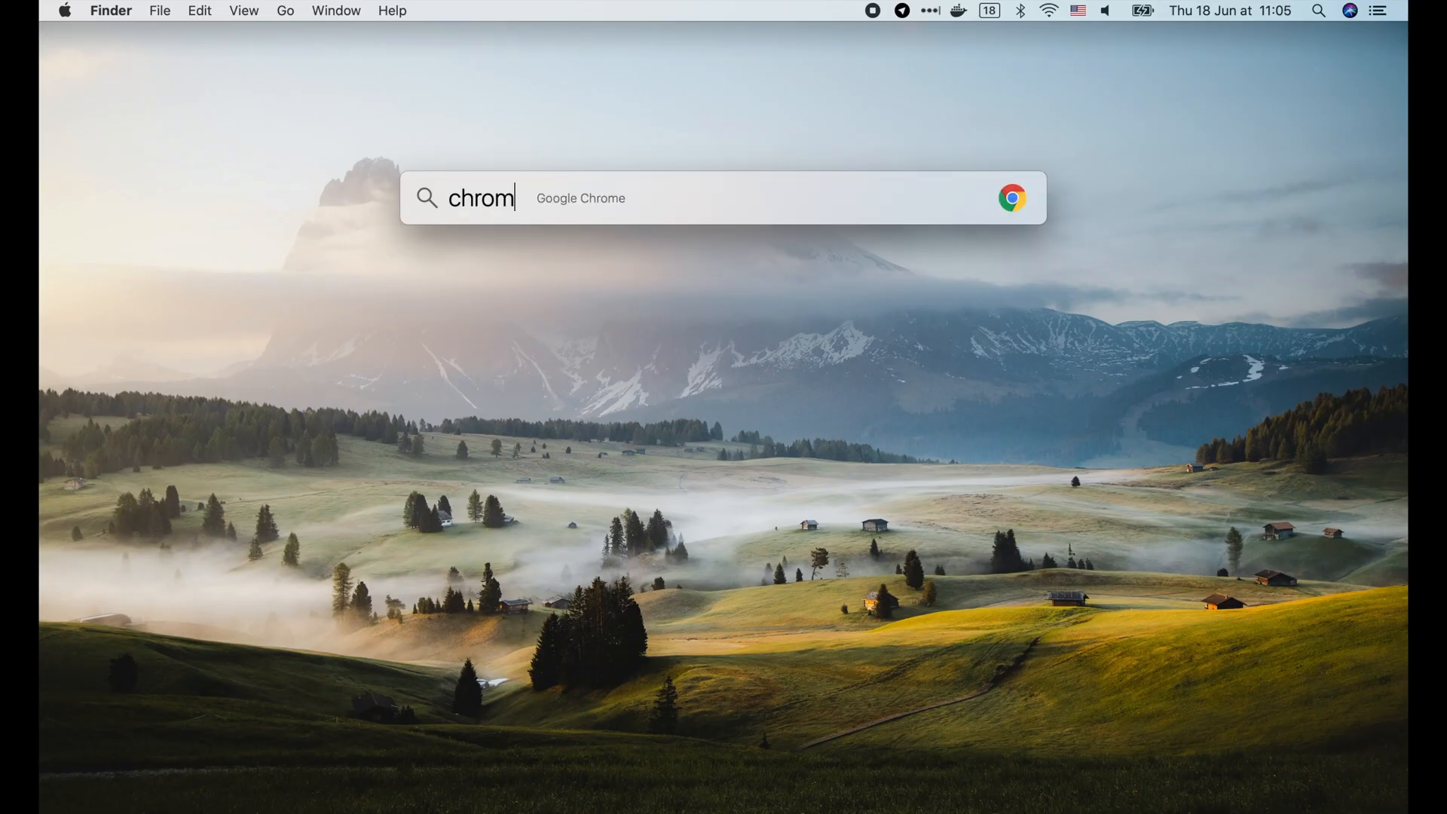
Launch Chrome, open the golang-migrate/migrate GitHub repository and scroll to its Databases and CLI sections.
key("Return")
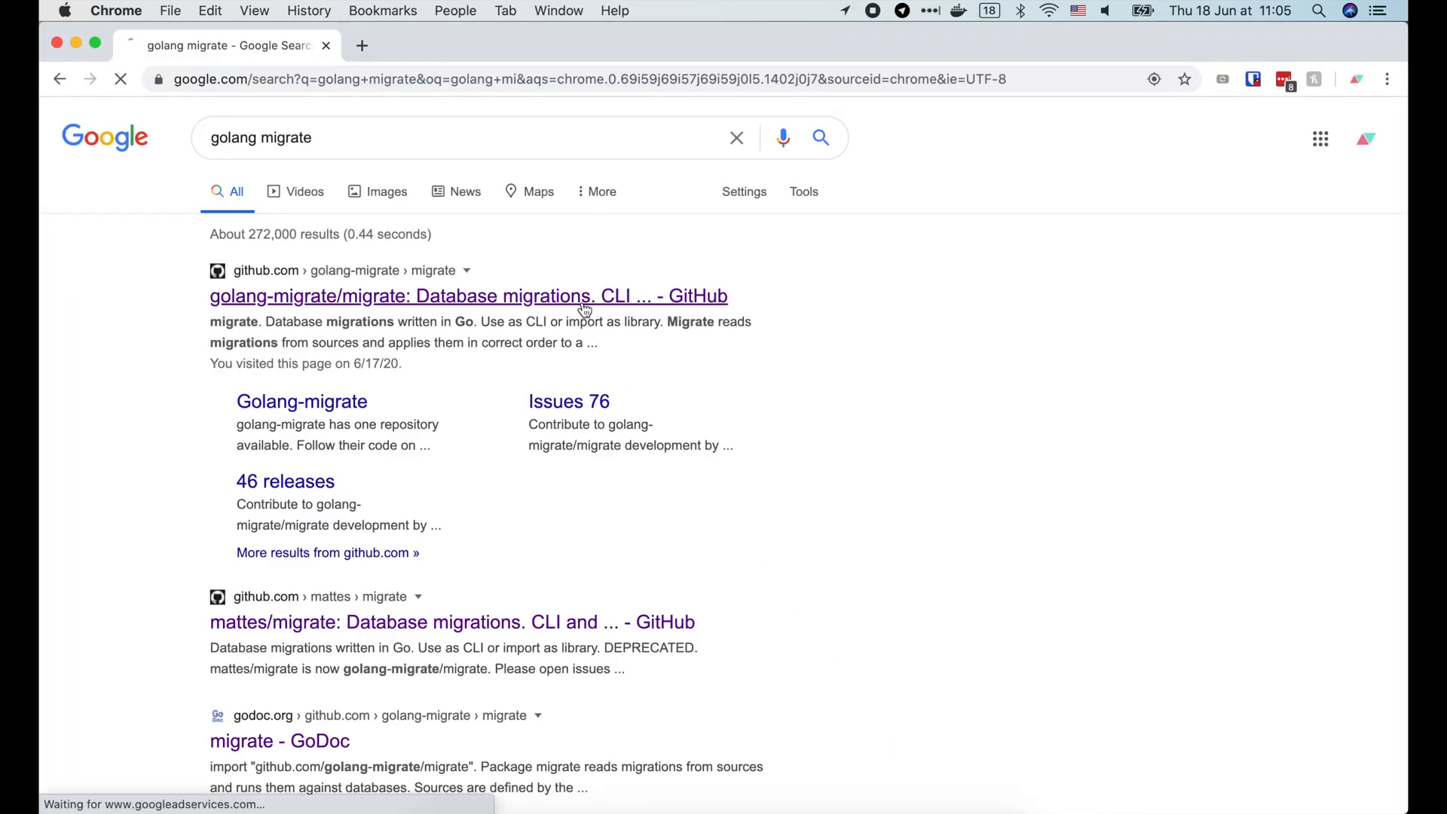
left_click(467, 295)
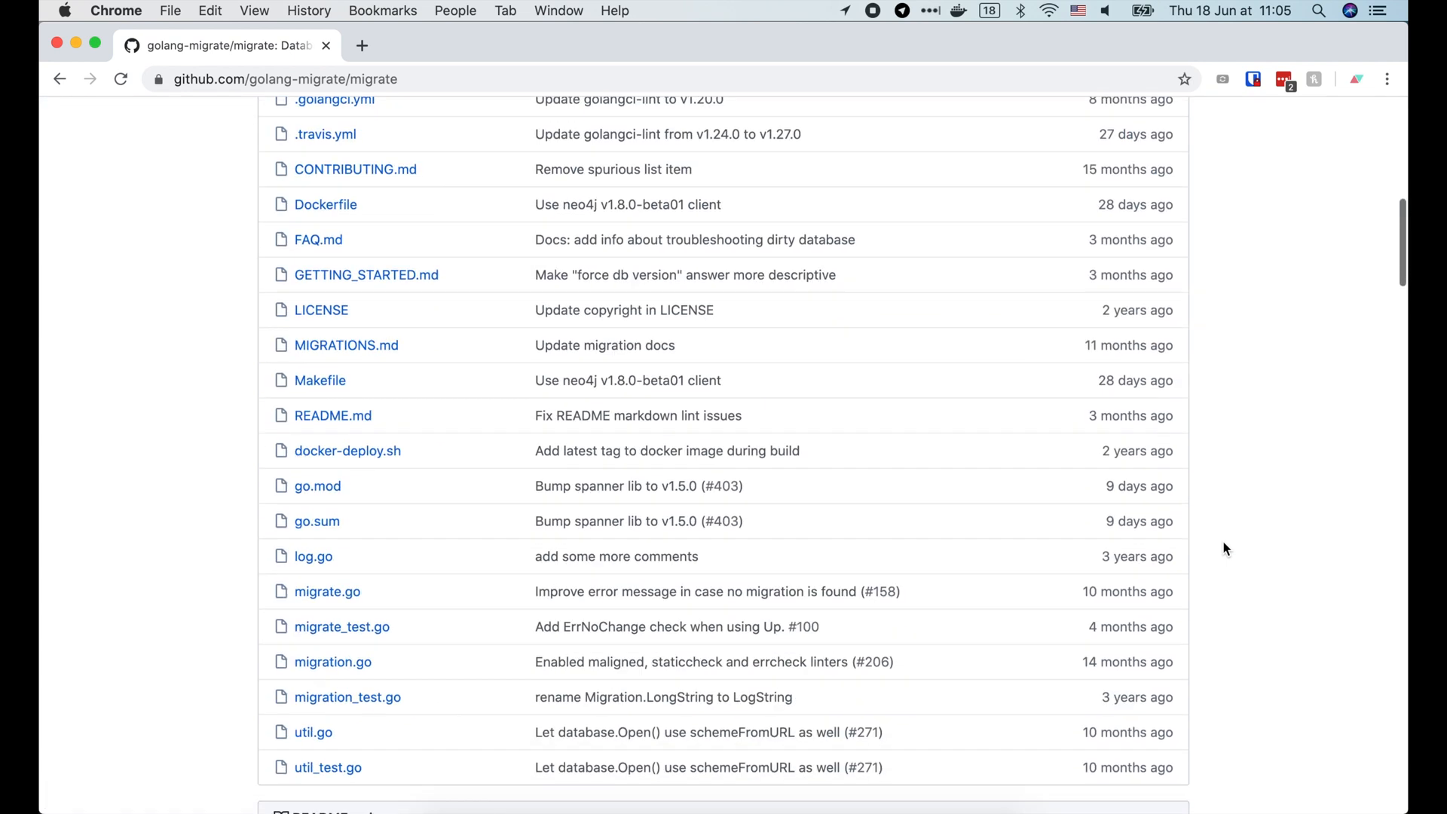
scroll("down", 3)
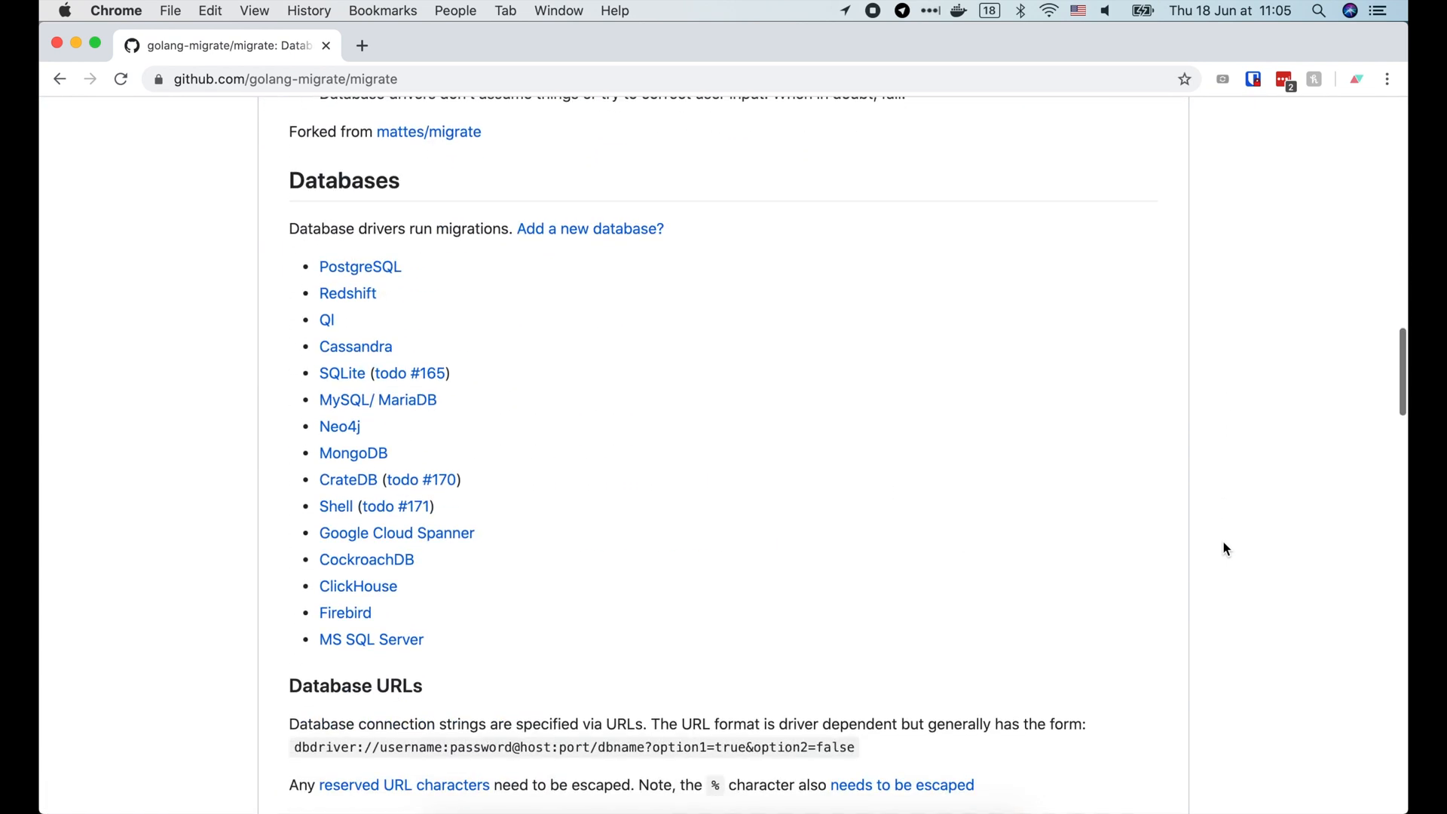
mouse_move(311, 268)
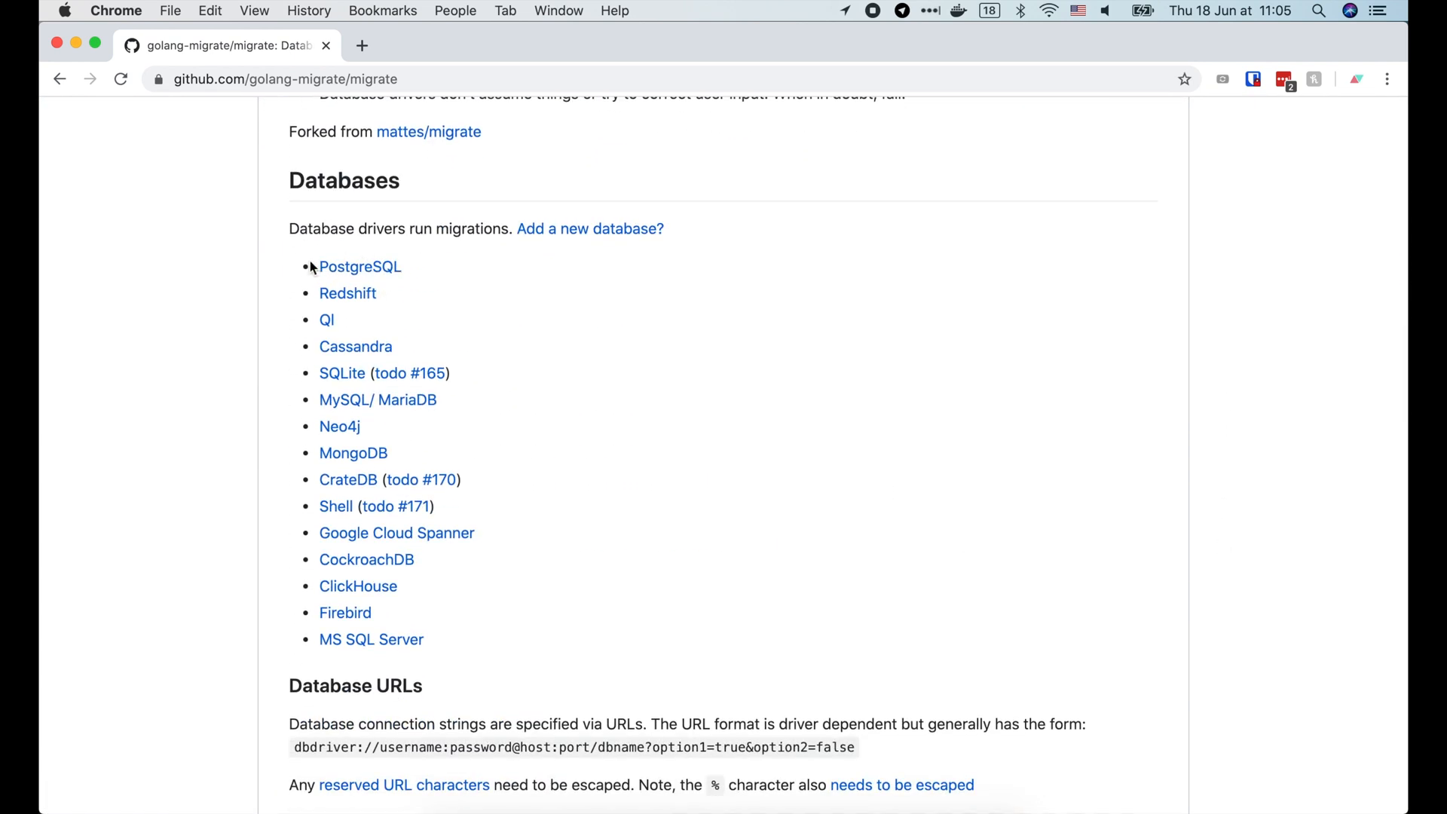
mouse_move(531, 644)
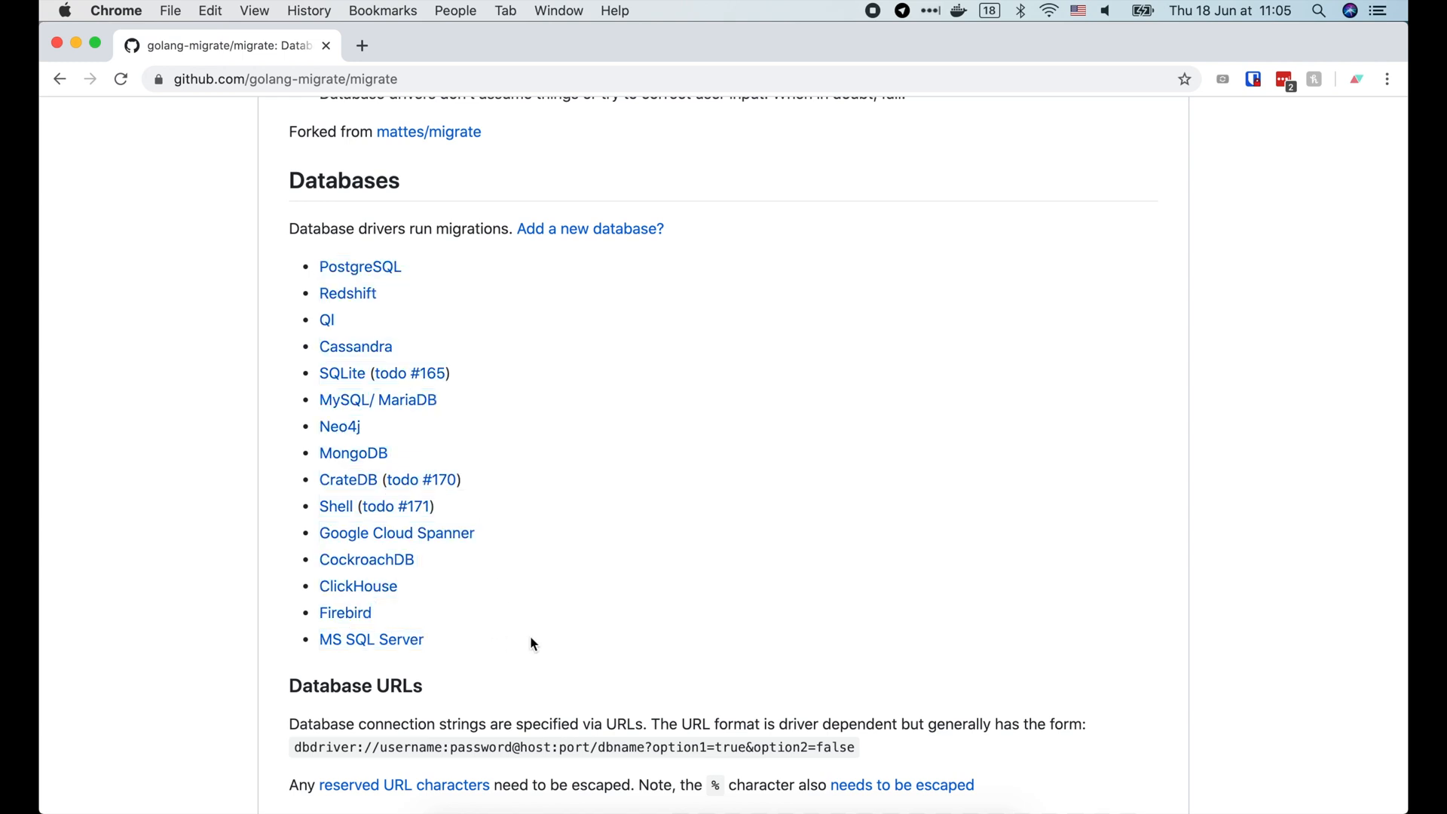
scroll("down", 3)
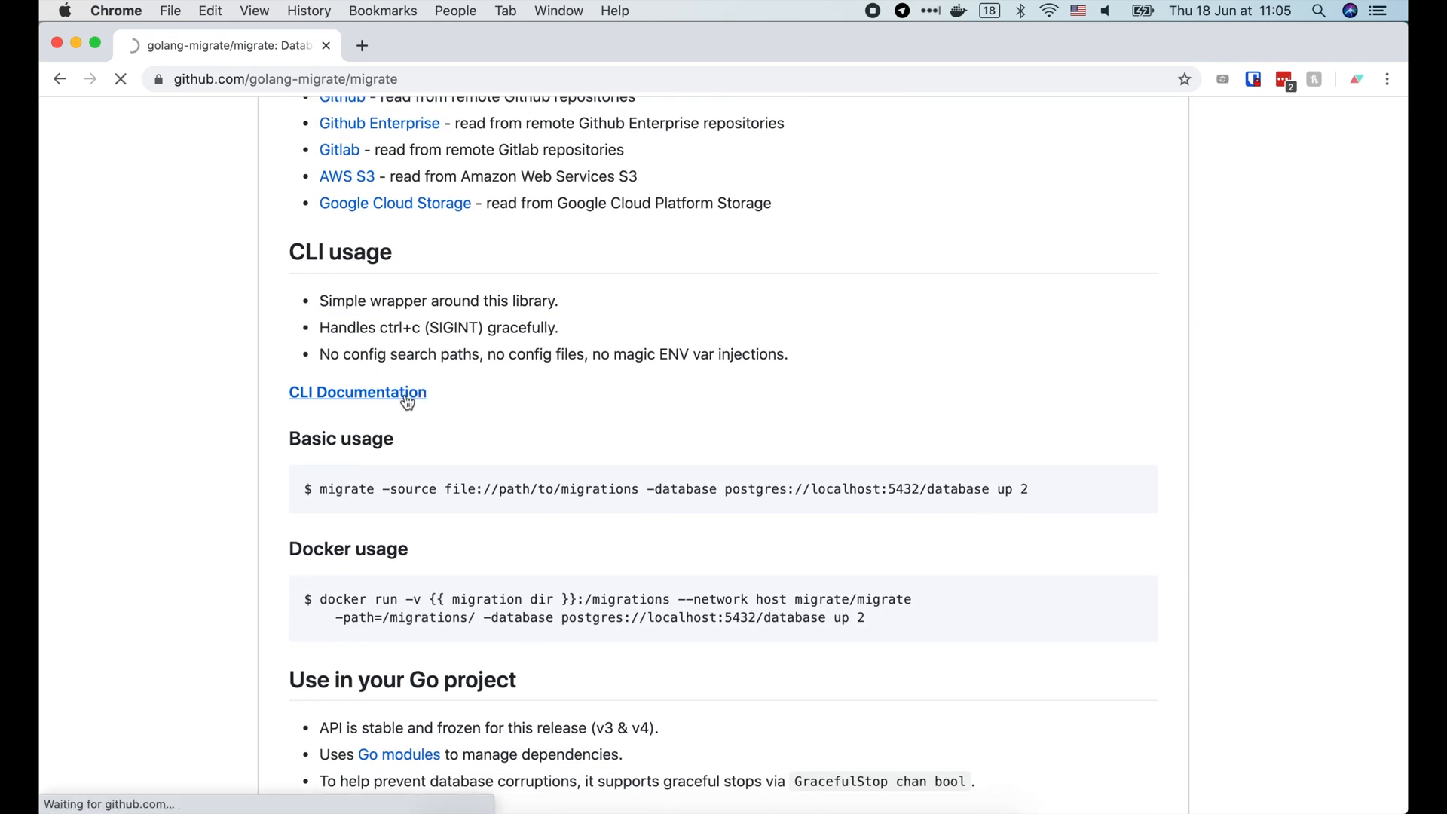
Open the CLI Documentation page and run 'brew install golang-migrate' in Terminal.
left_click(358, 392)
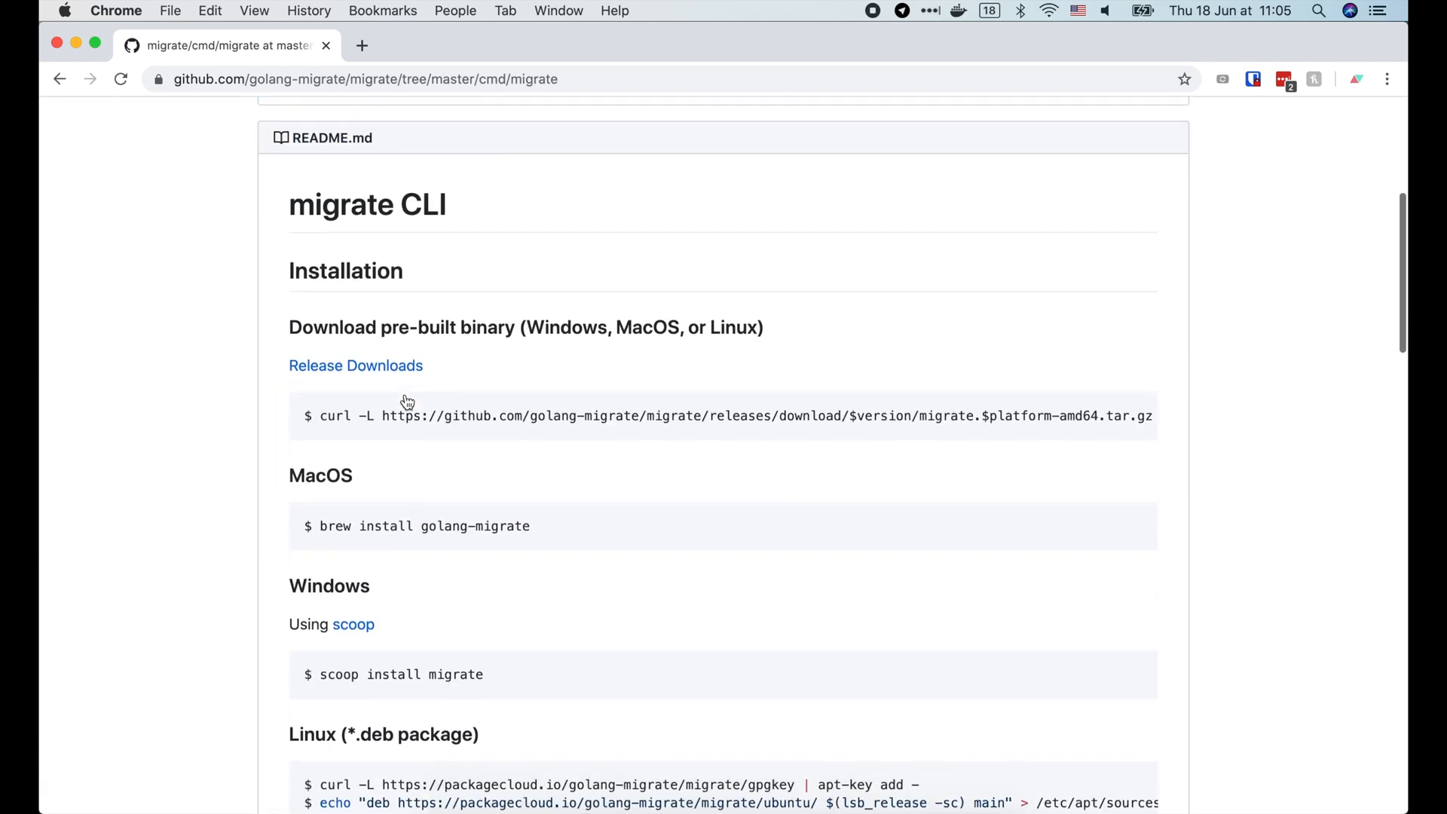
scroll("down", 3)
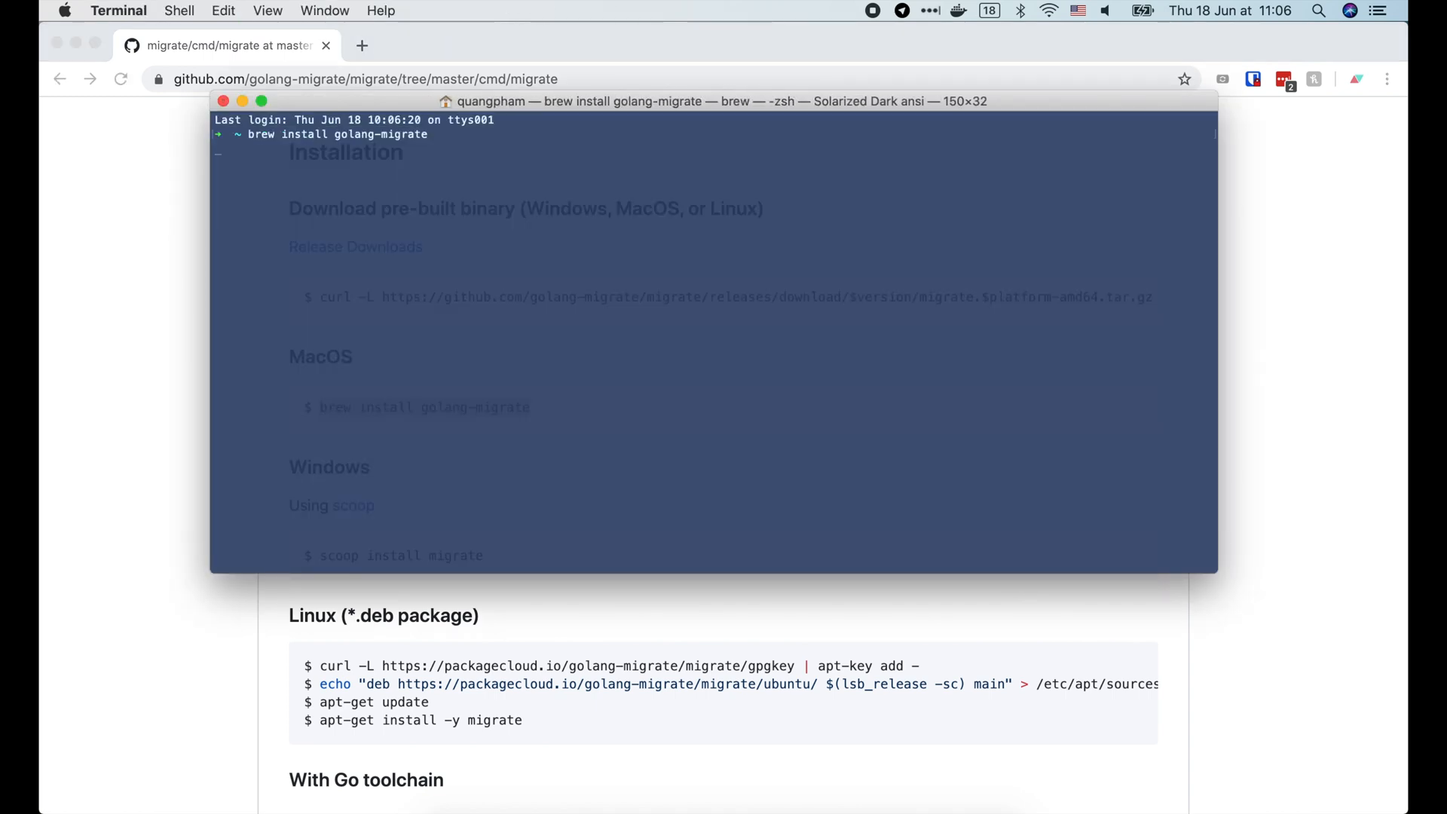
key("Return")
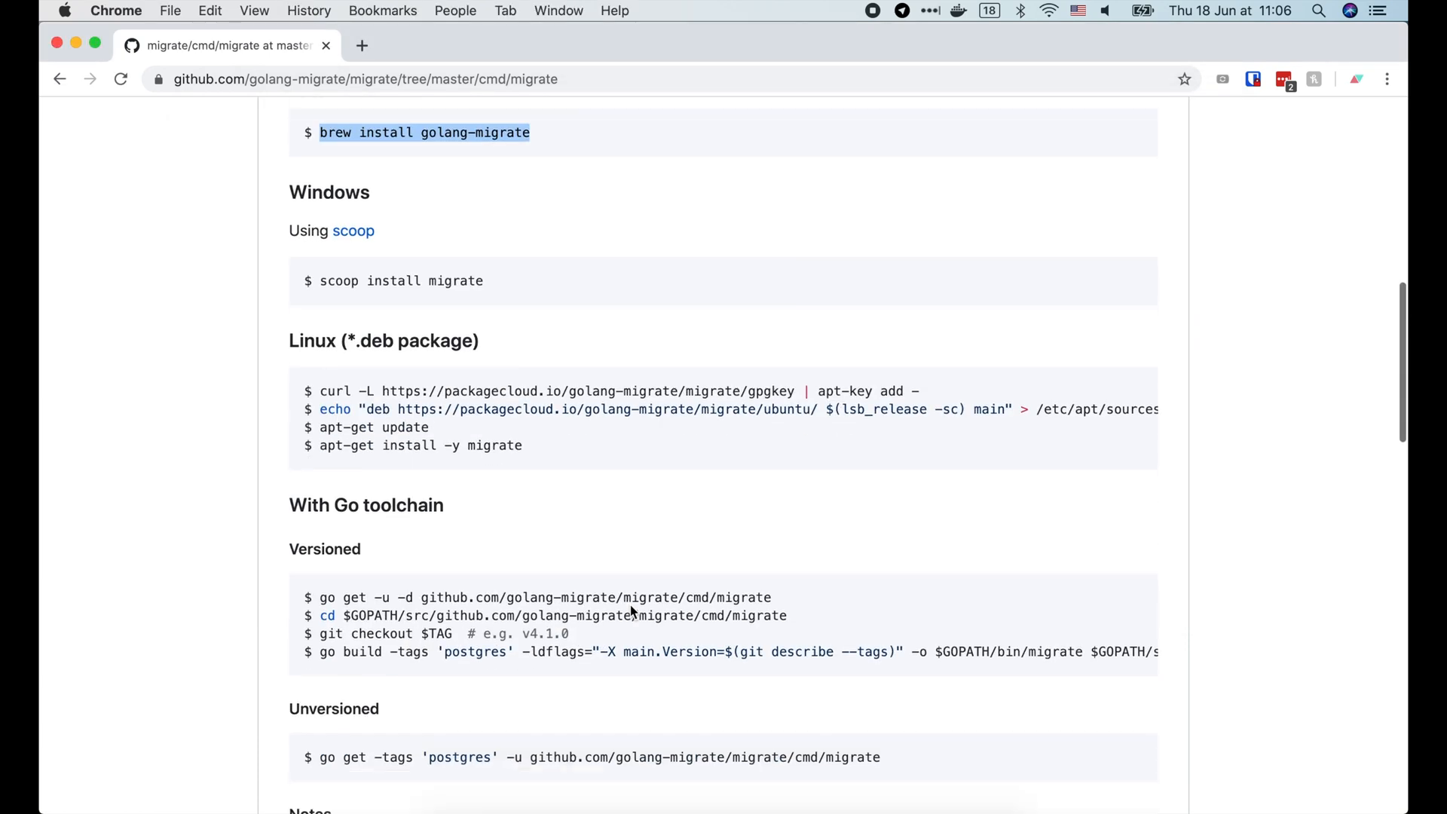
Read the Usage section's create, up/down and drop/force/version command lines.
scroll("down", 3)
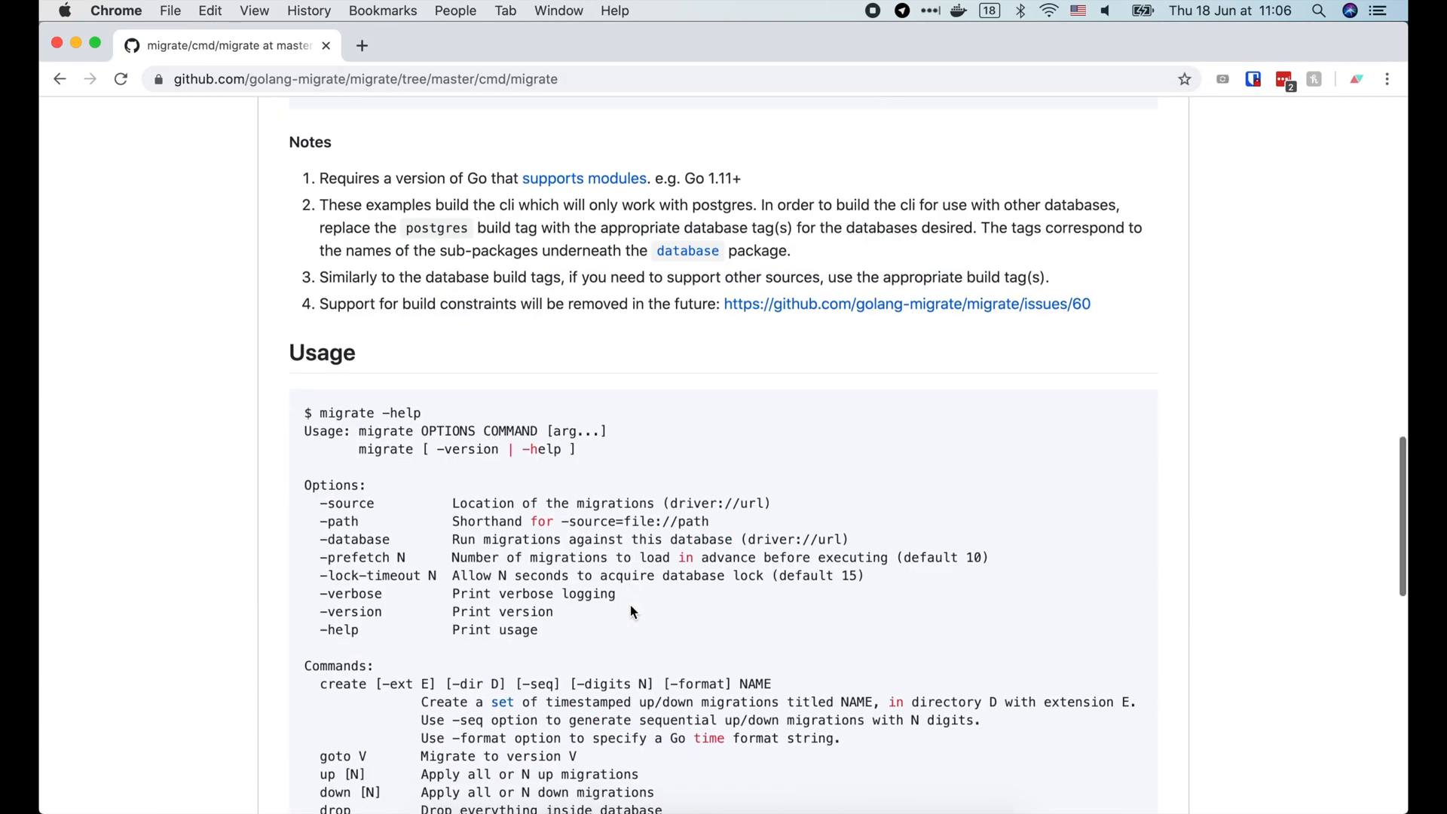
scroll("down", 3)
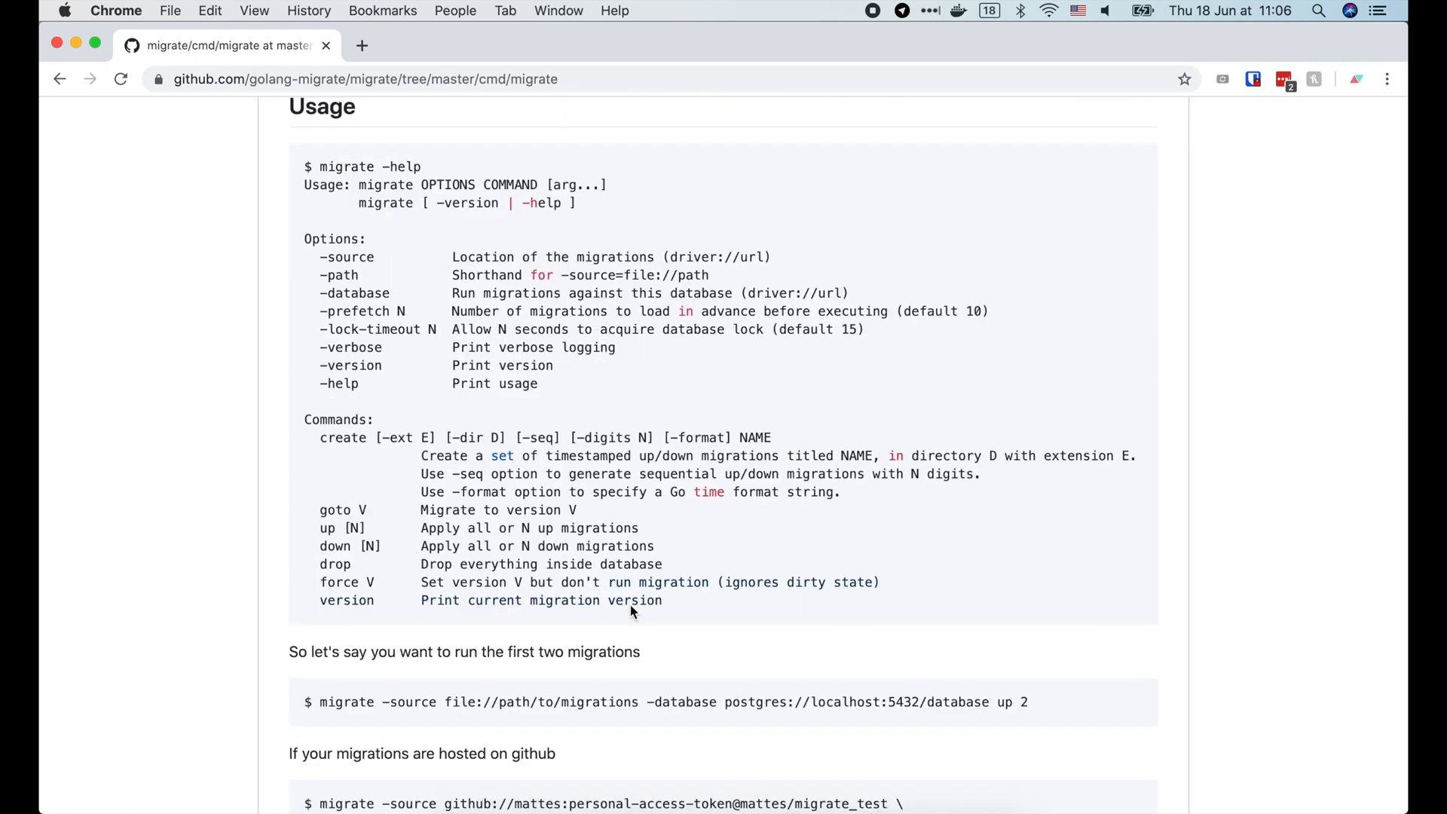
mouse_move(321, 434)
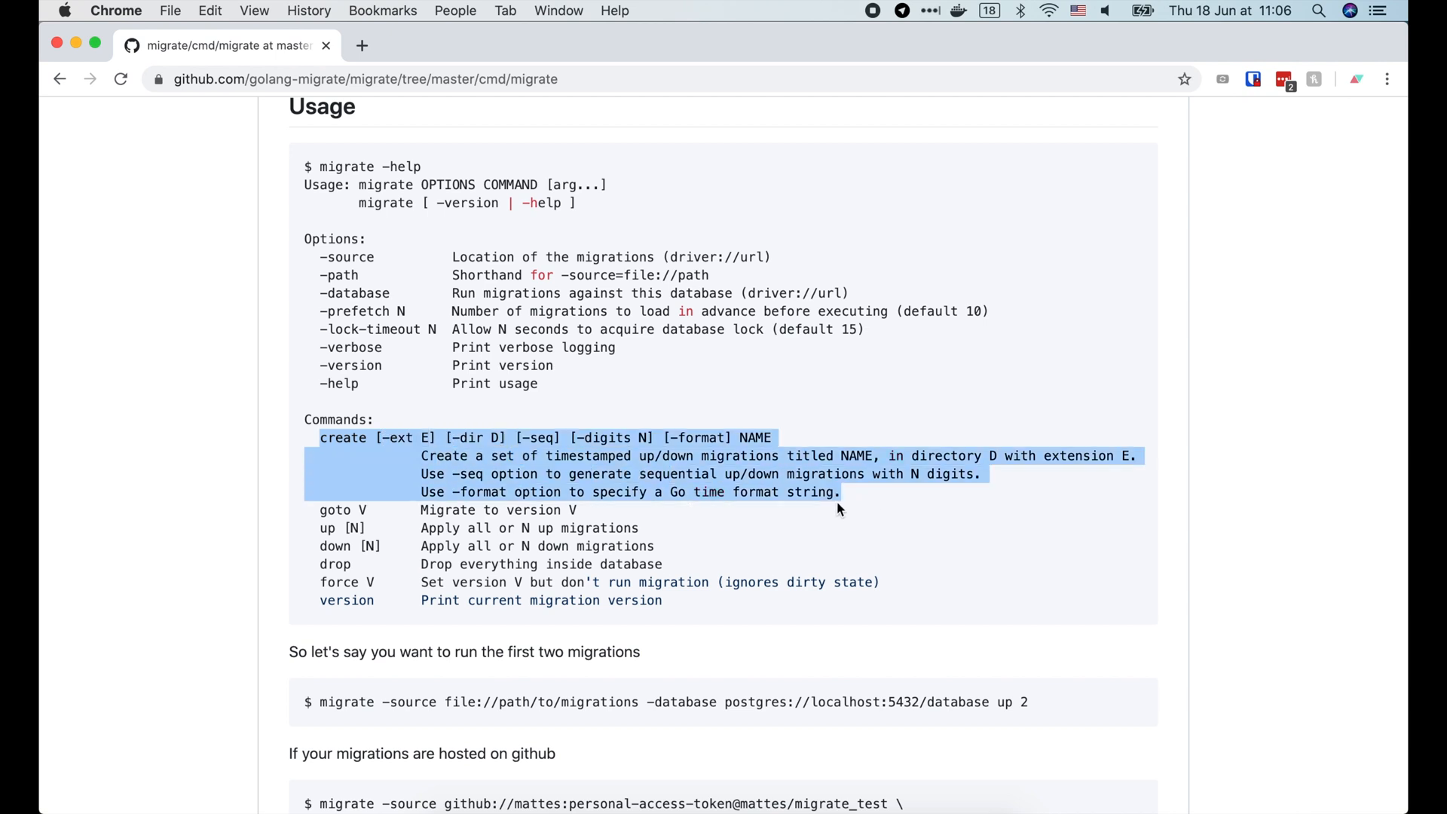
mouse_move(857, 499)
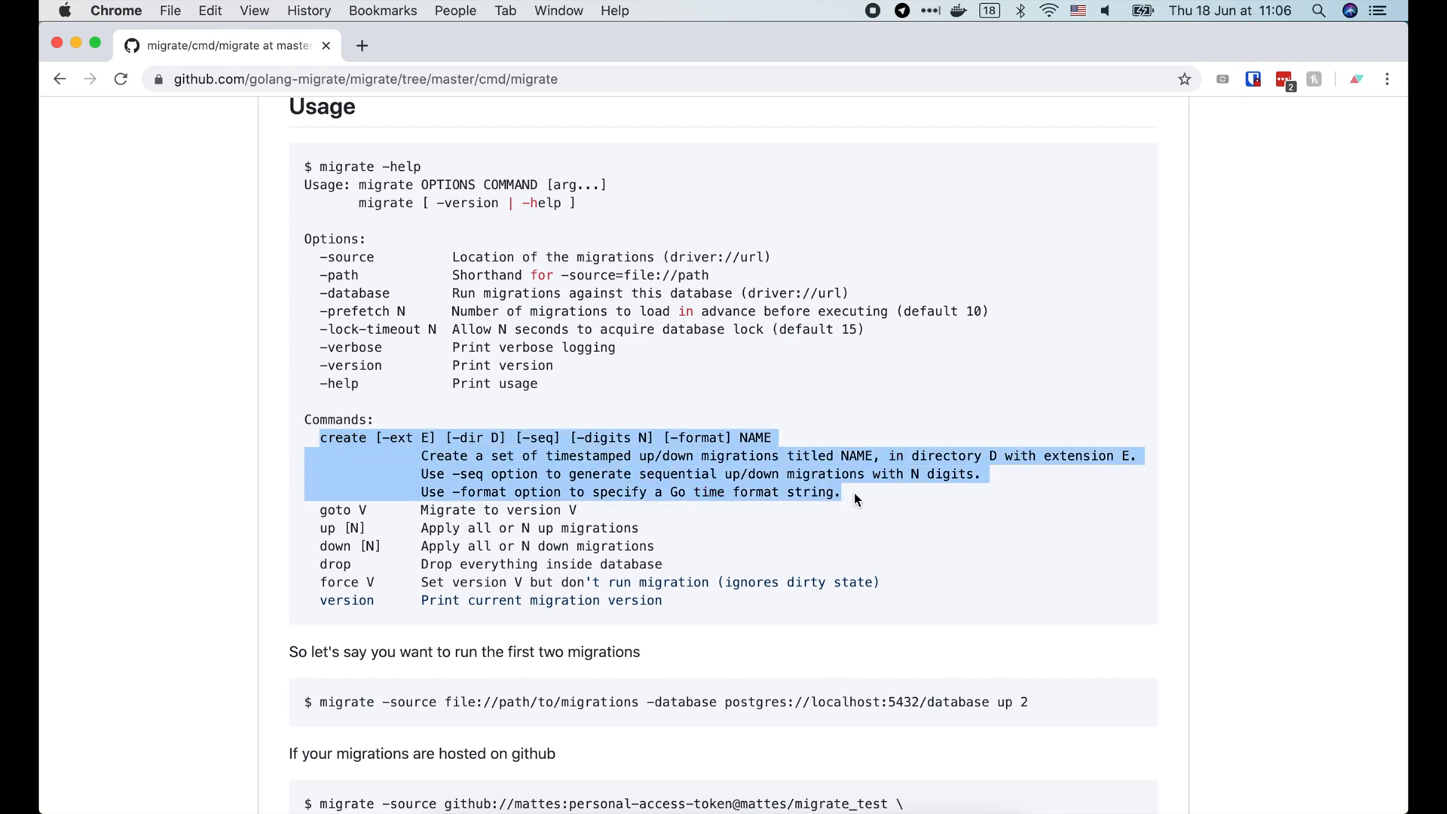
left_click(632, 520)
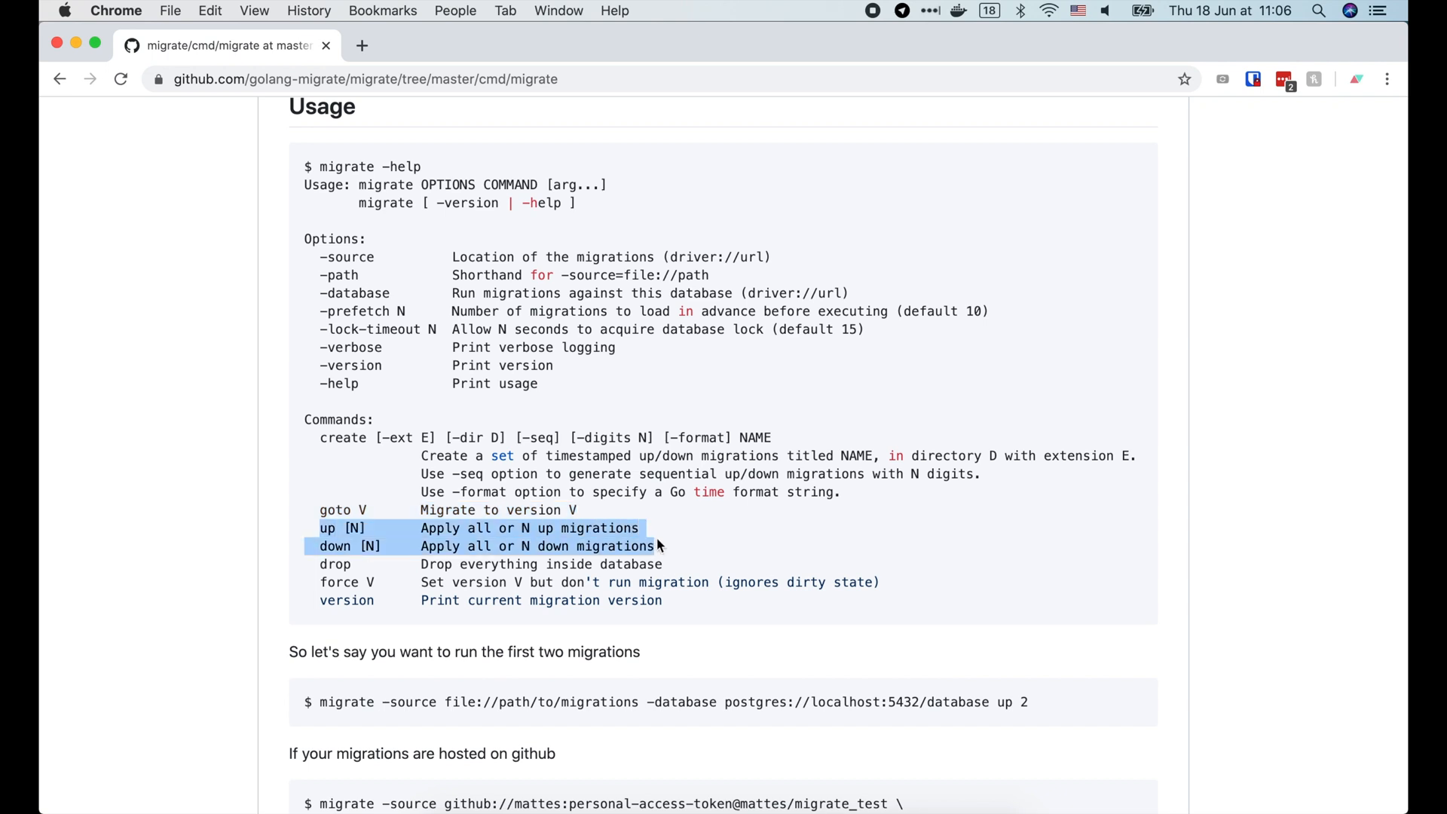
mouse_move(399, 579)
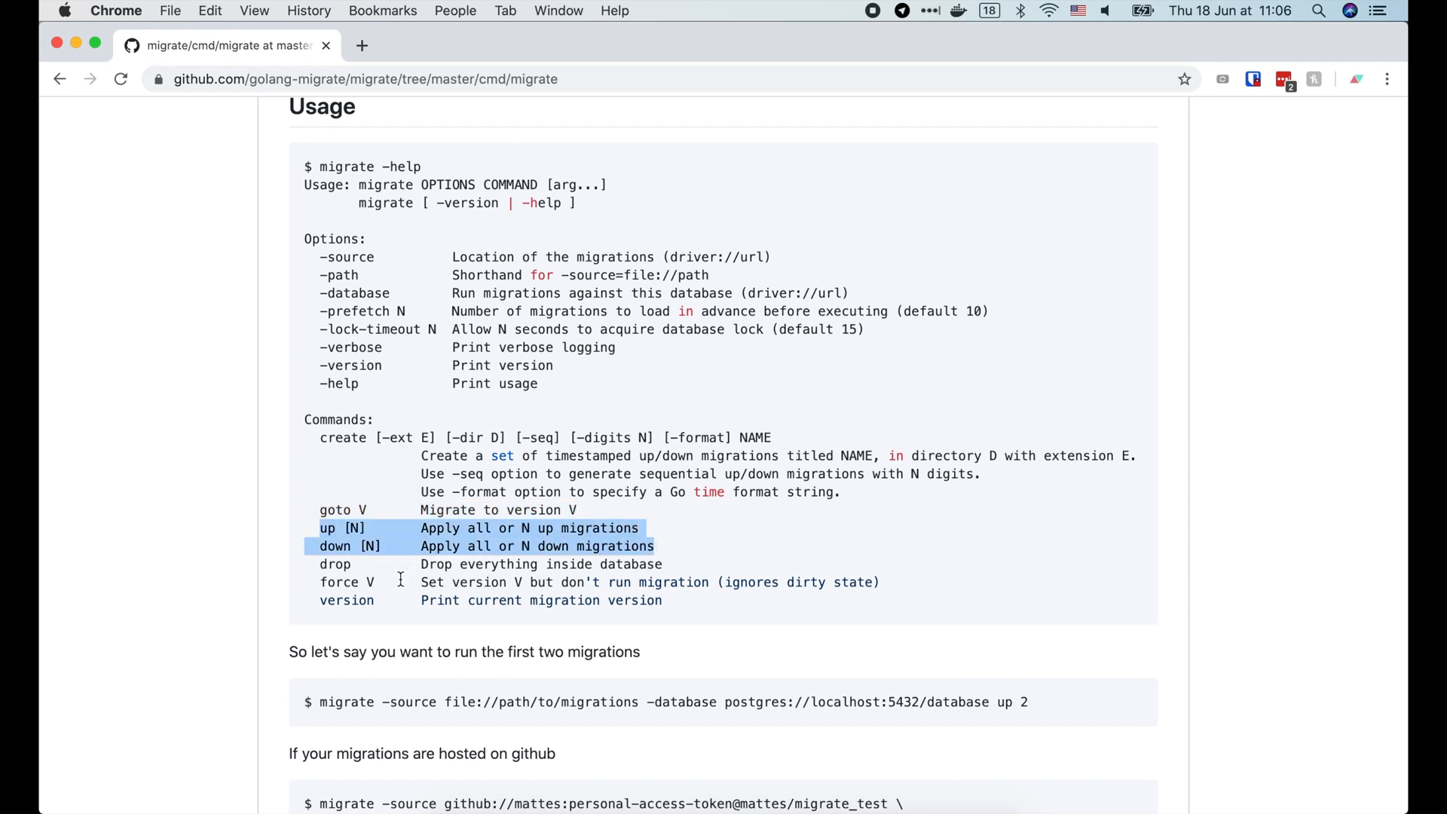
left_click(322, 564)
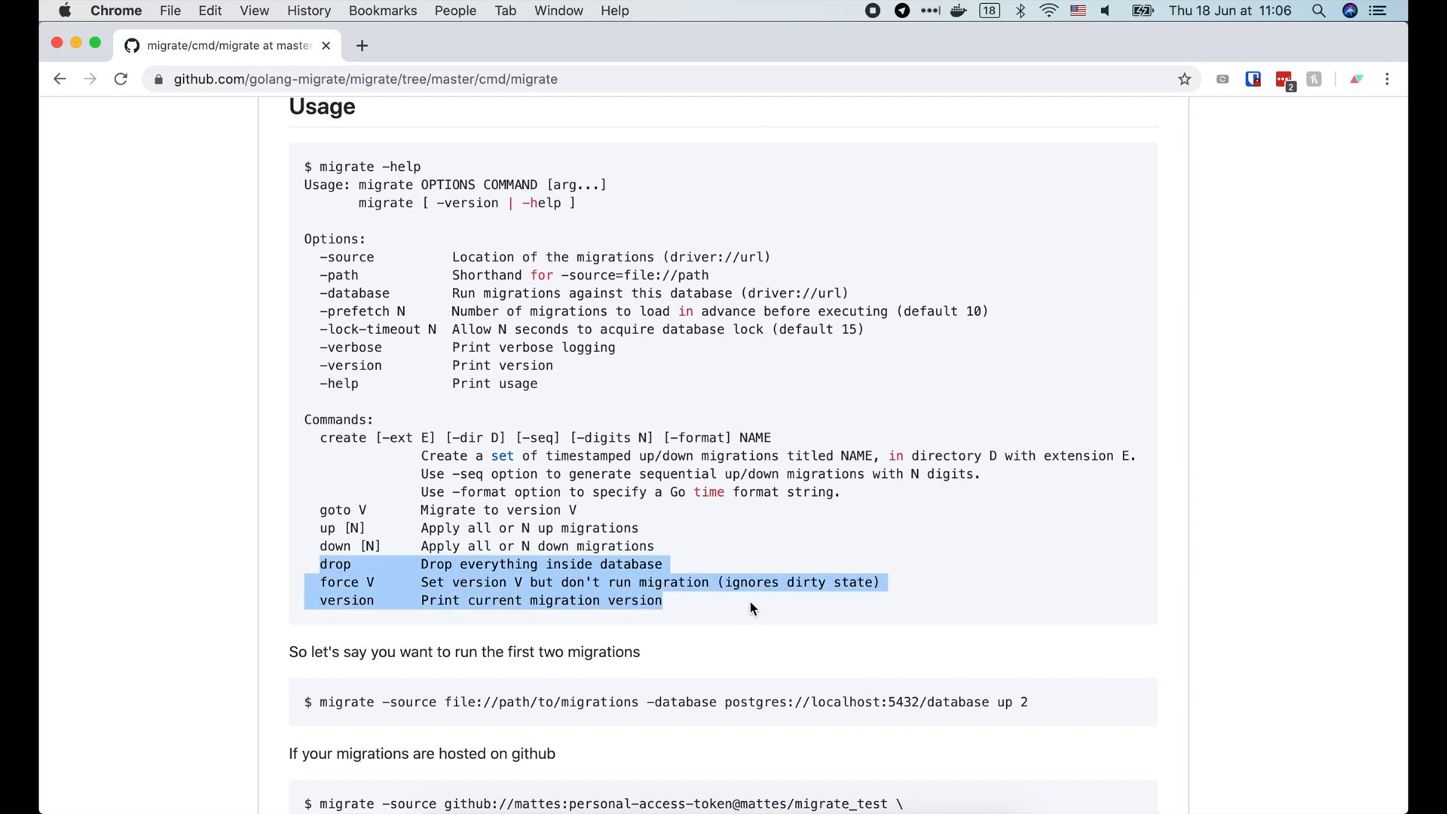
left_click(738, 624)
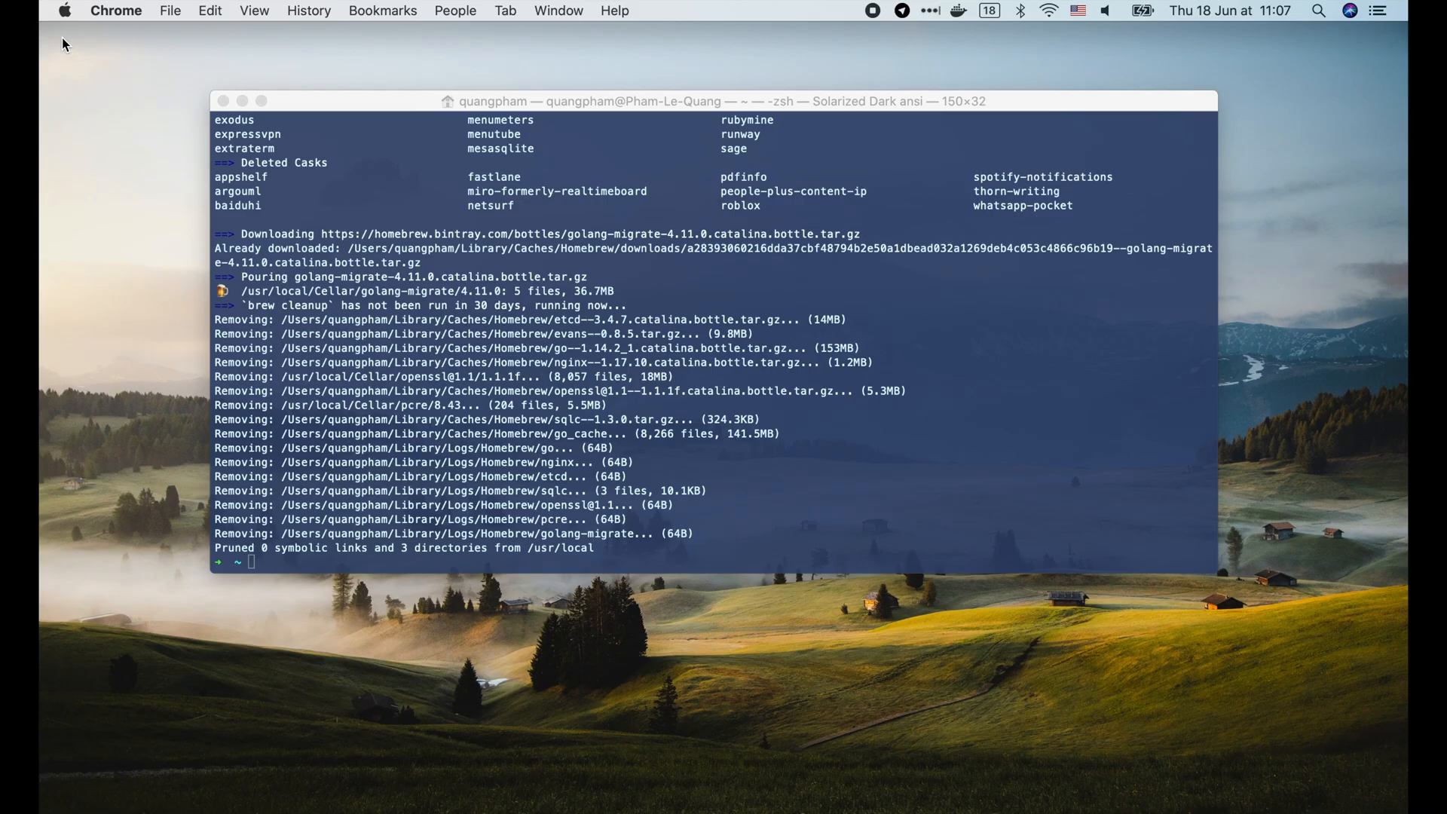
mouse_move(735, 426)
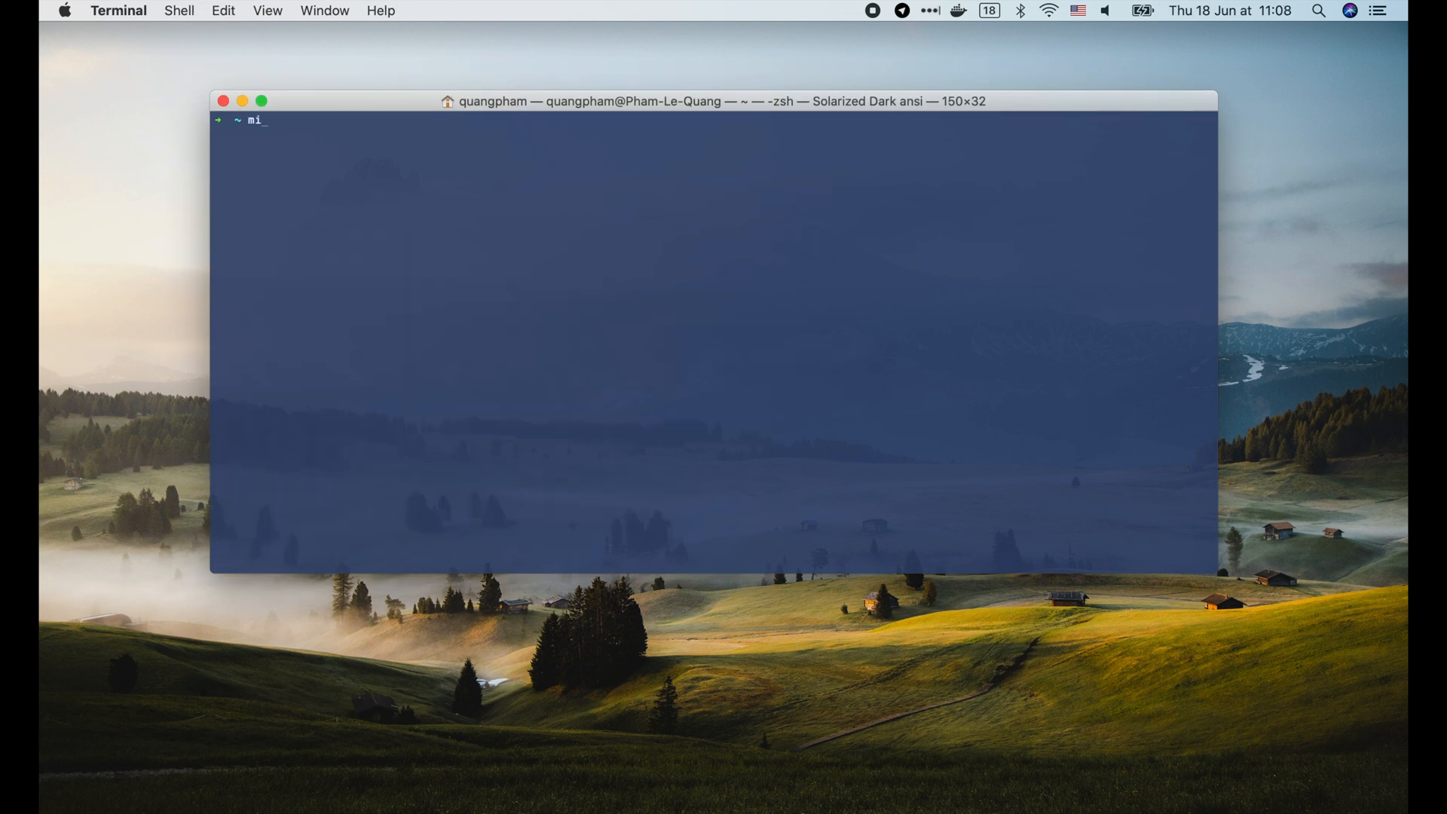
Run 'migrate --version' to confirm it reports v4.11.0.
type("grate --version")
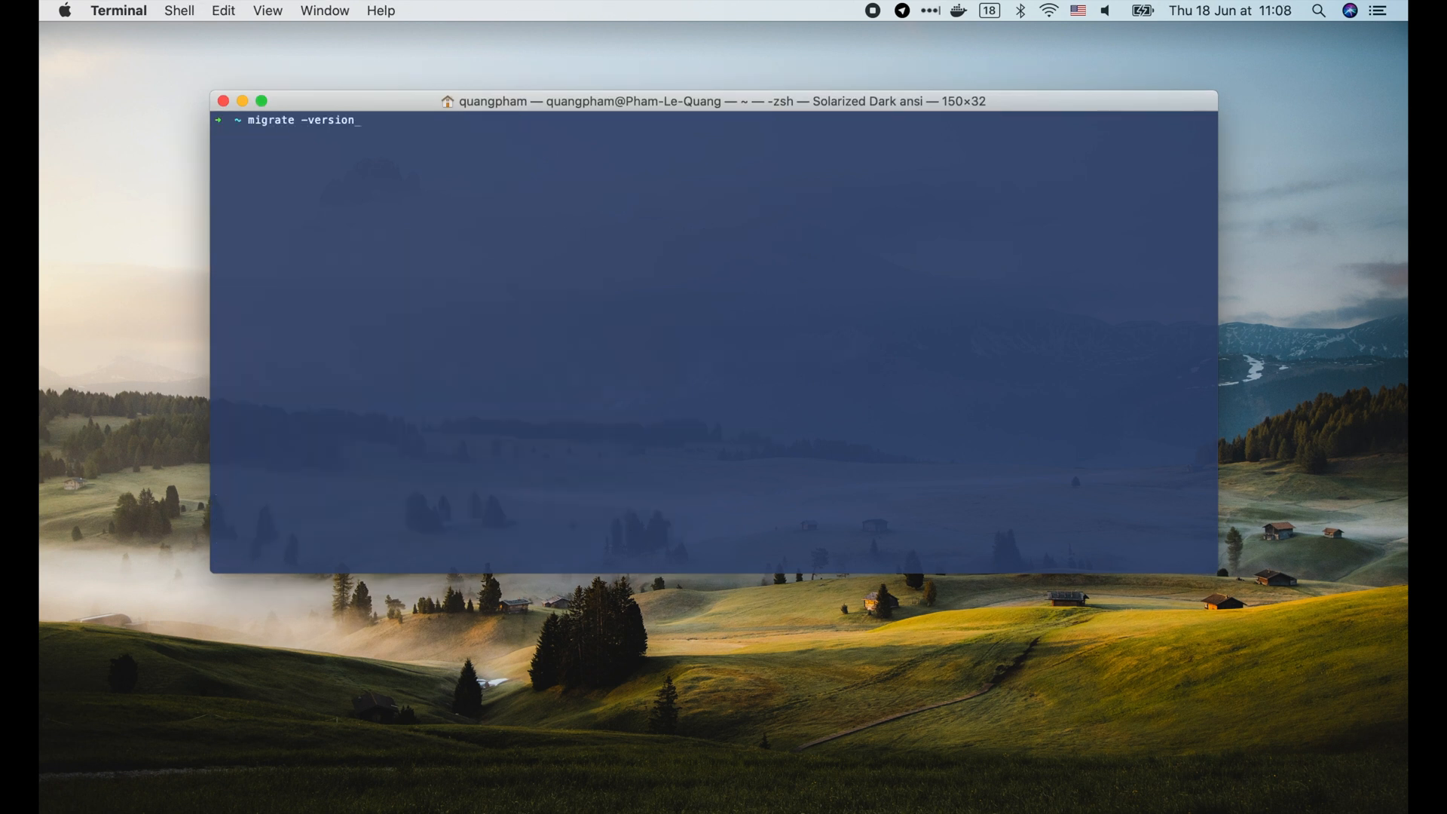
key("Return")
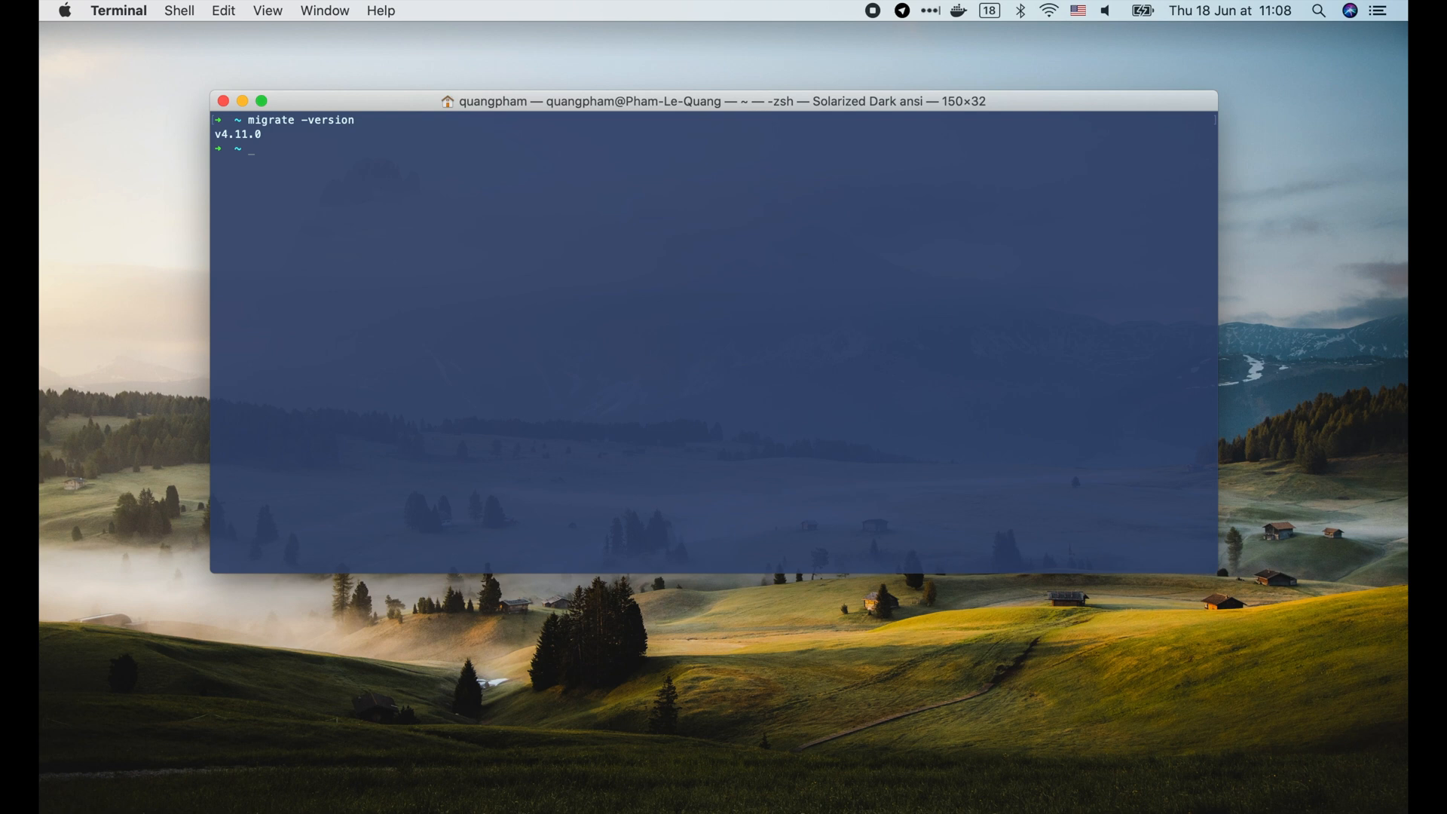
type("migrate")
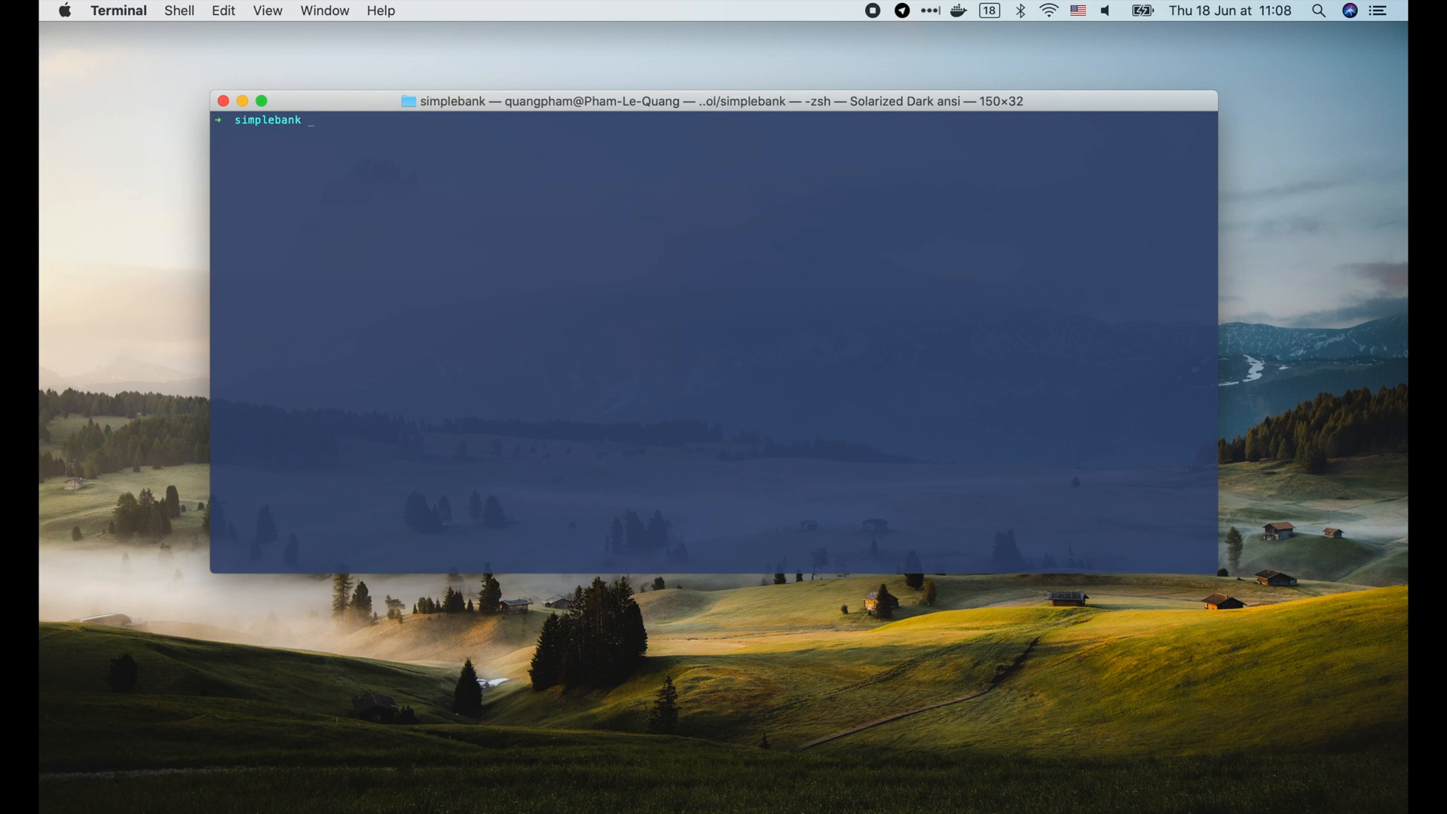
Create the db/migration folder and show the migrate tool's usage help.
type("mkdir -p db/m")
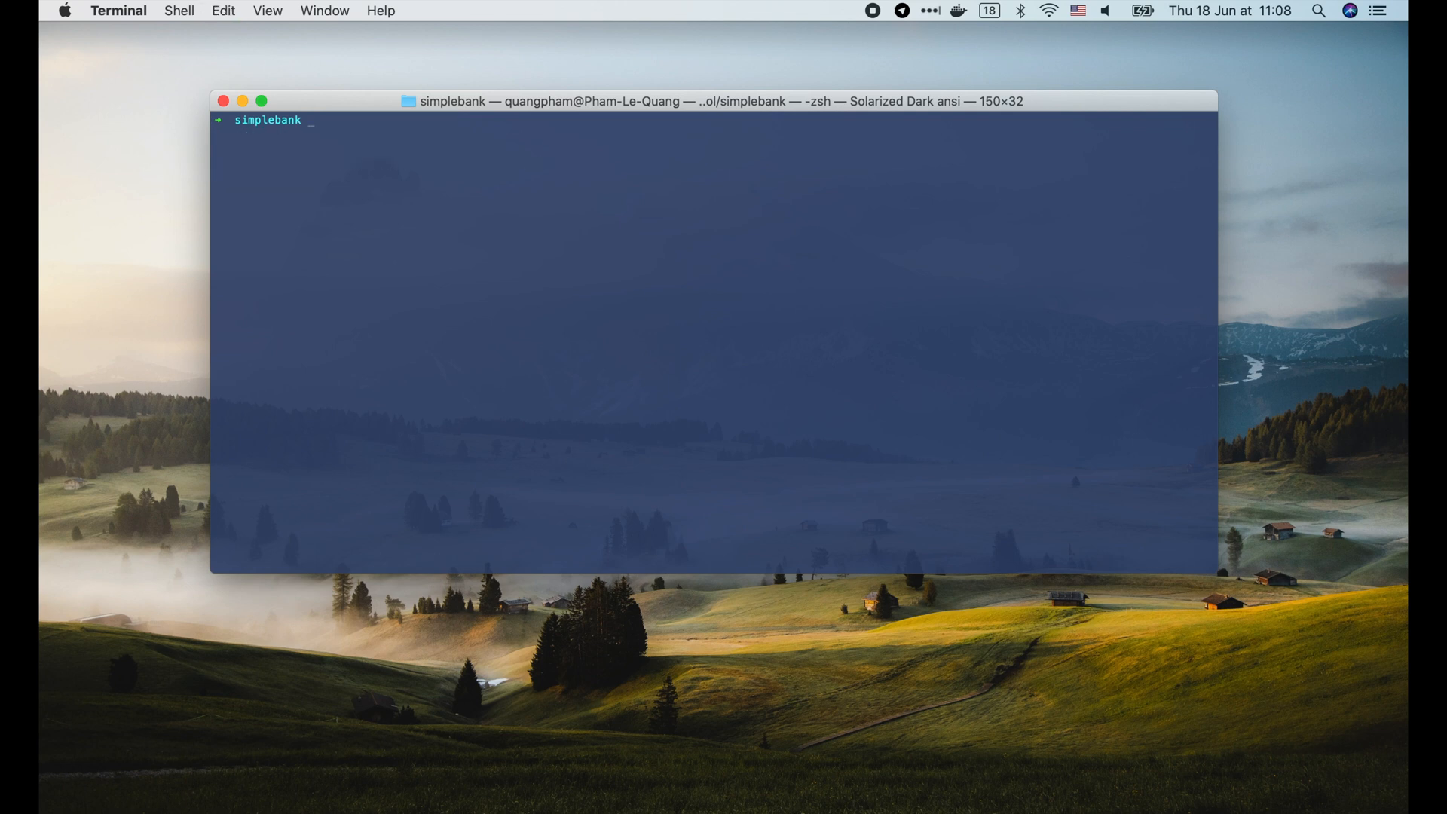
type("migrate -help")
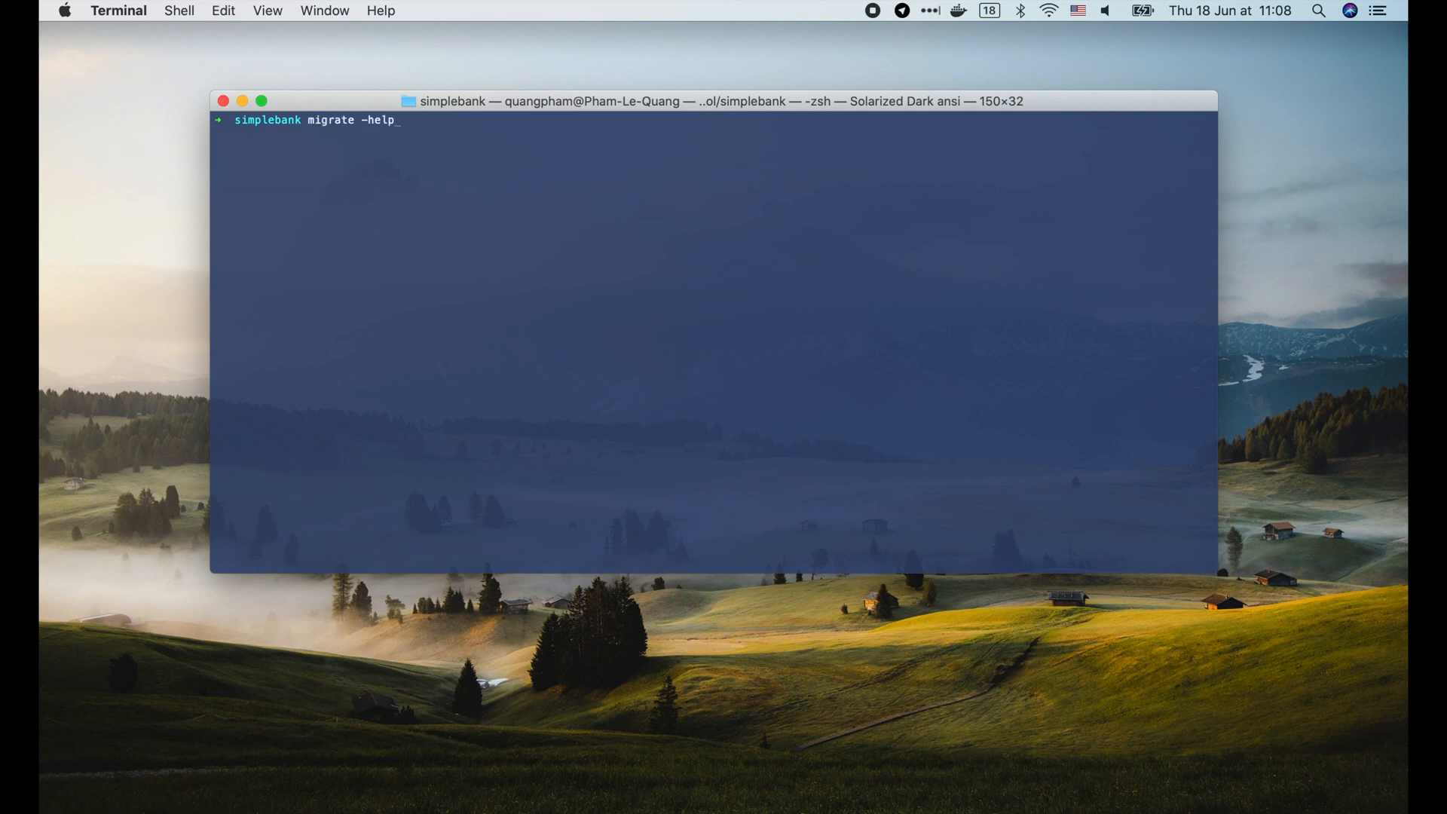
key("Return")
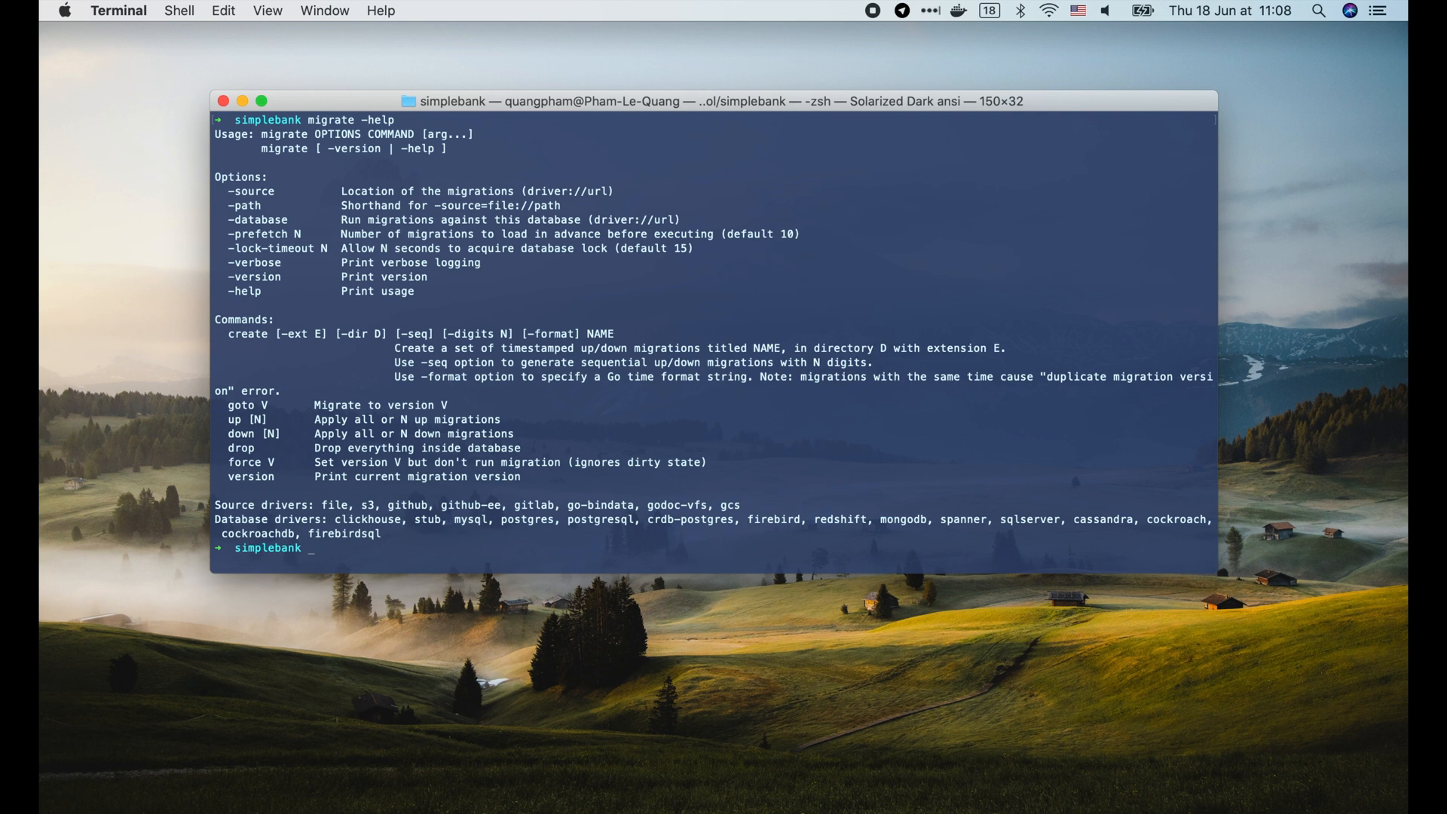
Run 'migrate create -ext sql -dir db/migration -seq init_schema' to generate the up and down files.
type("mig")
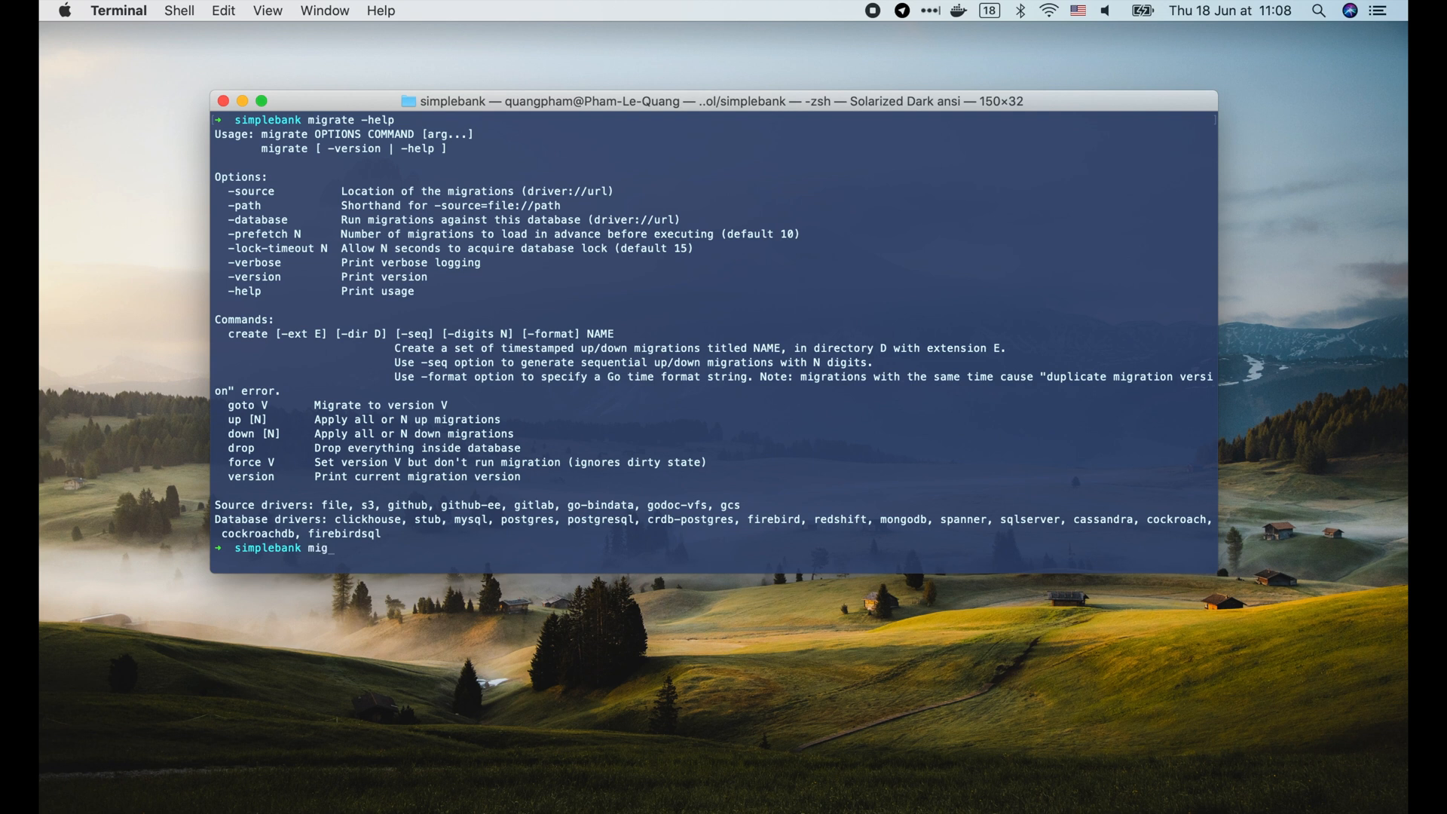
type("rate cr")
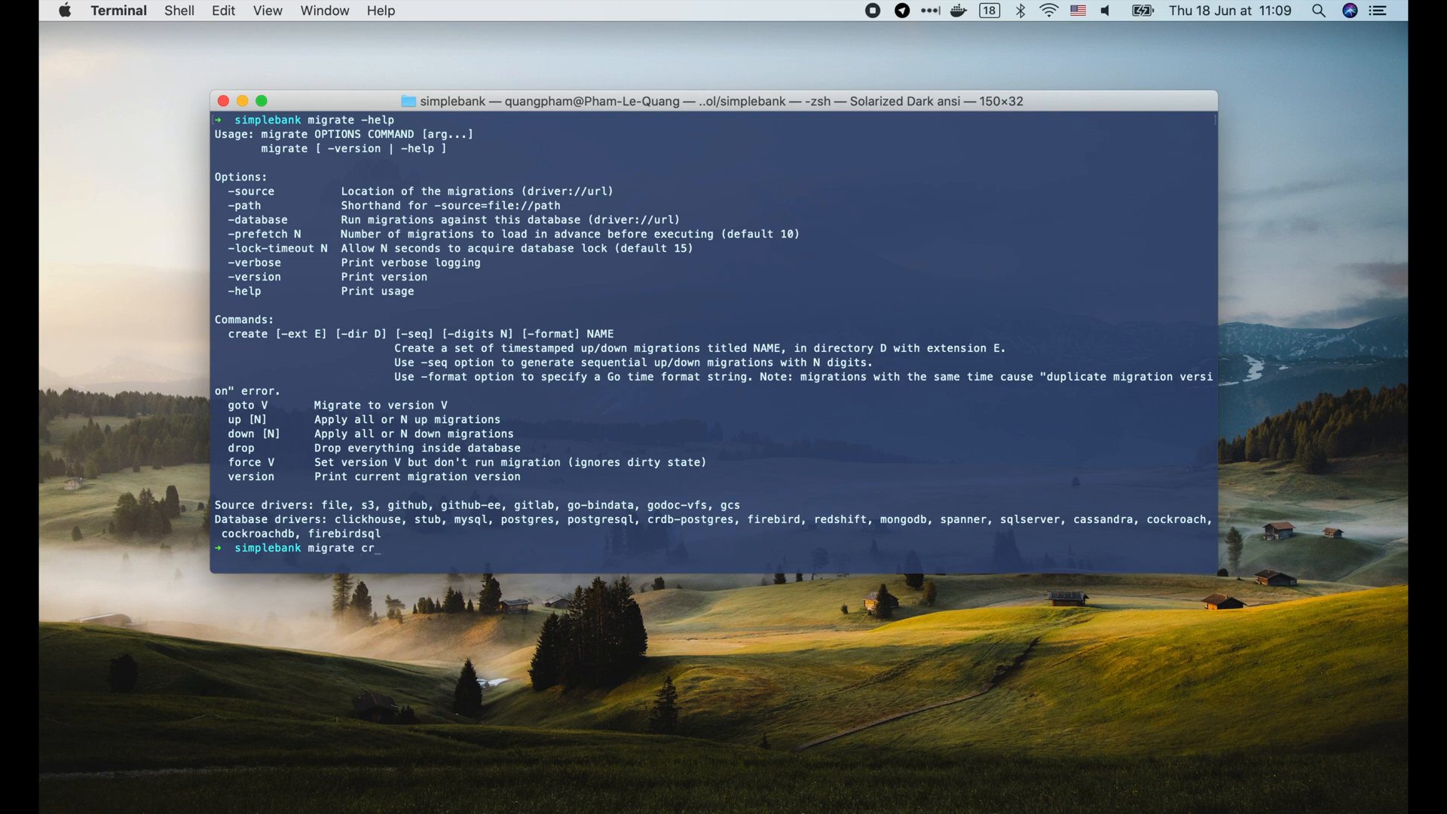
type("eate -ex")
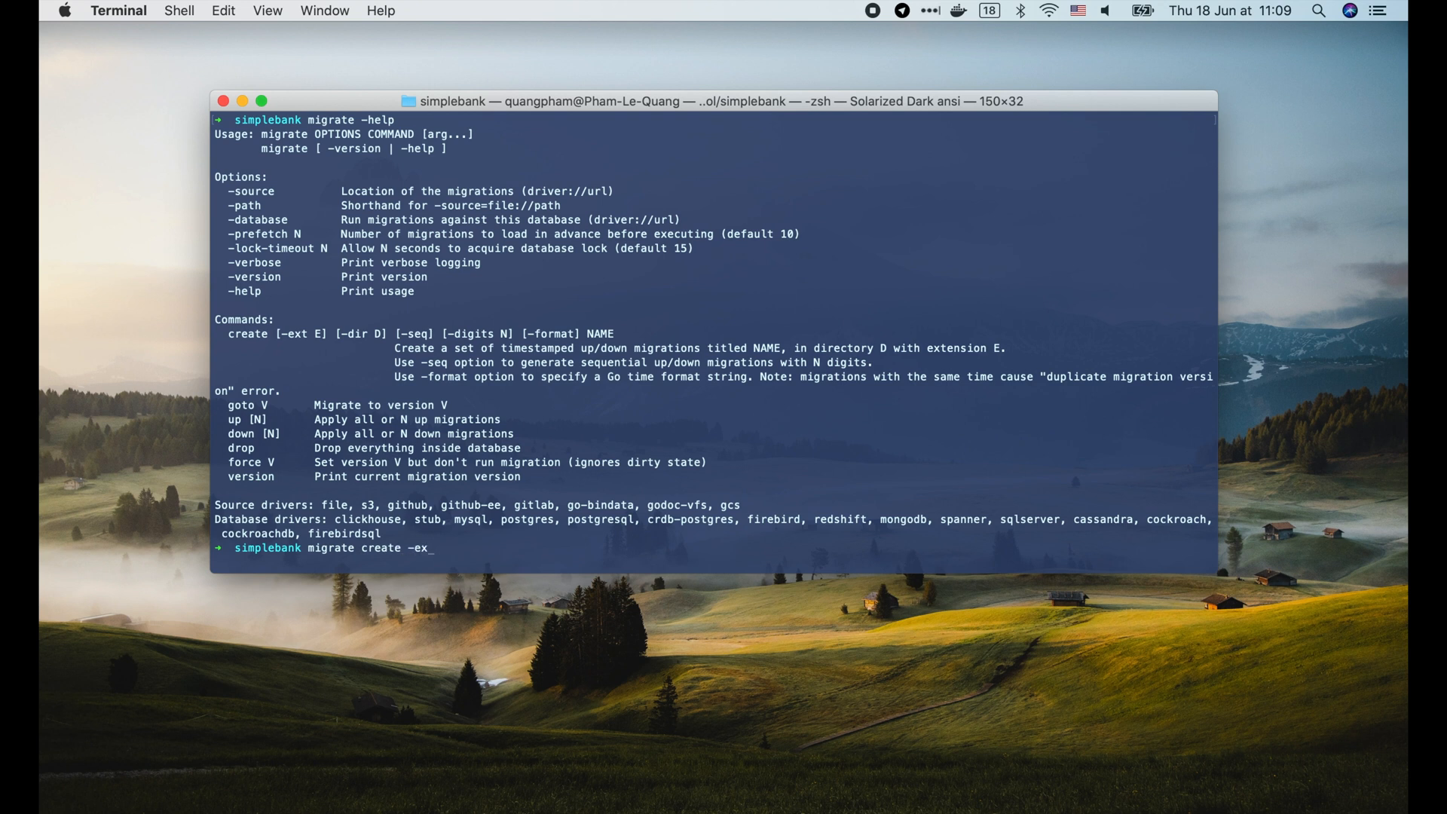
type("sql")
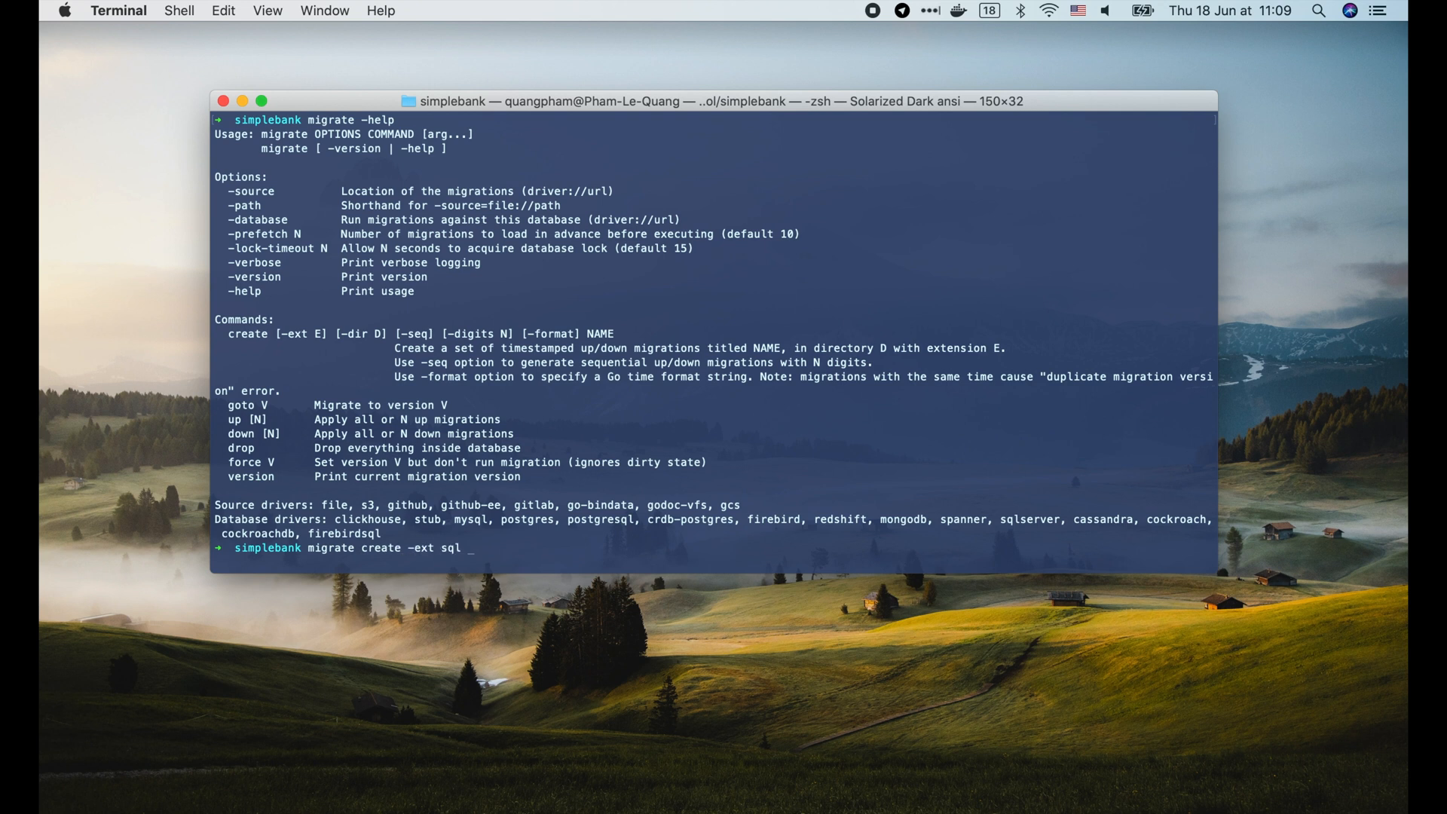
type("-dir db")
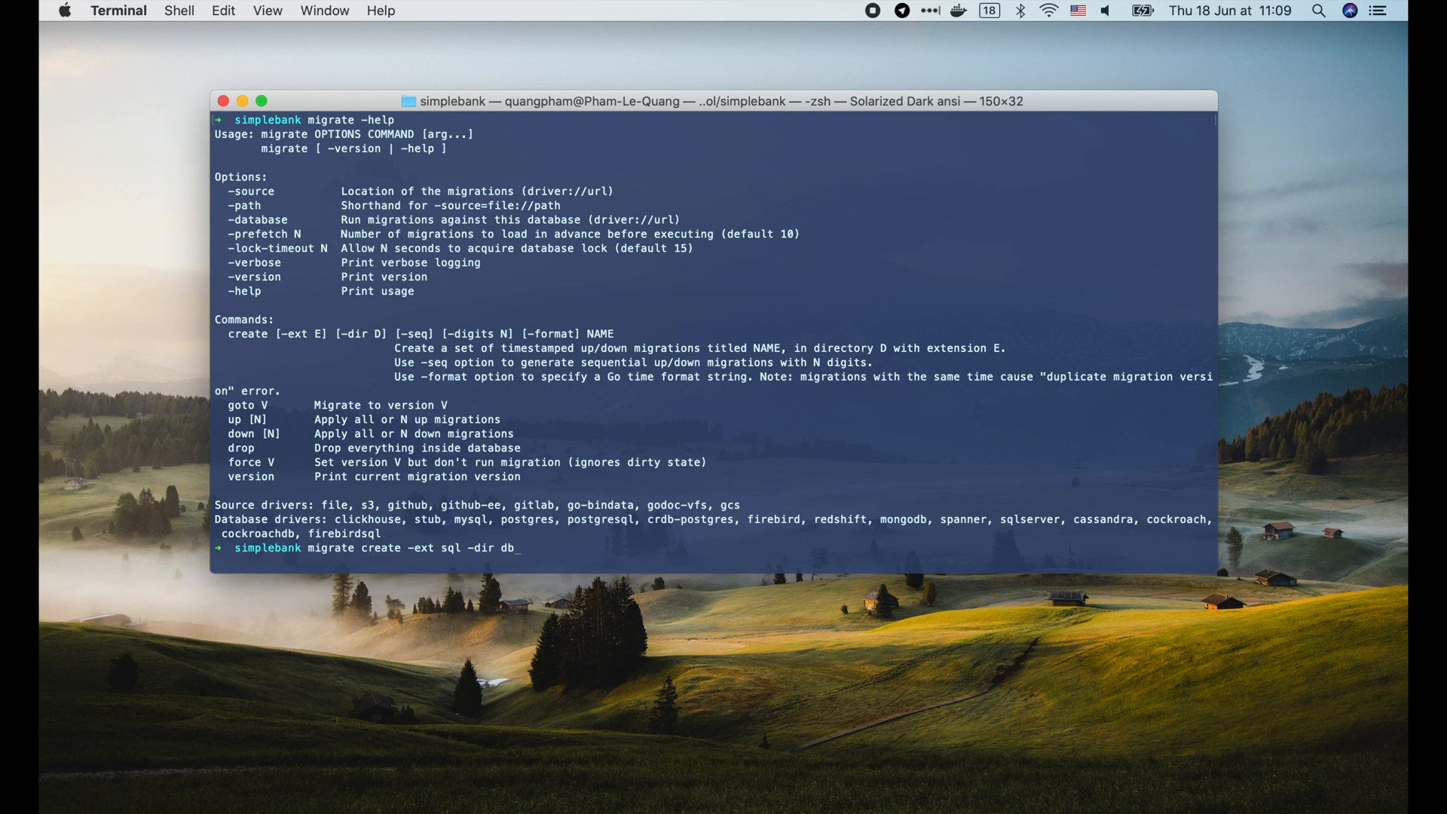
type("/migration")
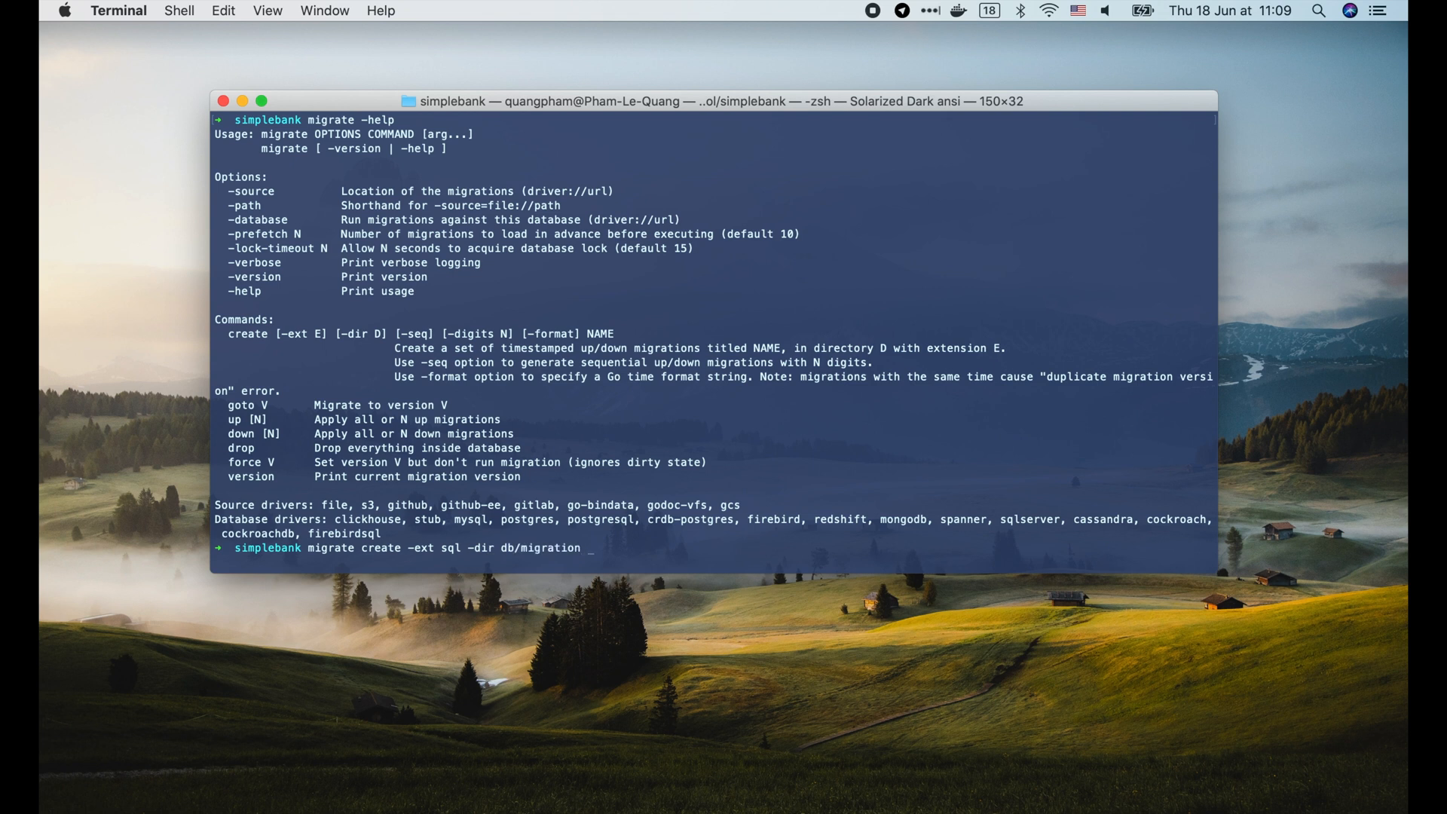
type("-seq")
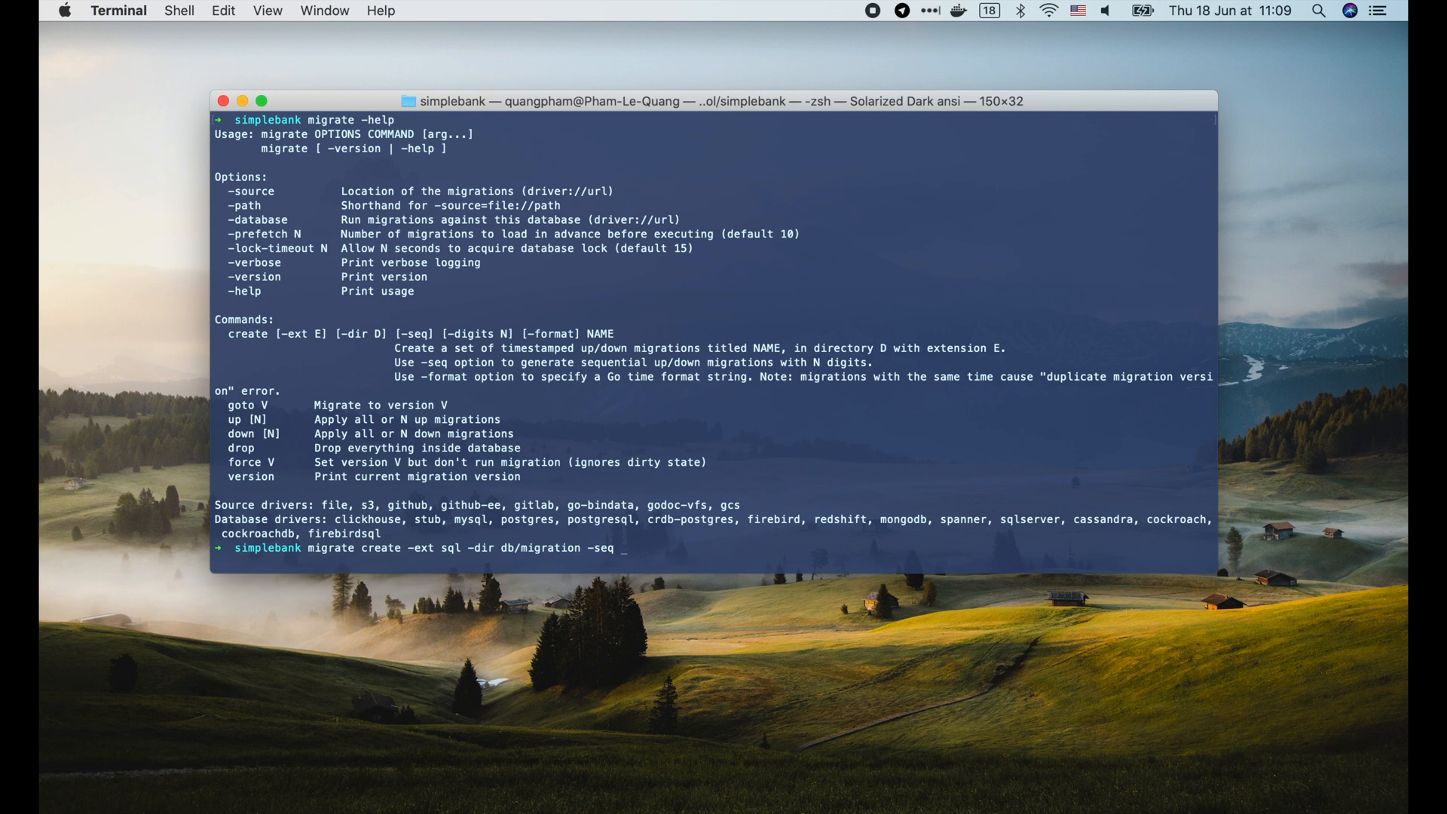
type("init_sc")
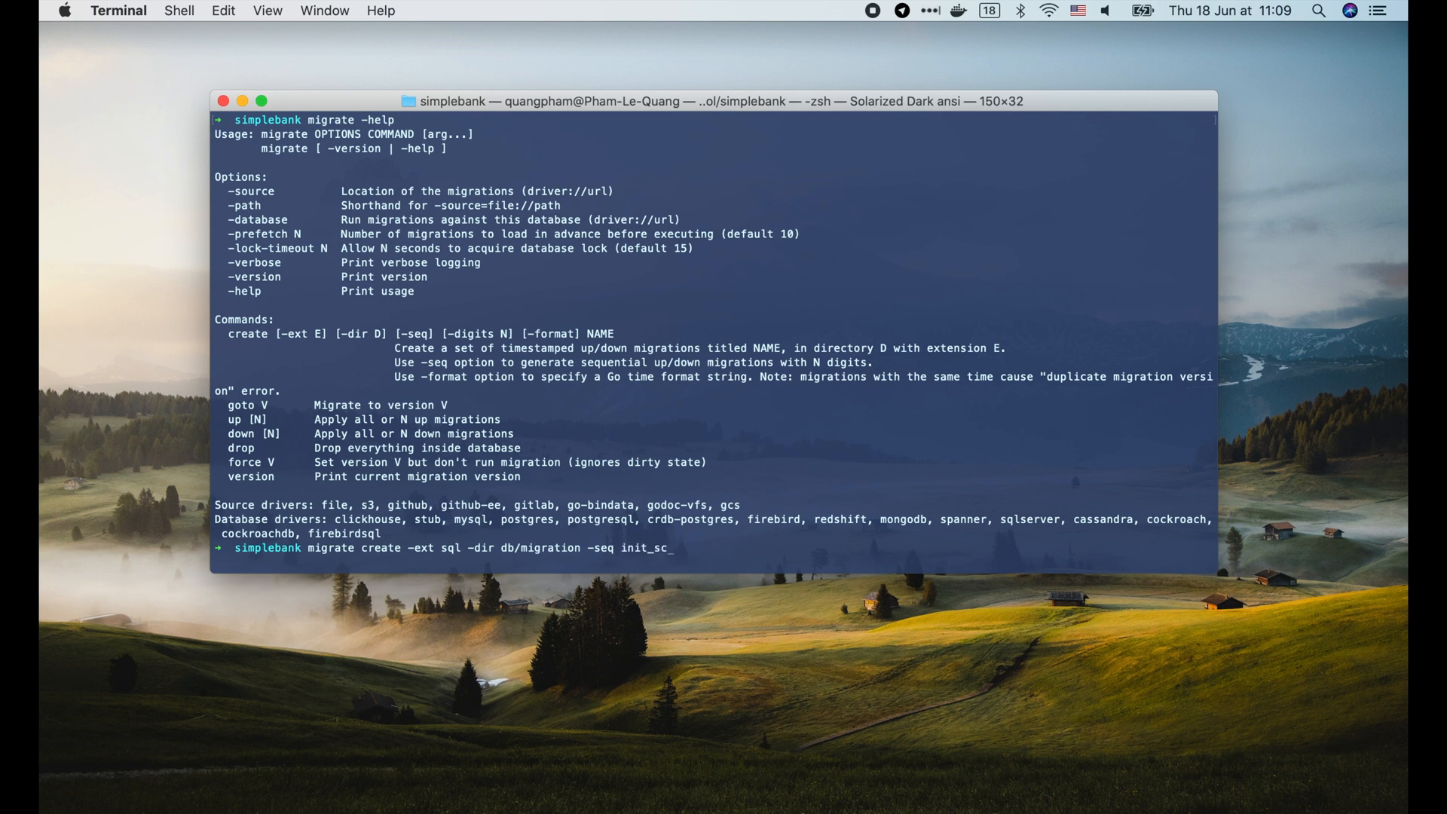
type("hema")
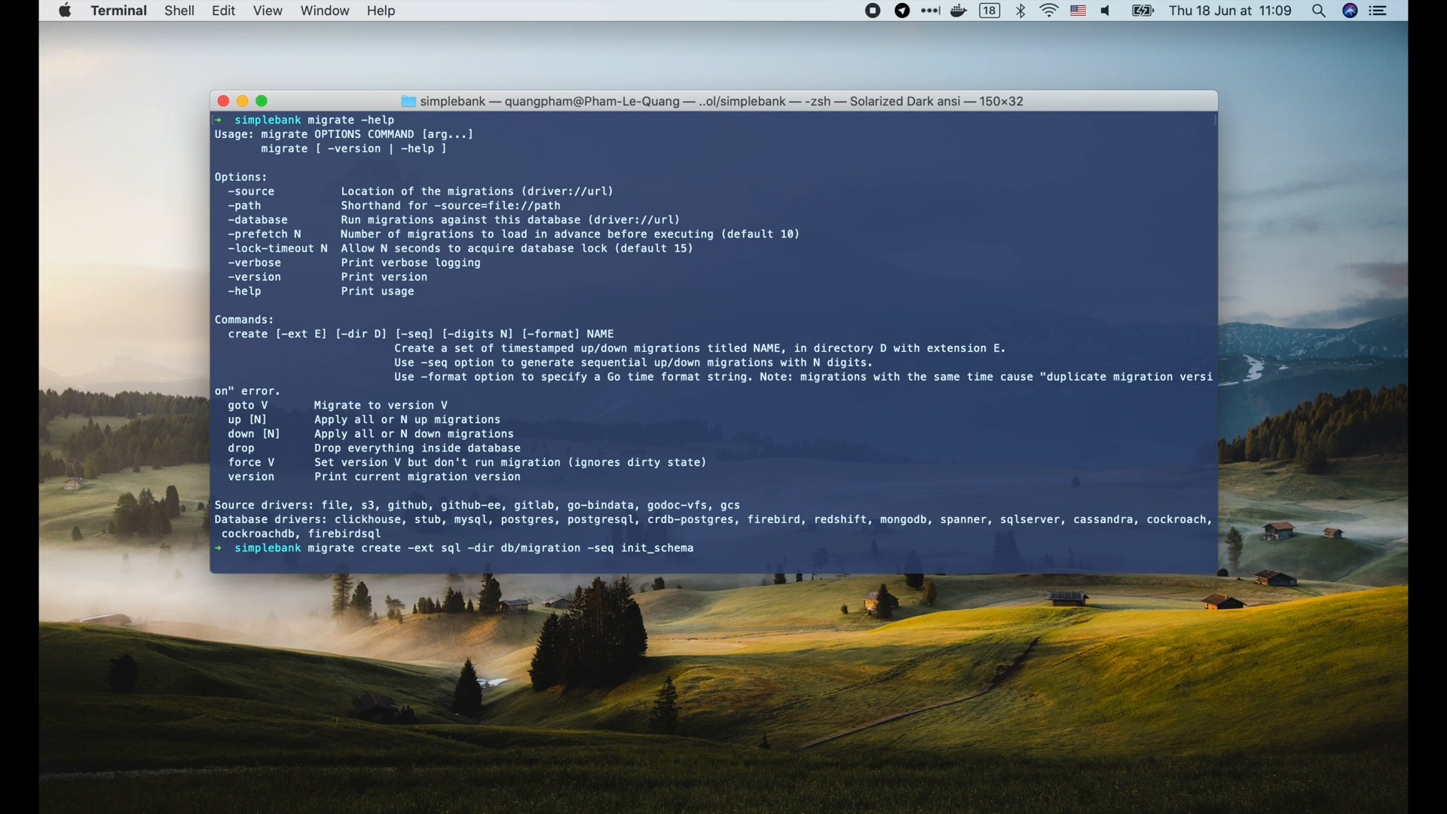
key("Return")
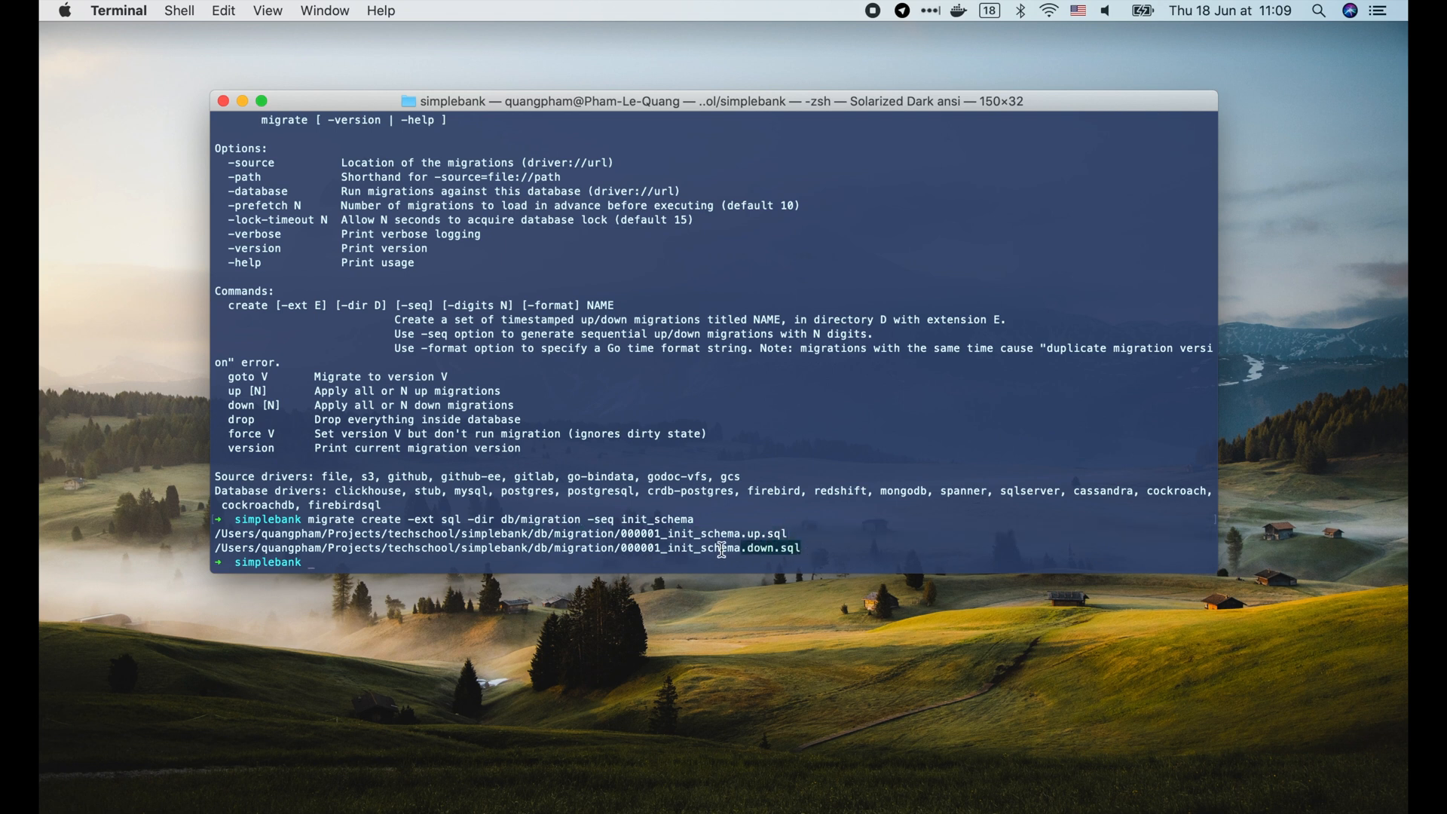
type("code .")
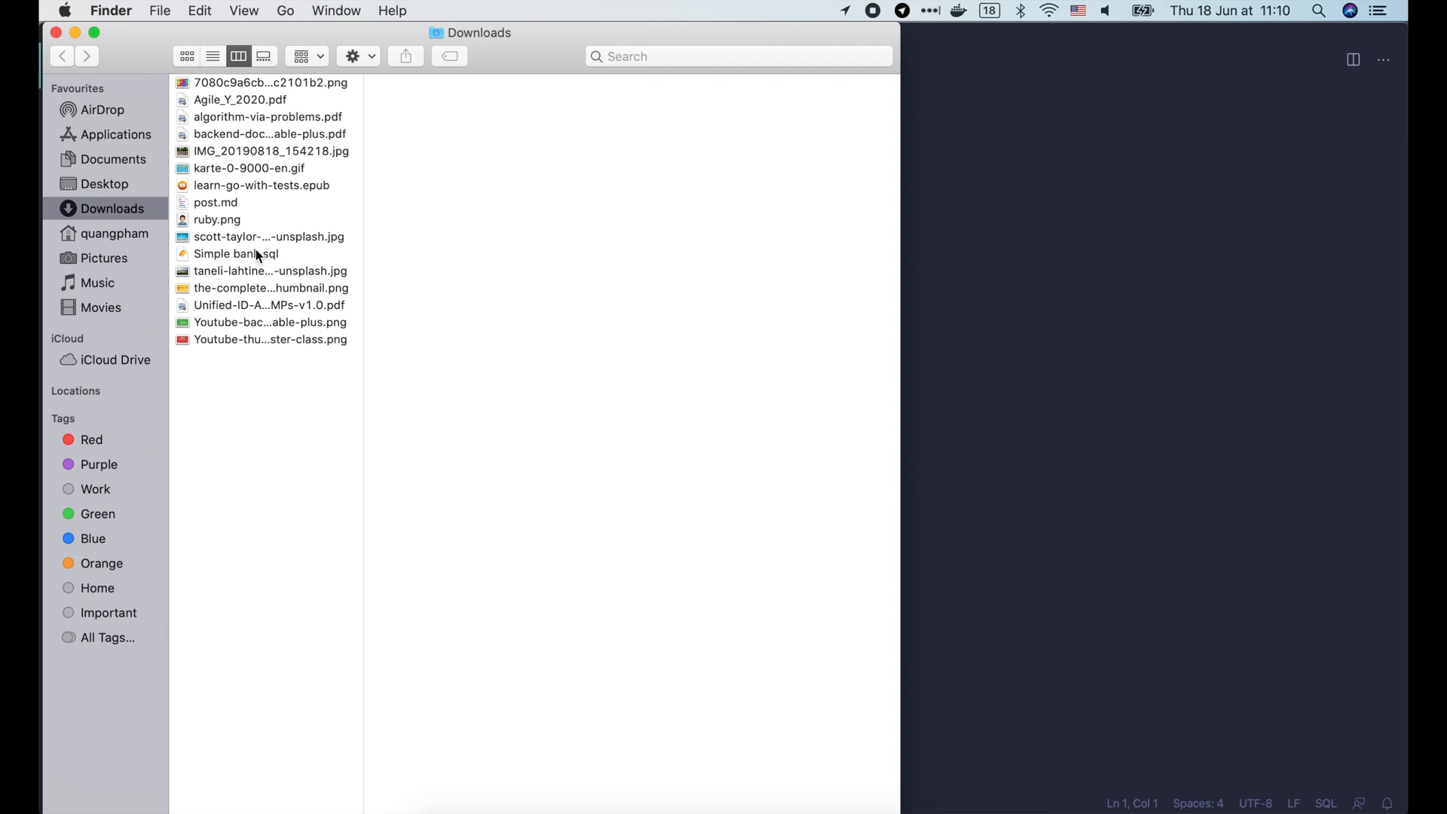
Open the downloaded Simple bank.sql schema and paste its SQL into 000001_init_schema.up.sql.
double_click(235, 253)
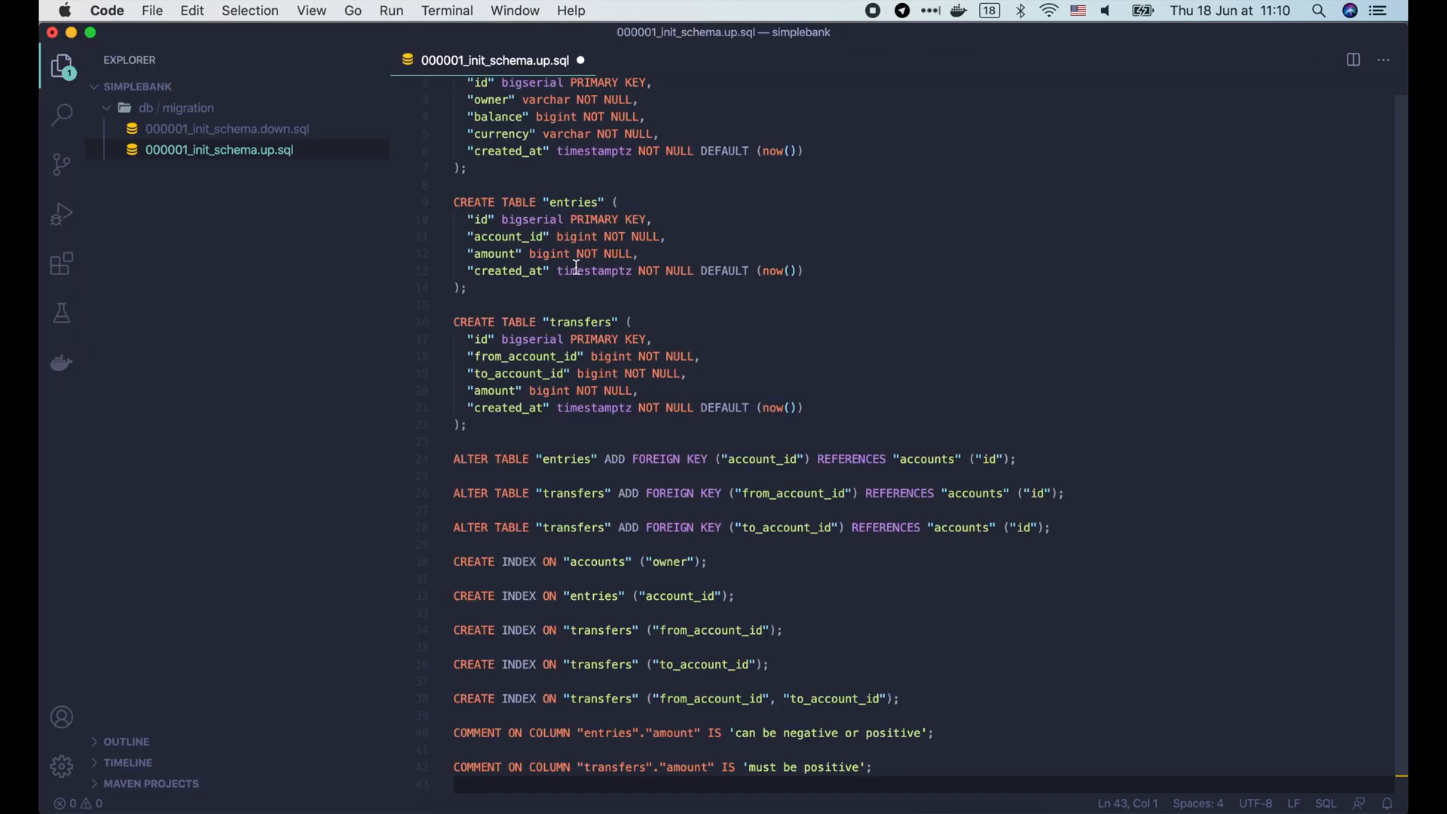
scroll("up", 3)
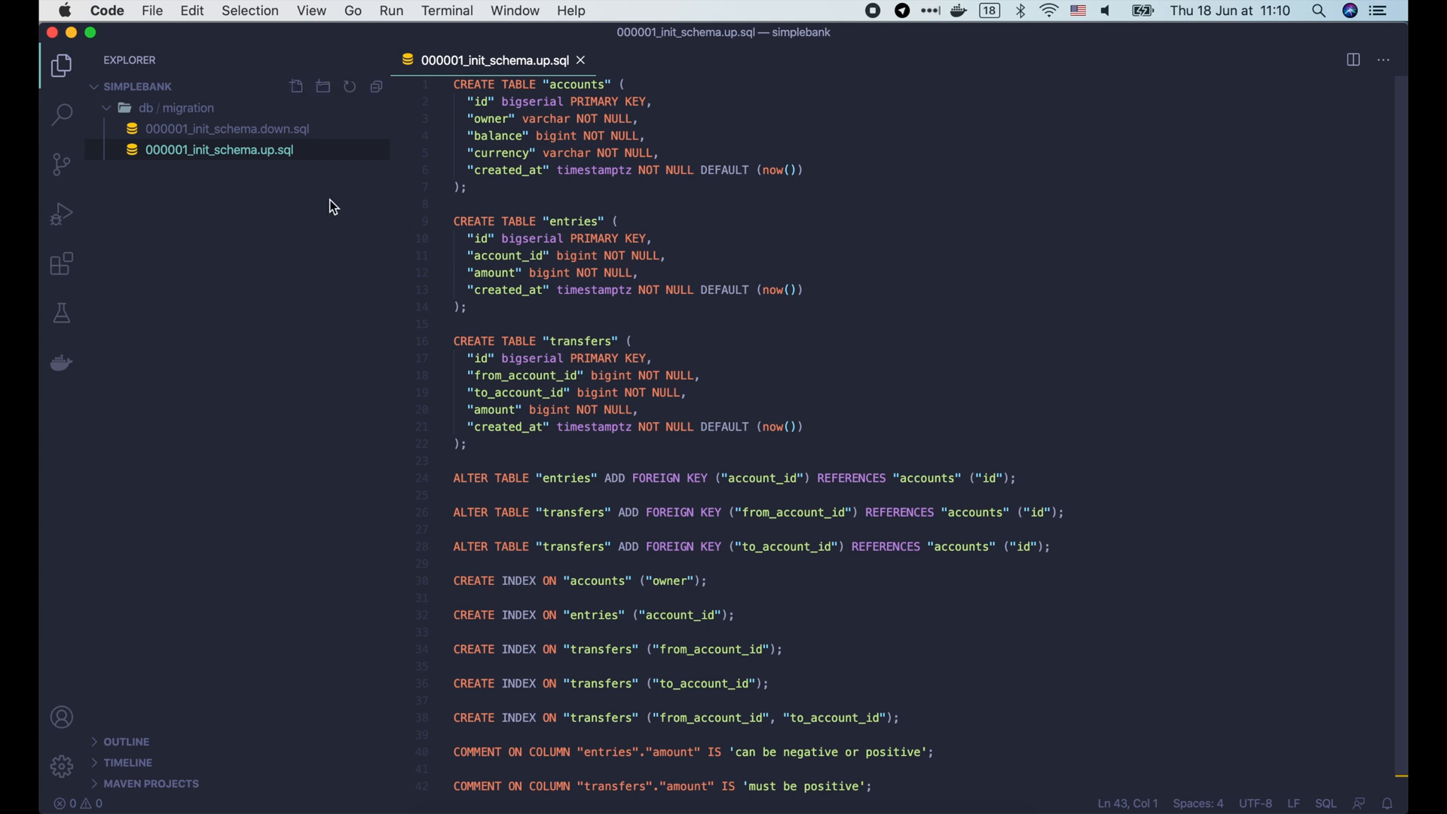
Write DROP TABLE IF EXISTS lines for entries, transfers and accounts in the down migration and save.
left_click(228, 128)
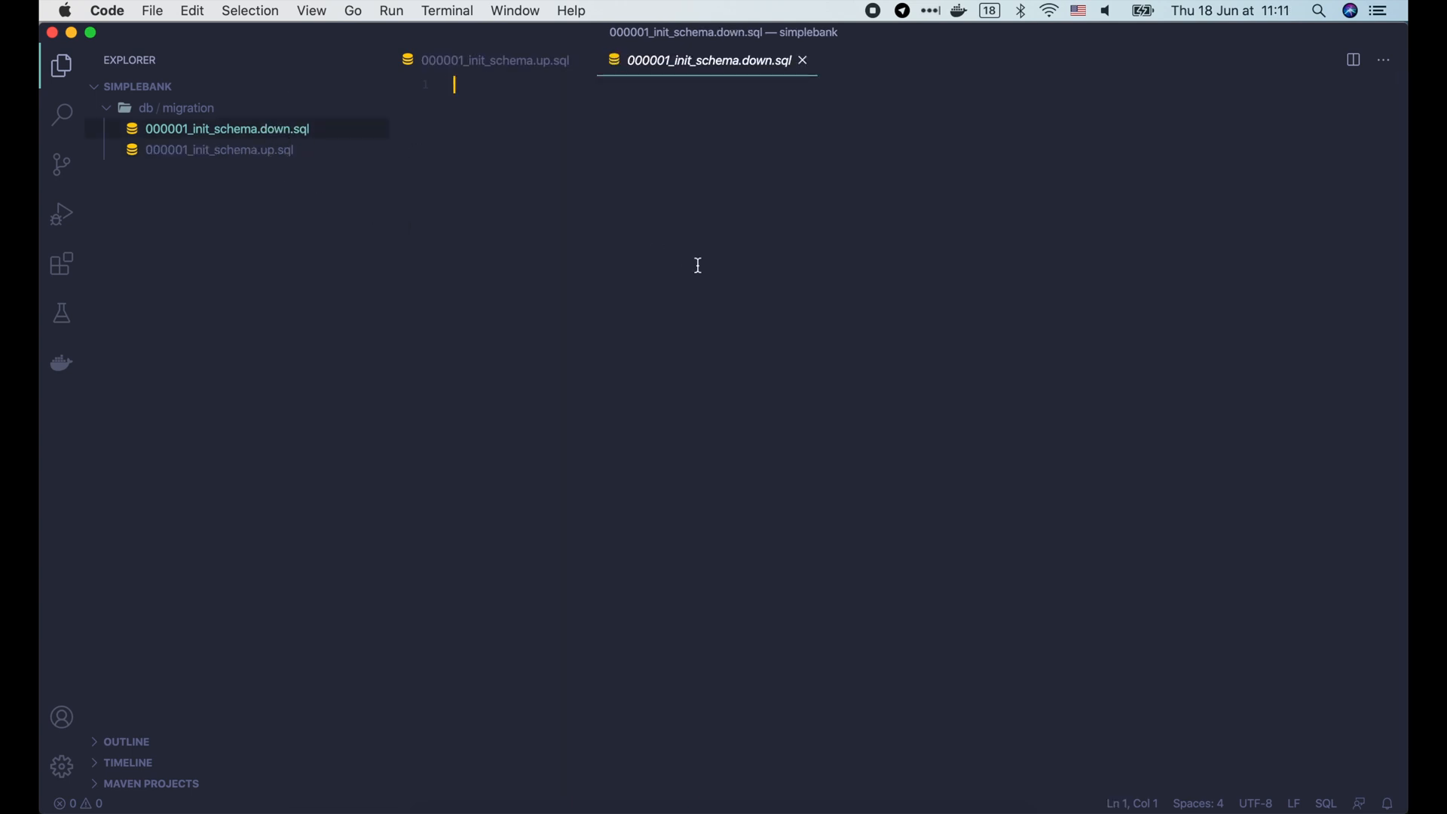
type("DROP")
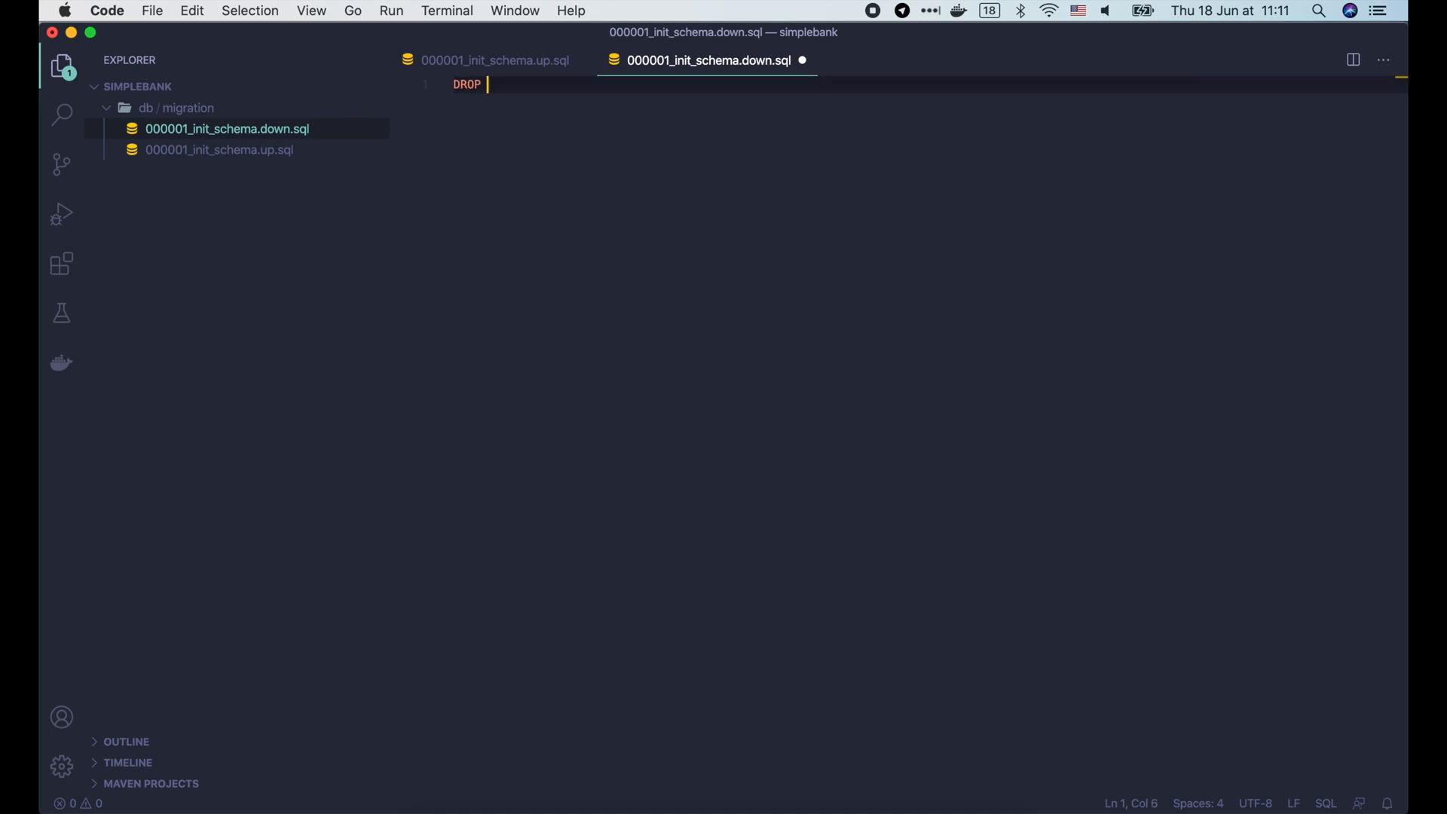
type("TABLE IF EX")
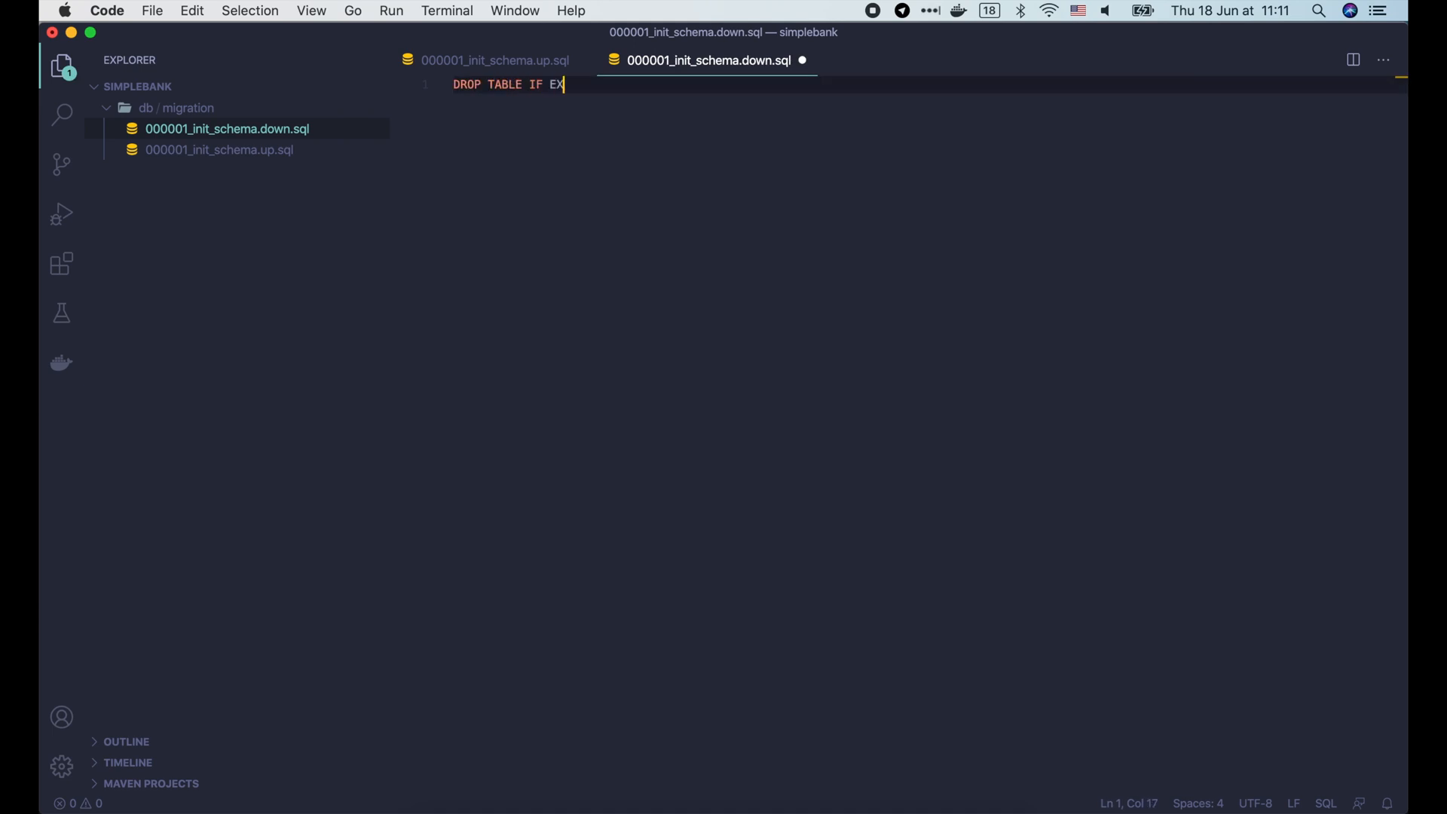
type("ISTS entries;")
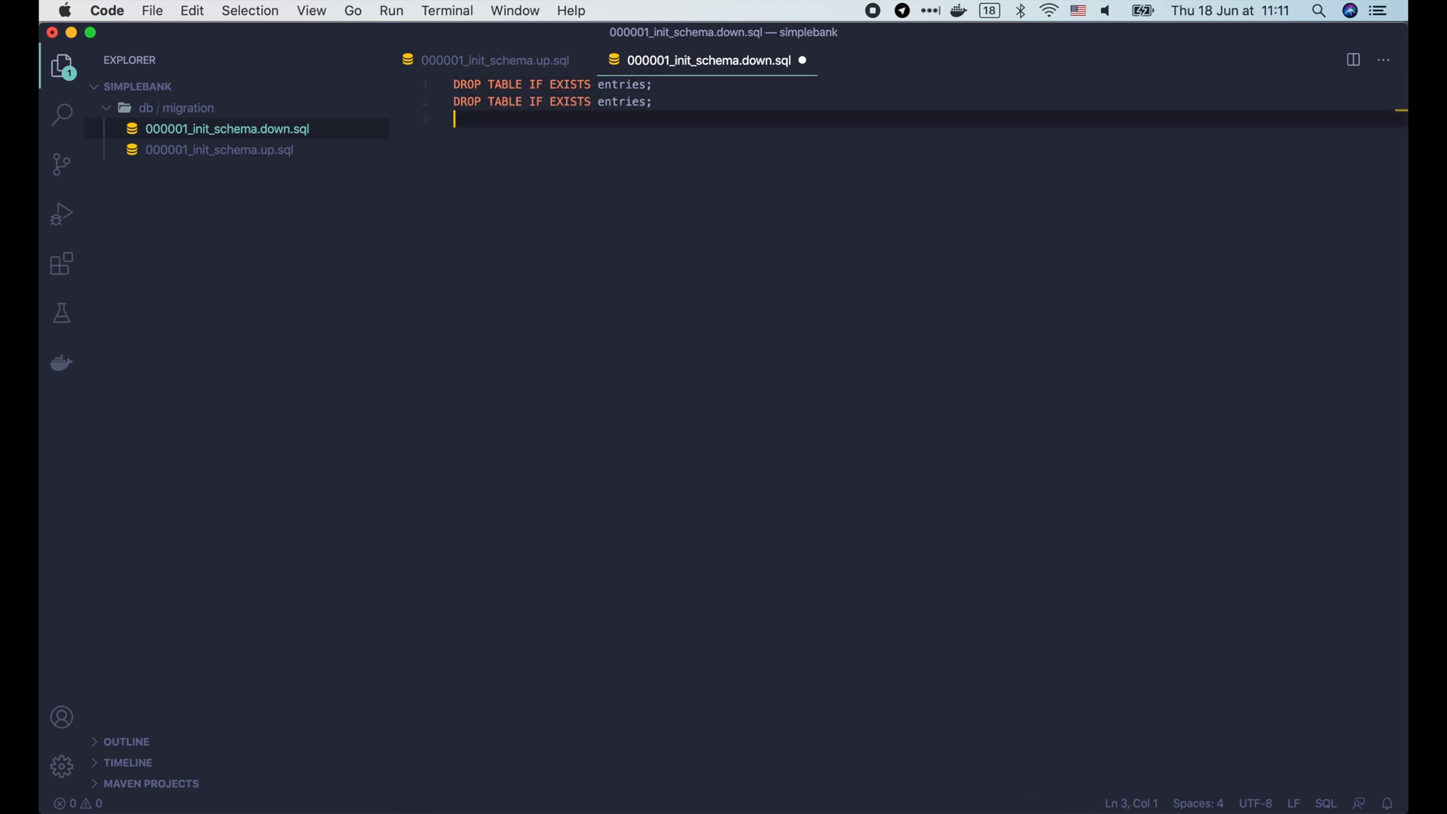
type("DROP TABLE IF EXISTS entries;")
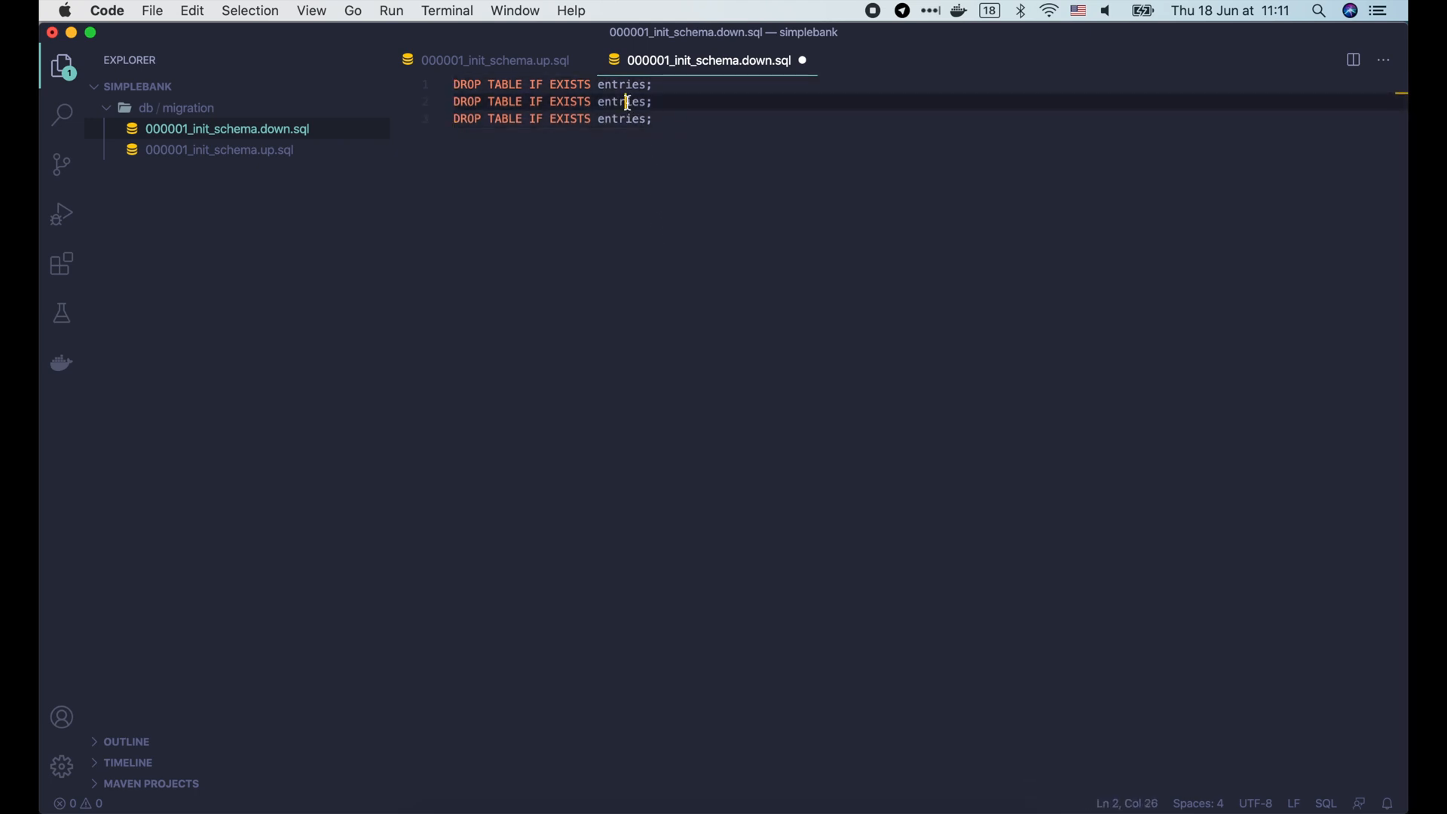
double_click(622, 101)
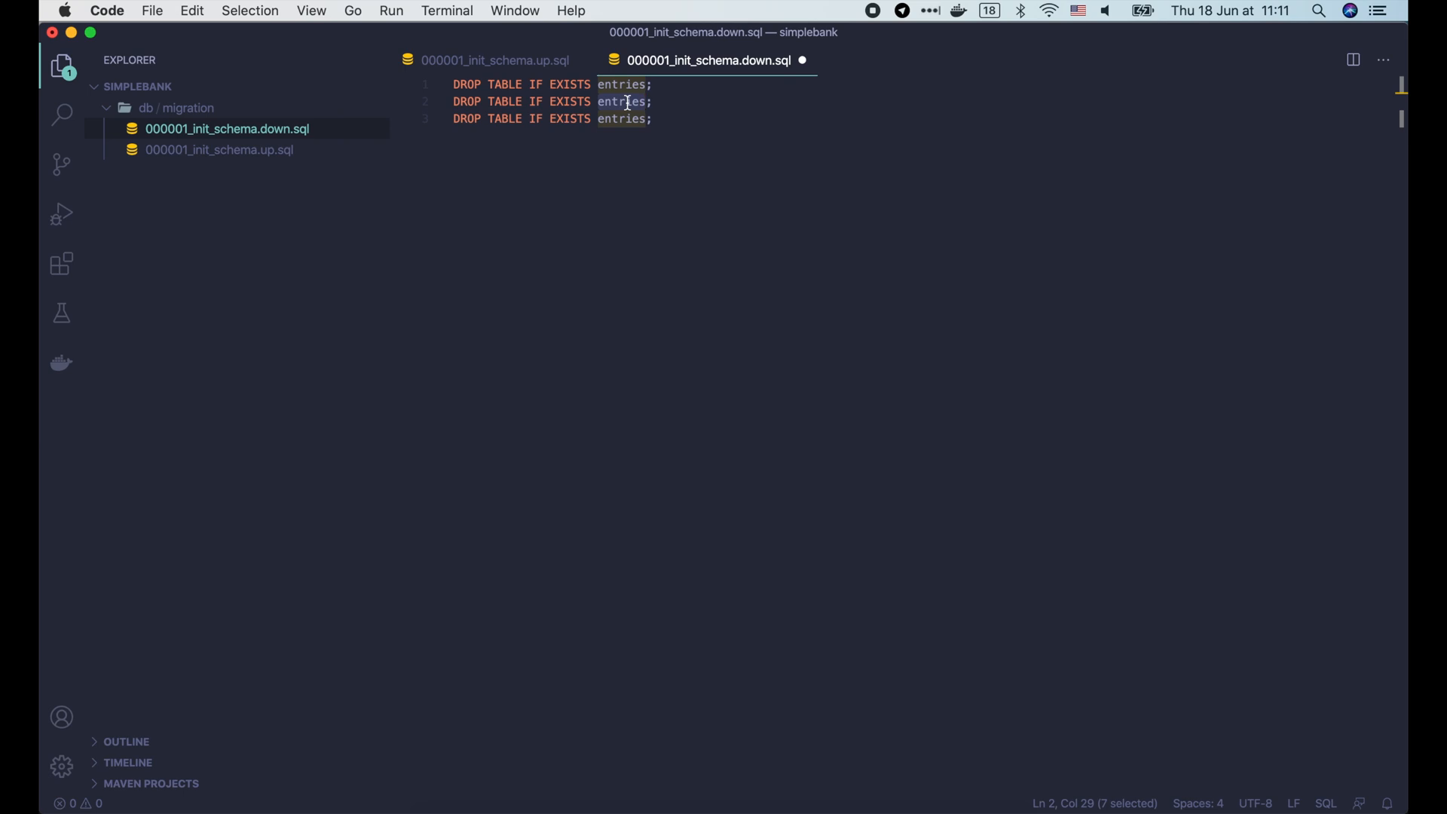
type("transfer")
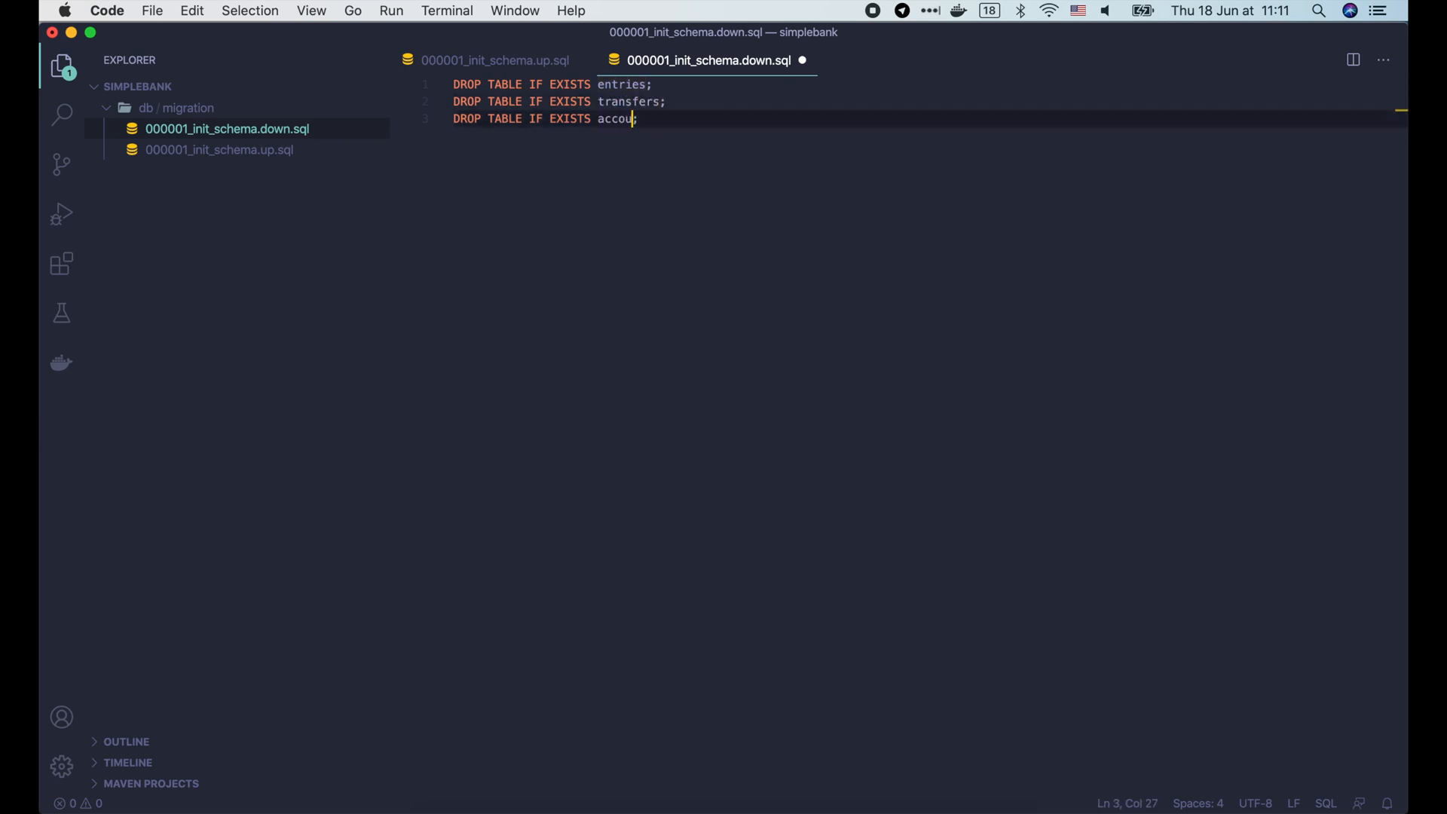
type("nts;")
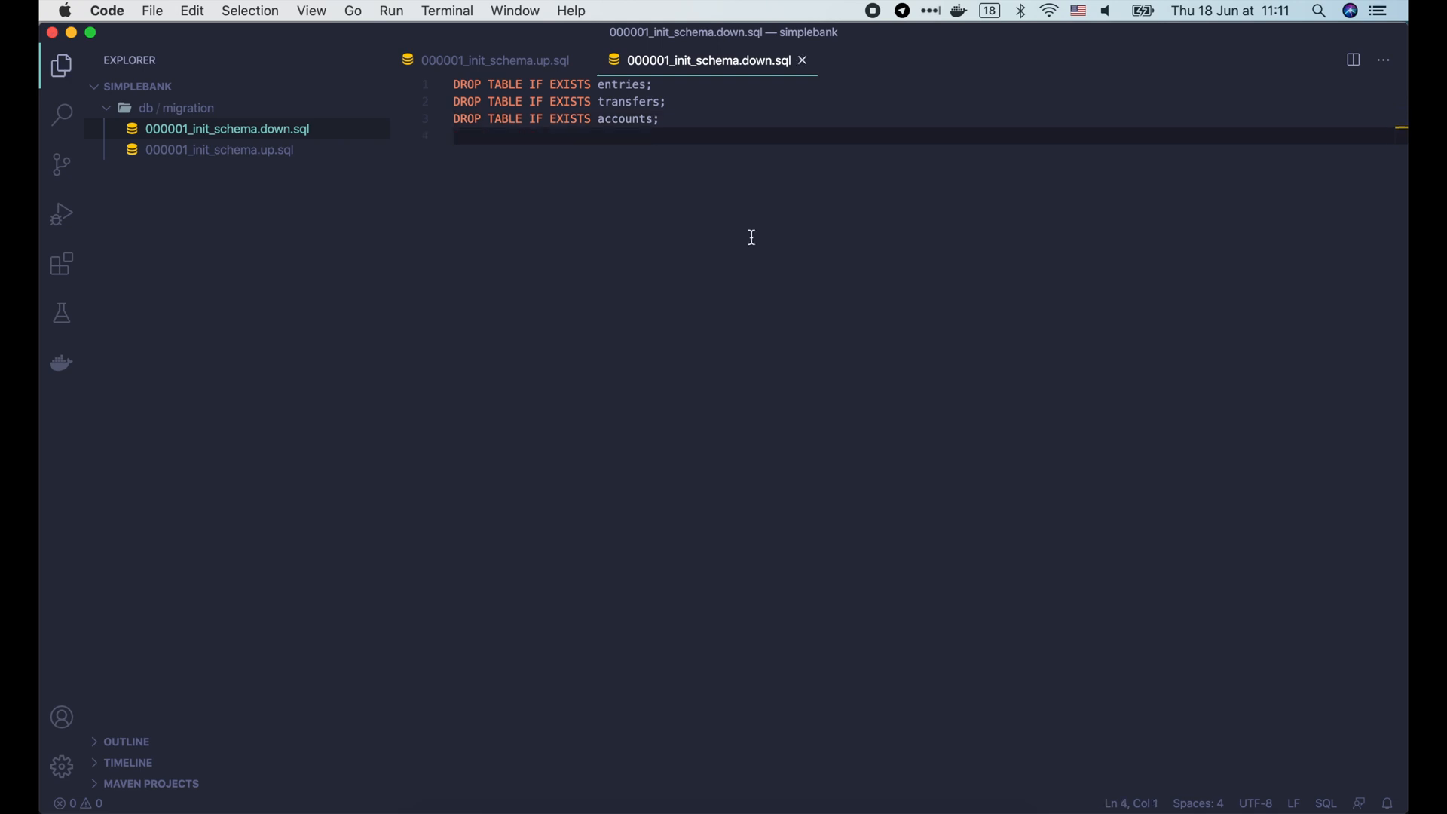
left_click(454, 136)
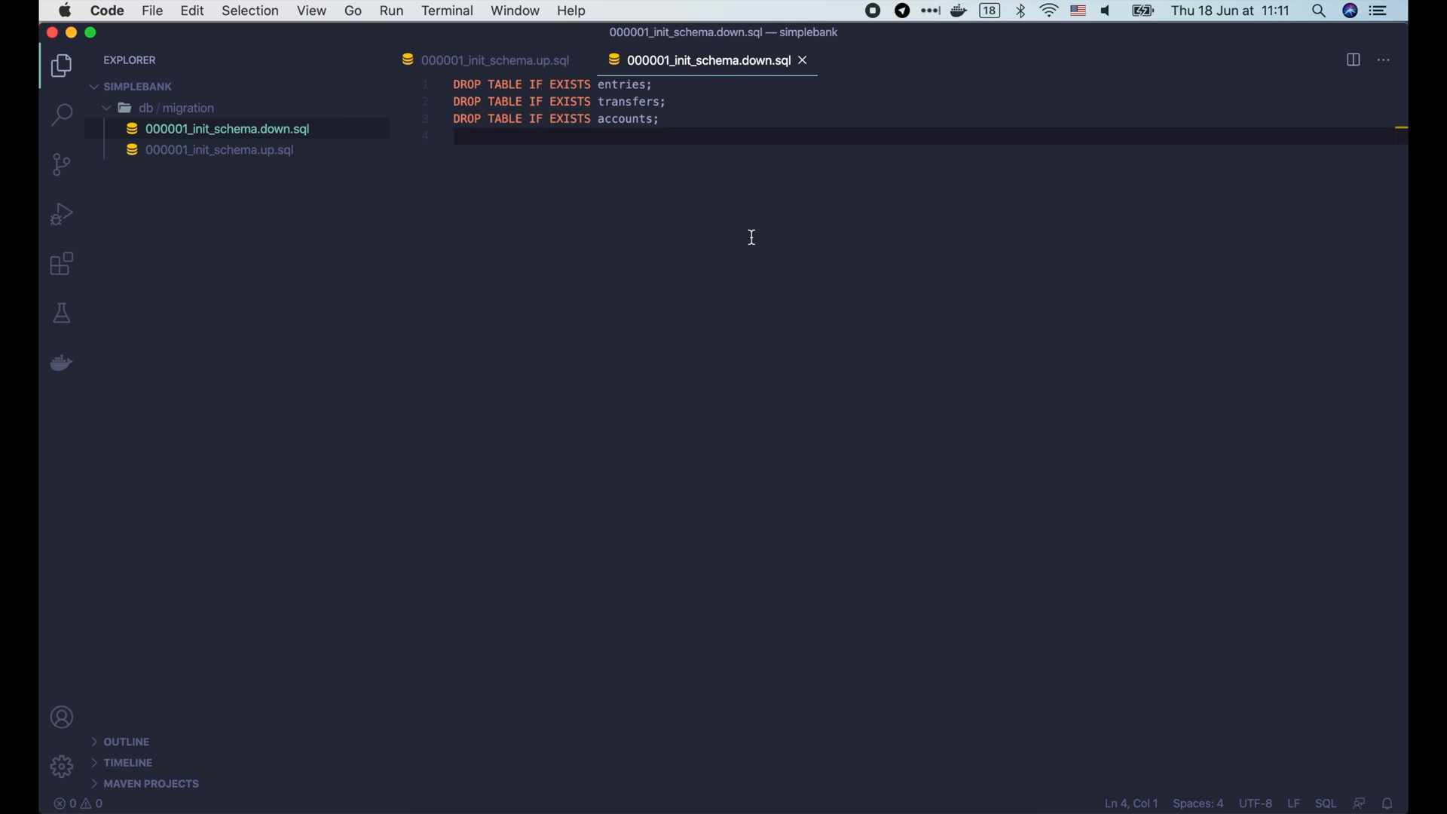
mouse_move(793, 71)
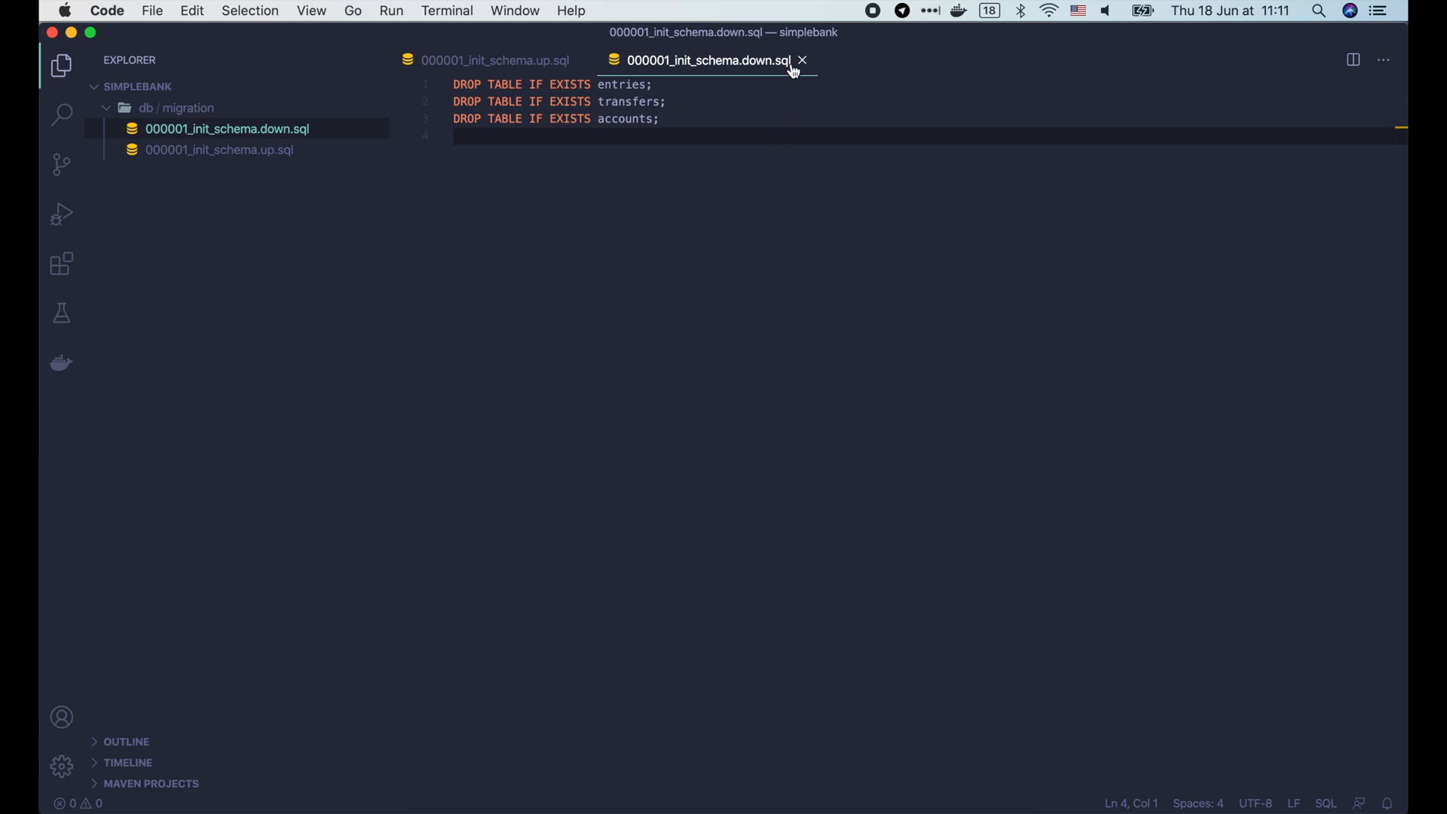
Close the down and up migration editor tabs.
left_click(494, 60)
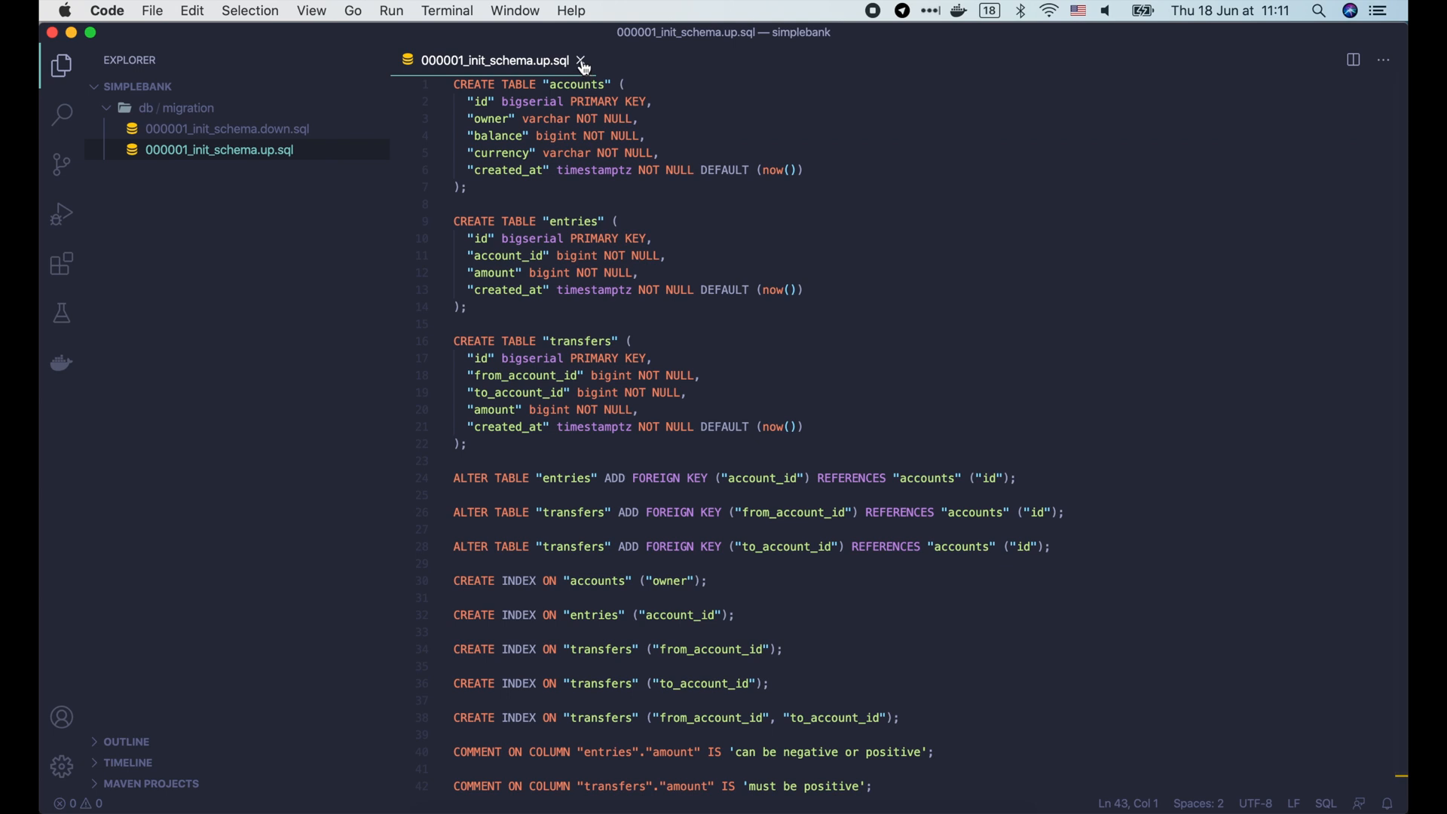
left_click(582, 60)
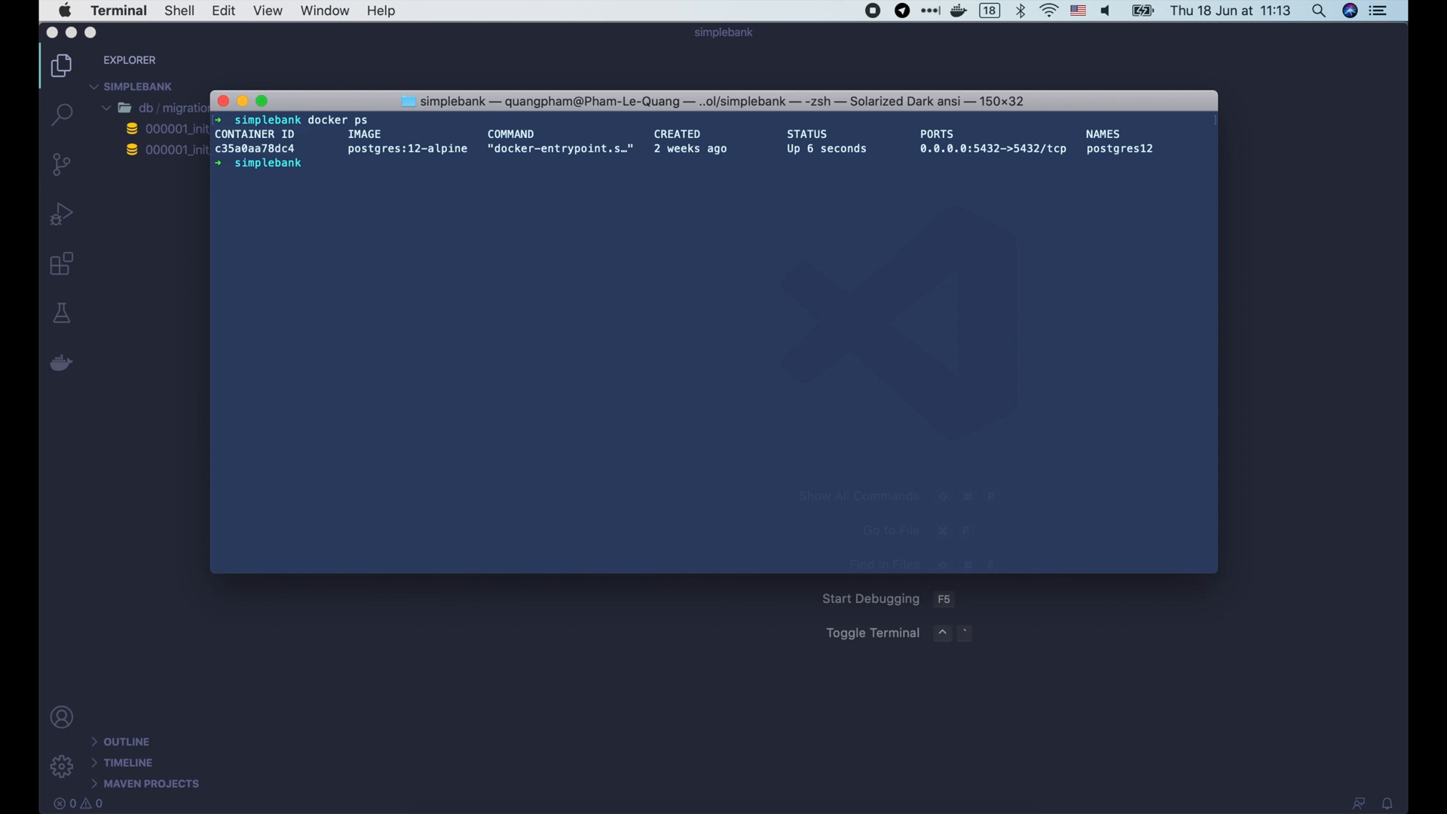
Stop the postgres12 container and confirm with docker ps and docker ps -a that it exited.
type("docker")
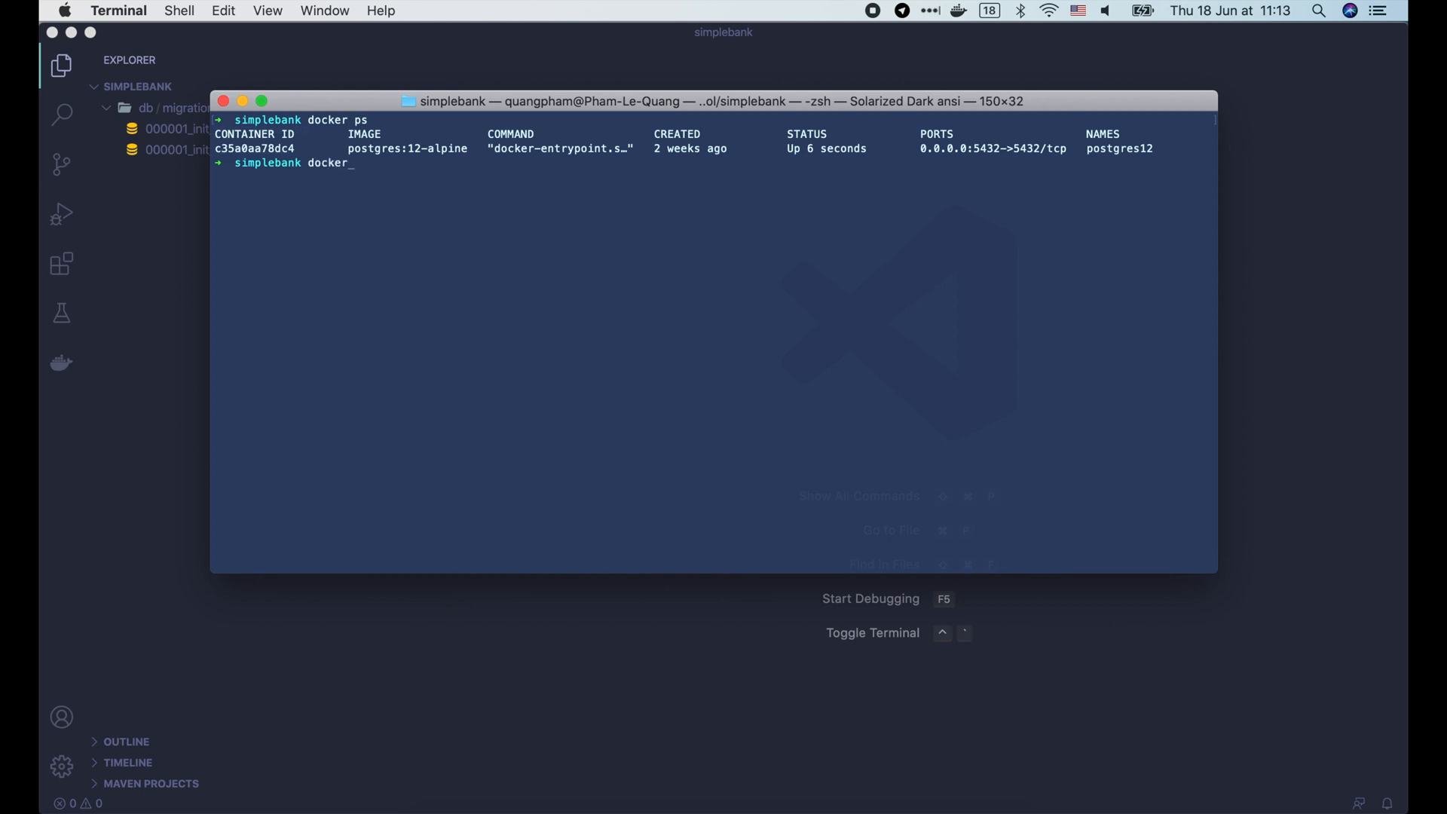
type("stop pos")
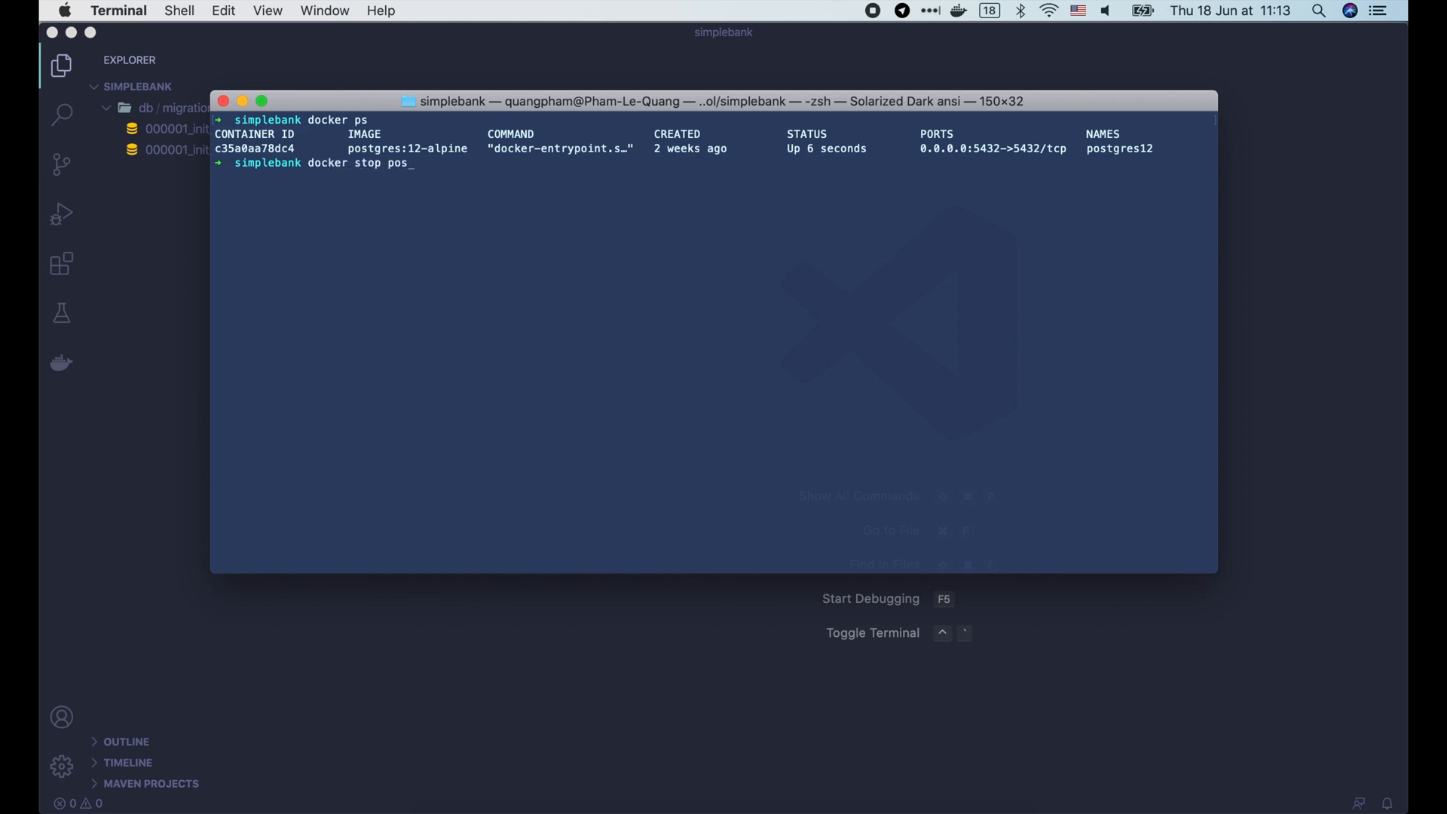
key("Return")
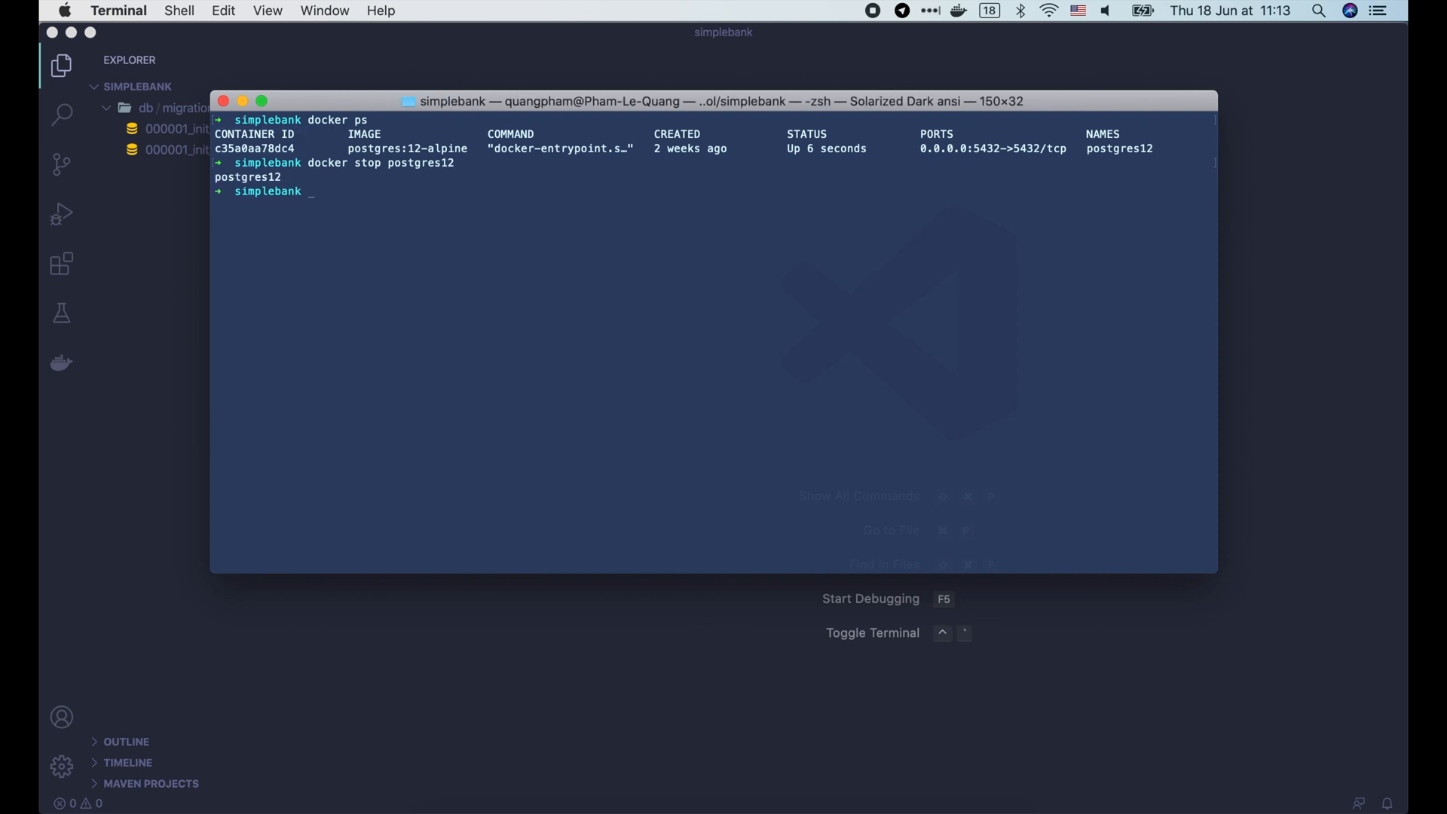
type("docker ps")
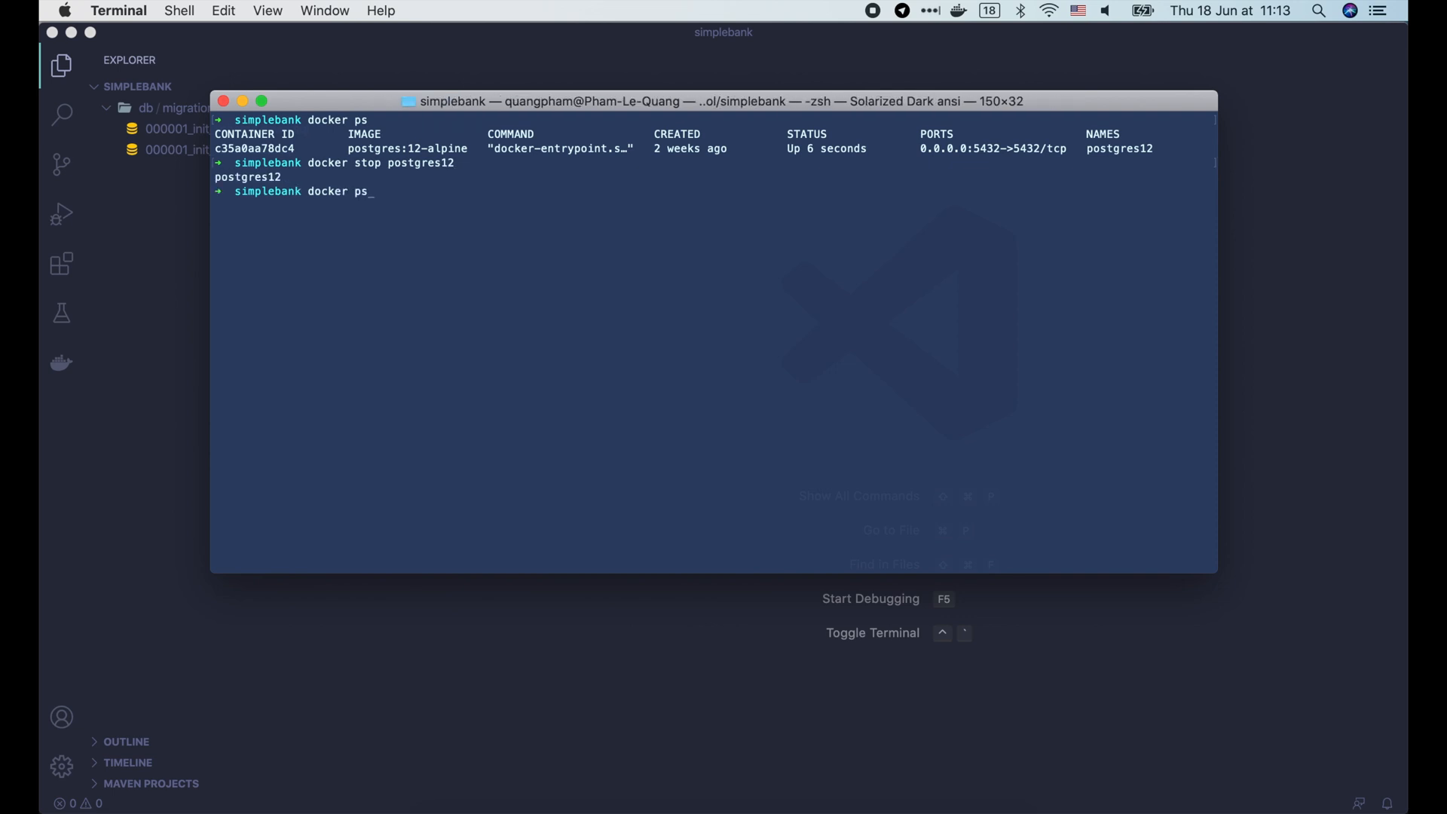
key("Return")
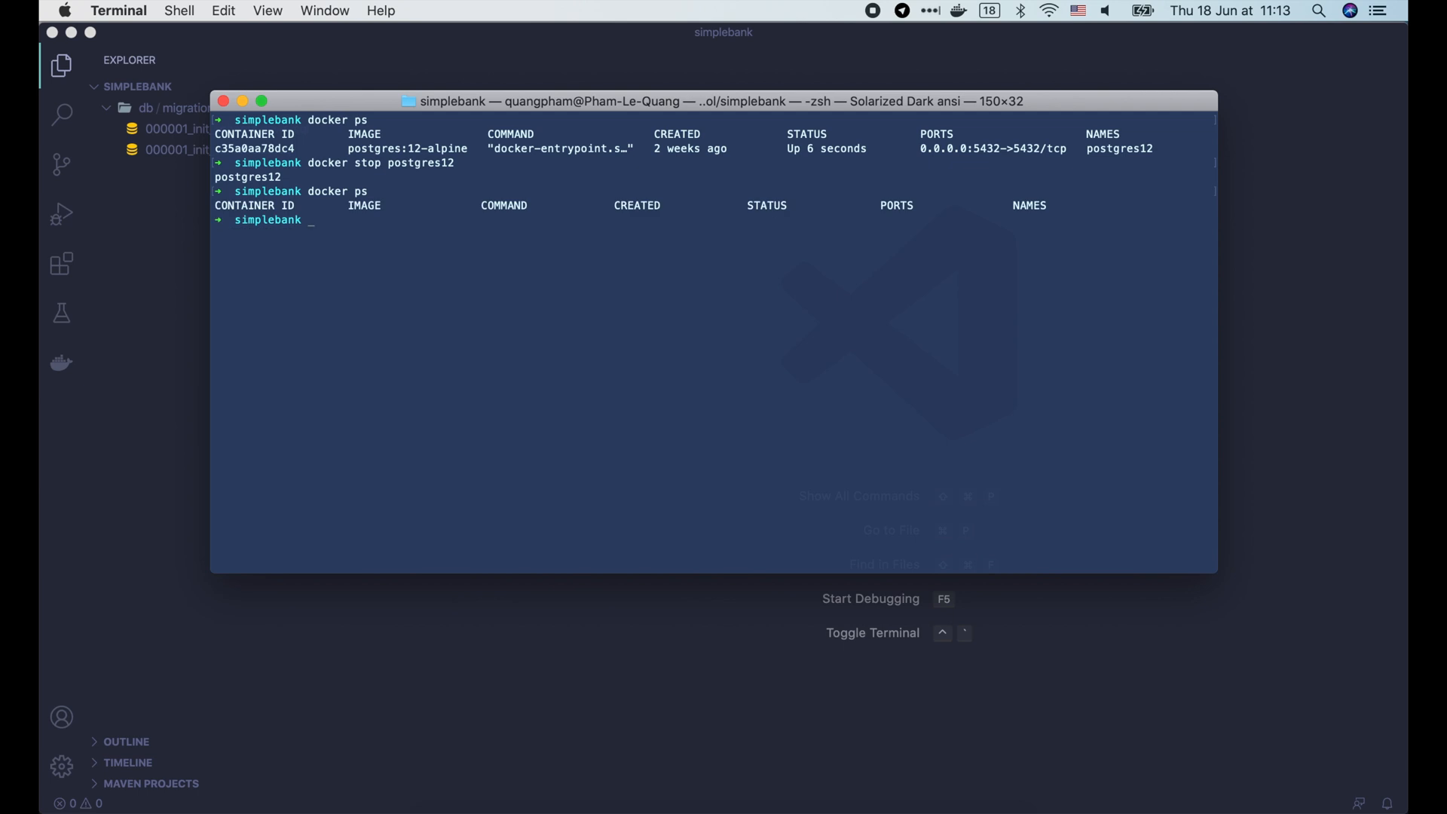
type("docker")
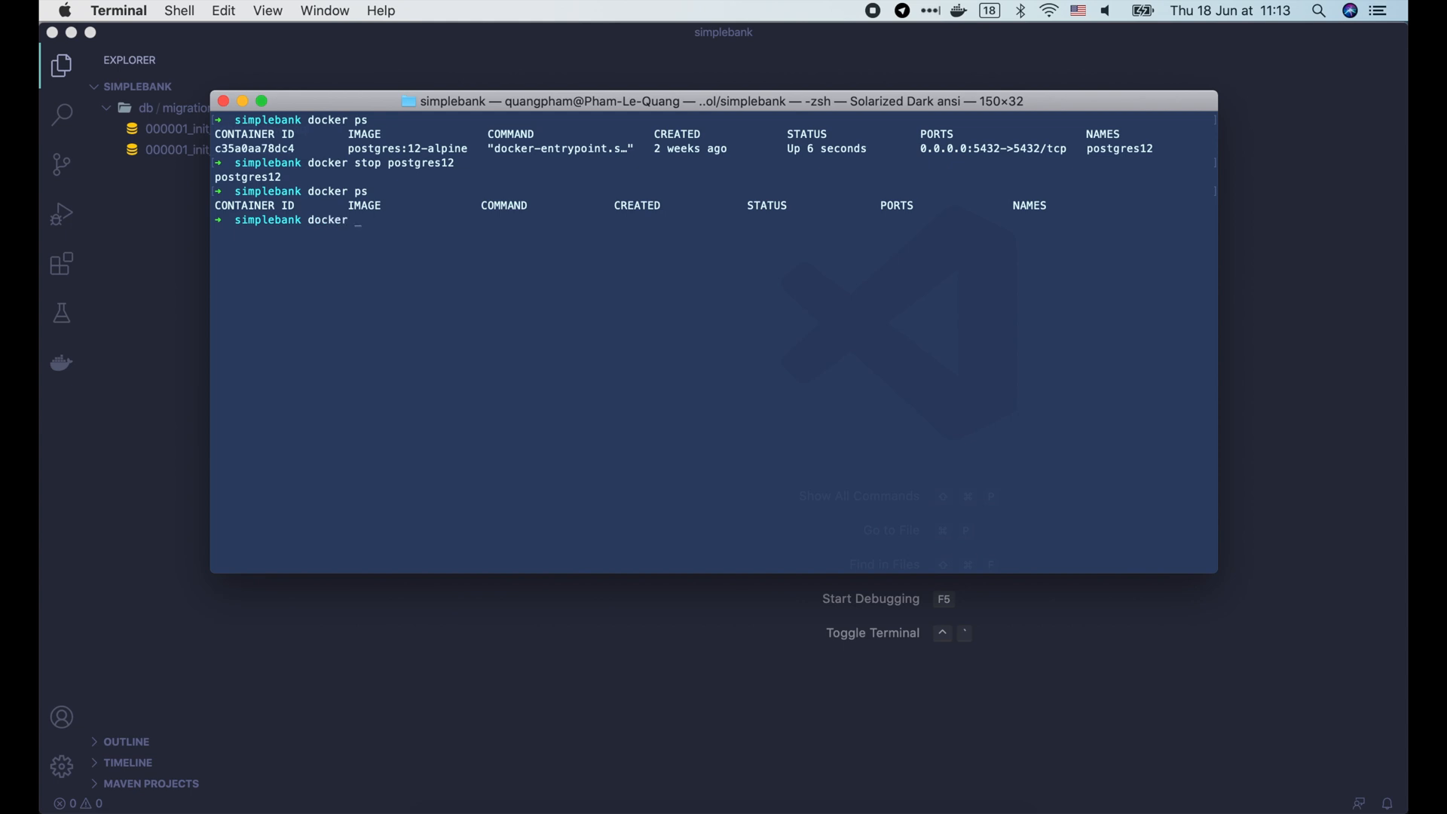
key("Return")
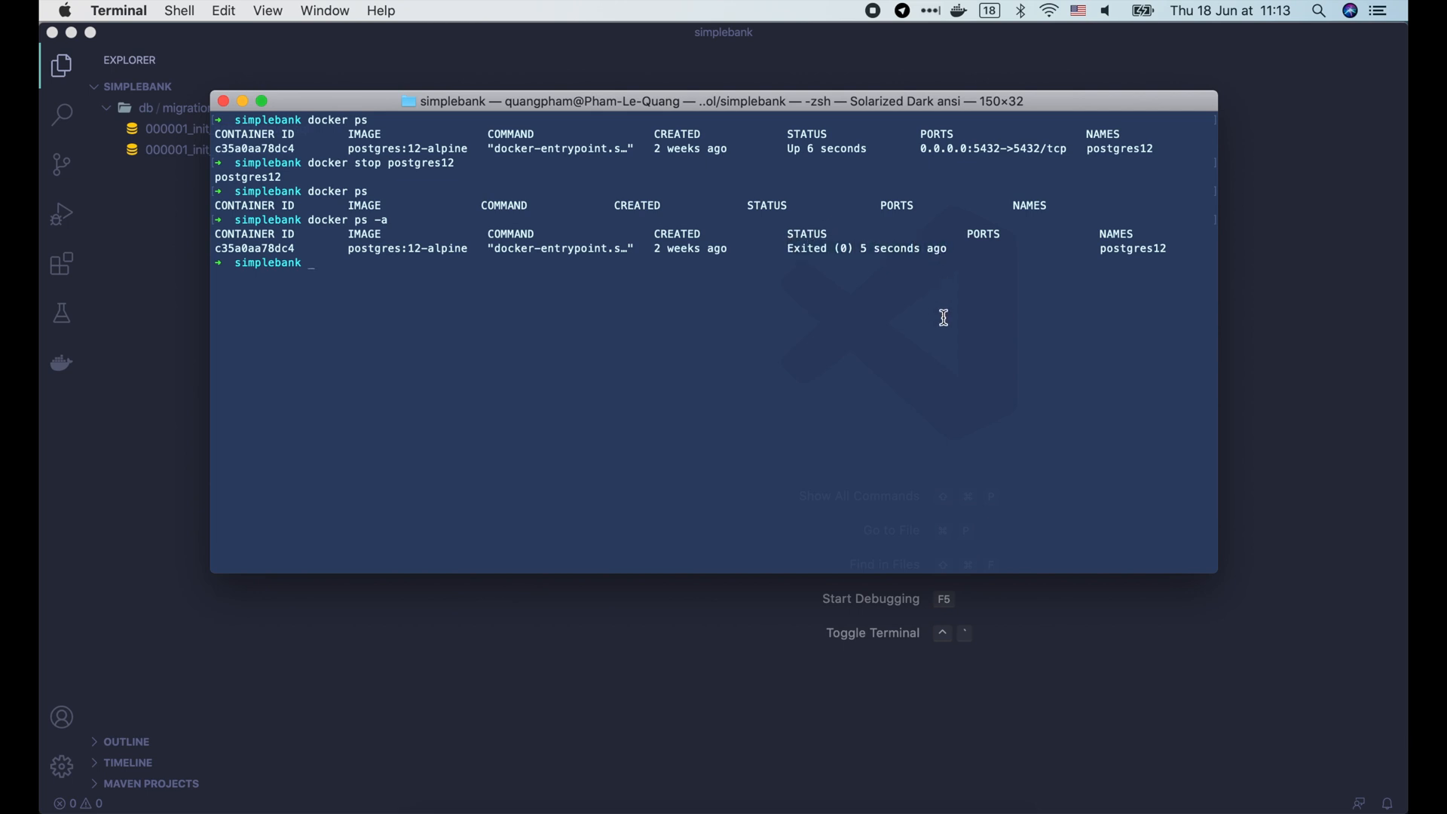
Start the postgres12 container again with docker start.
type("docker start")
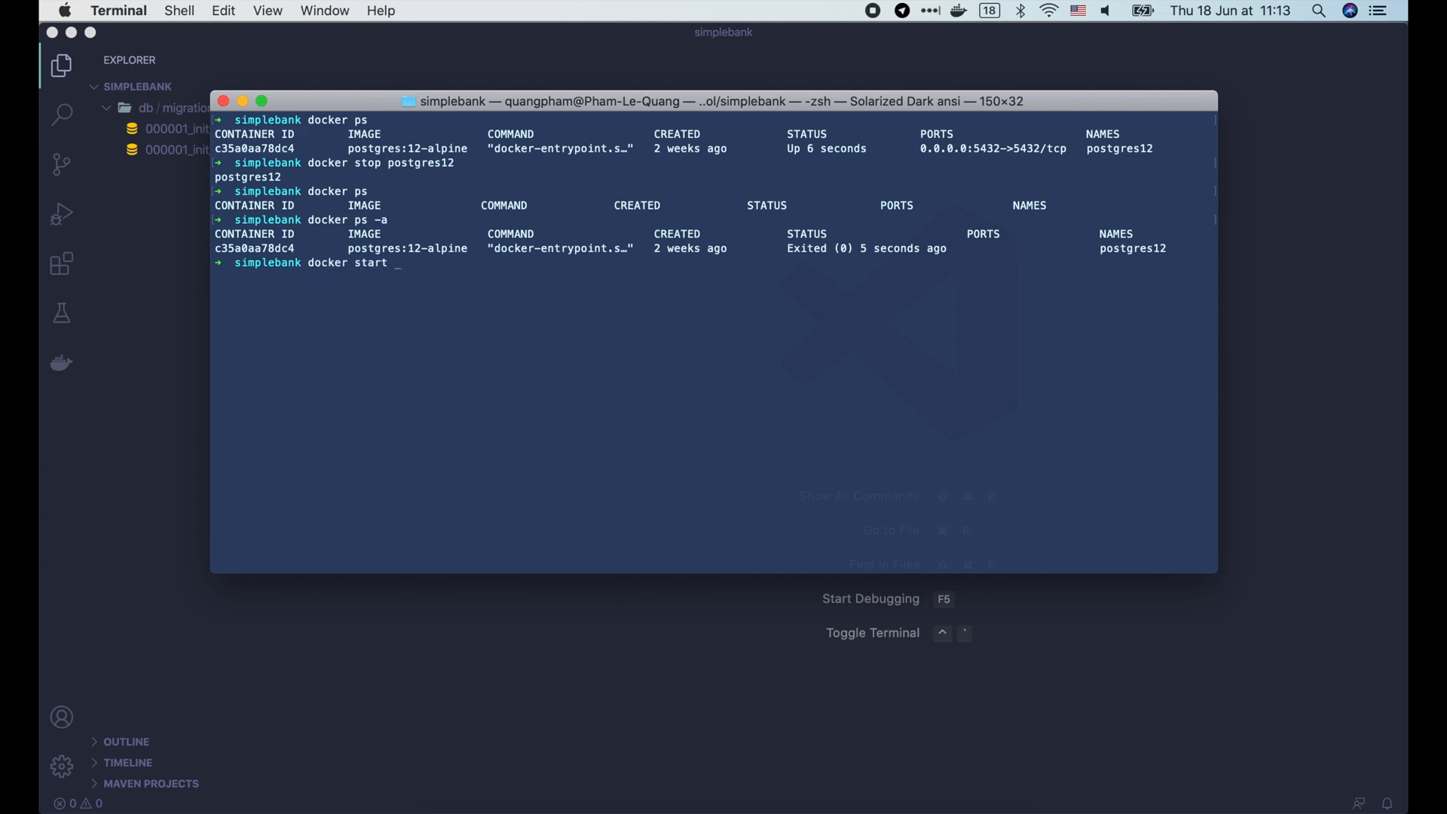
type("postgres12")
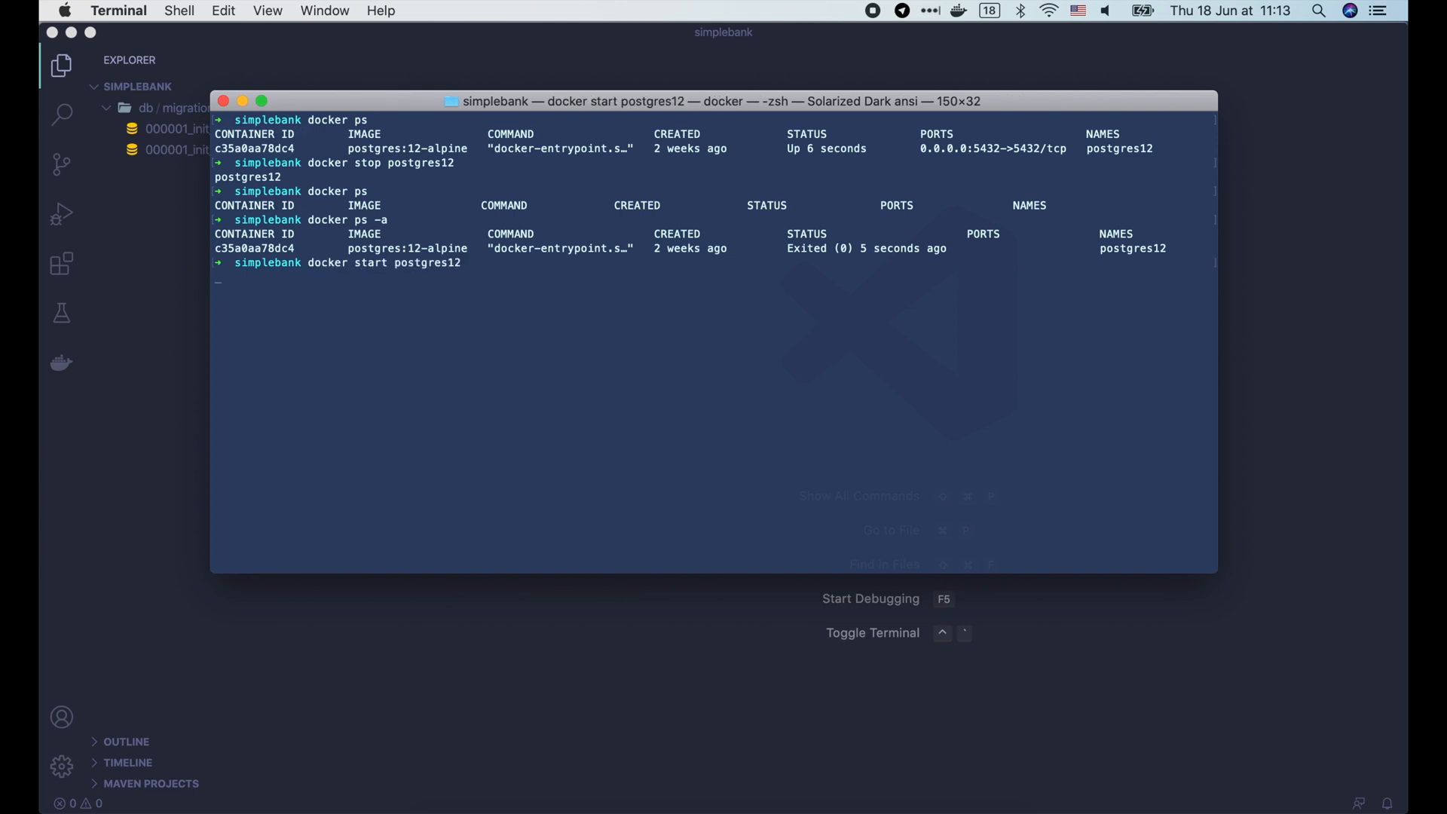
type("docker")
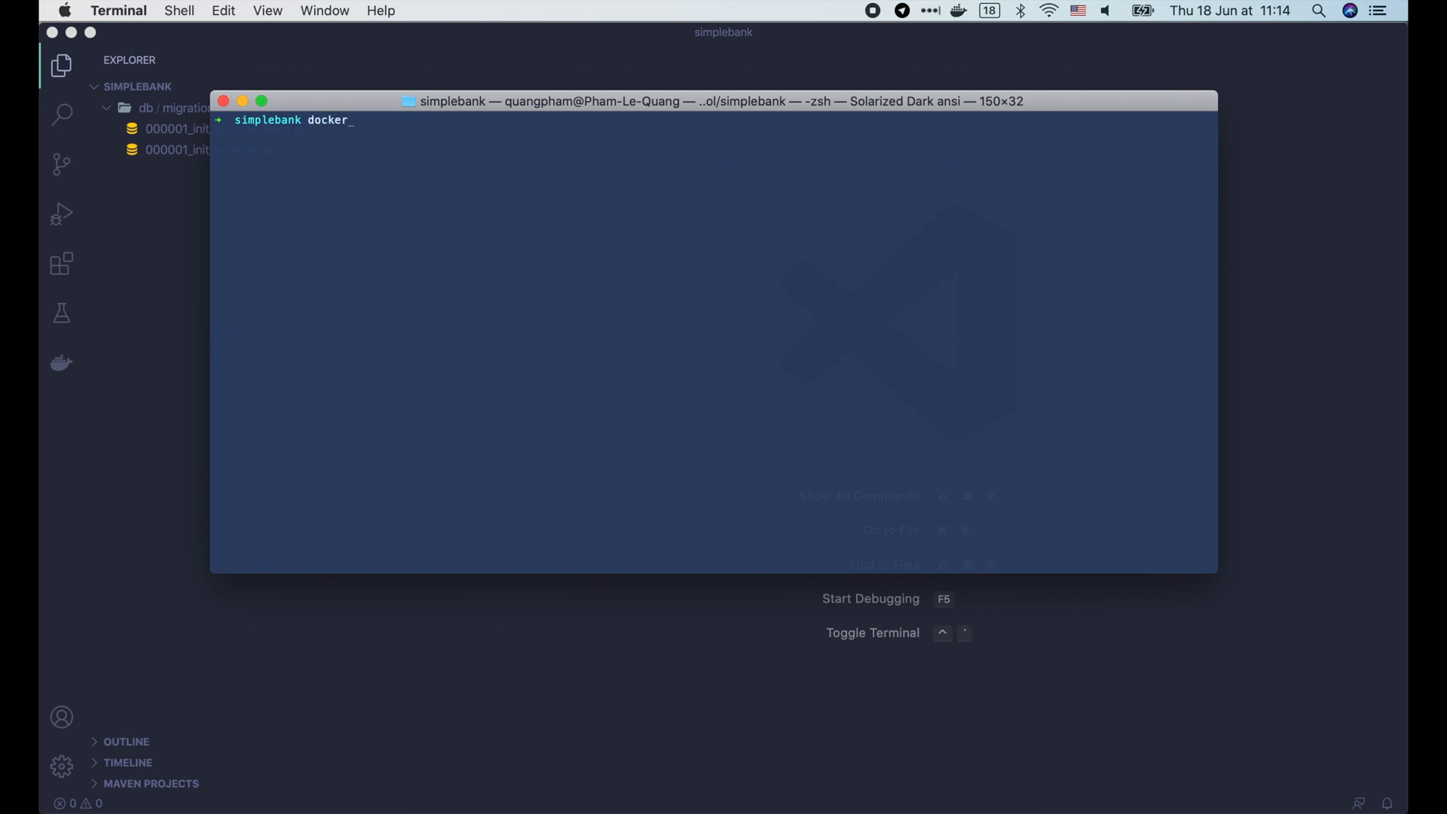
Run 'docker exec -it postgres12 /bin/sh' and check pwd inside the container shell.
type("exec -it")
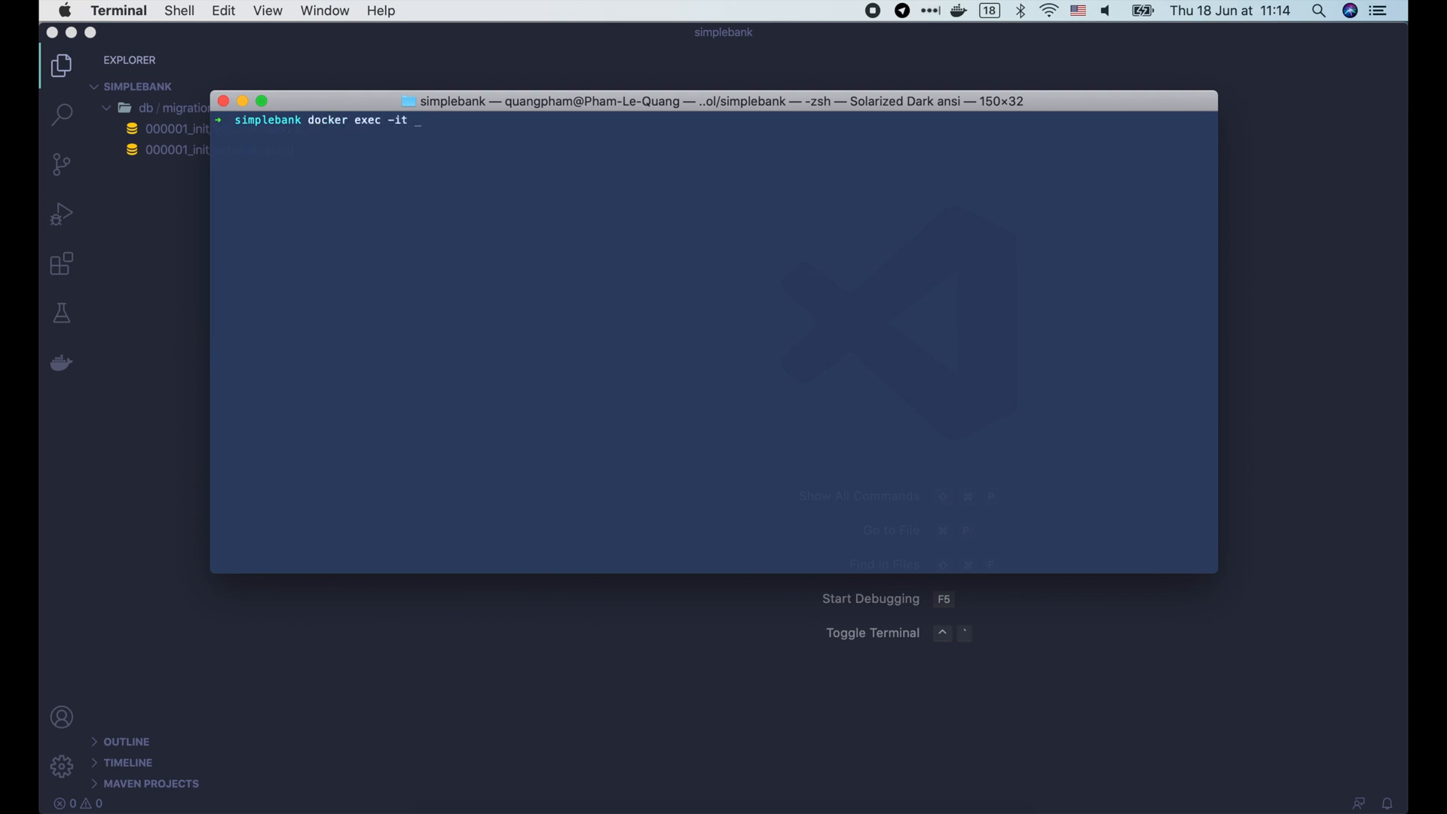
type("post")
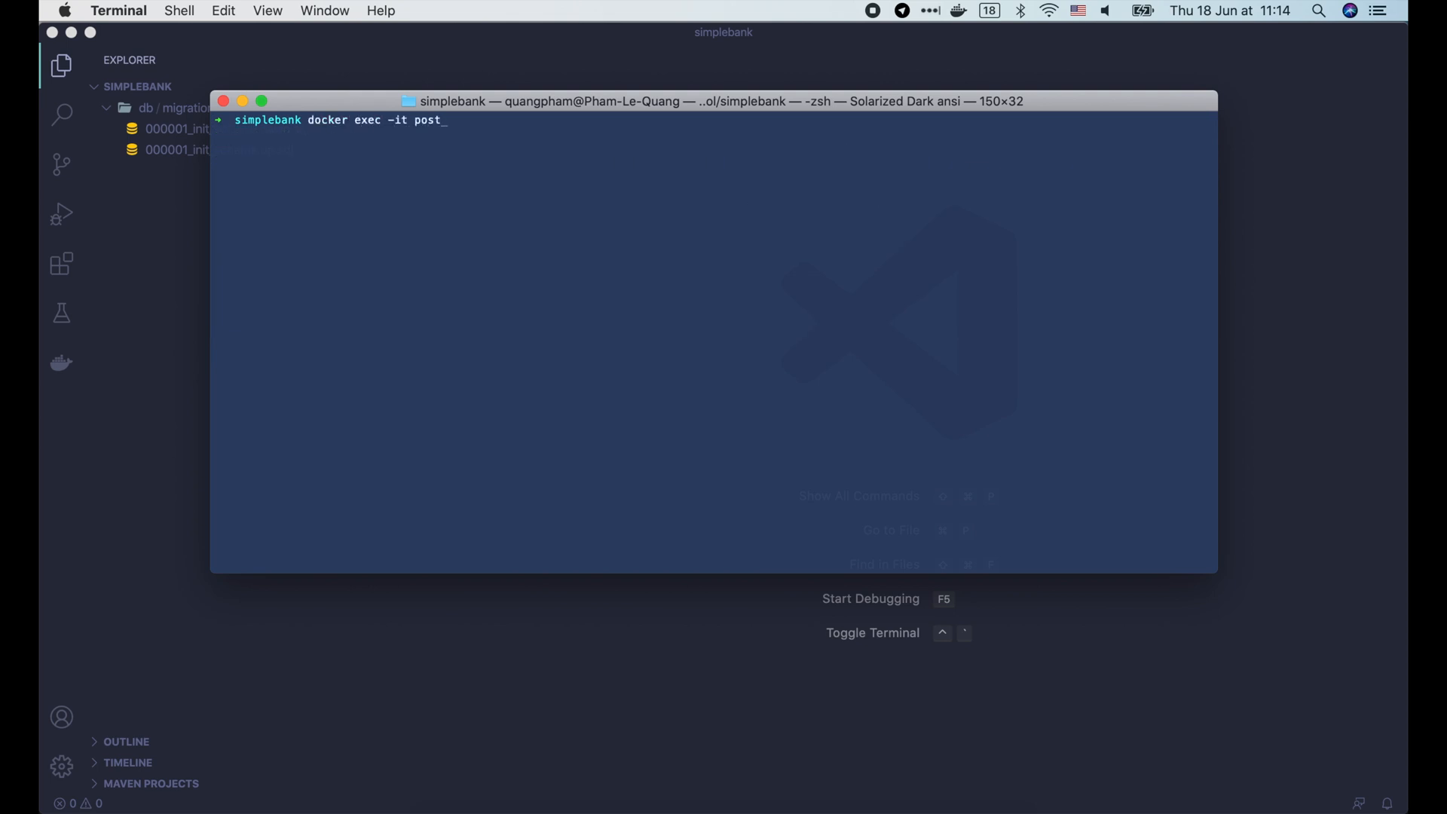
type("gres12")
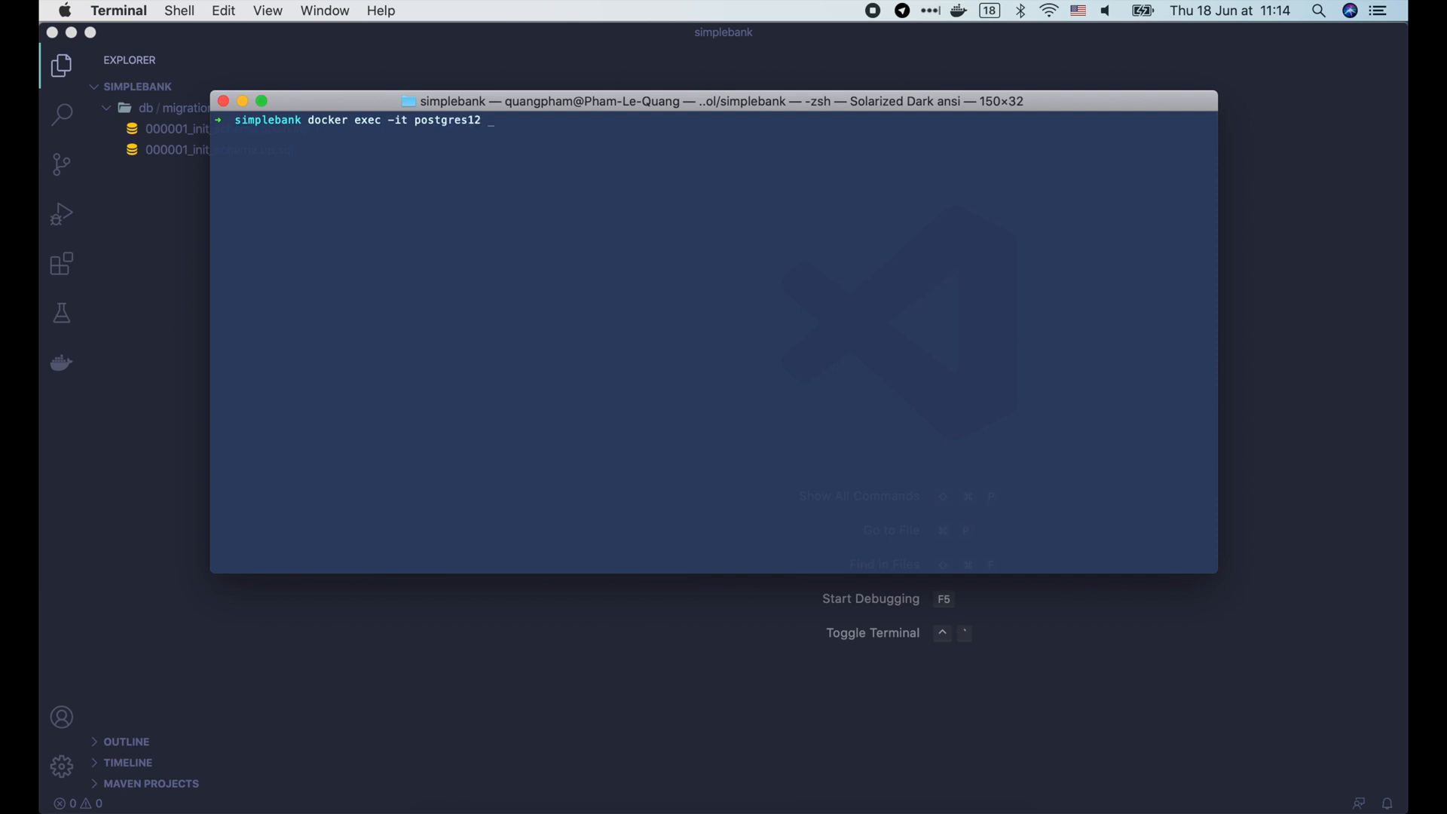
type("/bin/")
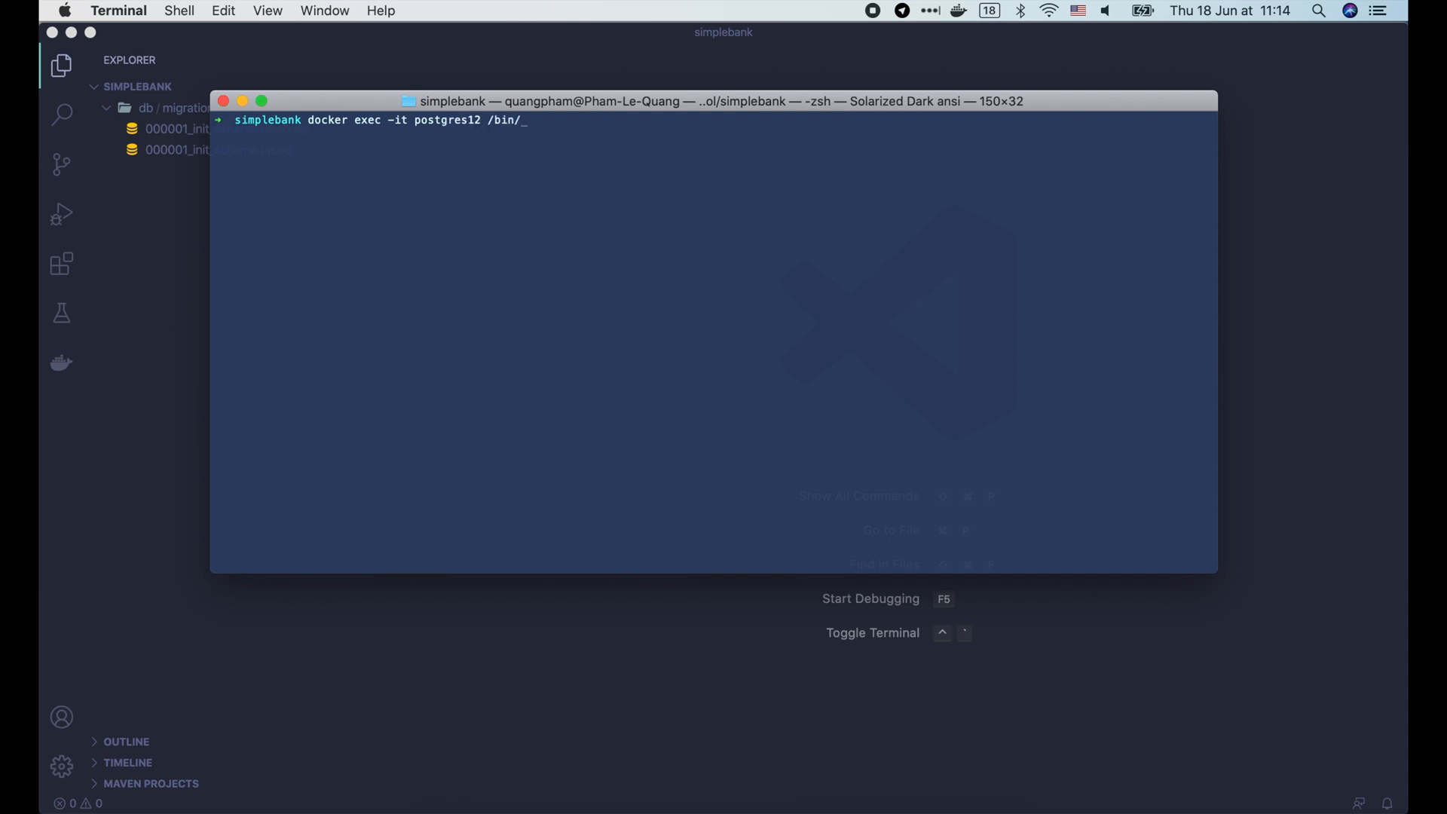
key("Return")
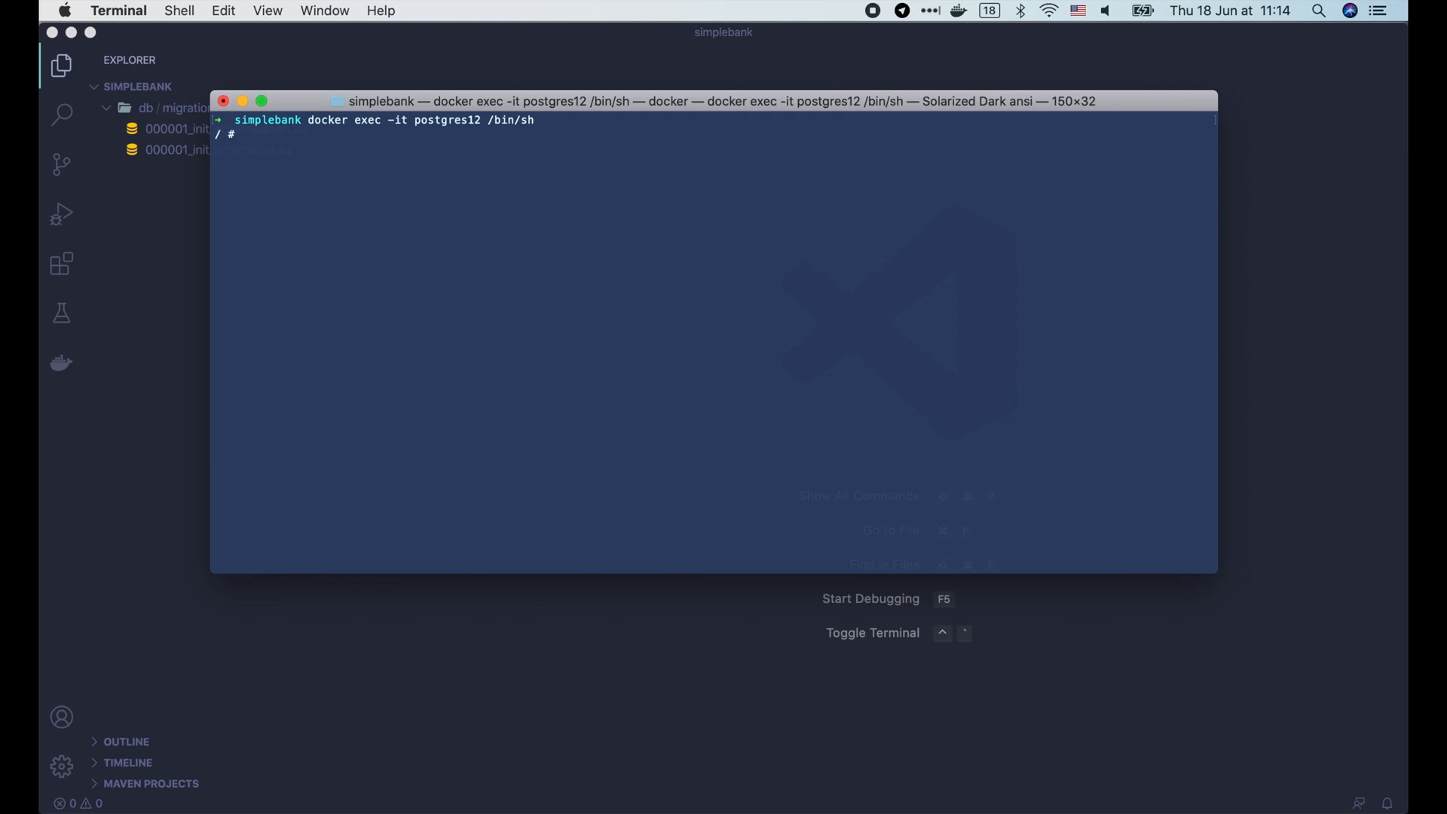
type("pwd")
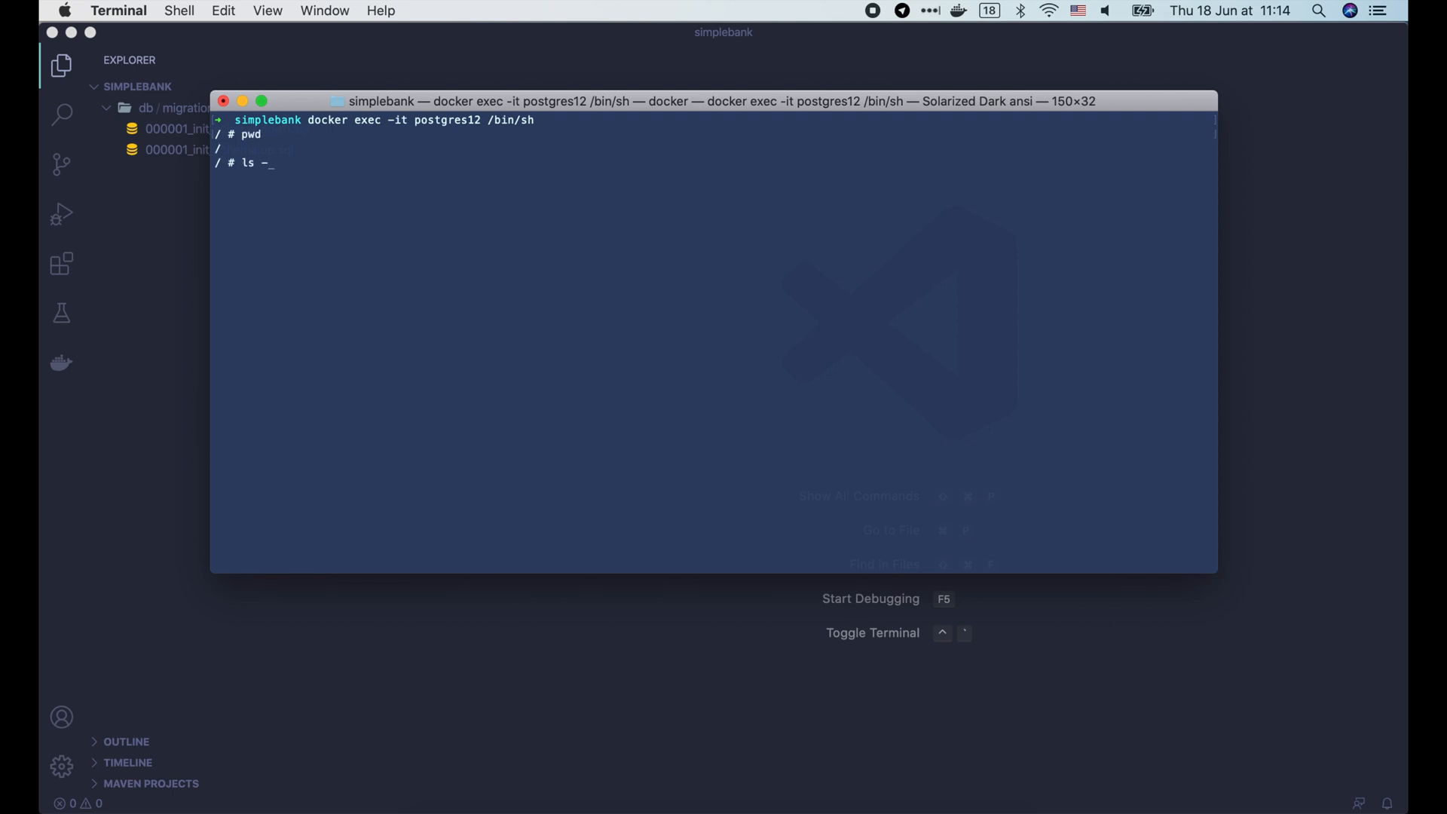
key("Return")
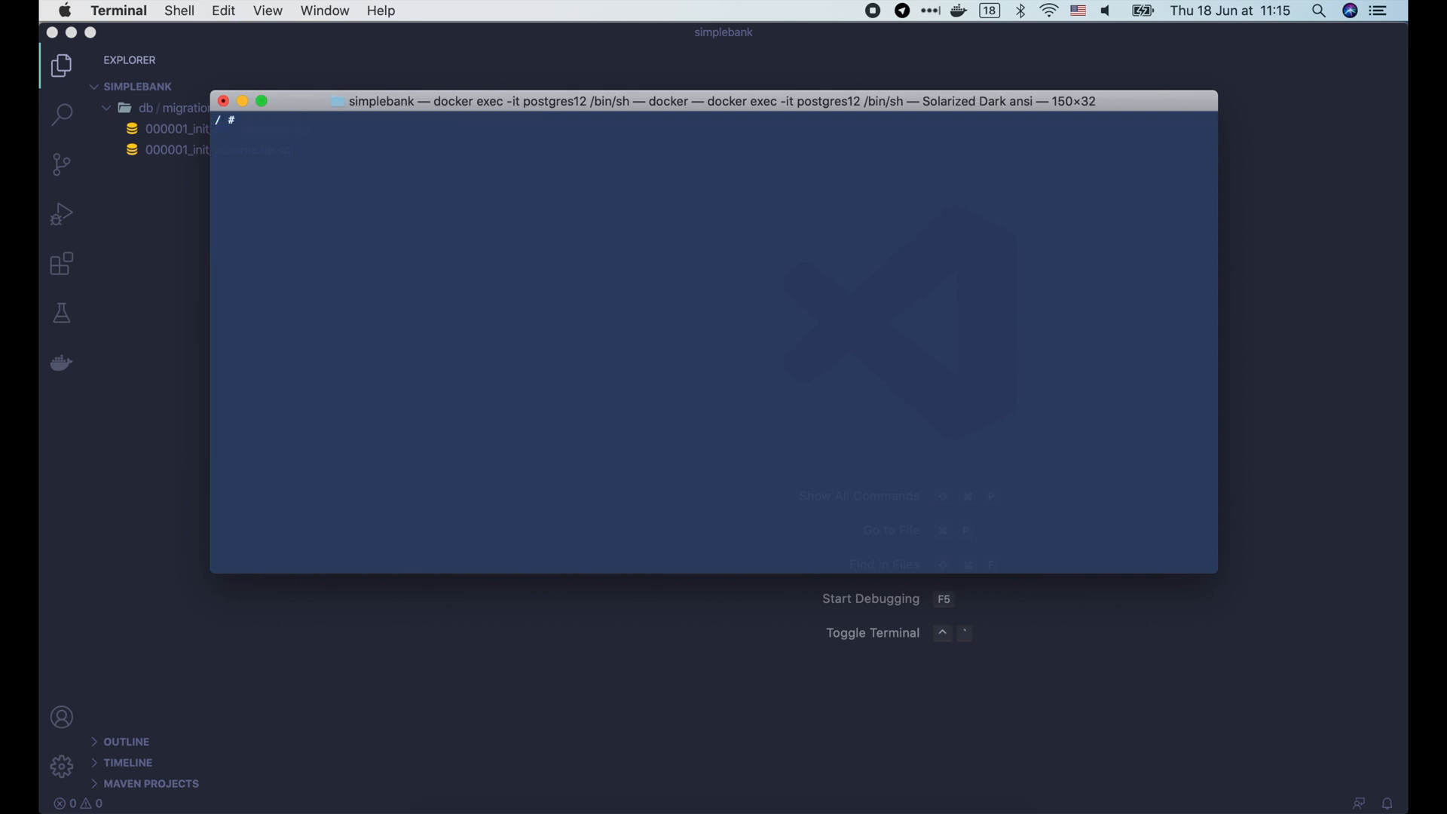
Create the simple_bank database with createdb --username=root --owner=root.
type("c")
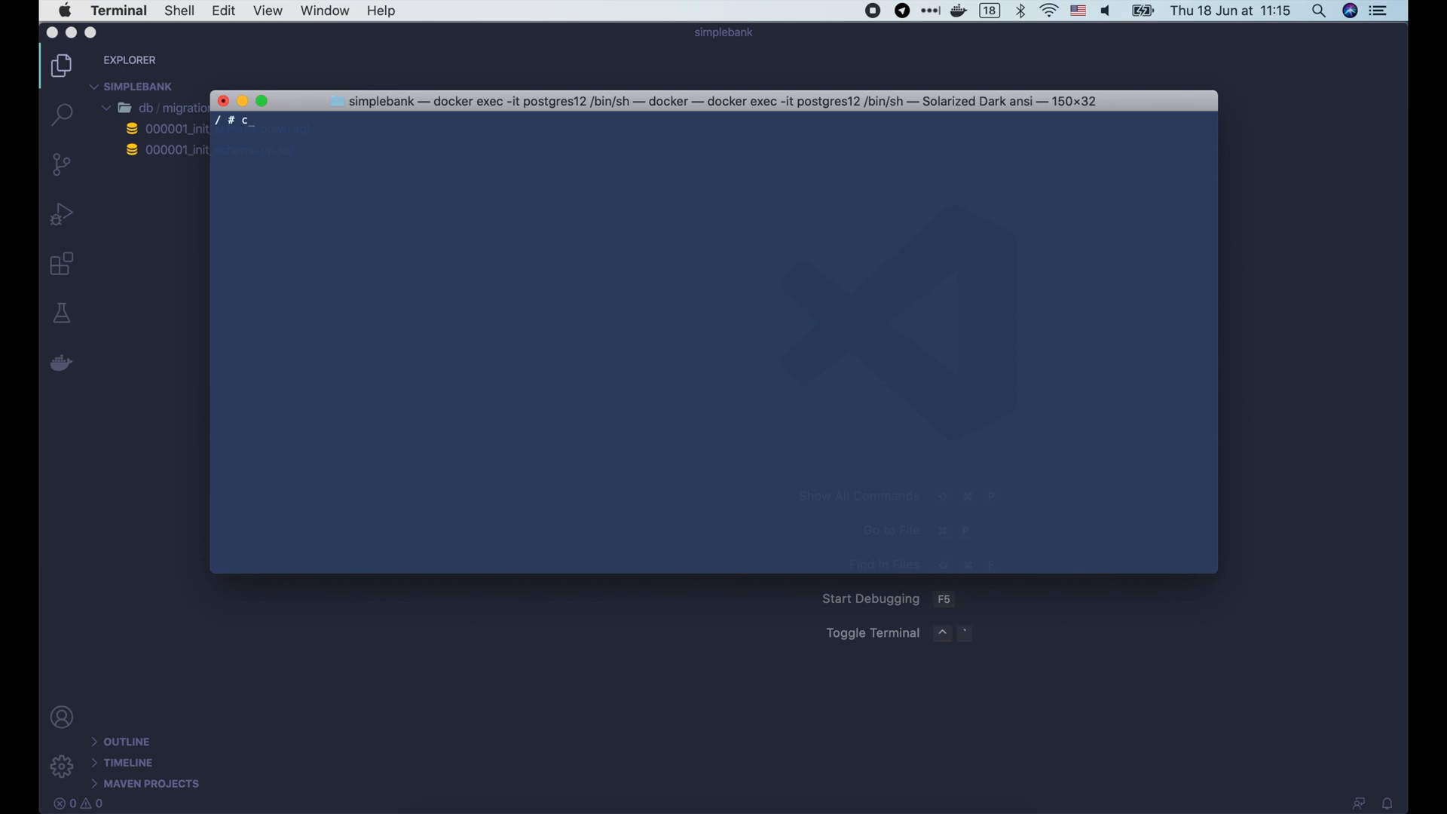
type("reatedb")
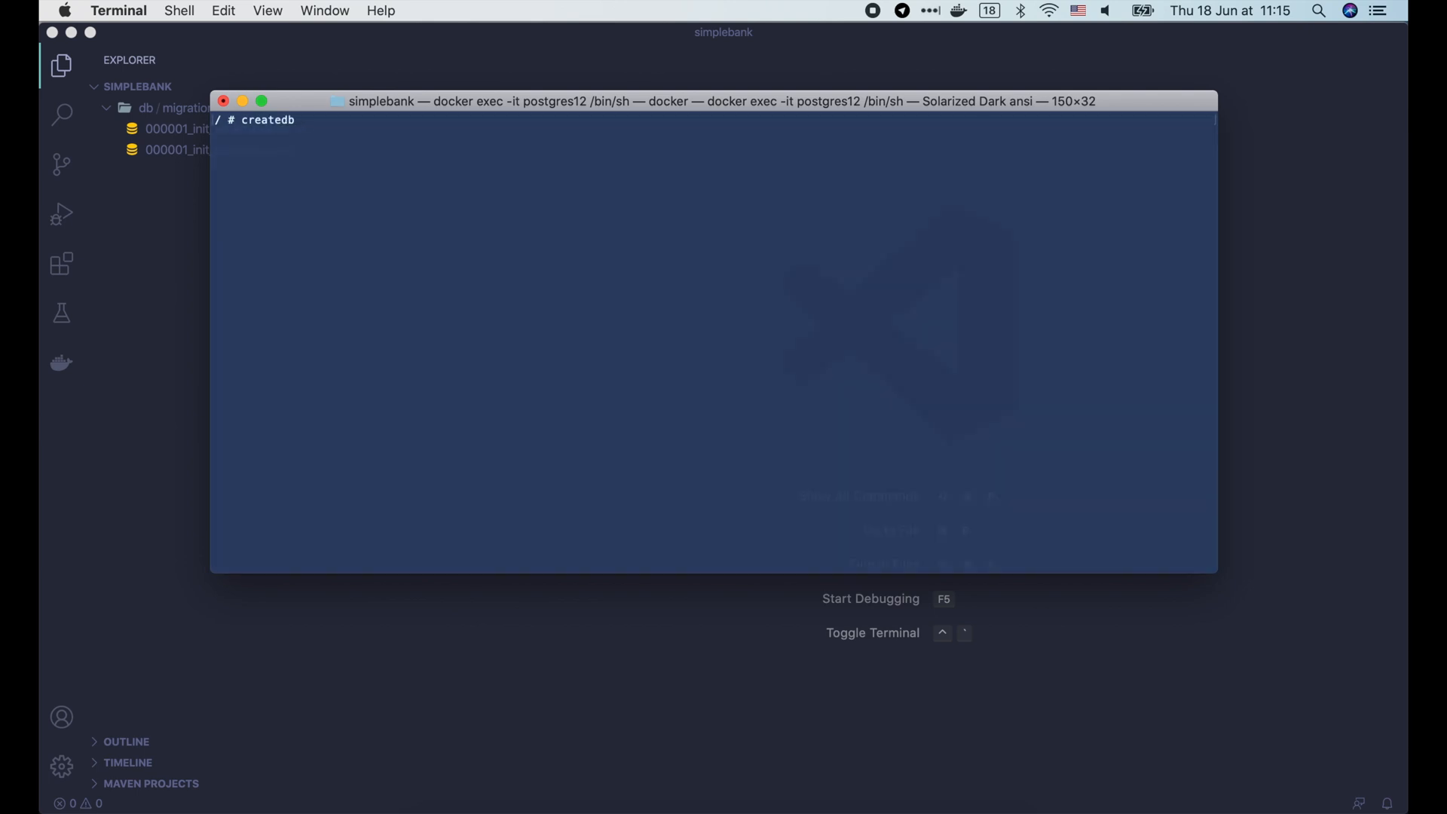
type("--username=root")
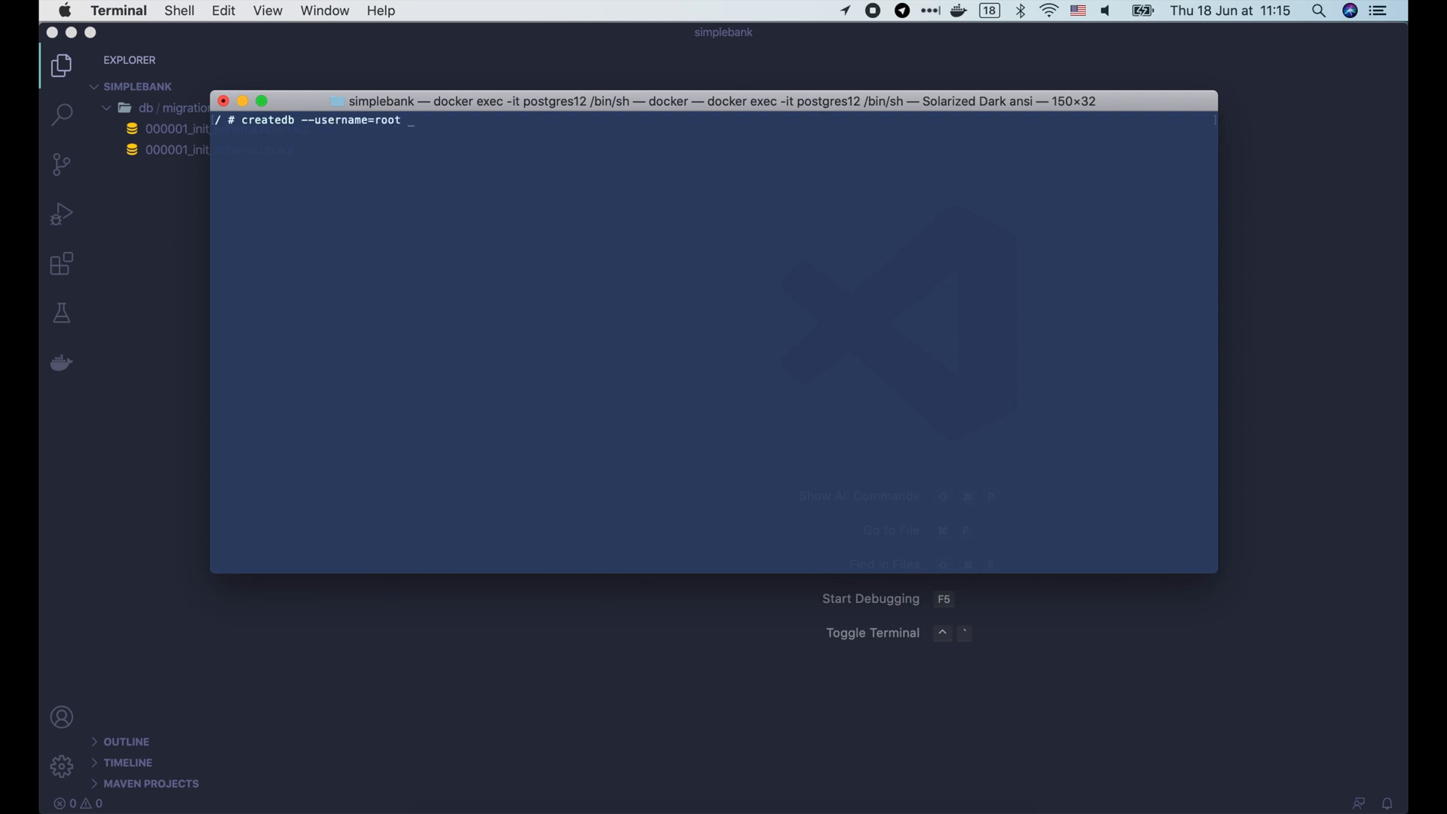
type("--ow")
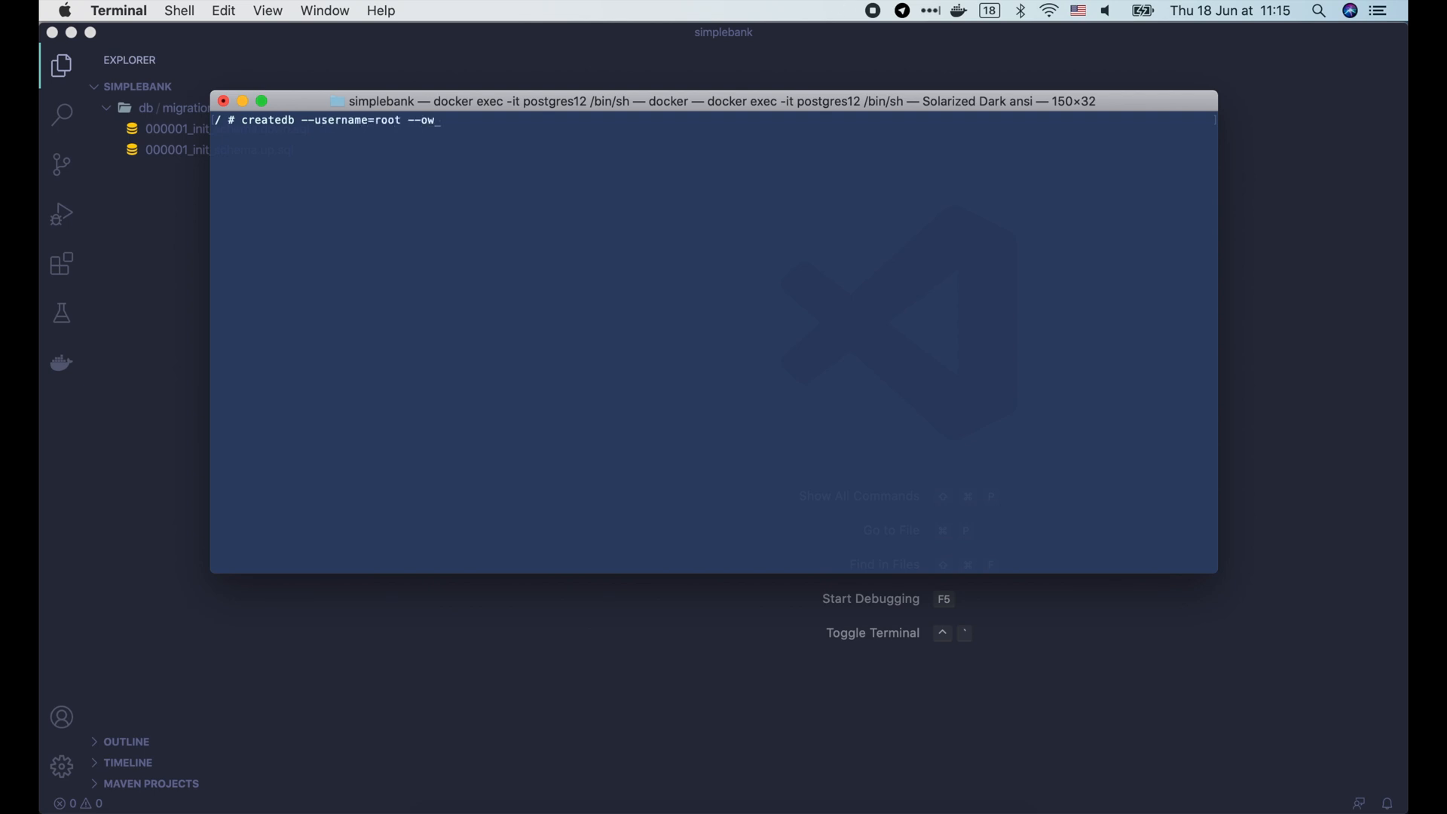
type("ner=")
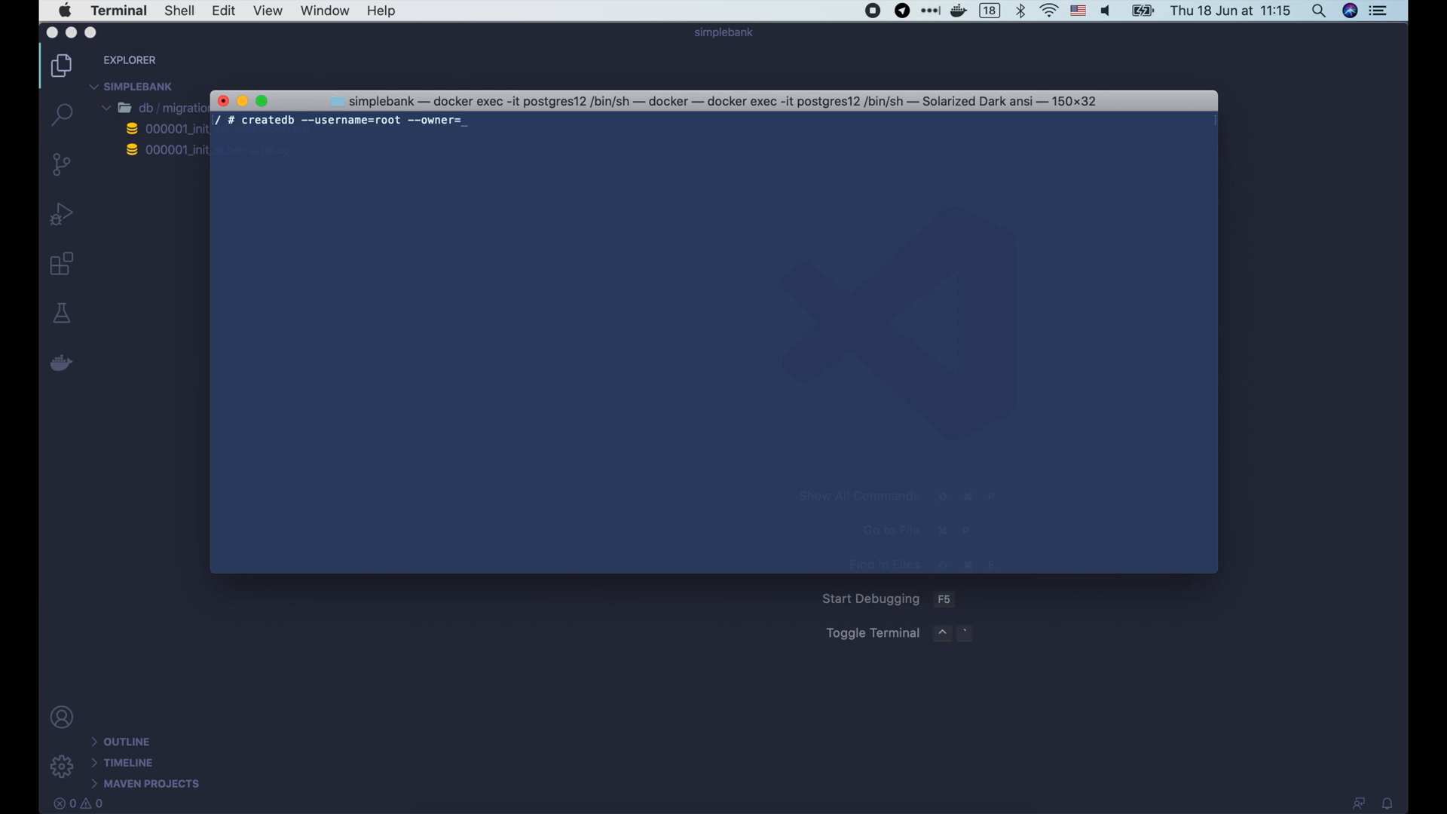
type("root")
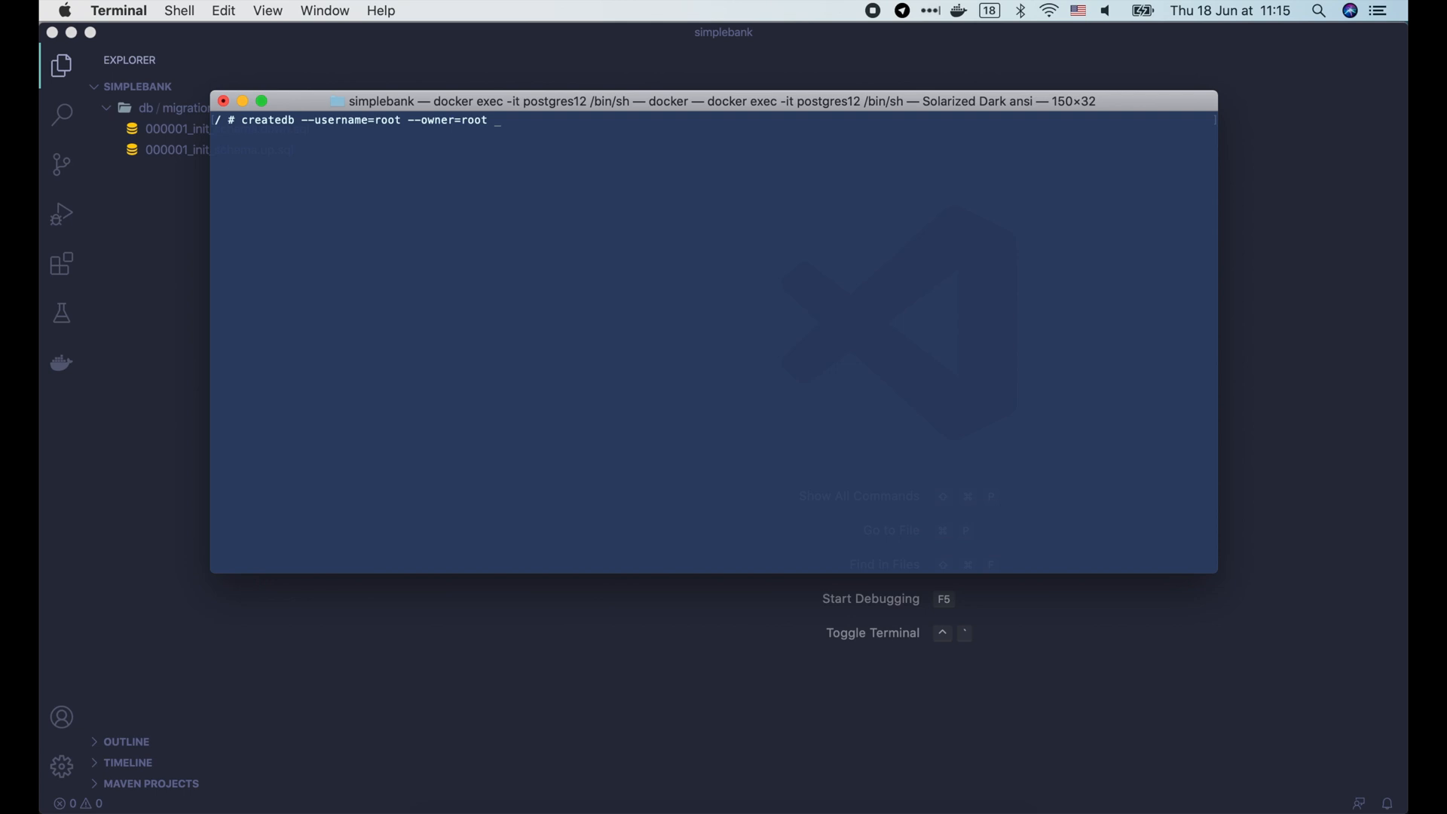
type("simple")
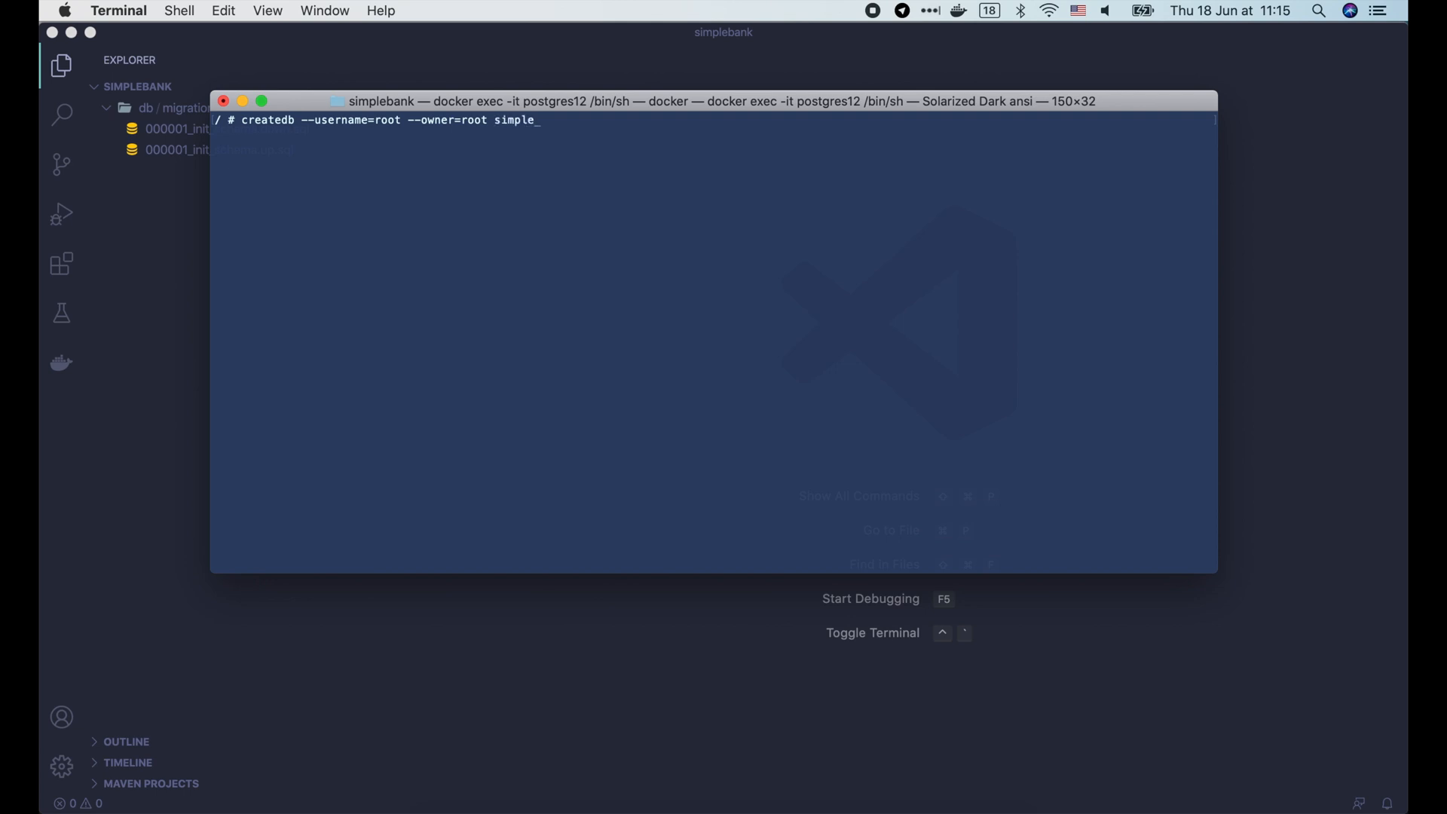
type("bank")
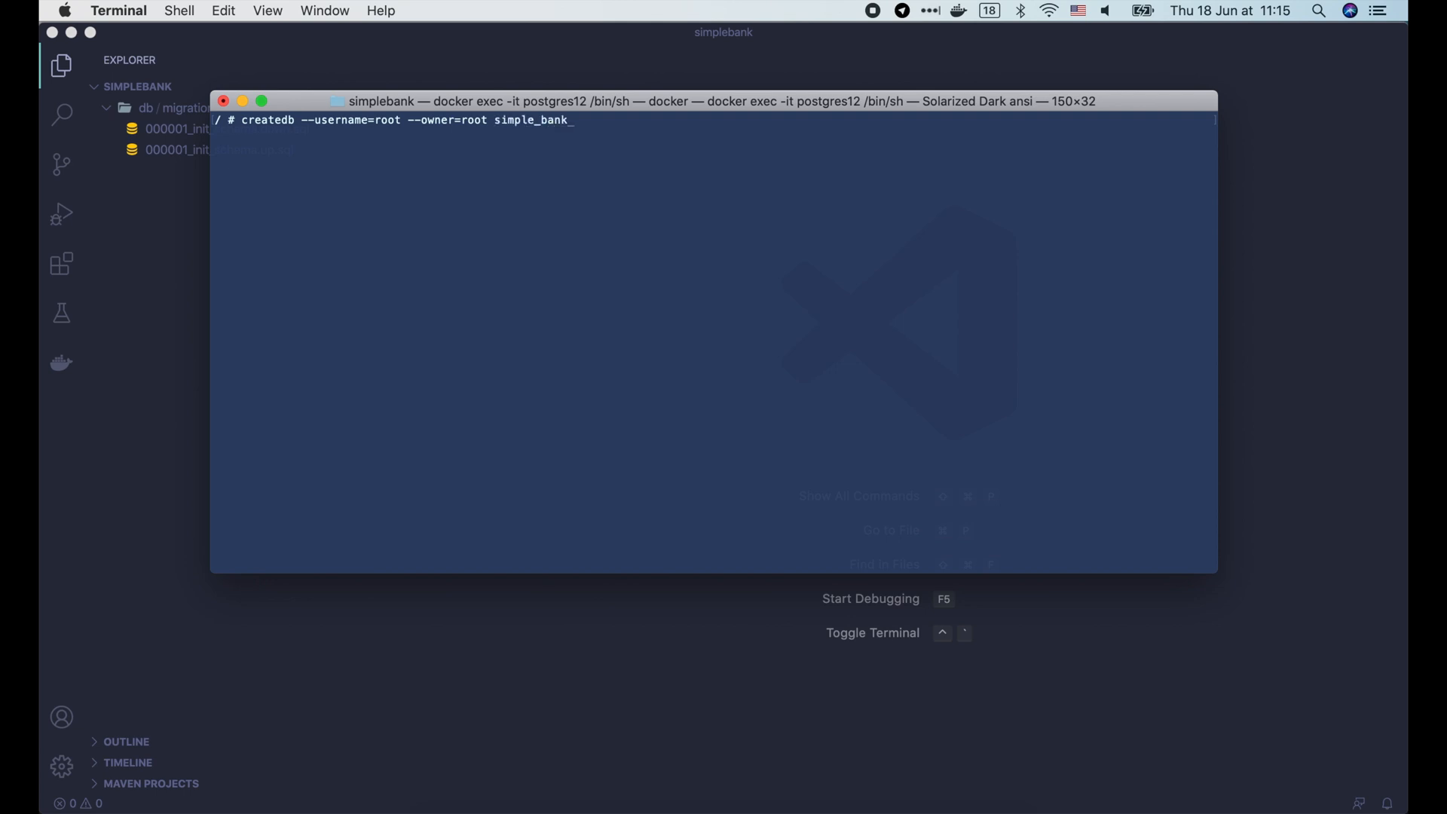
key("Return")
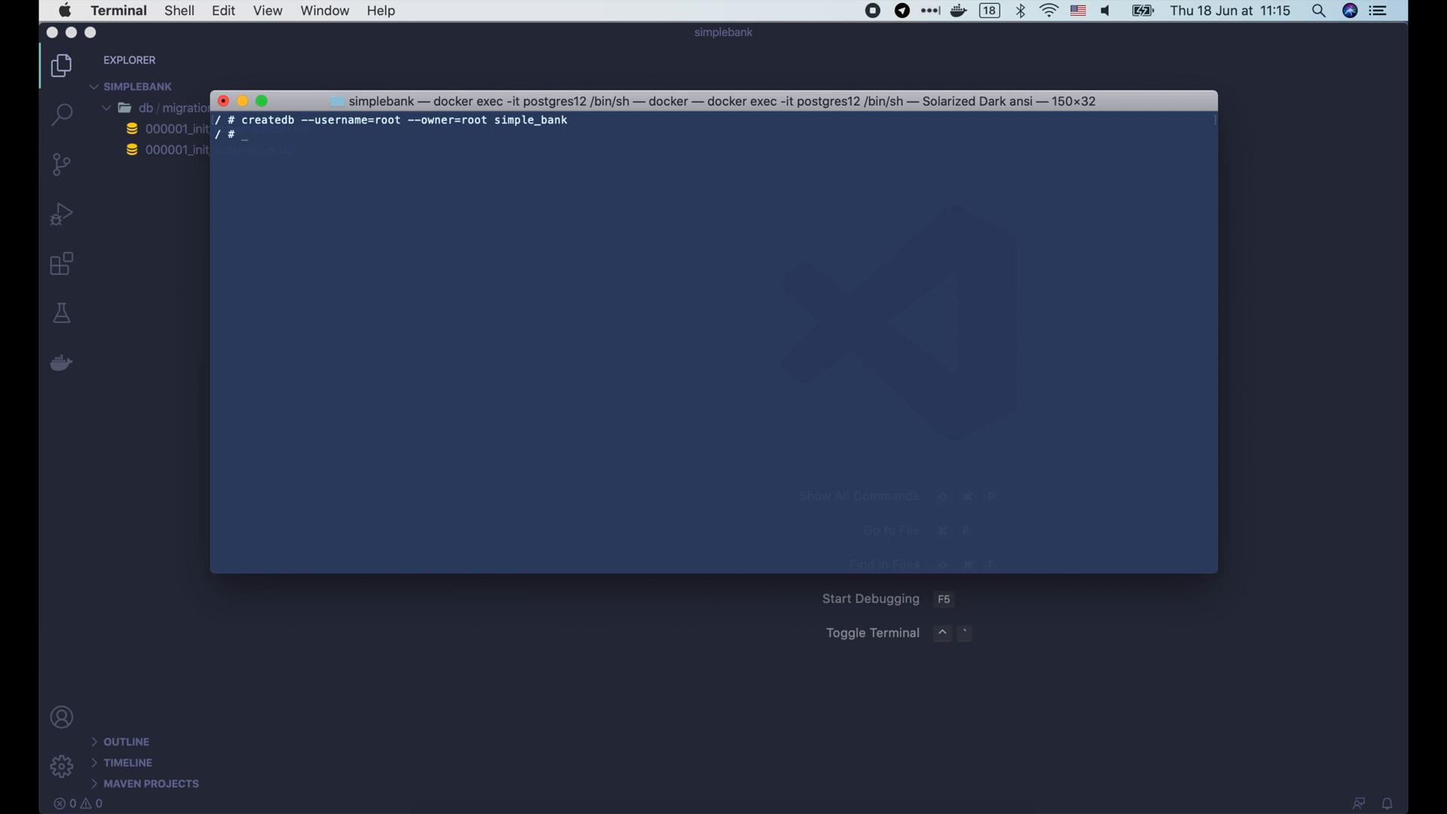
Connect to simple_bank with psql, quit, then drop it with dropdb.
type("p")
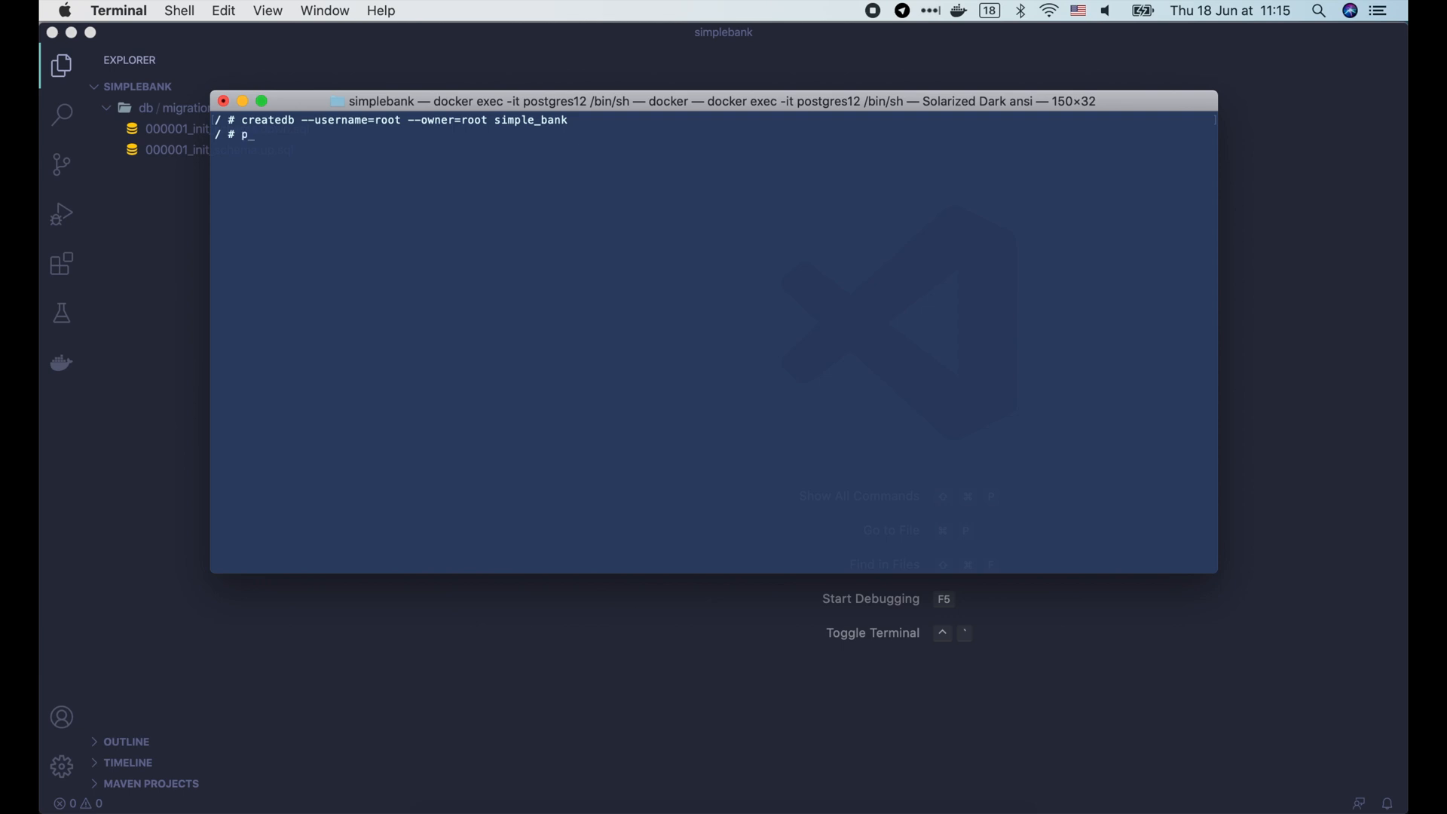
type("sql simple_")
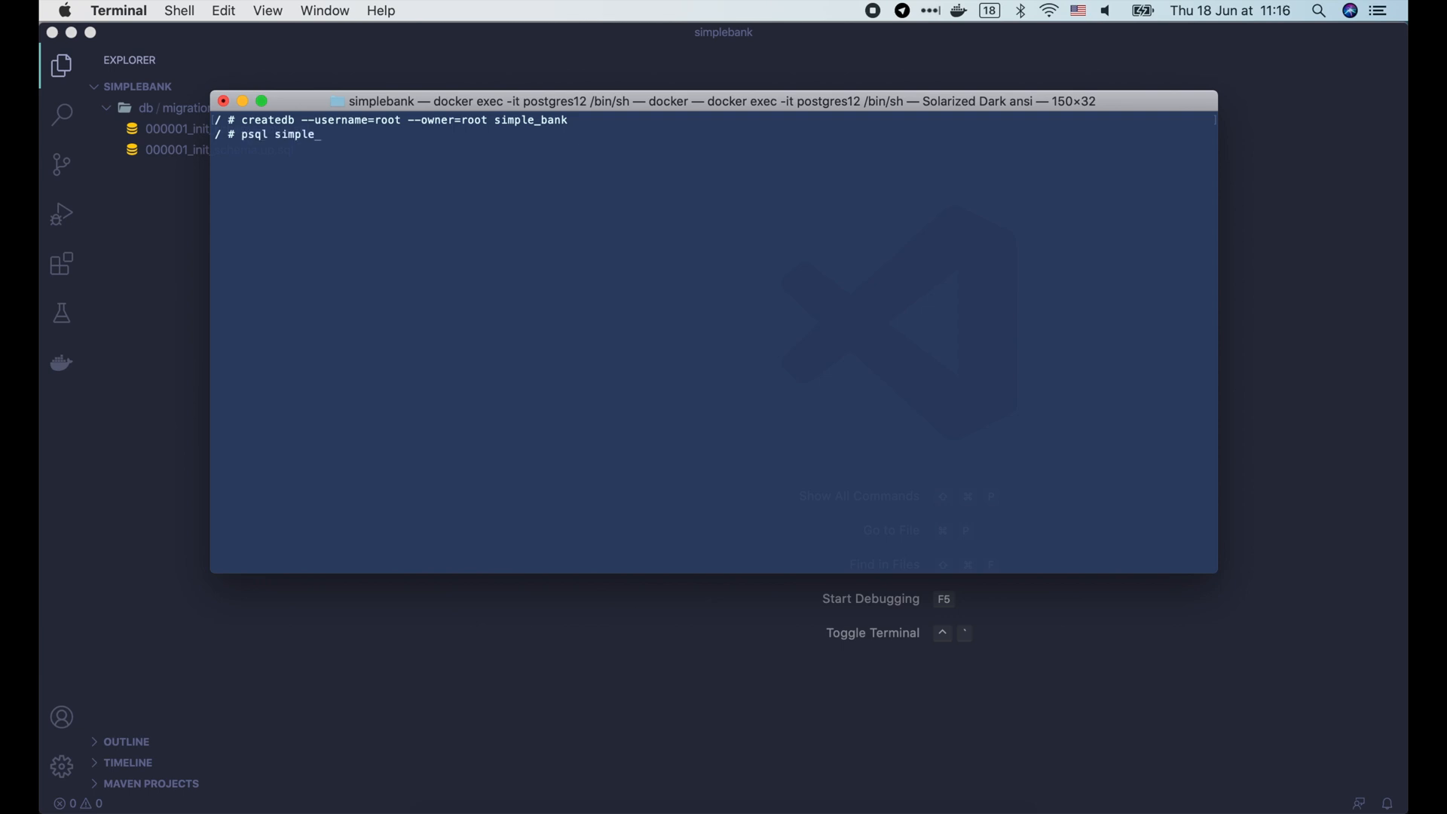
key("Return")
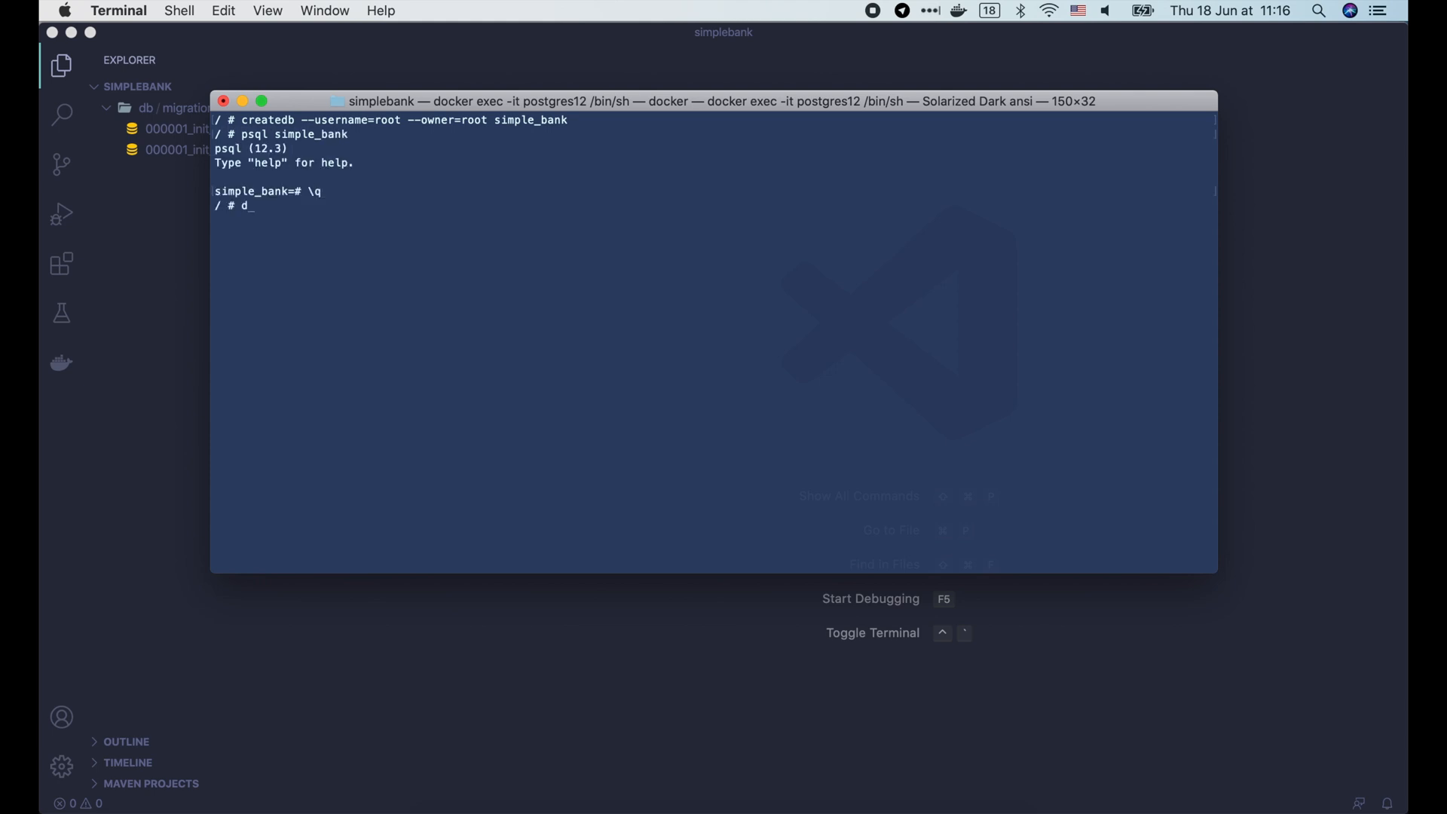
type("ropdb simpl")
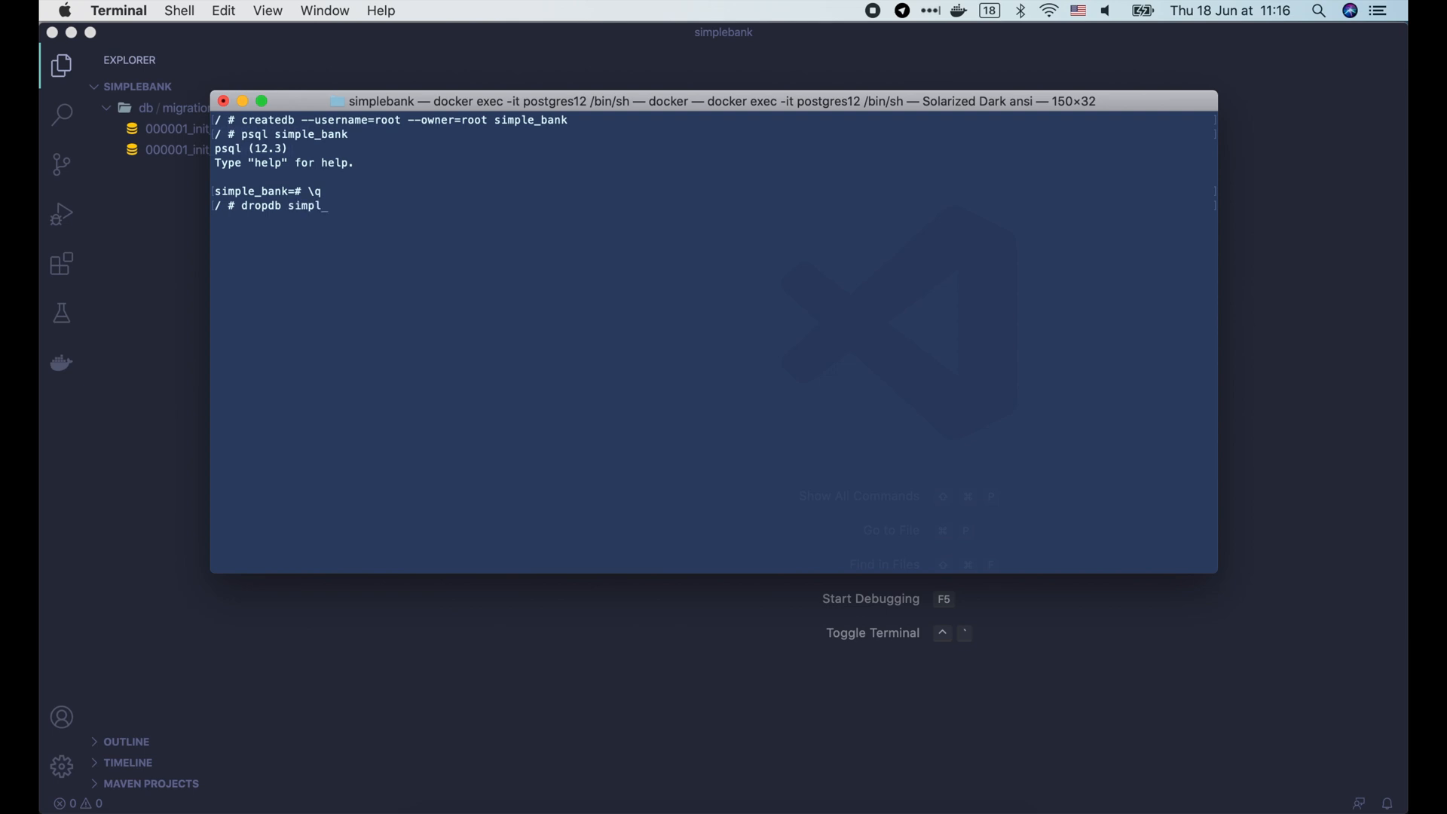
key("Return")
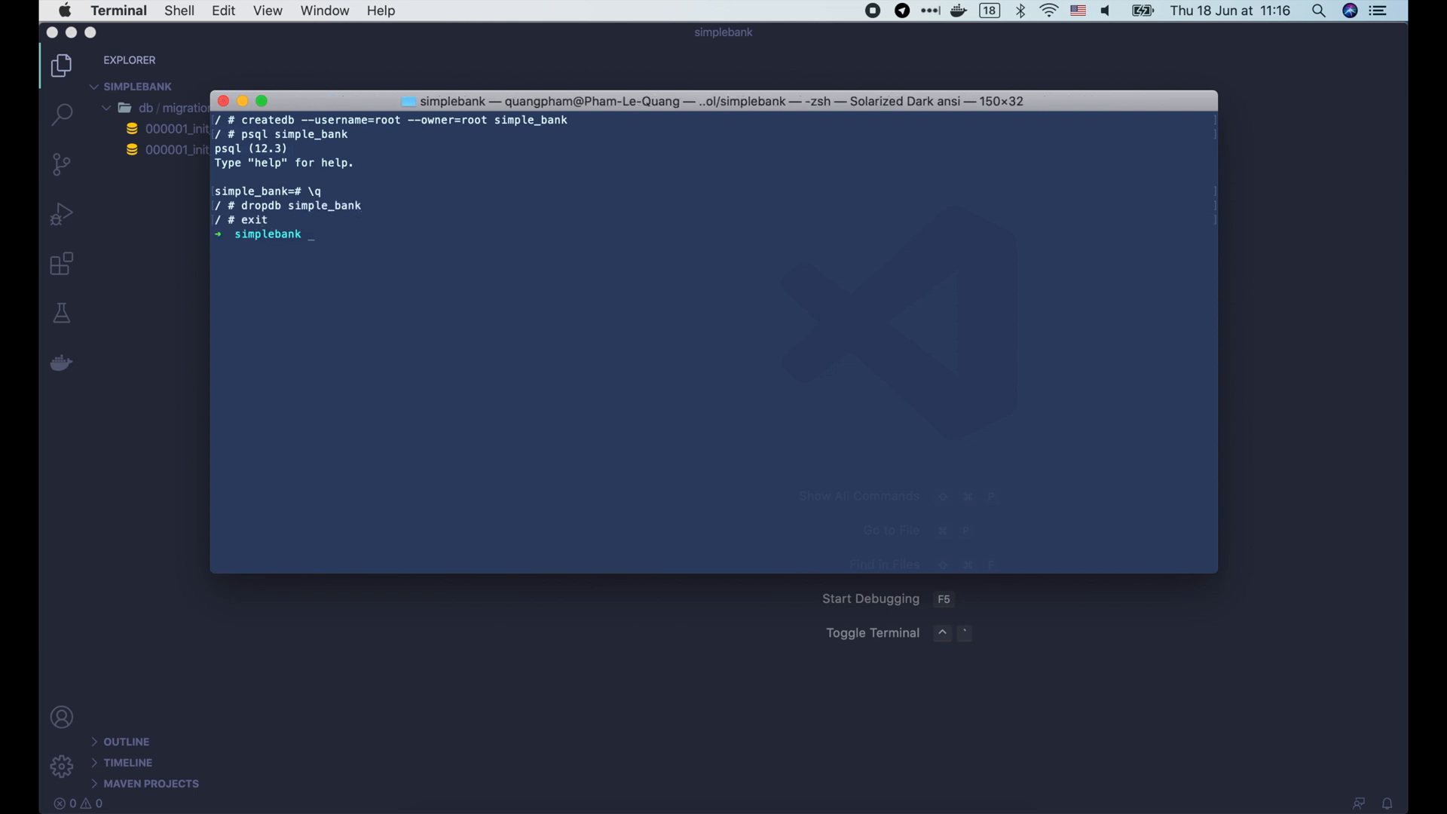
Run docker exec commands against the postgres12 container to create simple_bank and begin a psql -U connection.
type("docker exec -it postgres12 /bin/sh")
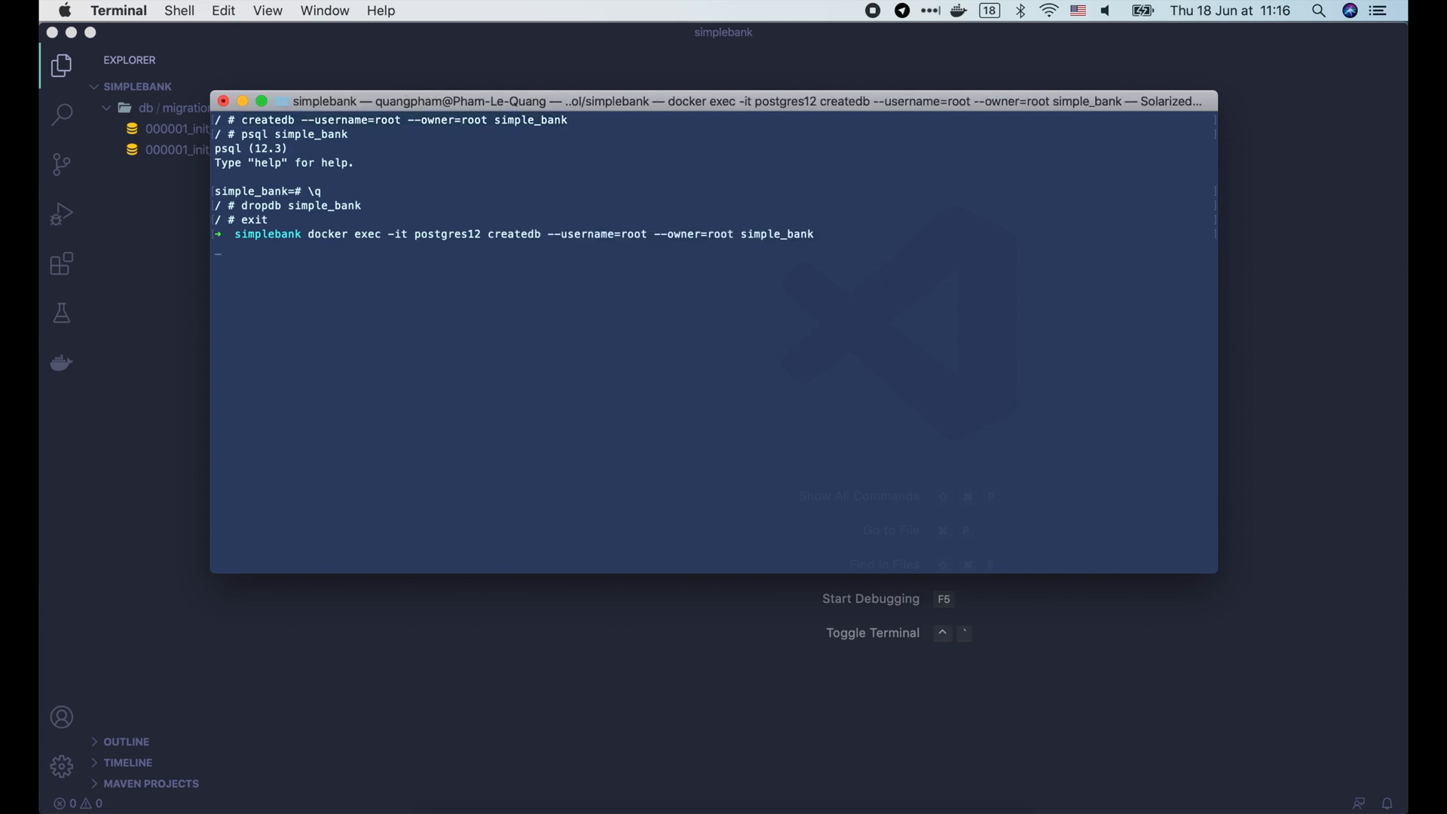
type("docker exec -it")
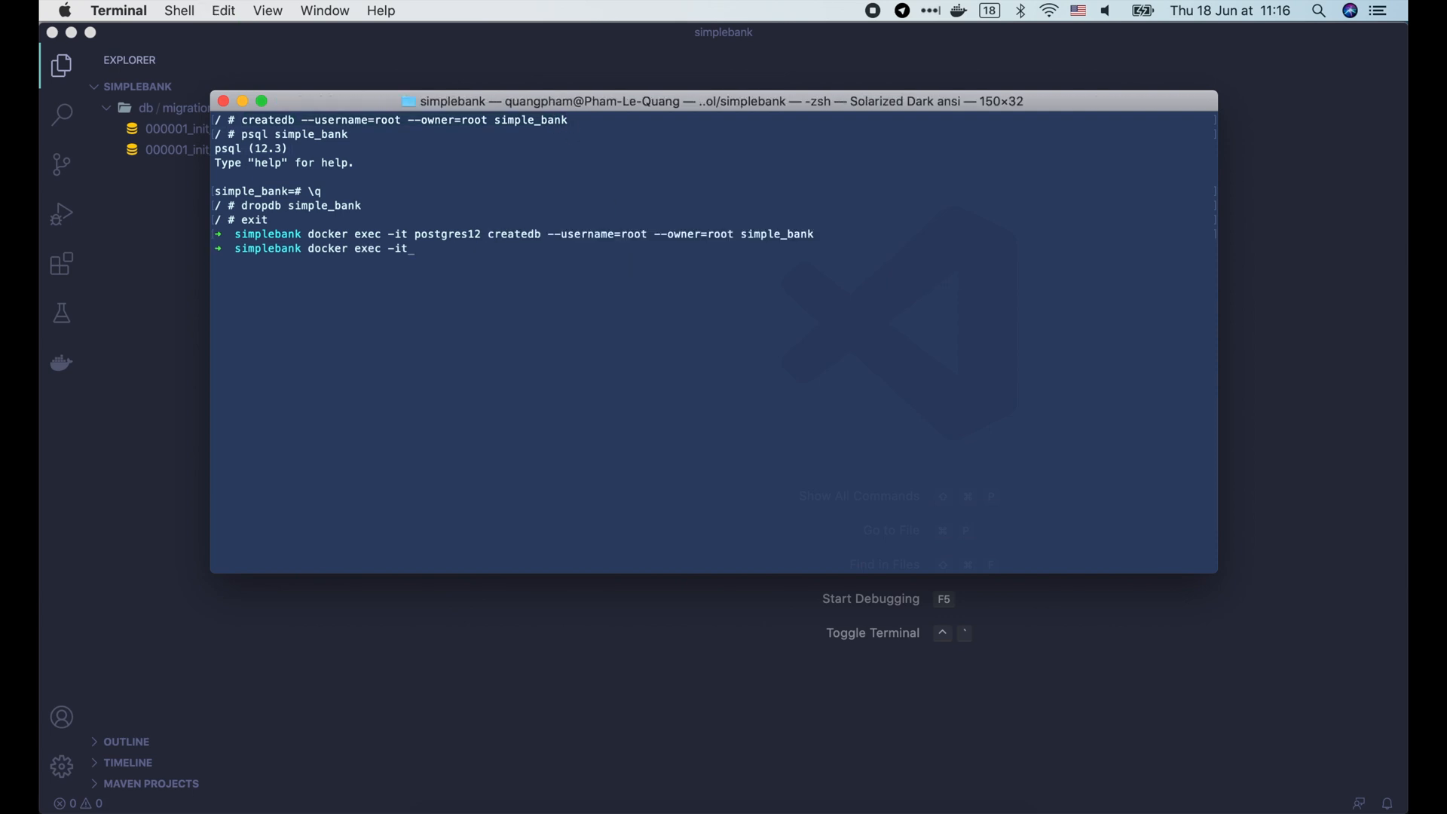
type("postgres12 psql -U")
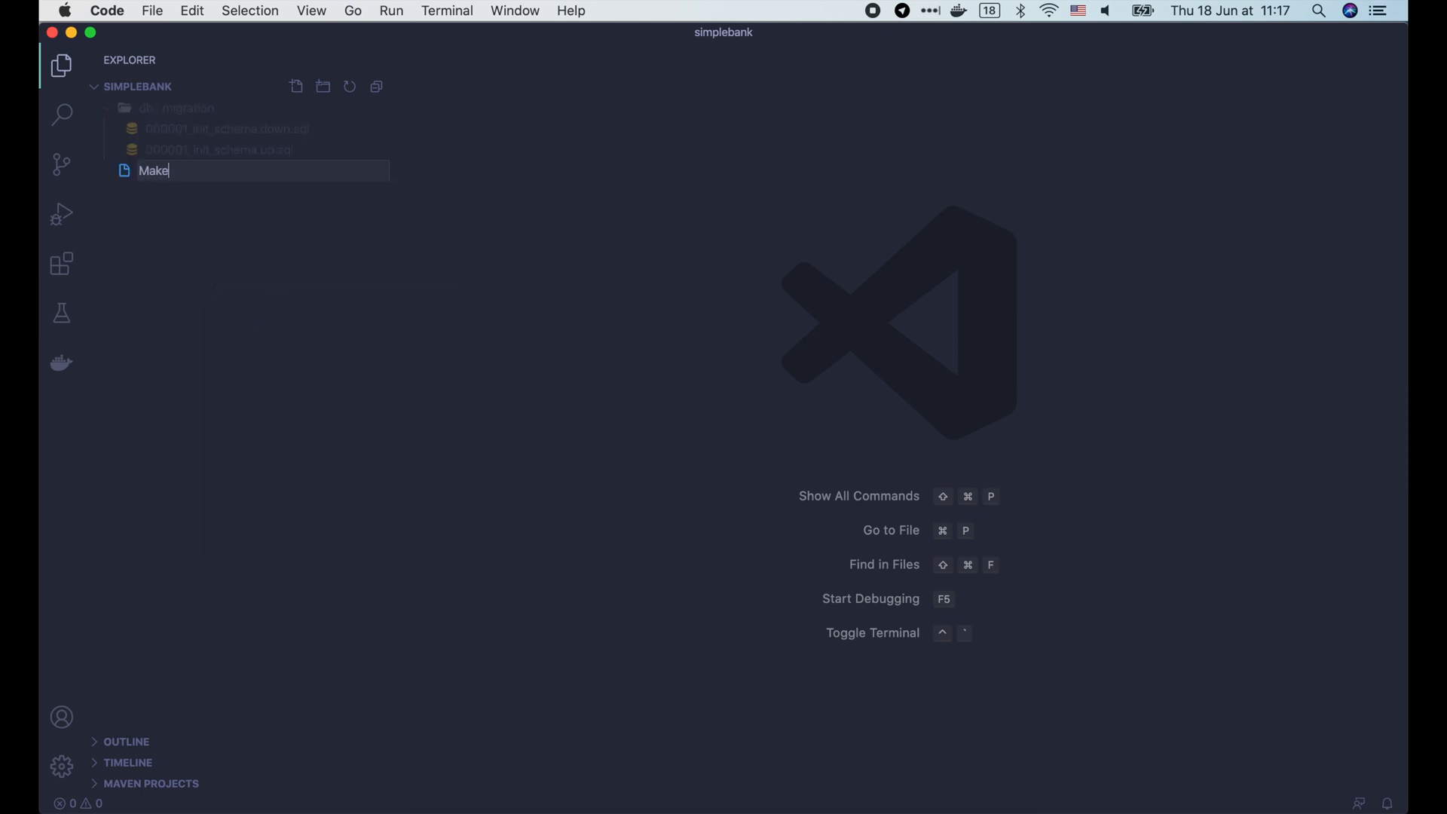
Create the Makefile with createdb and dropdb targets plus a .PHONY: createdb dropdb line.
key("Return")
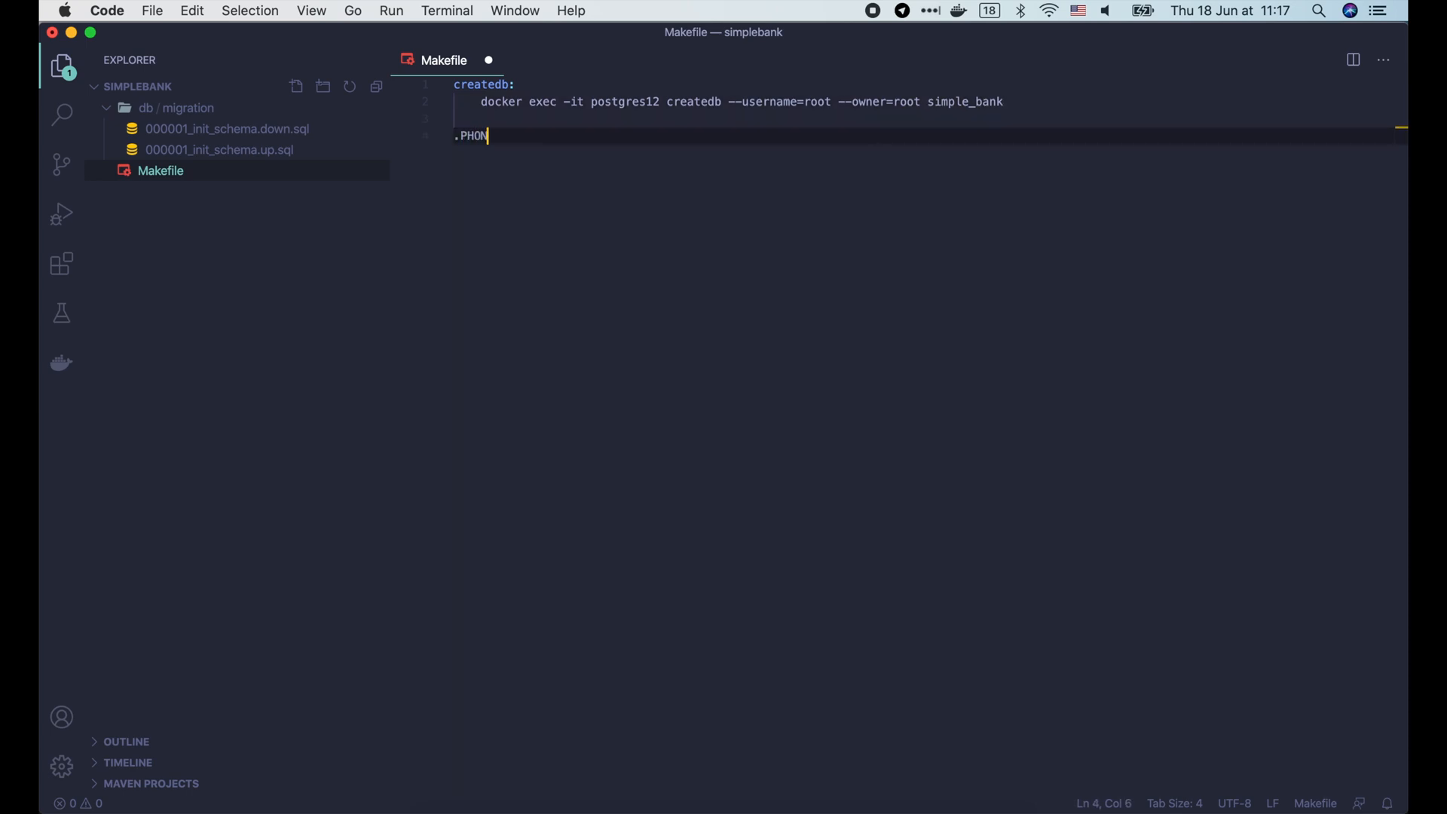
type("Y: createdb")
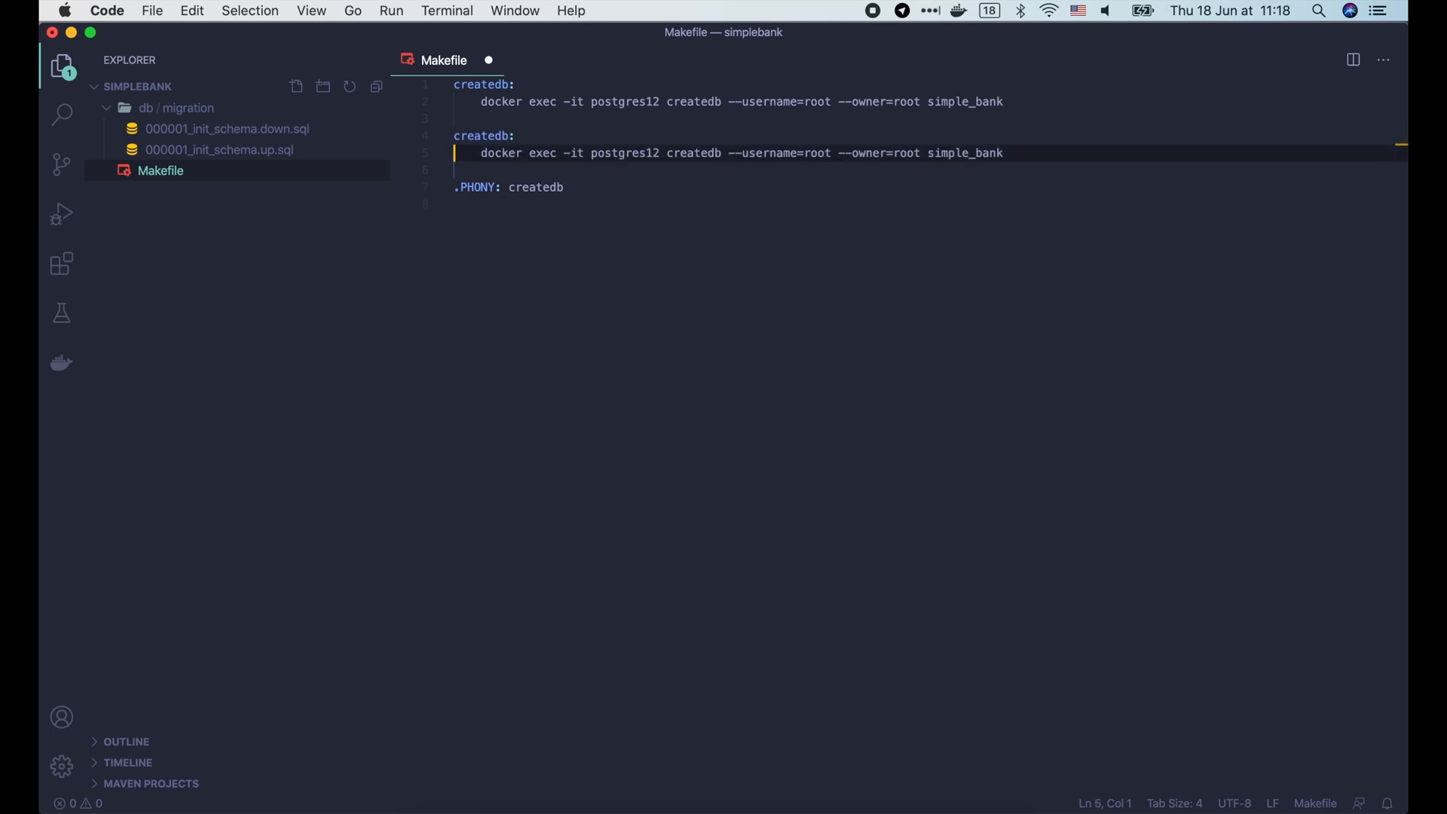
type("dropdb:")
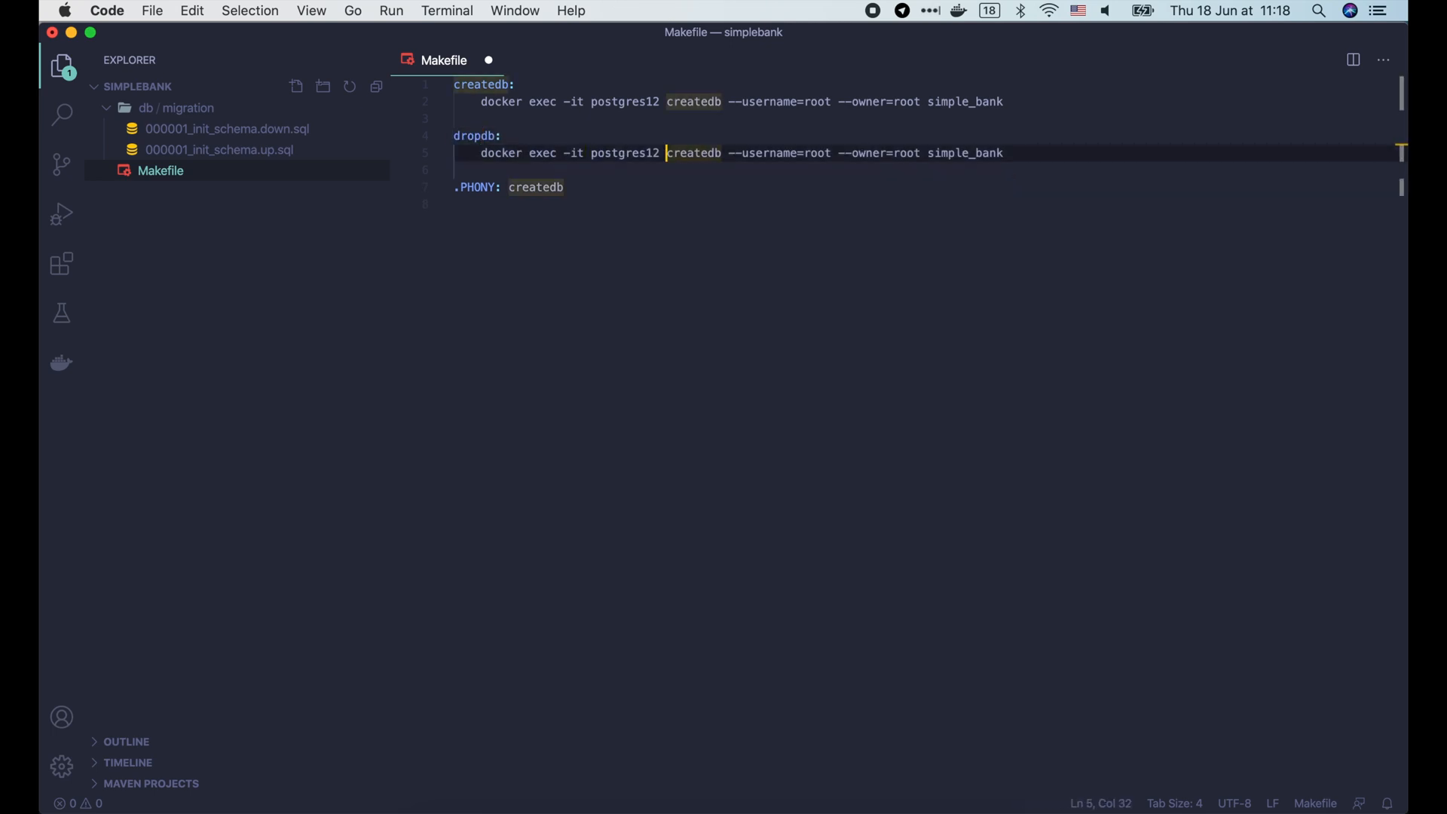
type("dropdb")
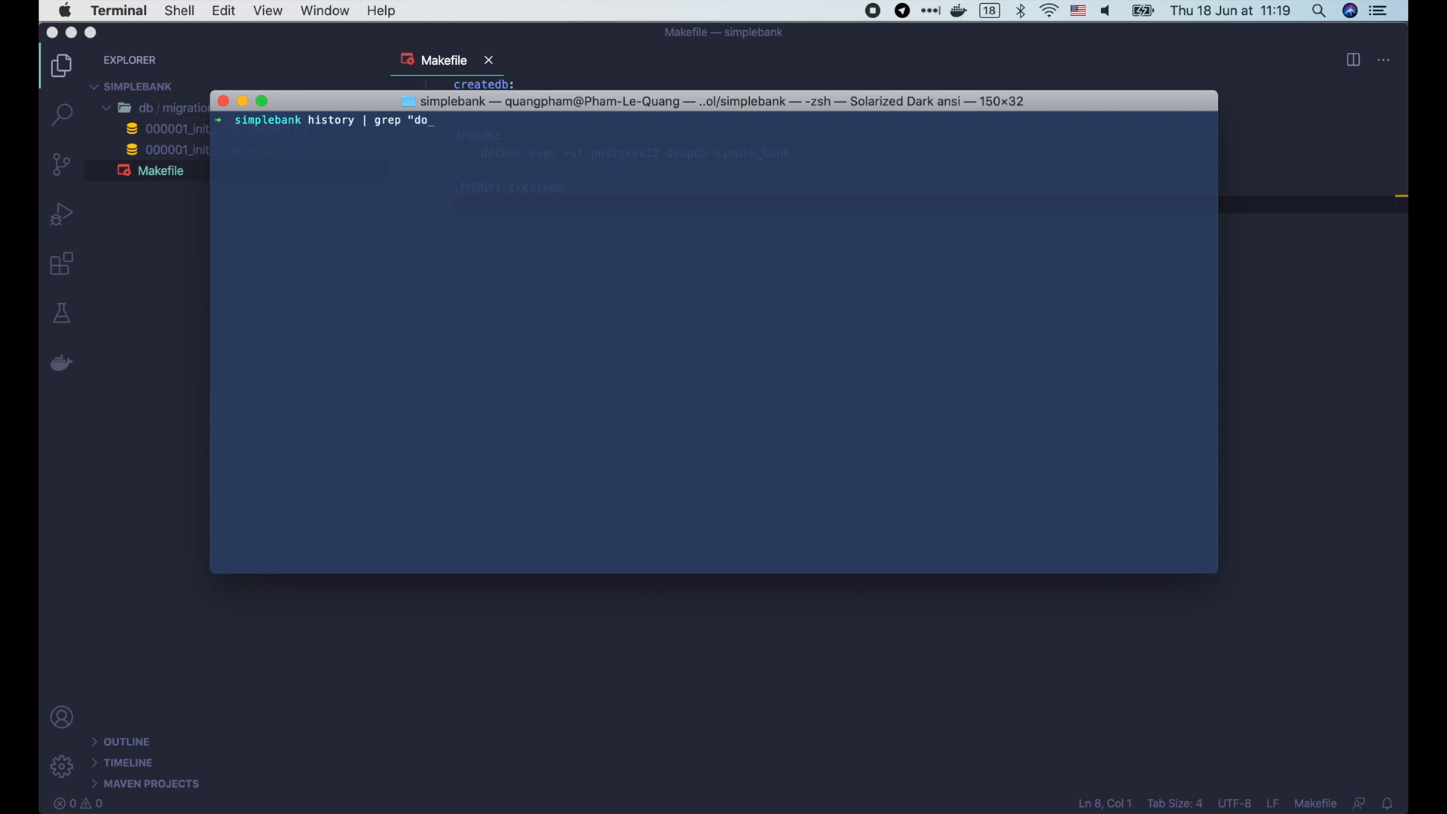
Run history | grep "docker run" to find the earlier container command.
key("Return")
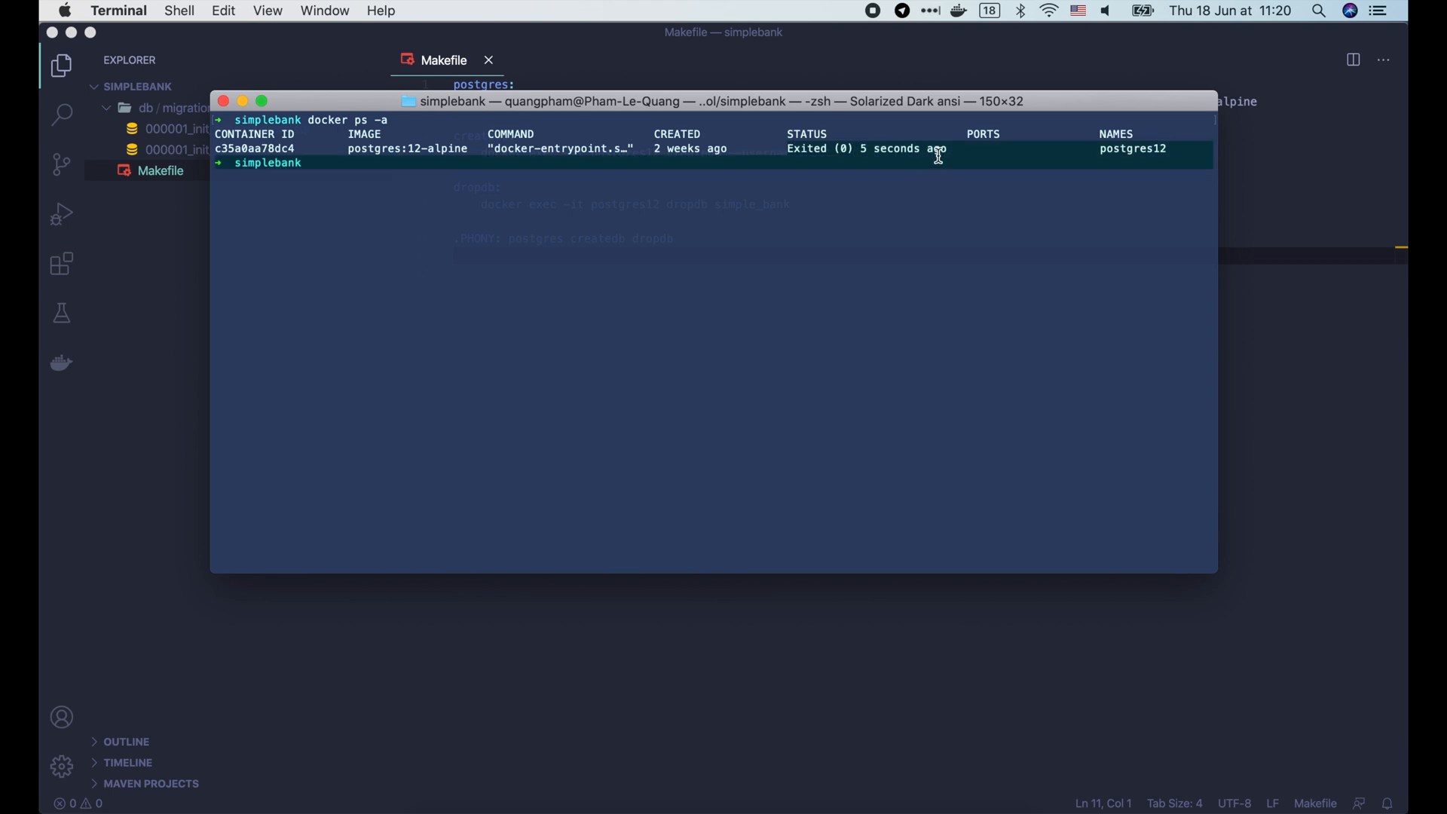
Remove the stopped postgres12 container, recreate it via make postgres, then run make createdb.
type("docker")
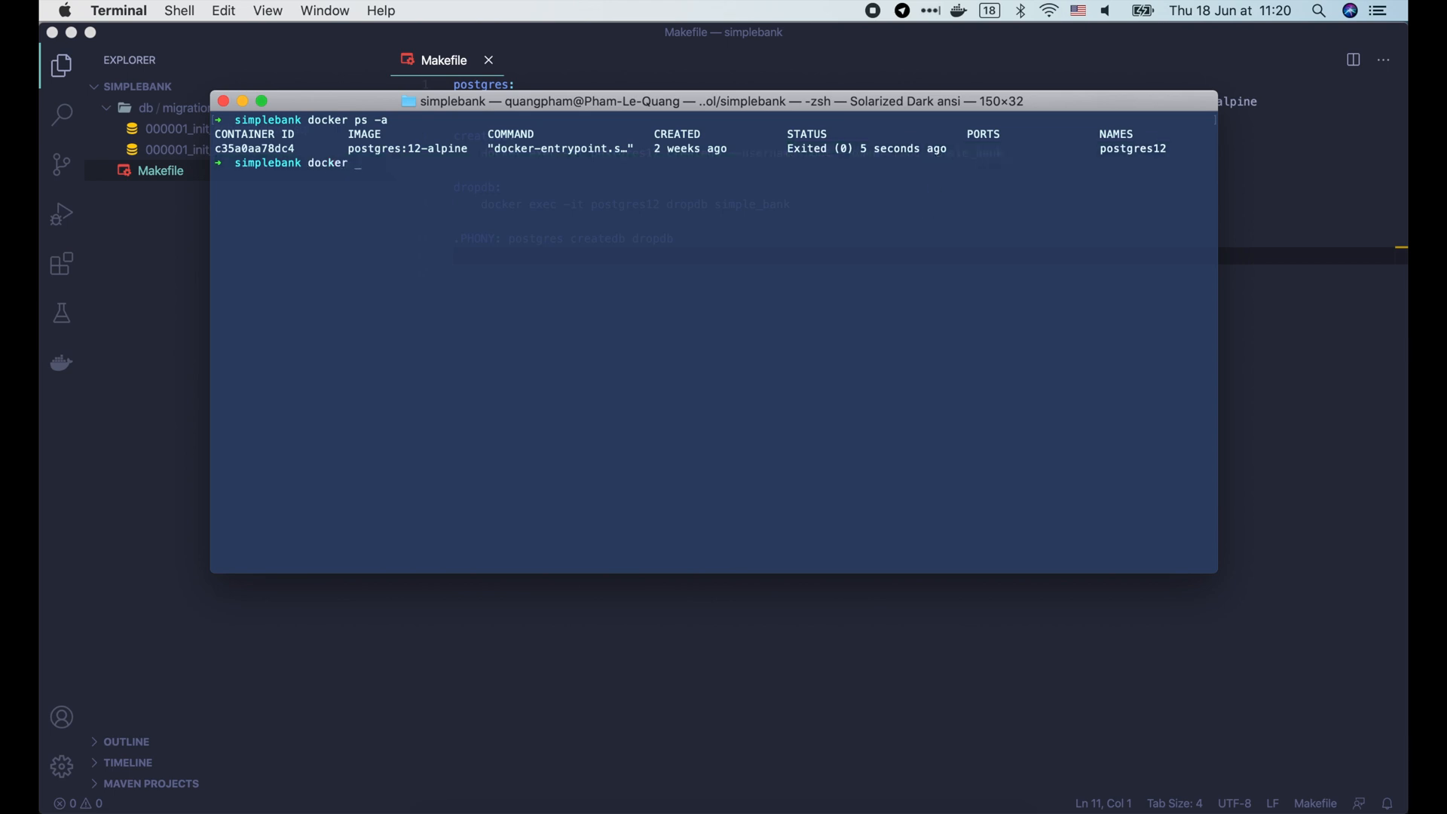
type("rm postgres12")
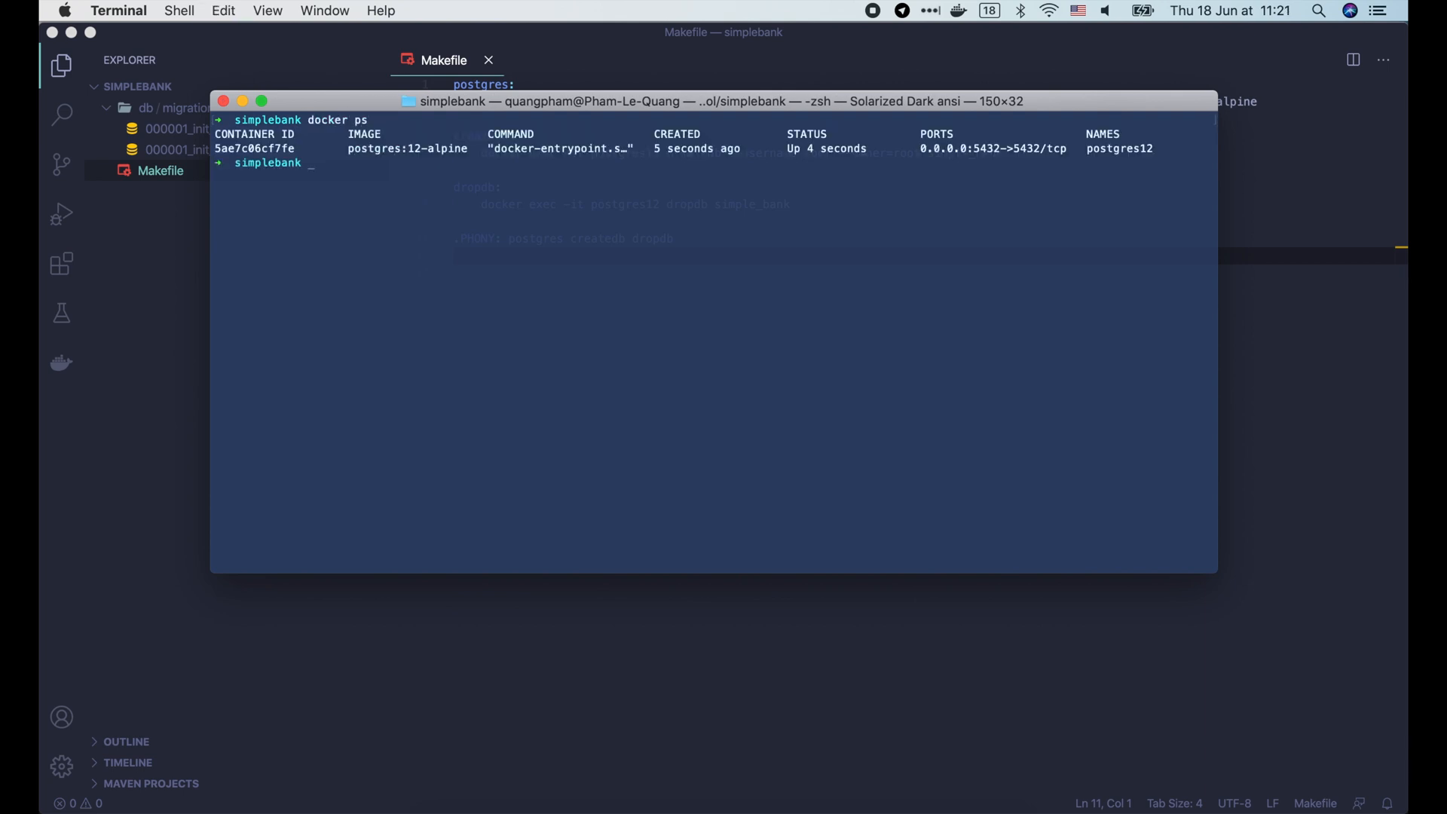
type("make cre")
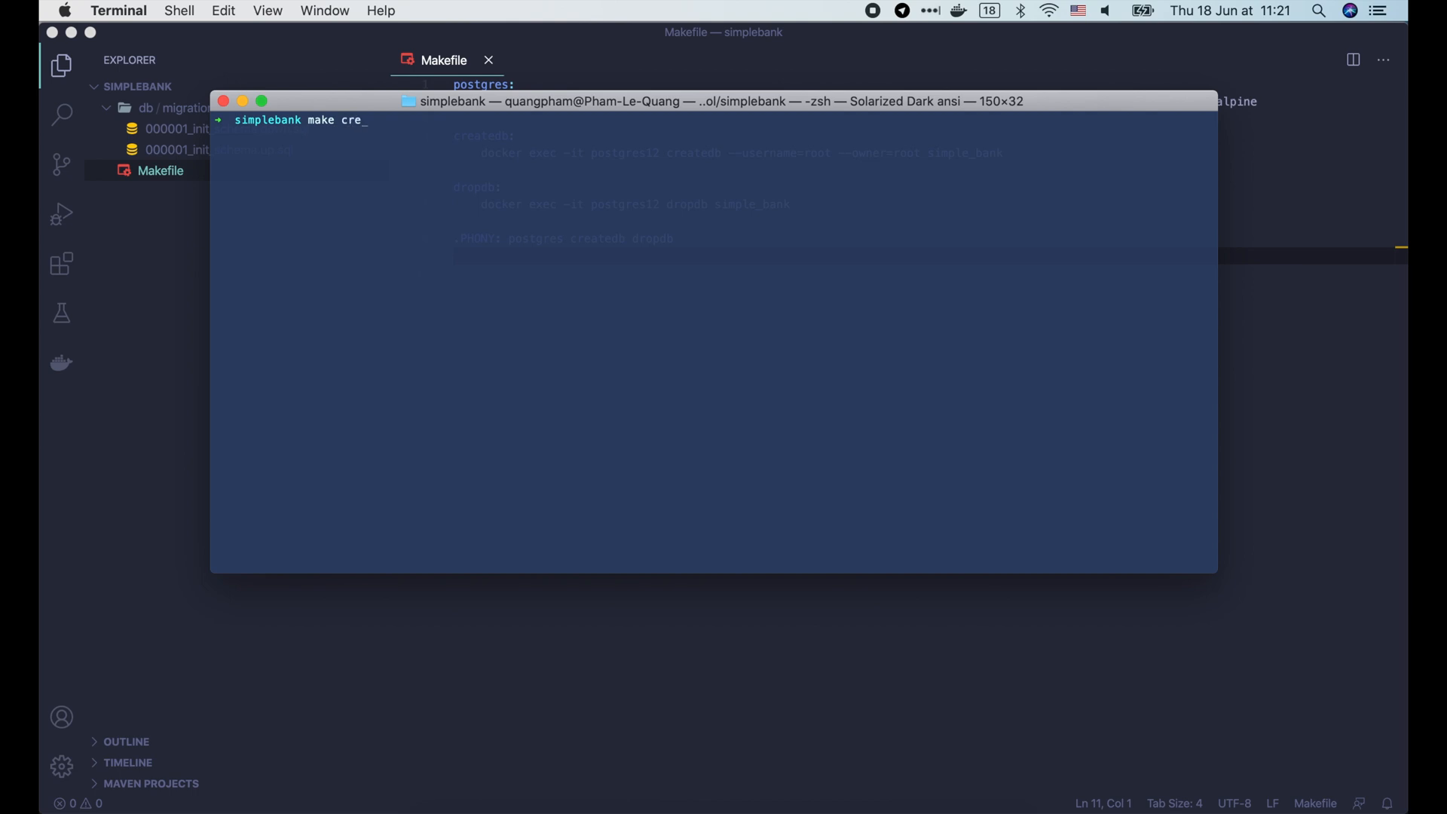
key("Return")
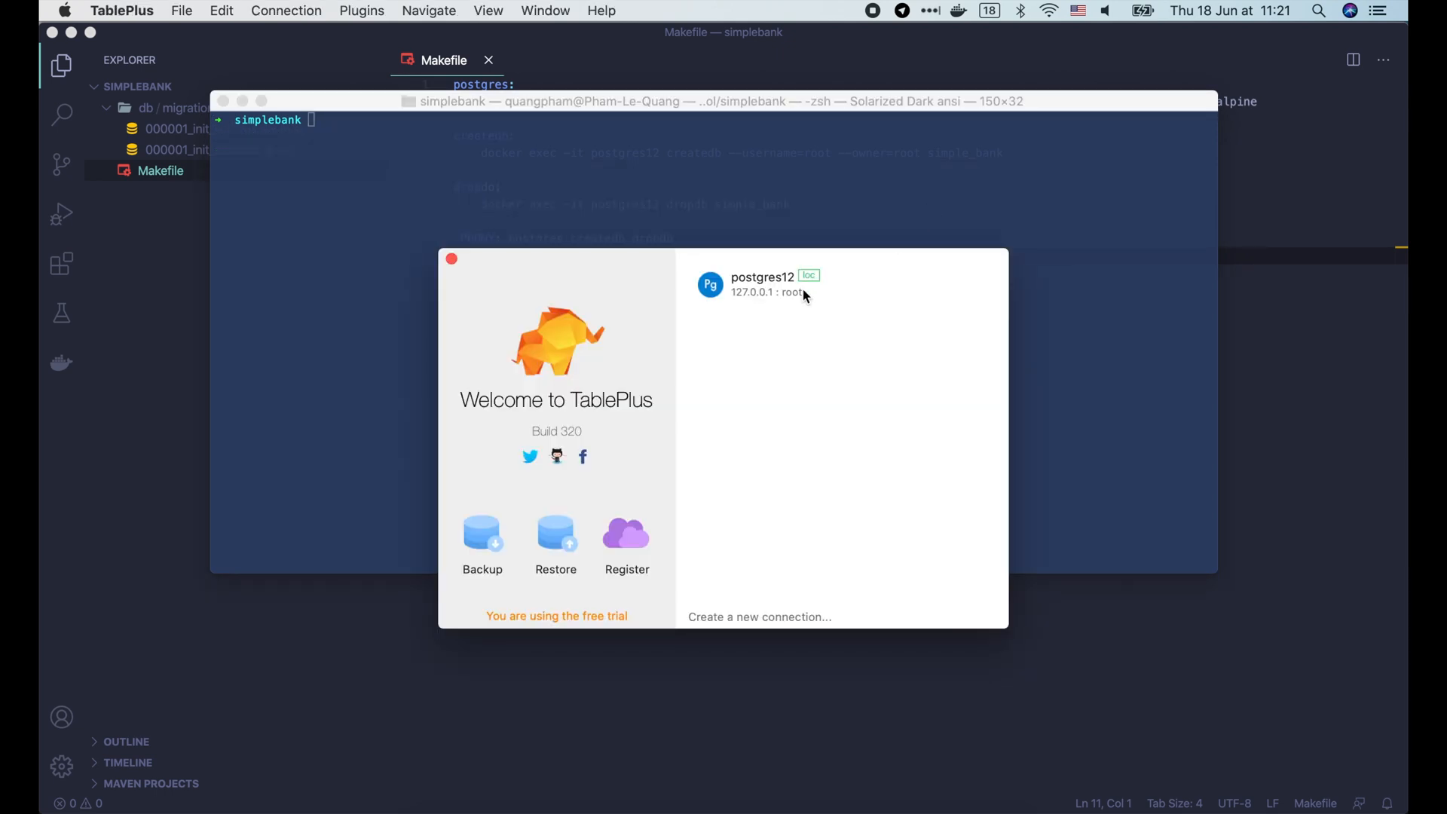
Connect to postgres12 and switch between the root and simple_bank databases, ending on empty simple_bank.
left_click(839, 285)
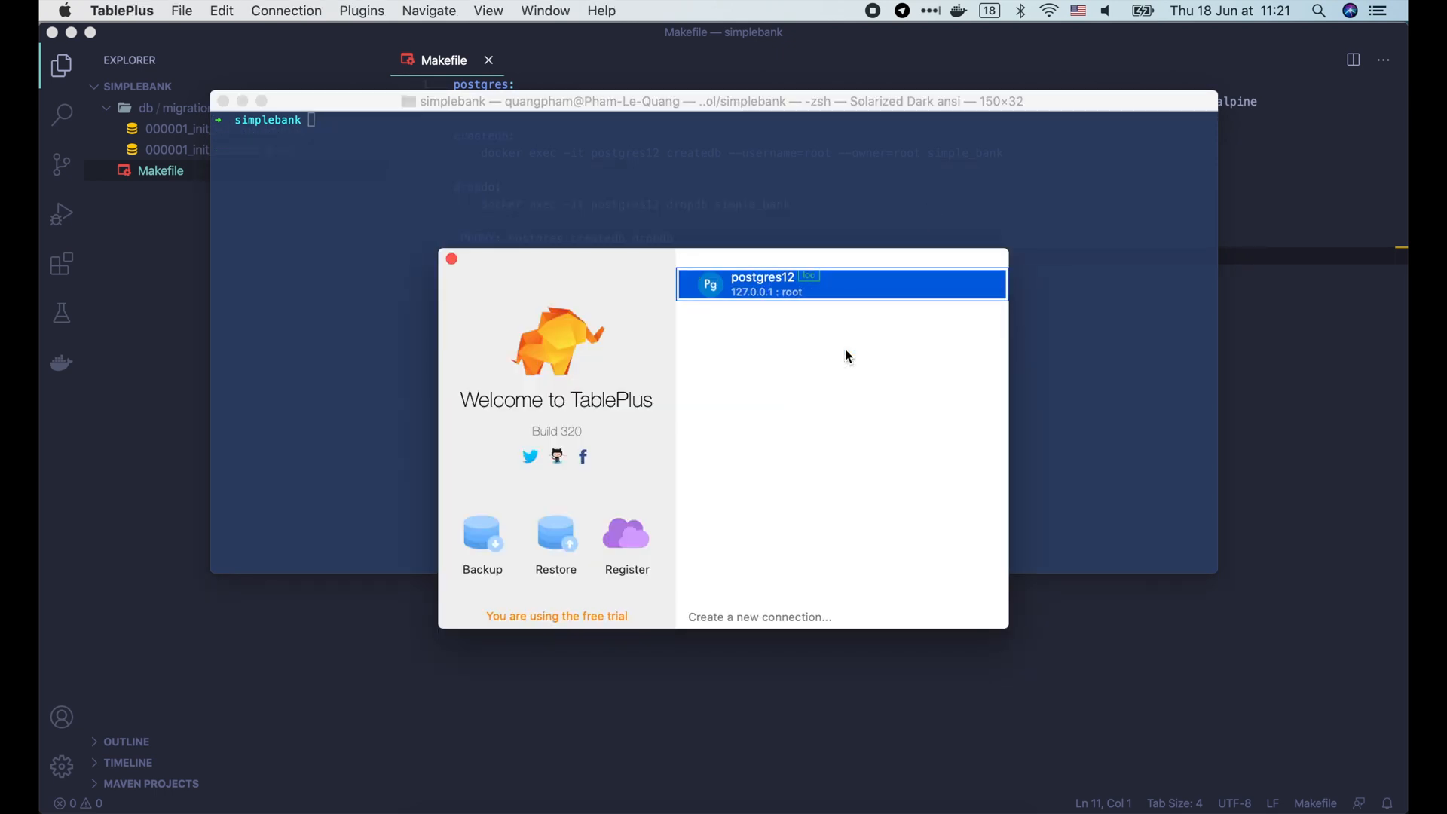
double_click(840, 283)
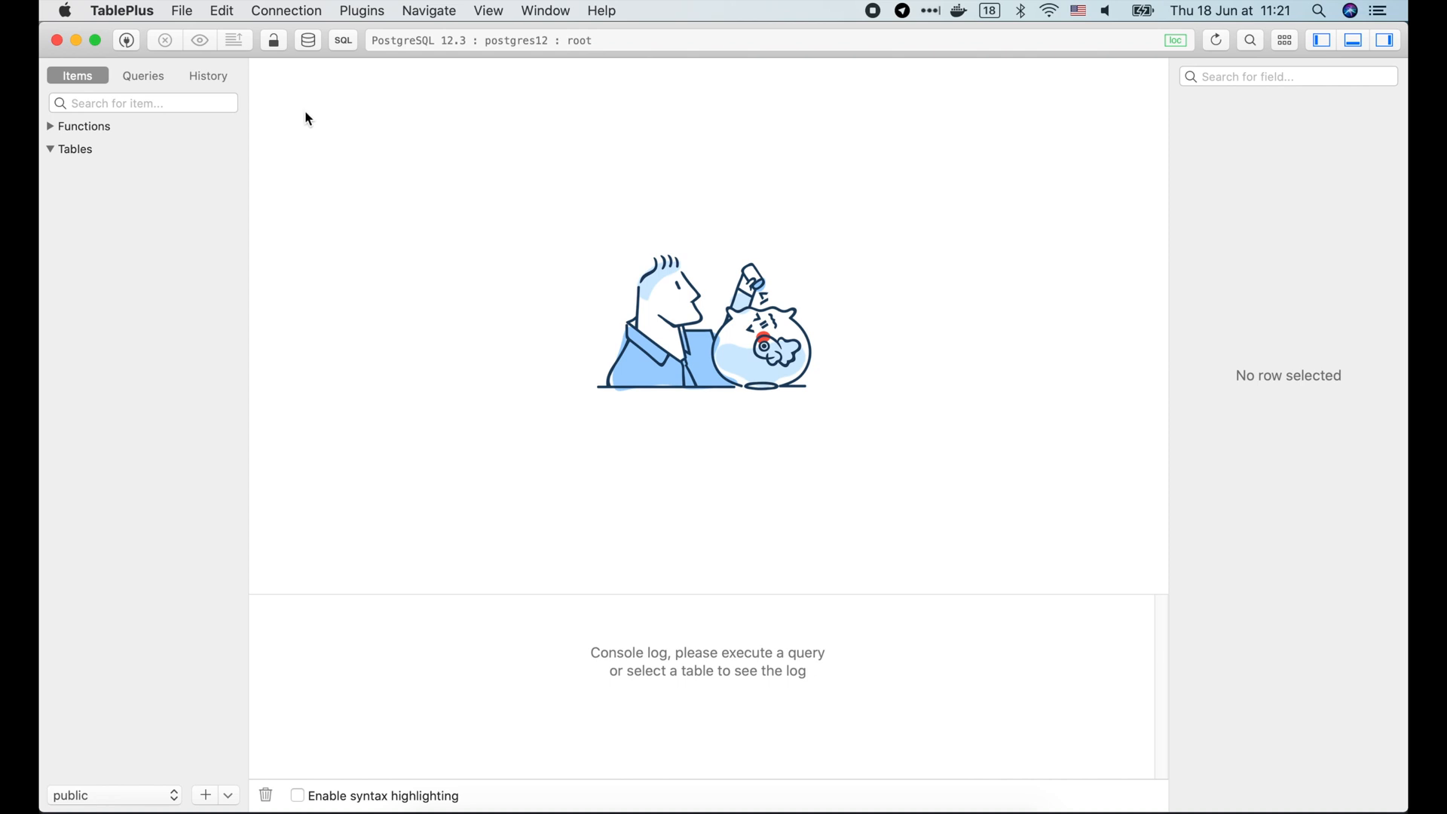
left_click(307, 39)
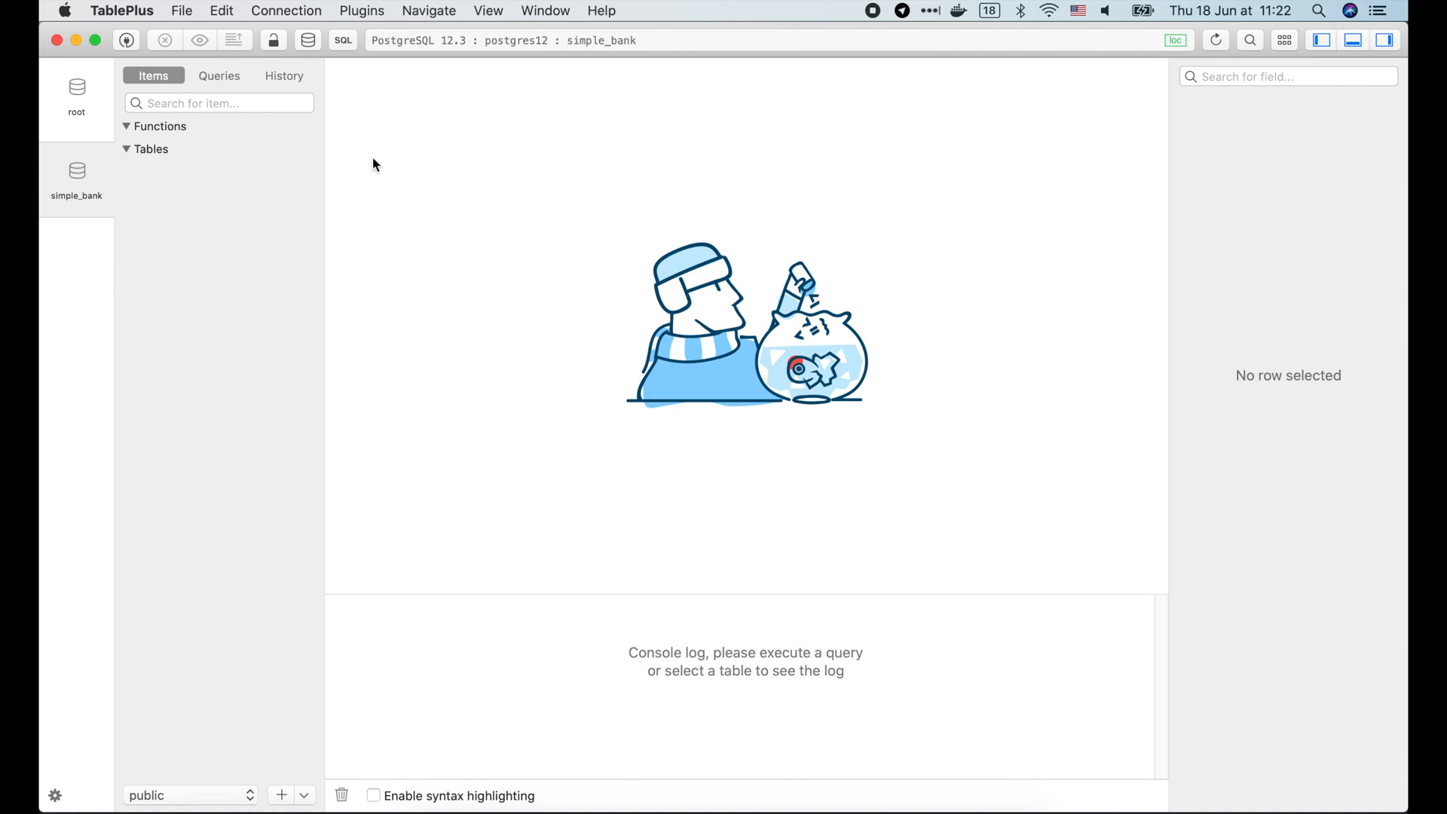
left_click(77, 95)
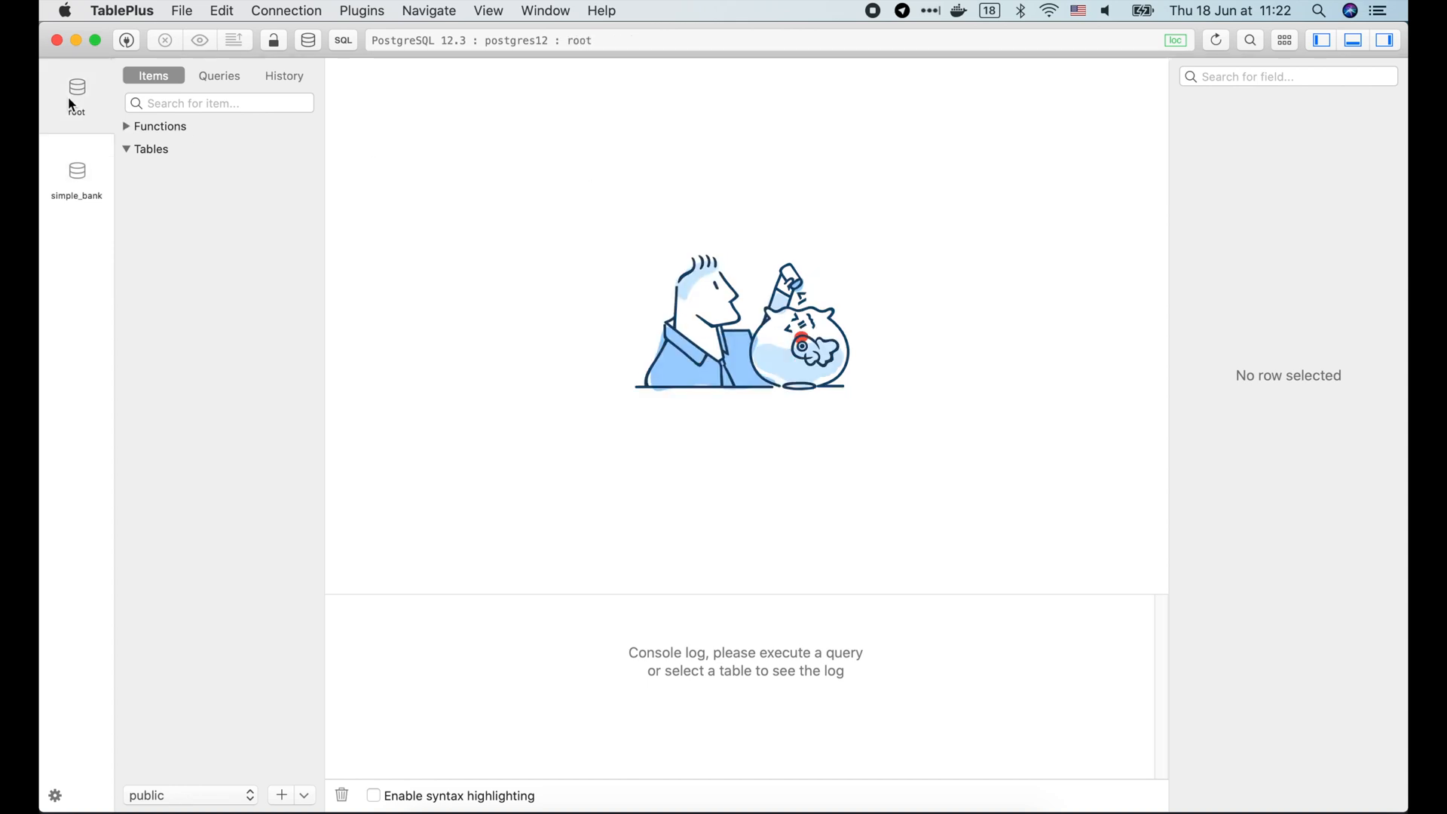
left_click(77, 175)
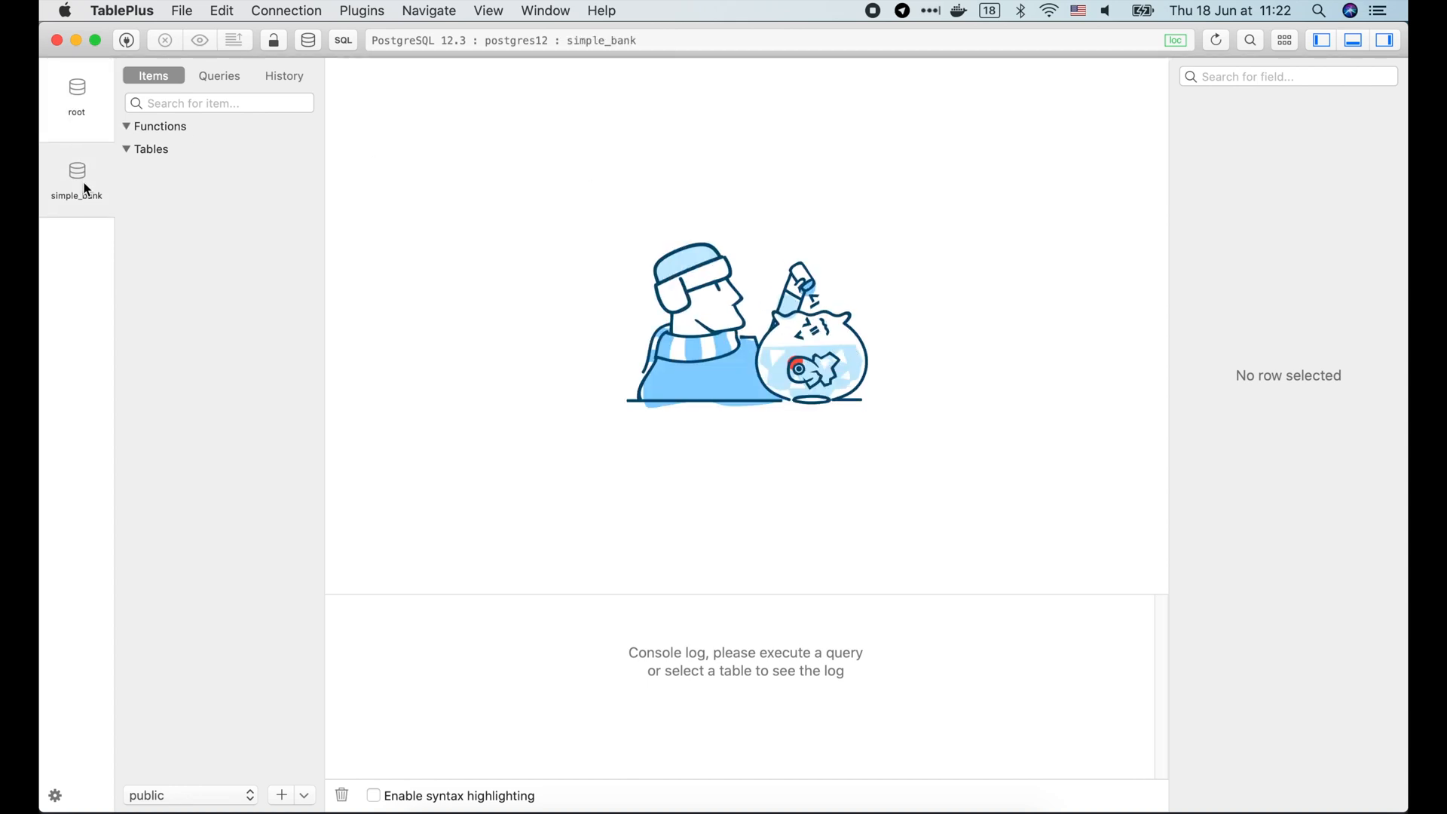
mouse_move(76, 175)
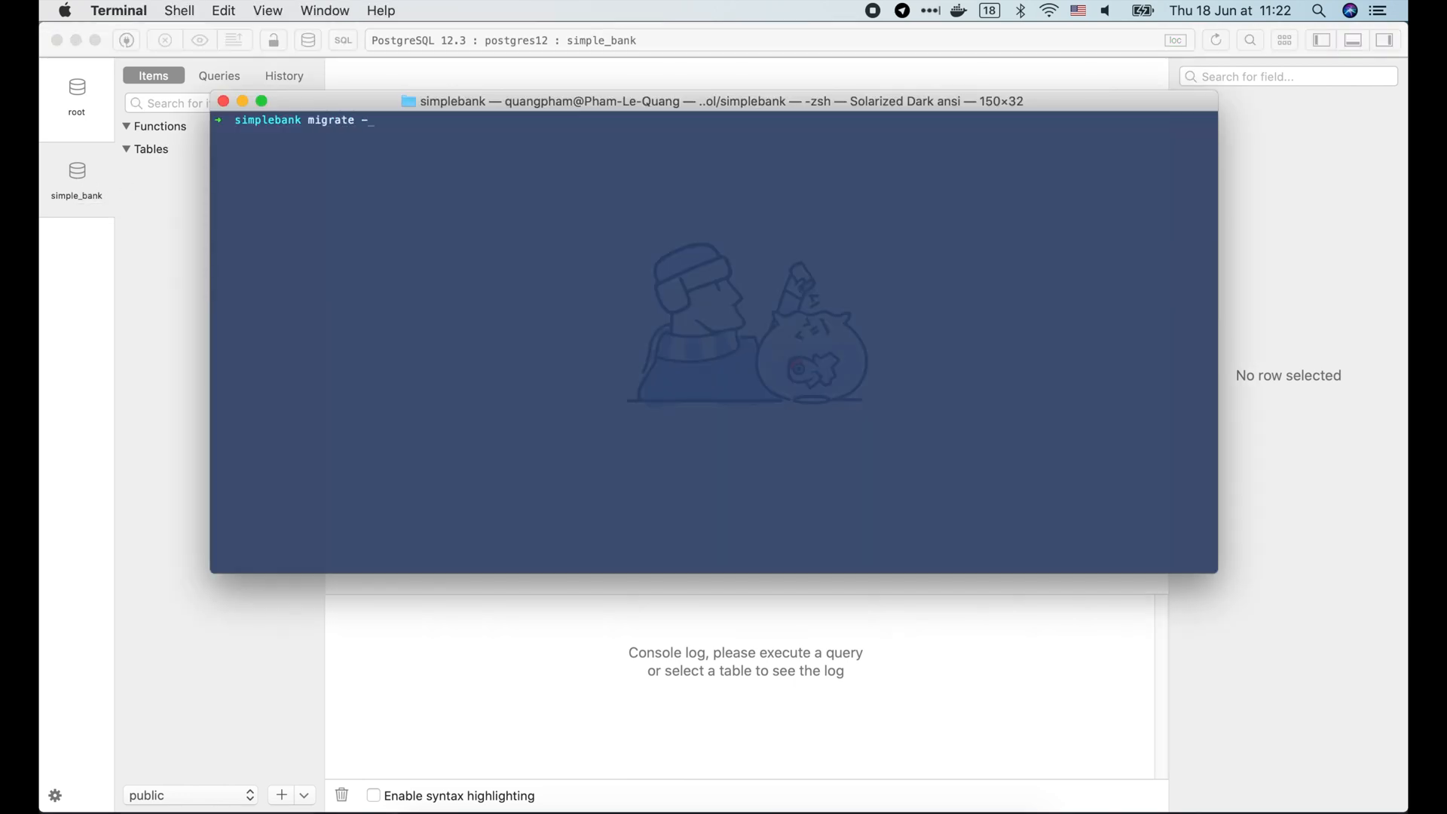
key("Return")
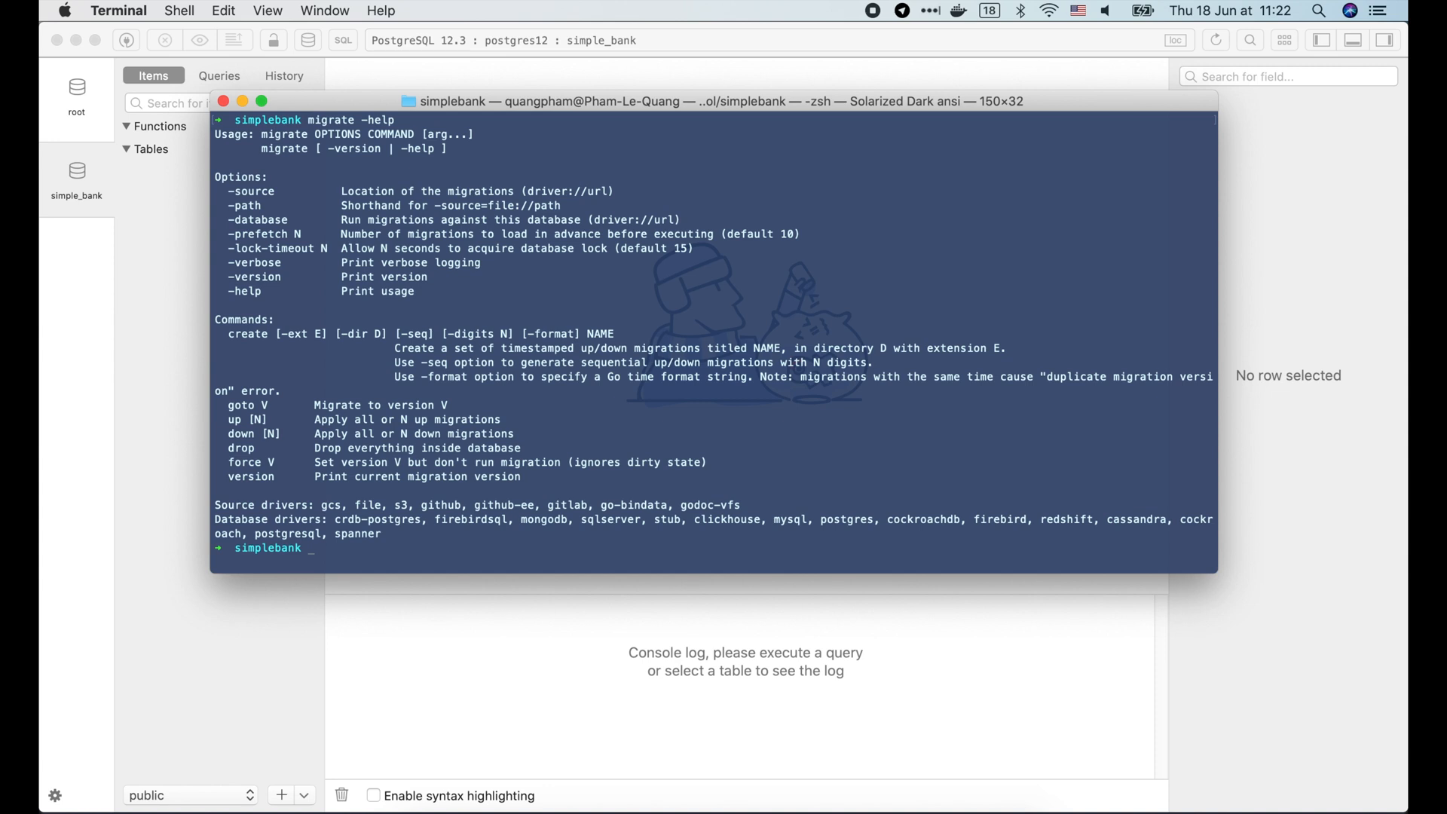
type("migrate")
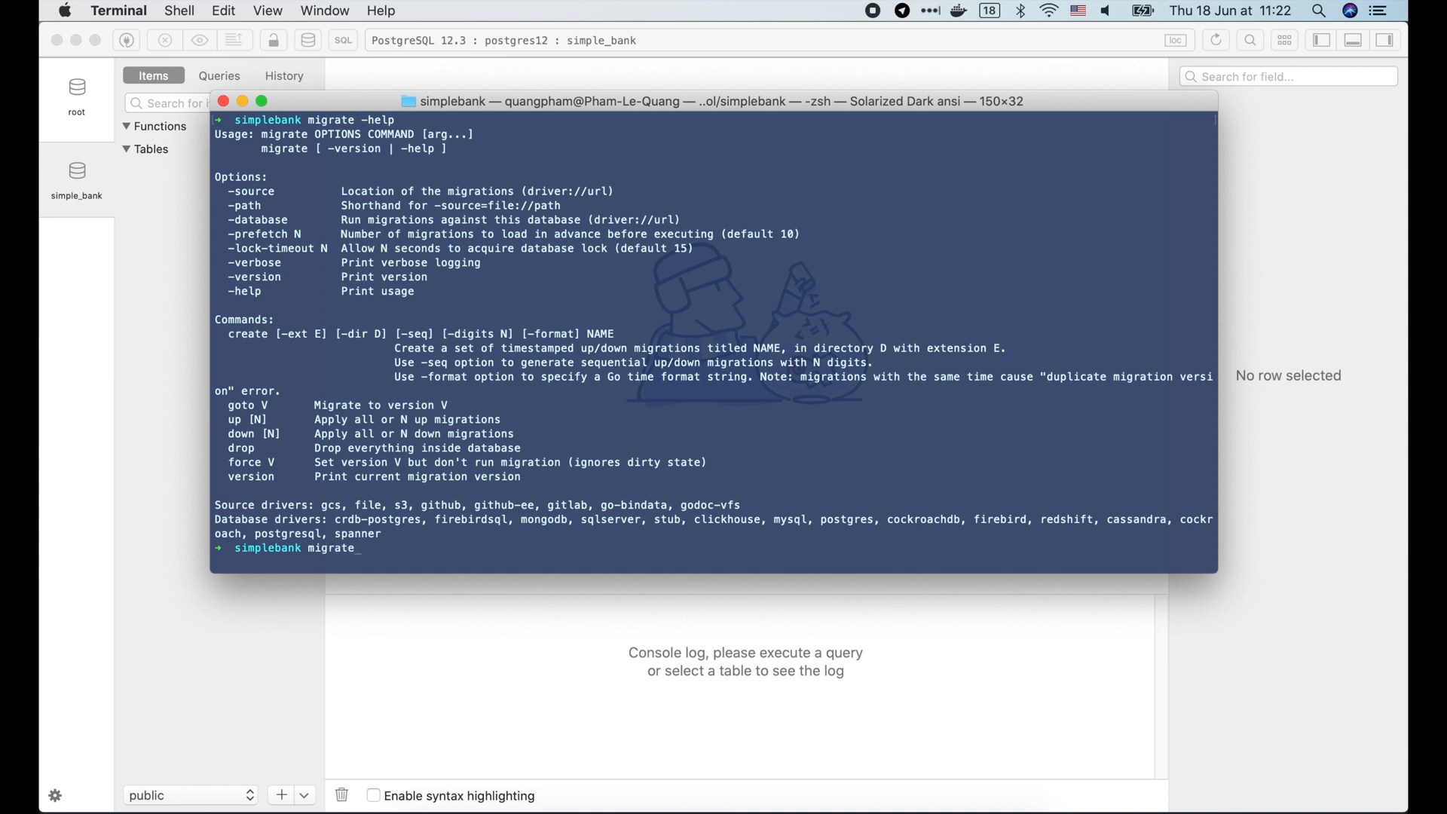
type("-p")
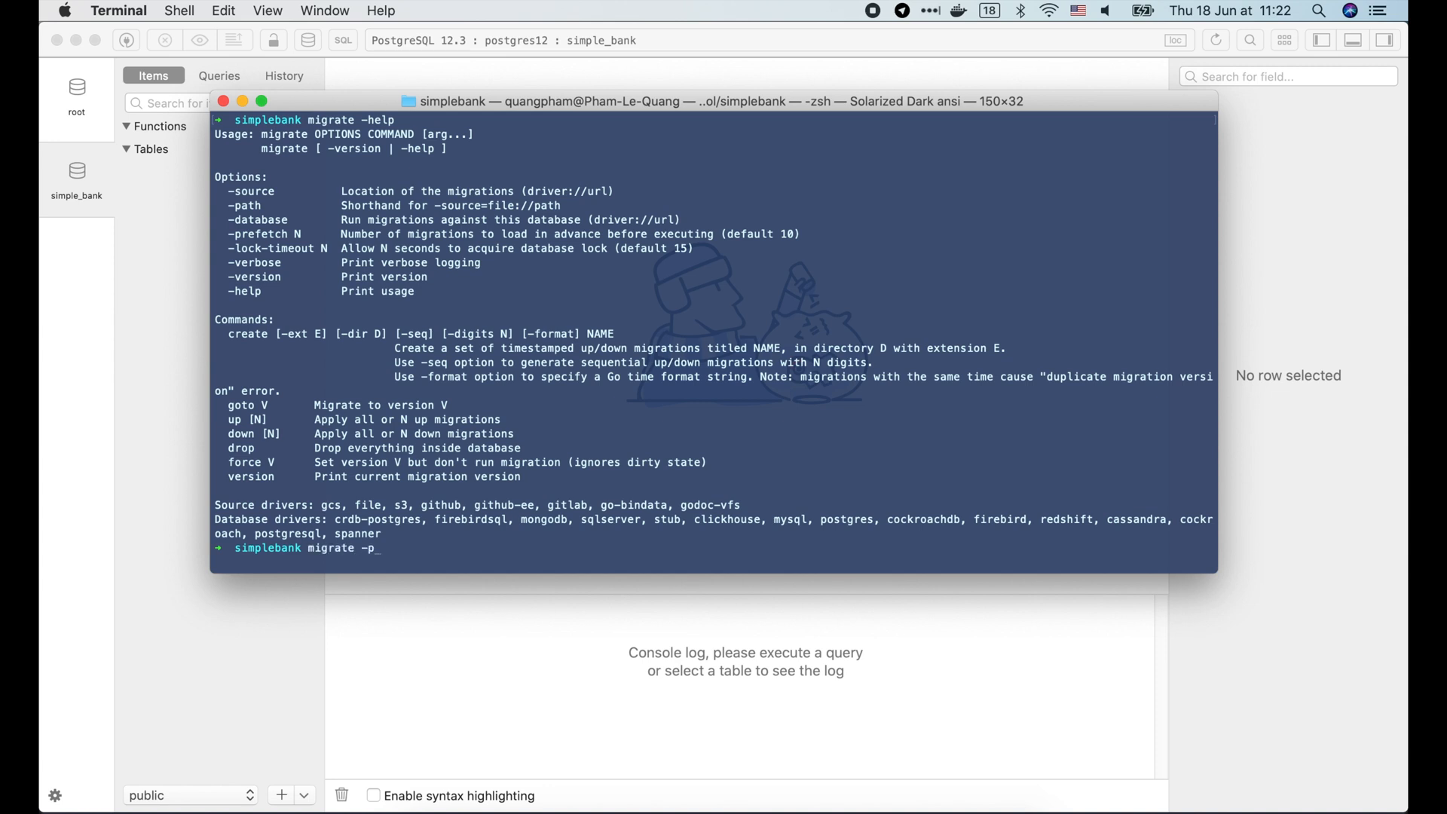
type("ath")
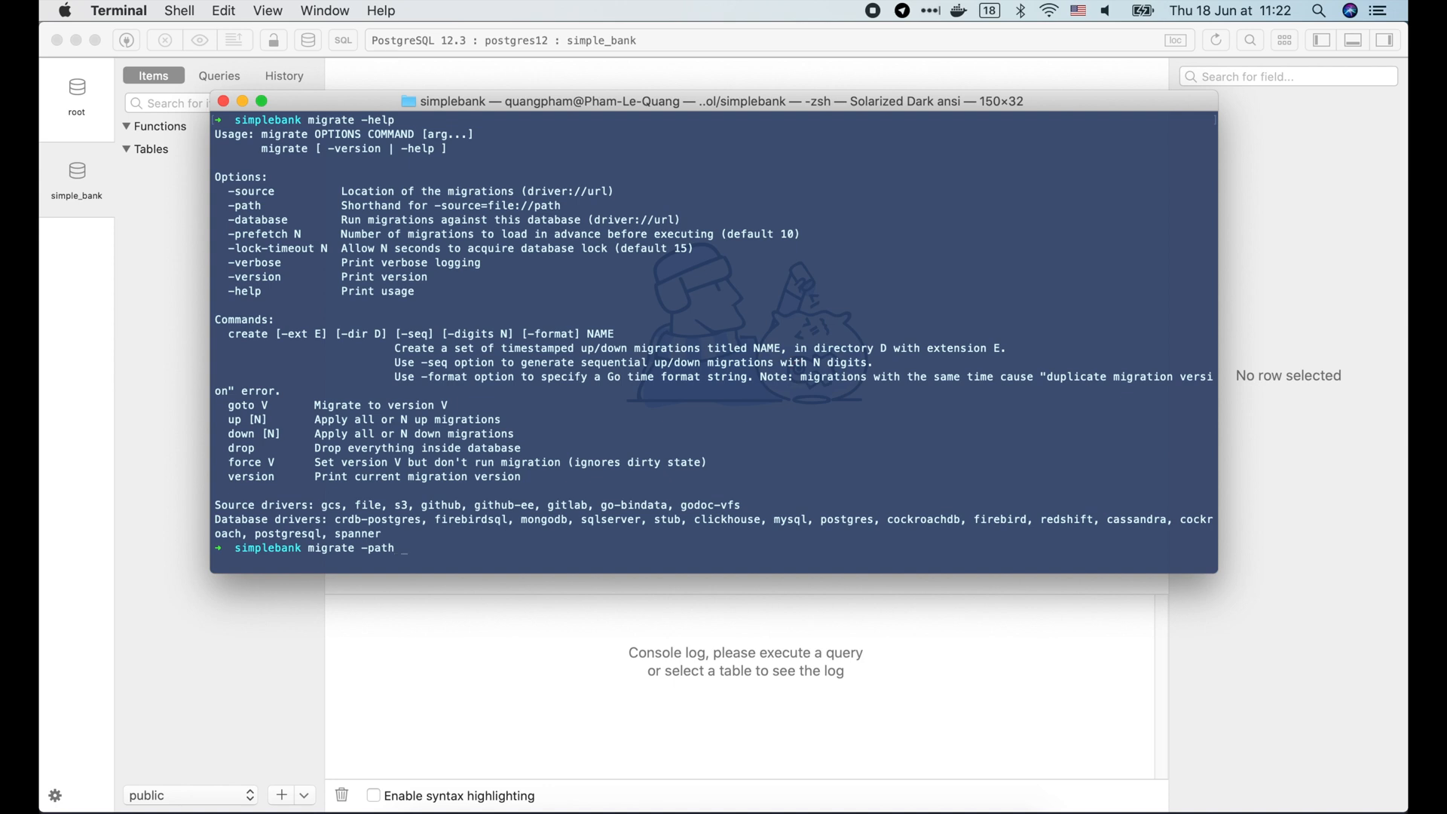
type("db/migration")
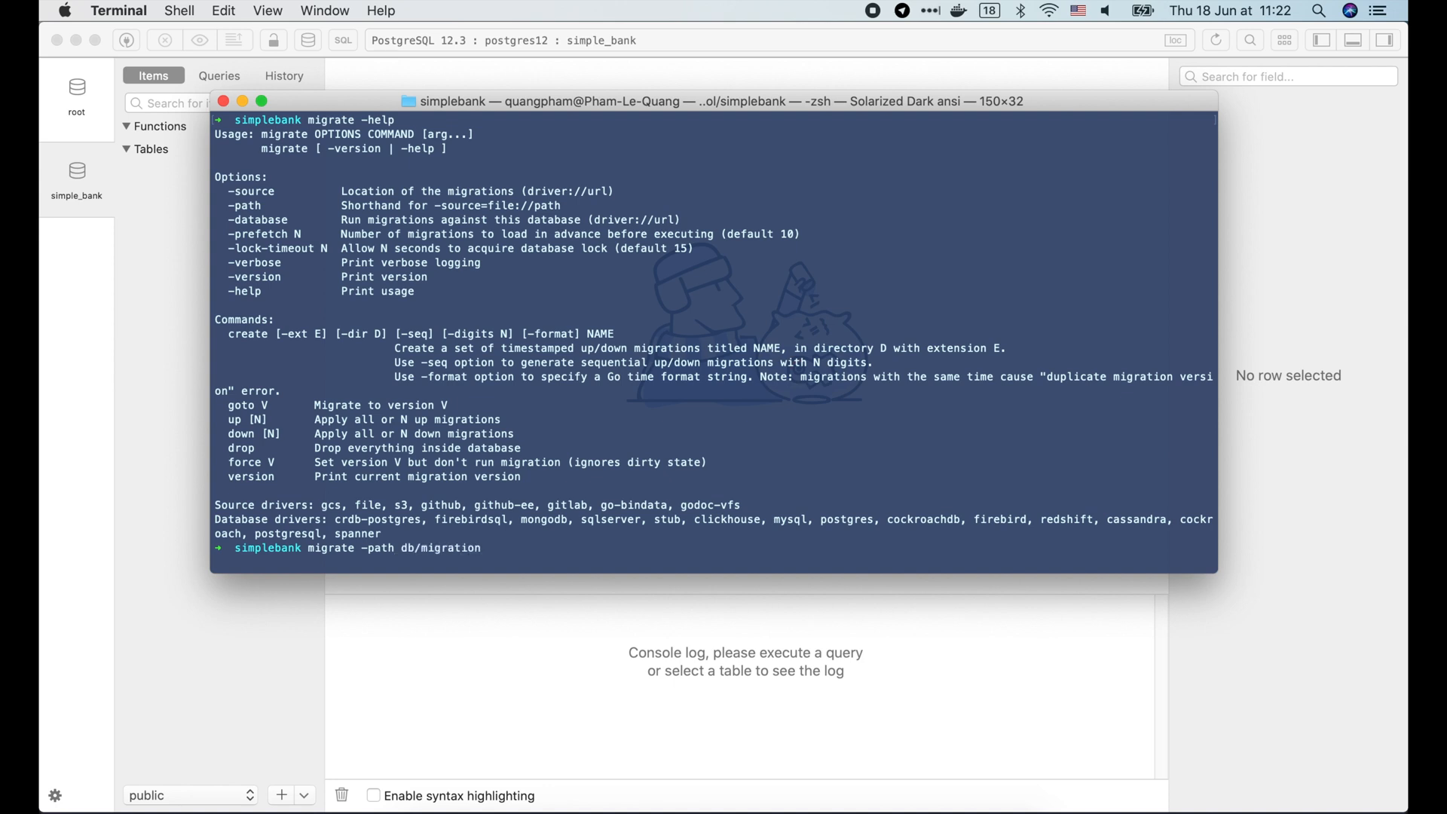
type("-database")
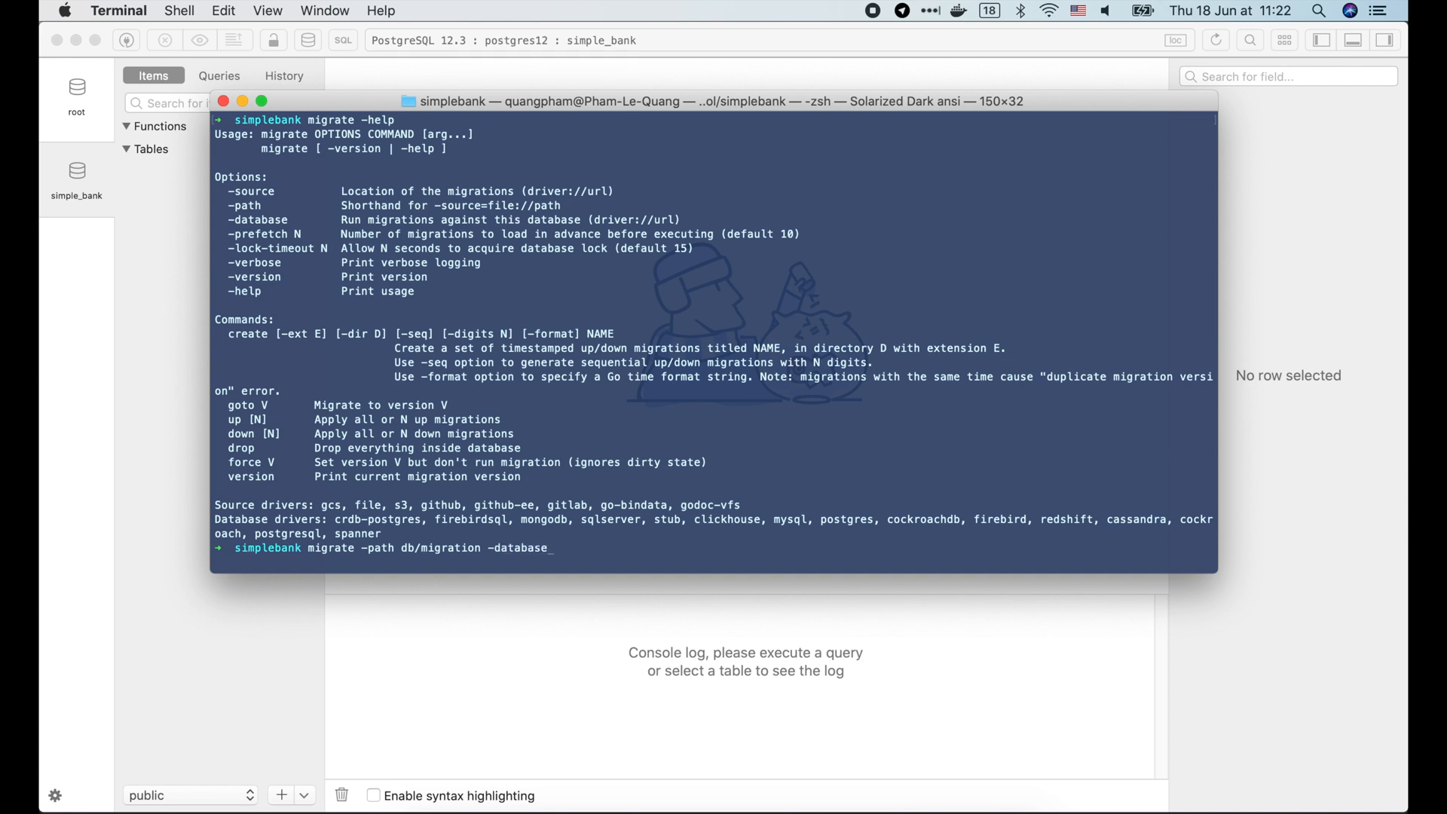
type("\"")
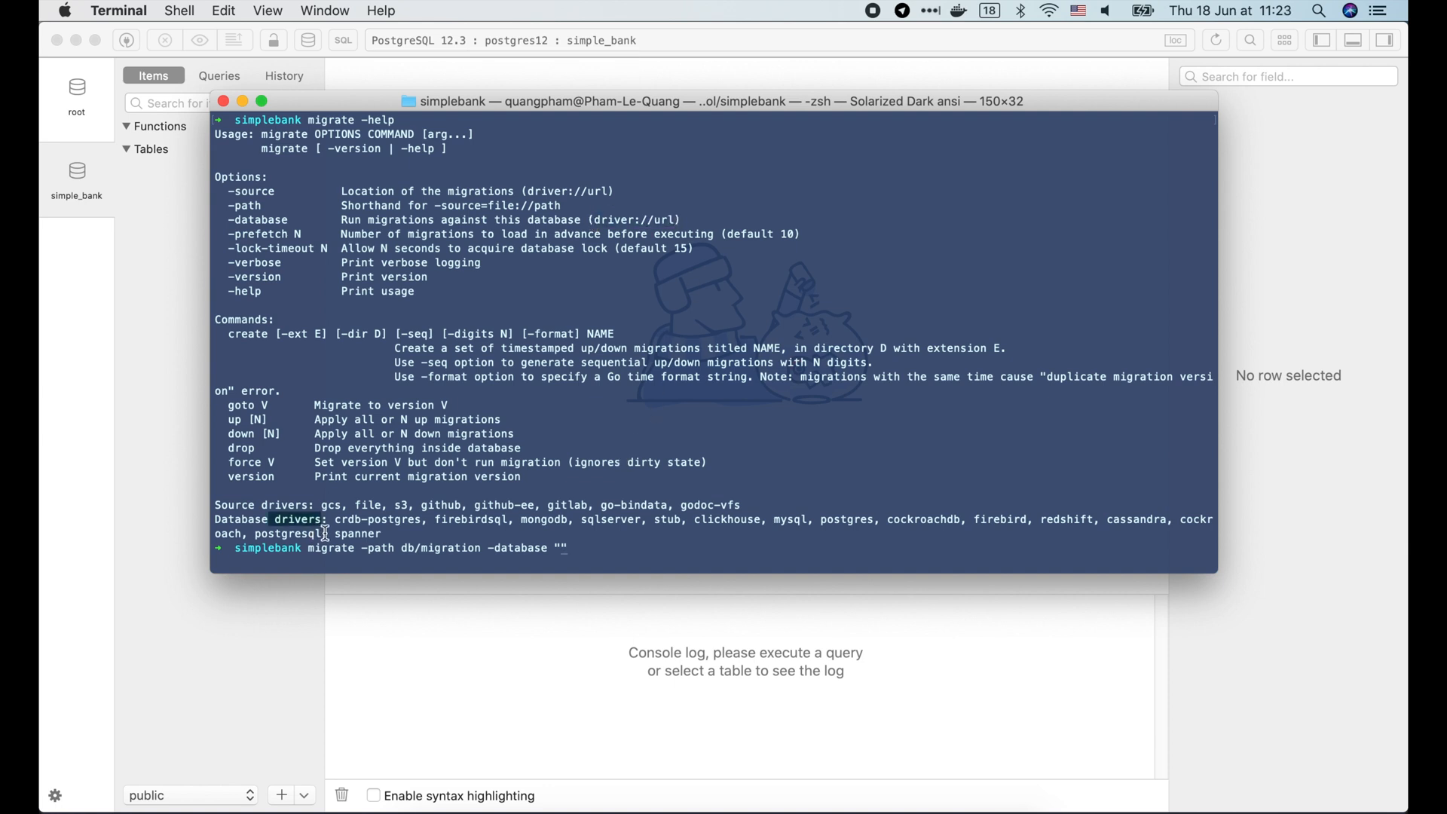
type("postgresql")
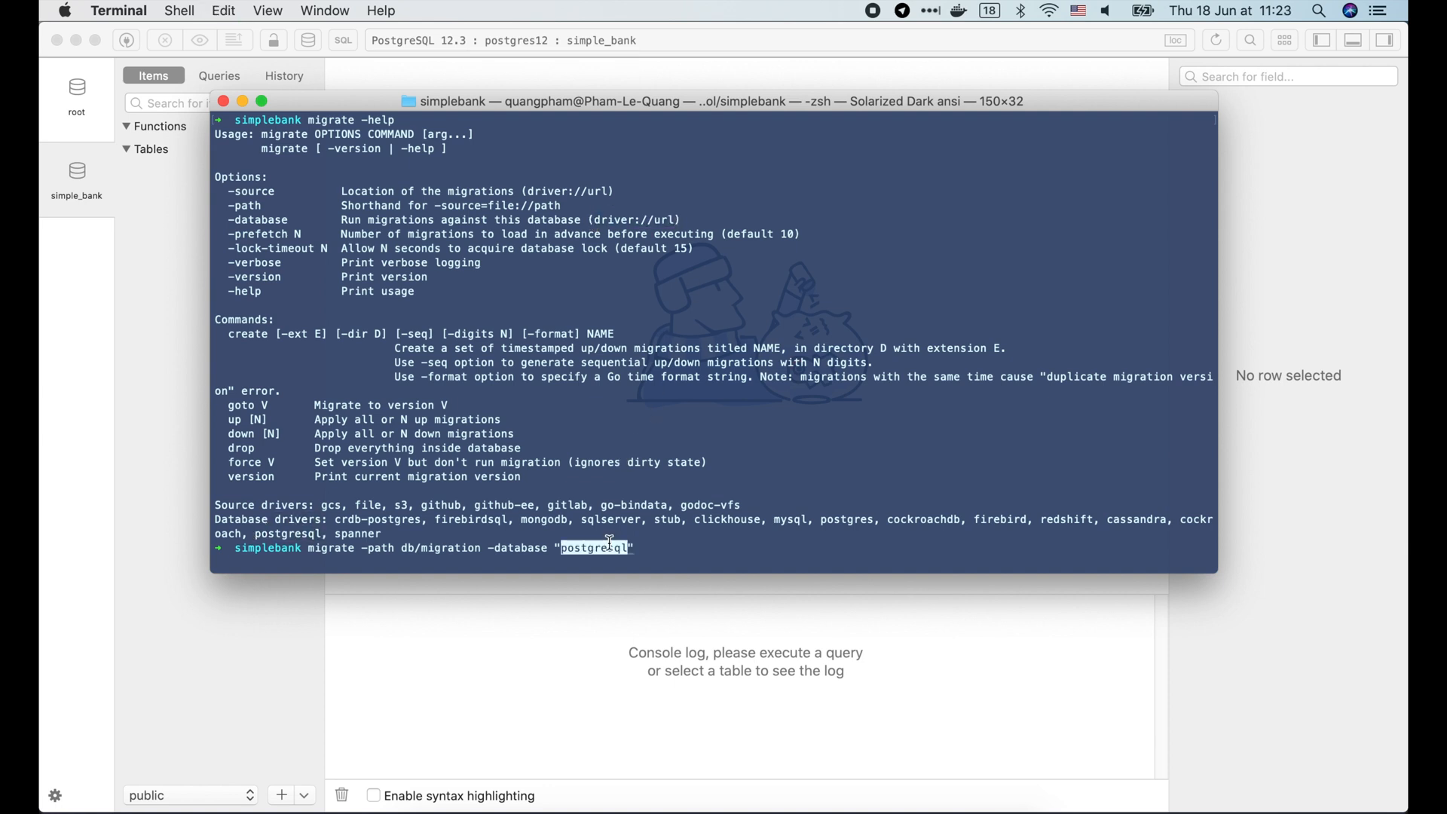
type("://r")
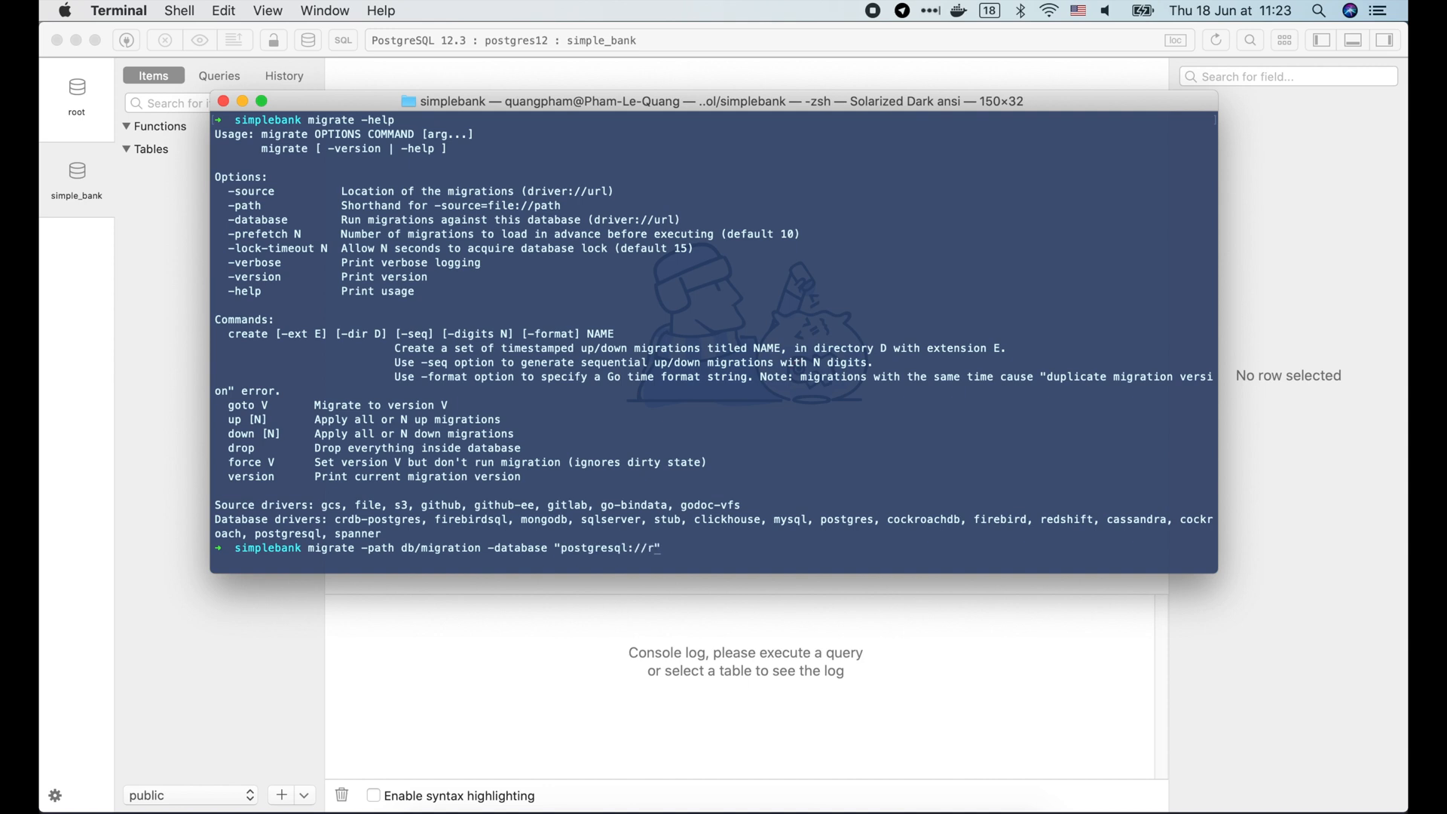
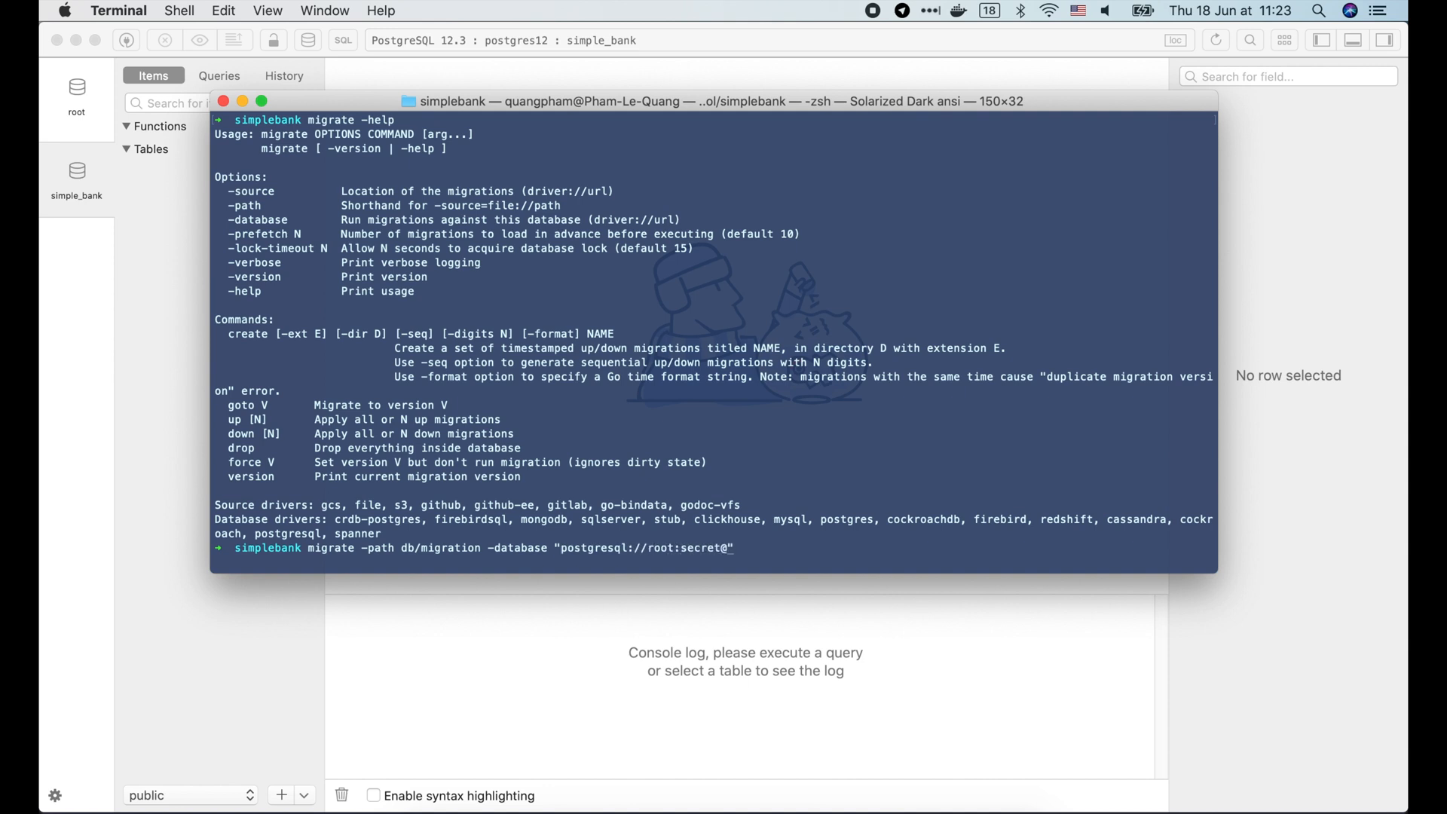
type("localhost")
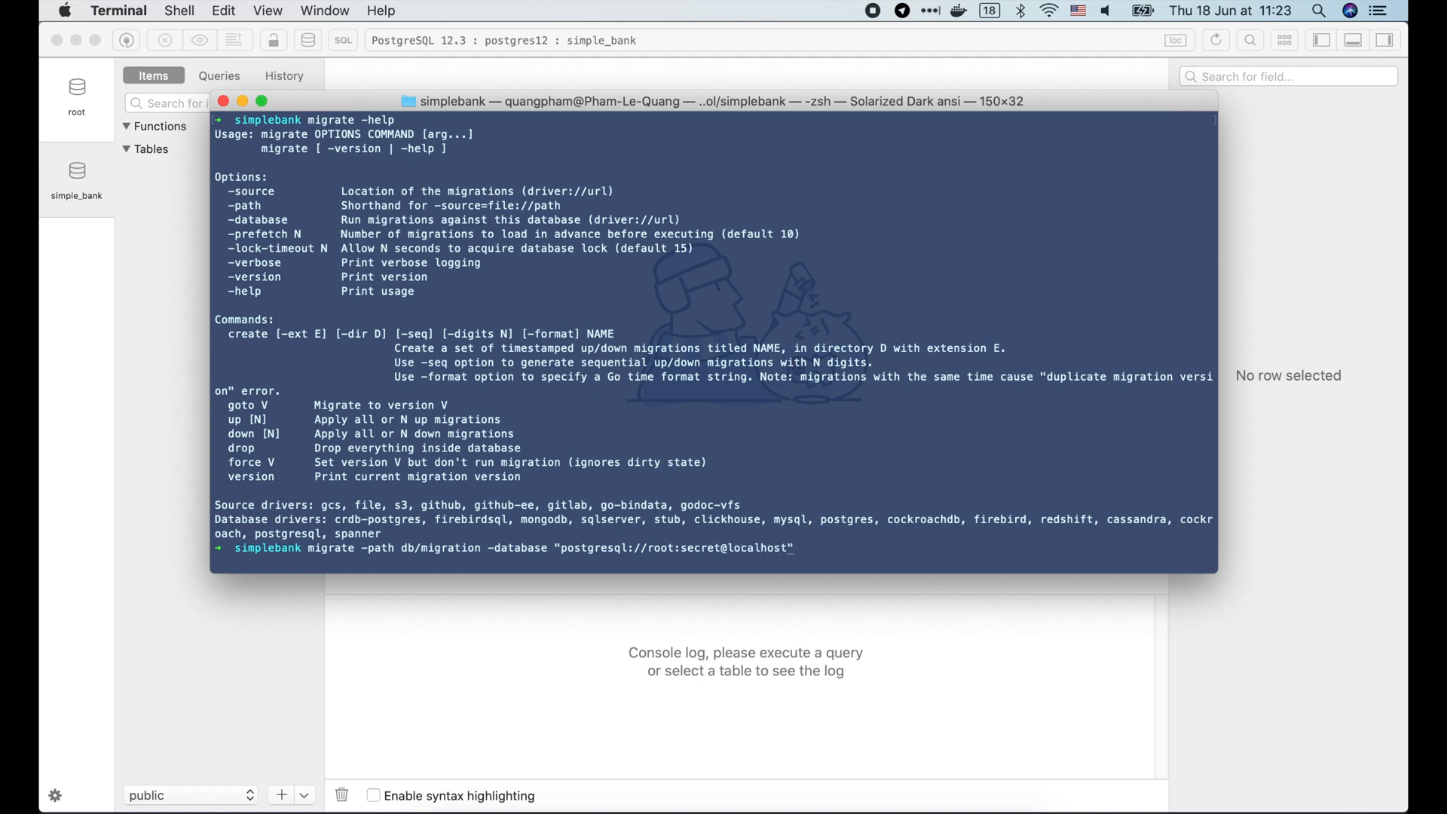
type(":5432")
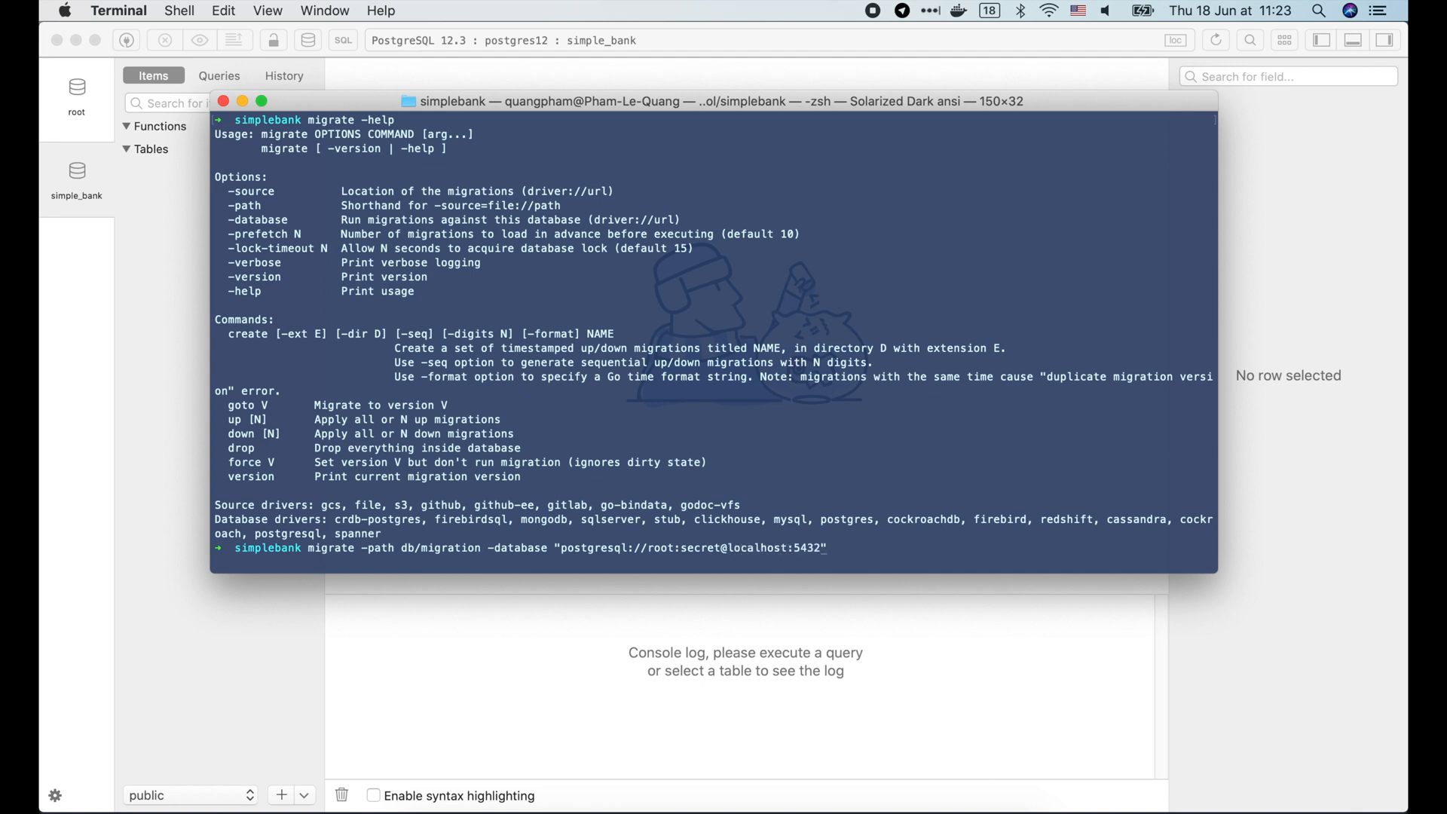
type("/simple_b")
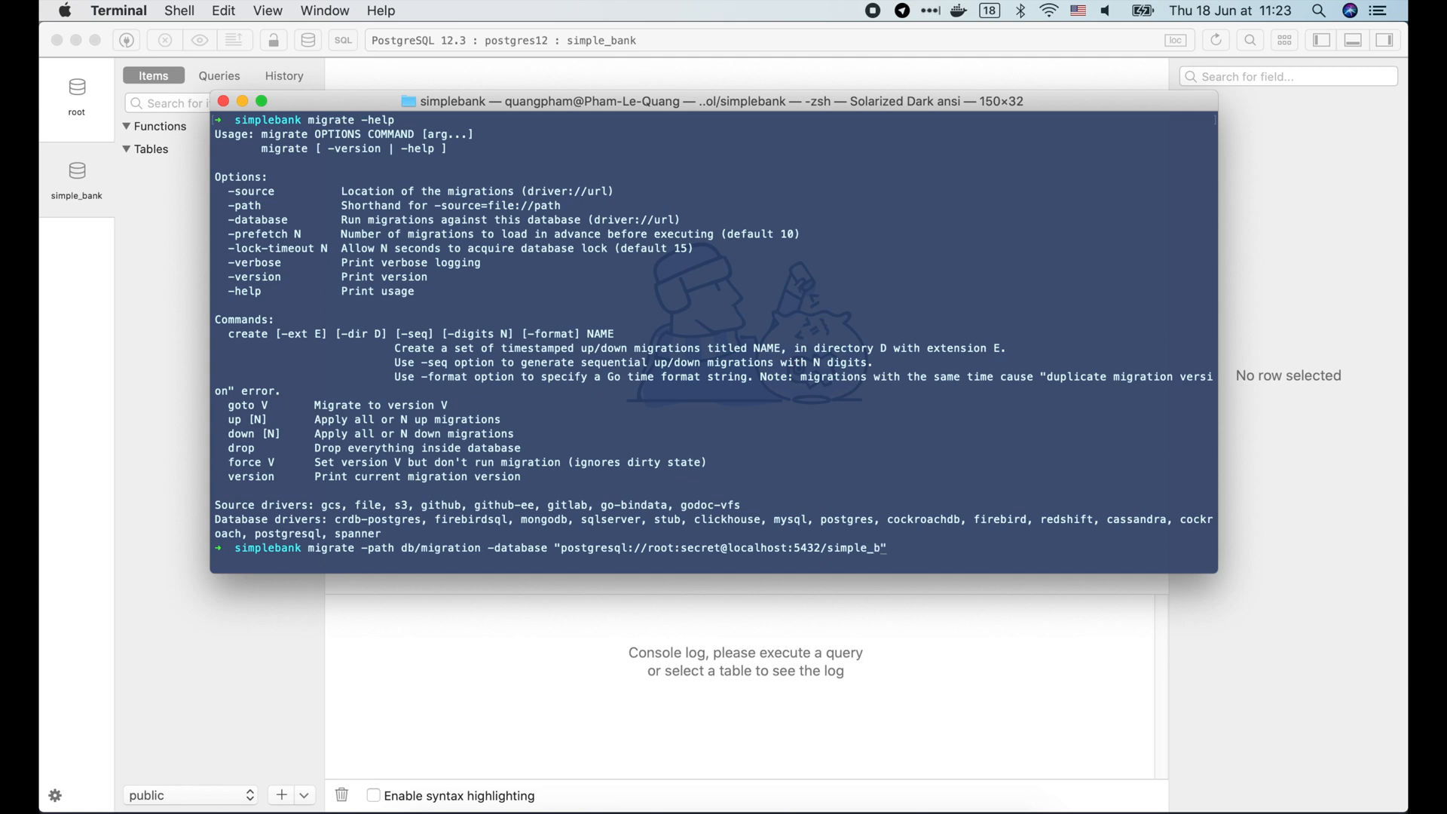
type("-verbo")
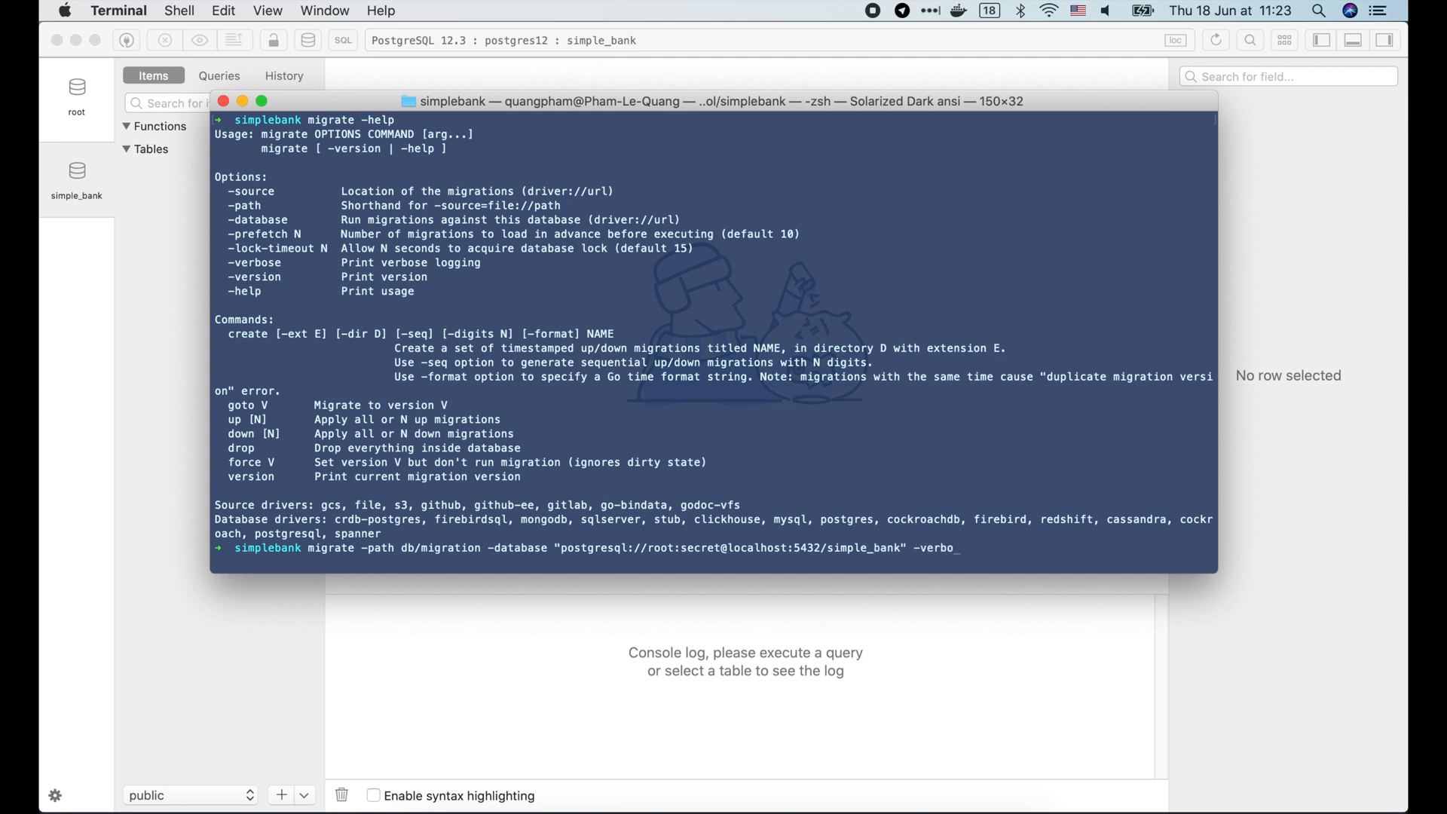
type("se")
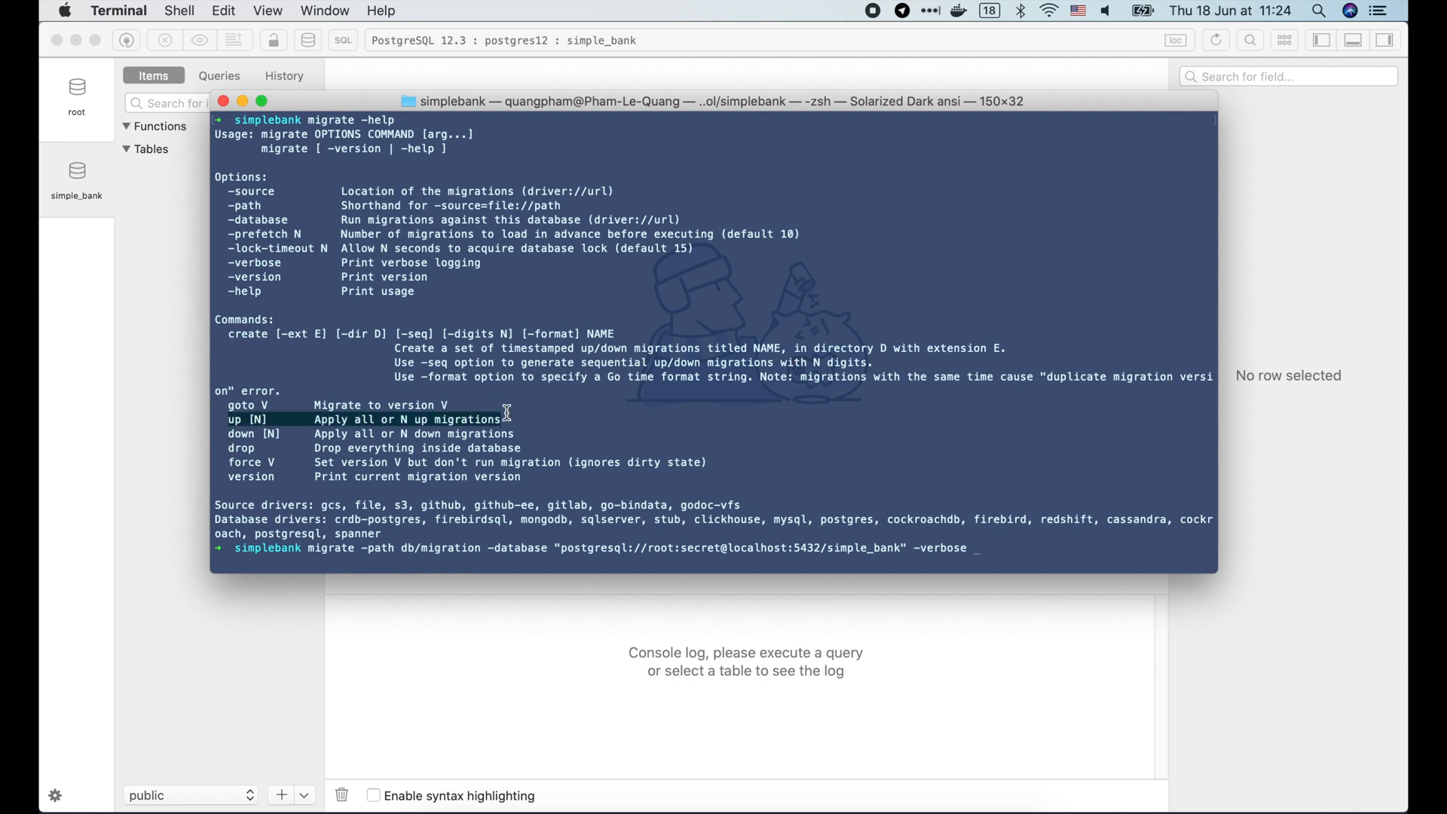
type("up")
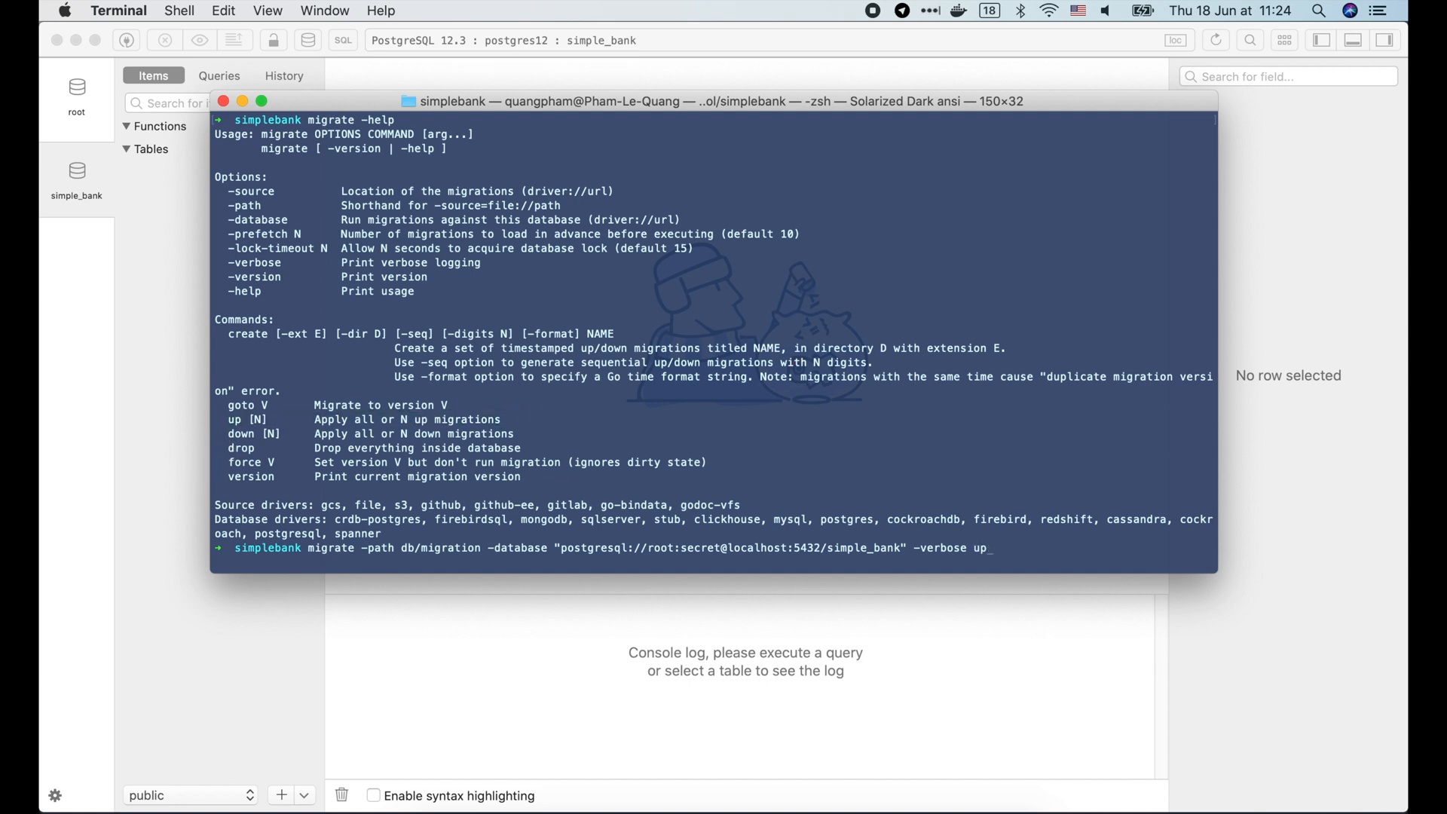
key("Return")
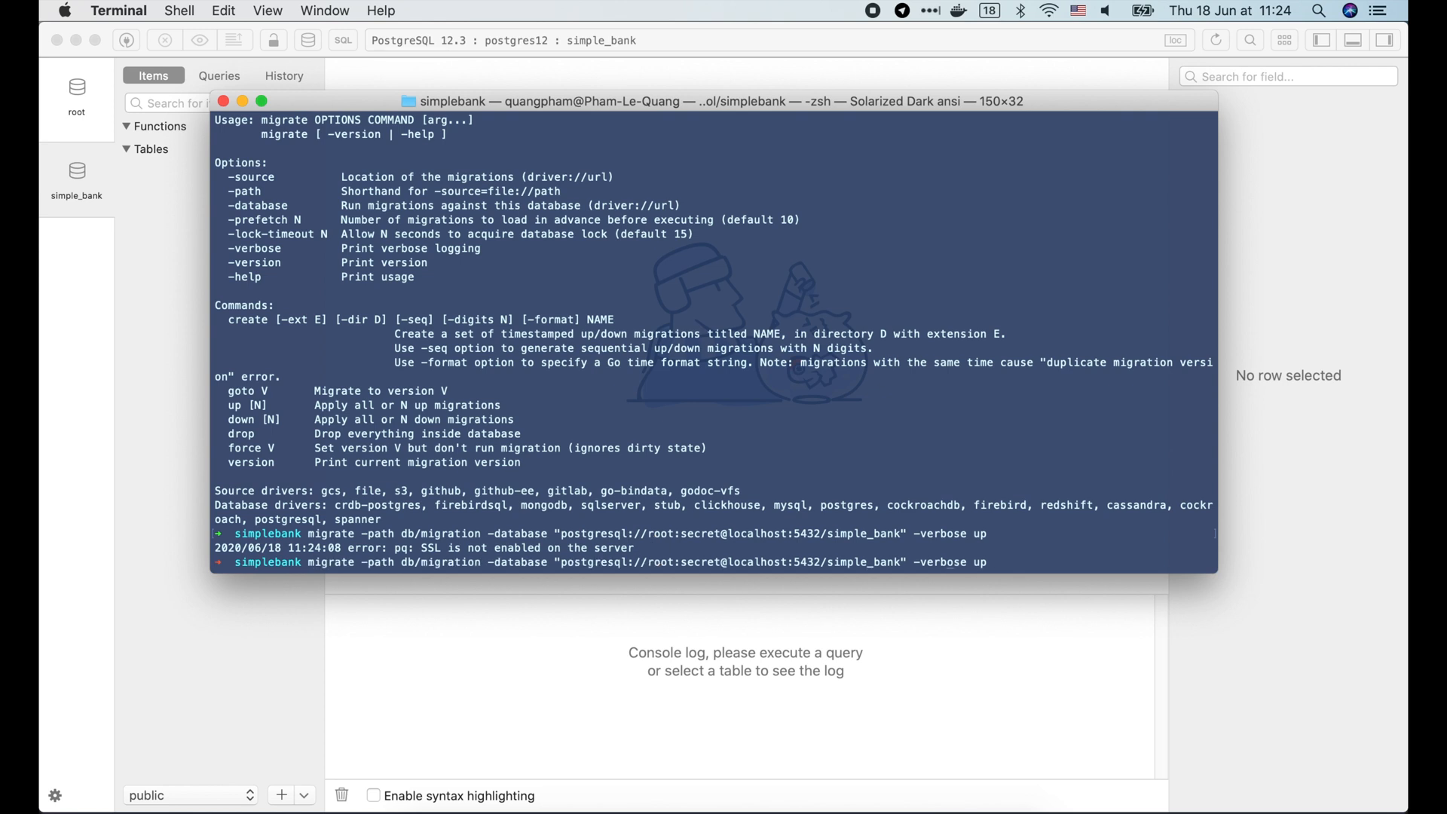
Append ?sslmode=disable to the database URL and rerun the up migration.
type("?")
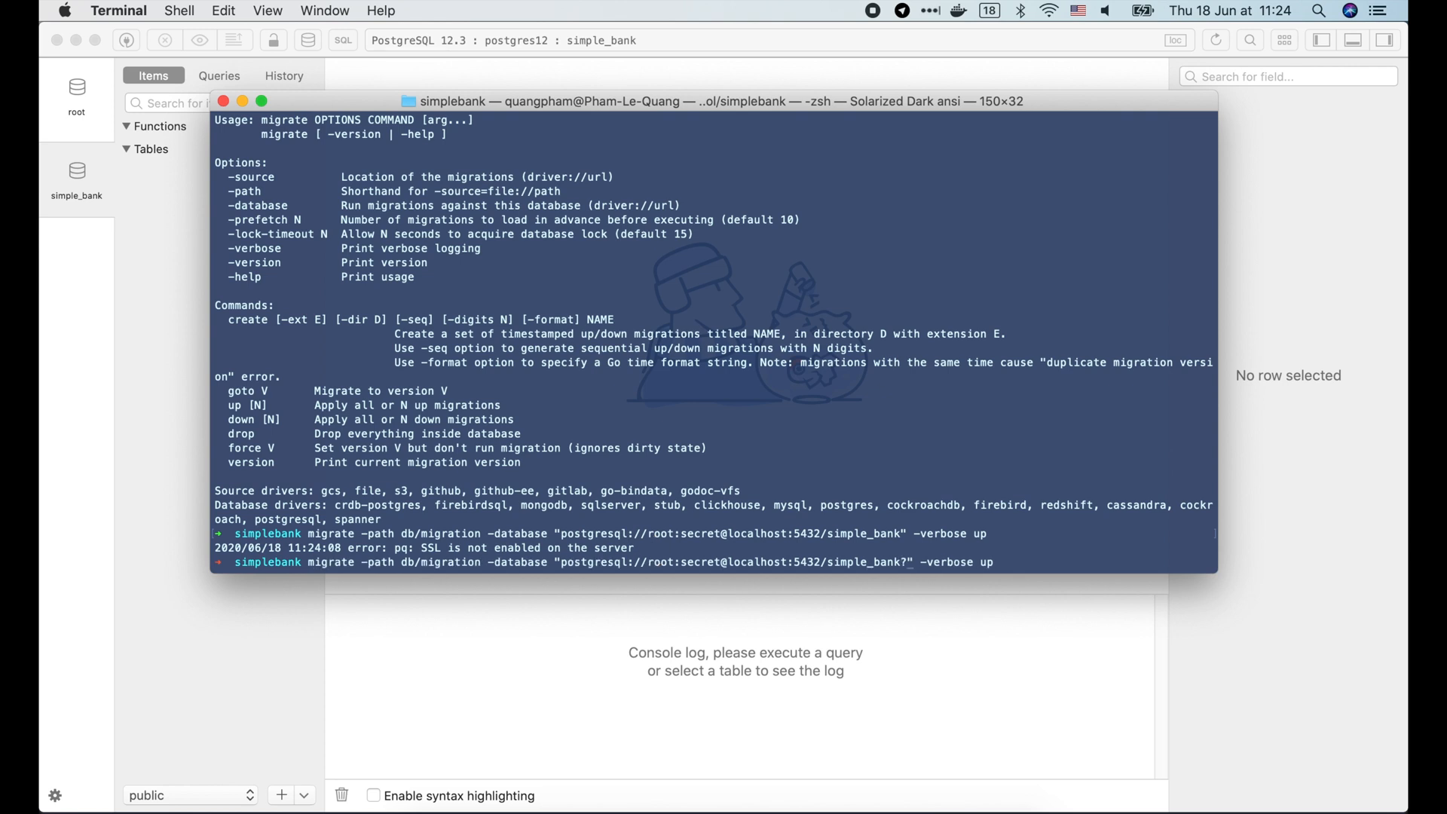
type("sslmode=")
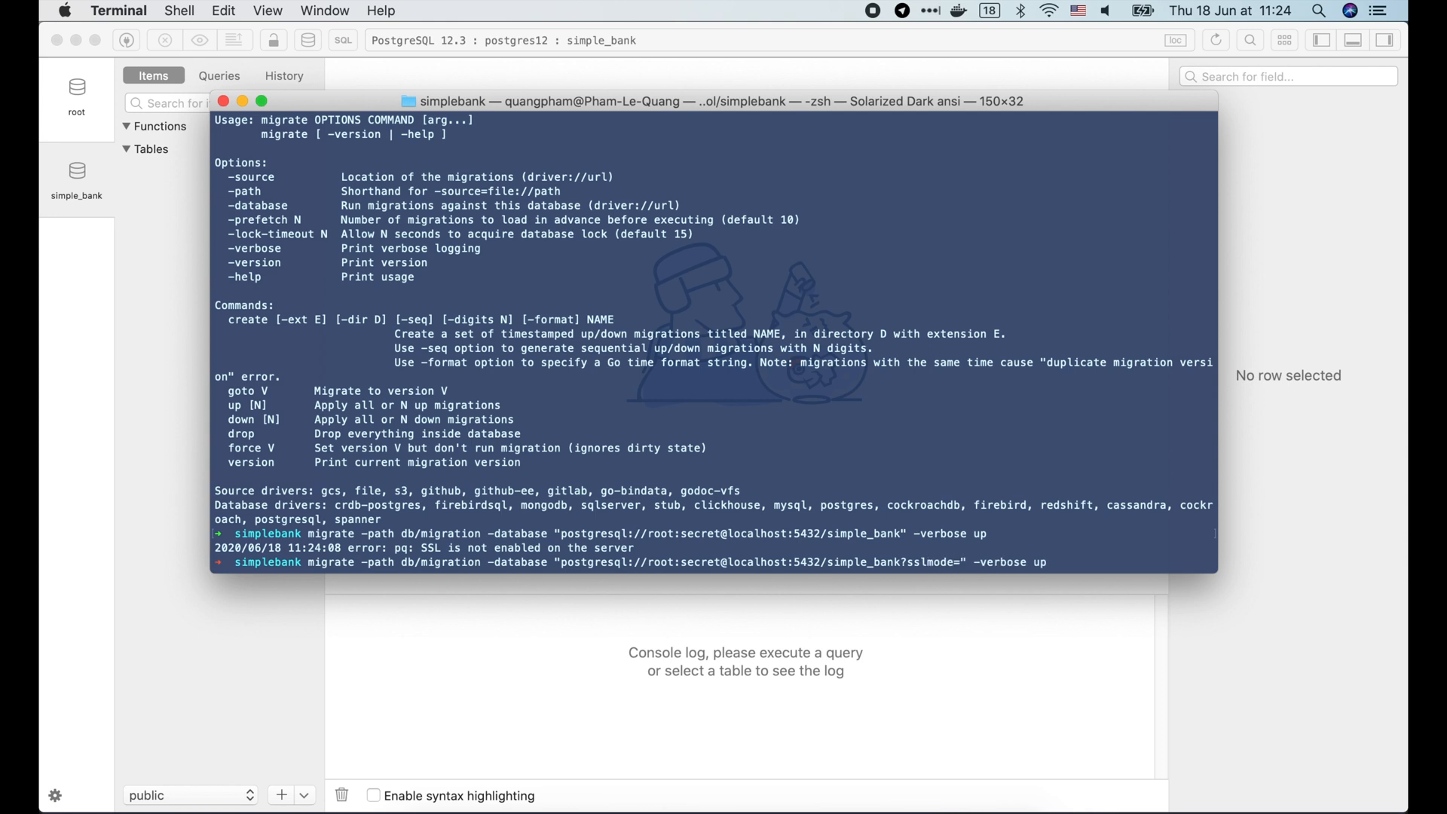
type("disable")
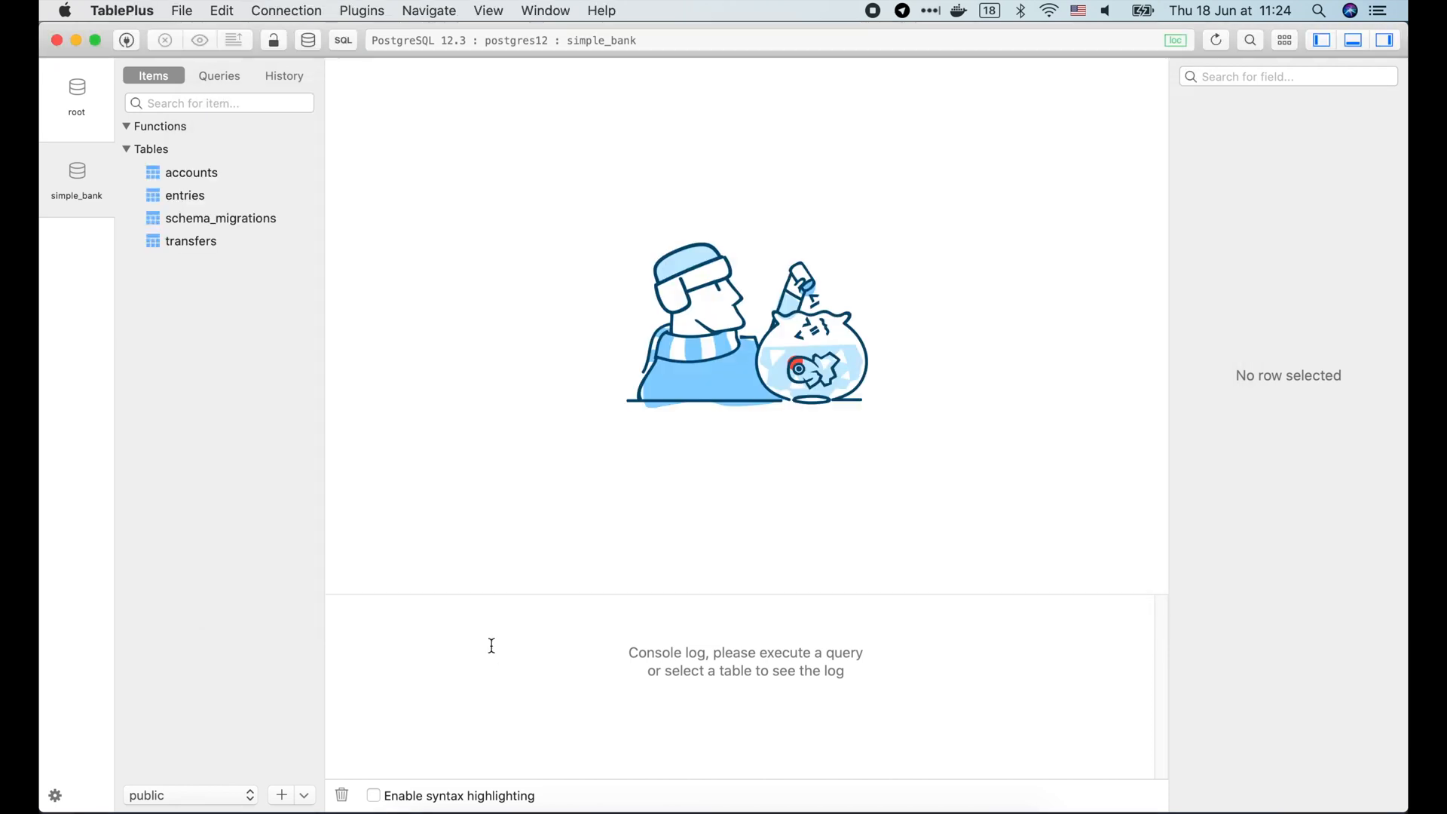
mouse_move(255, 309)
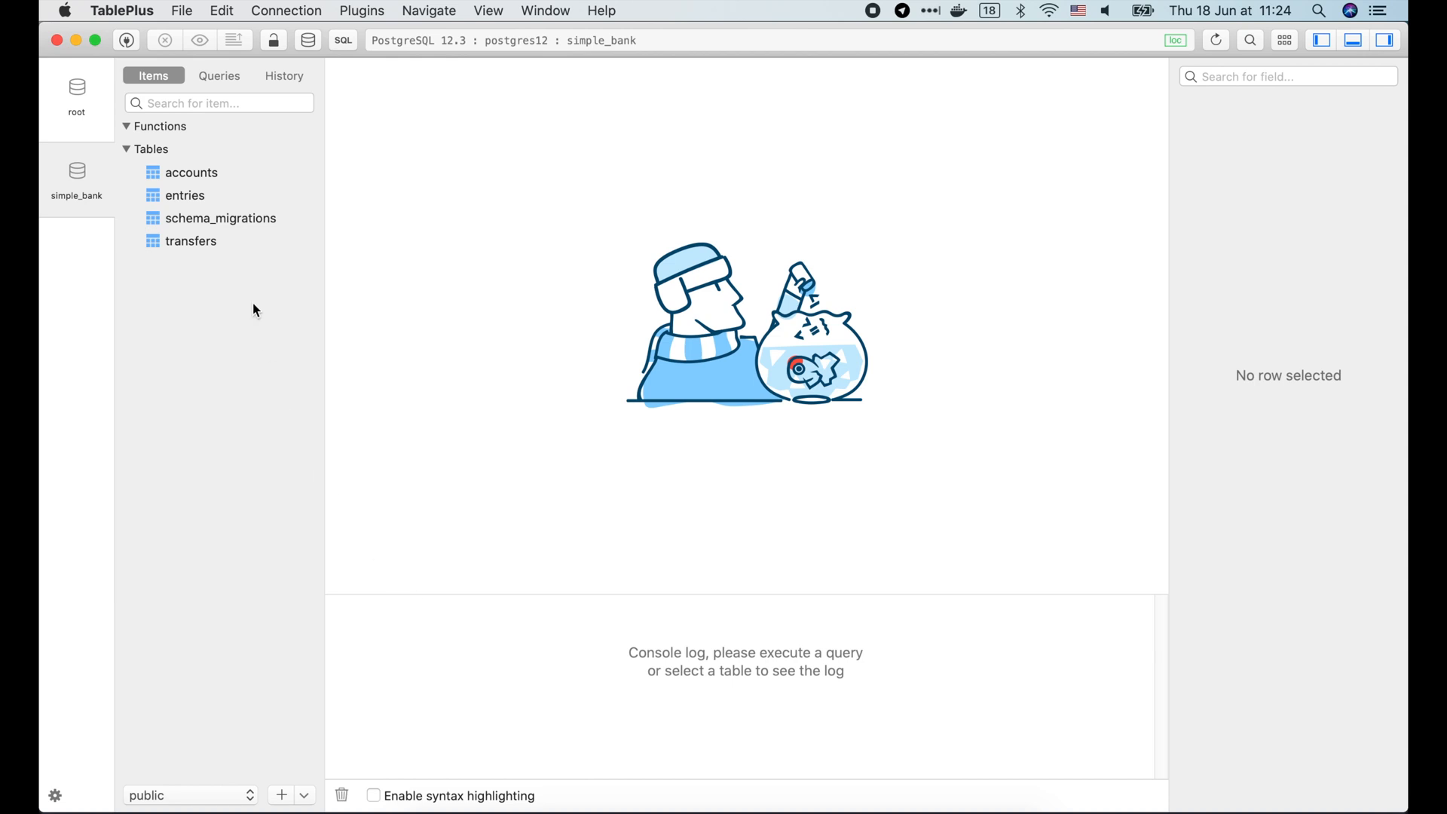
Inspect the accounts, entries and transfers tables, then list db/migration to see both init_schema files.
left_click(192, 172)
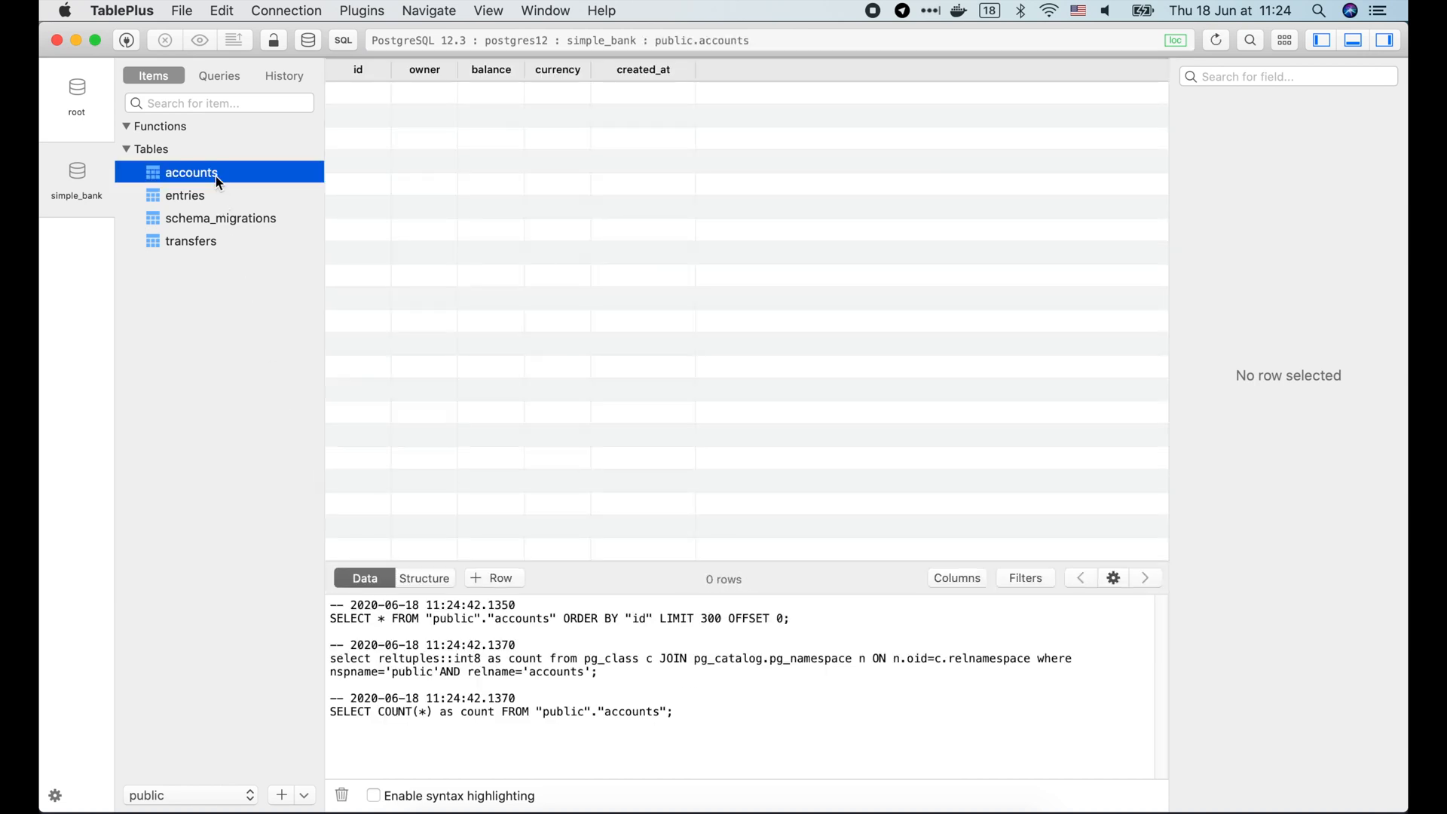
left_click(191, 241)
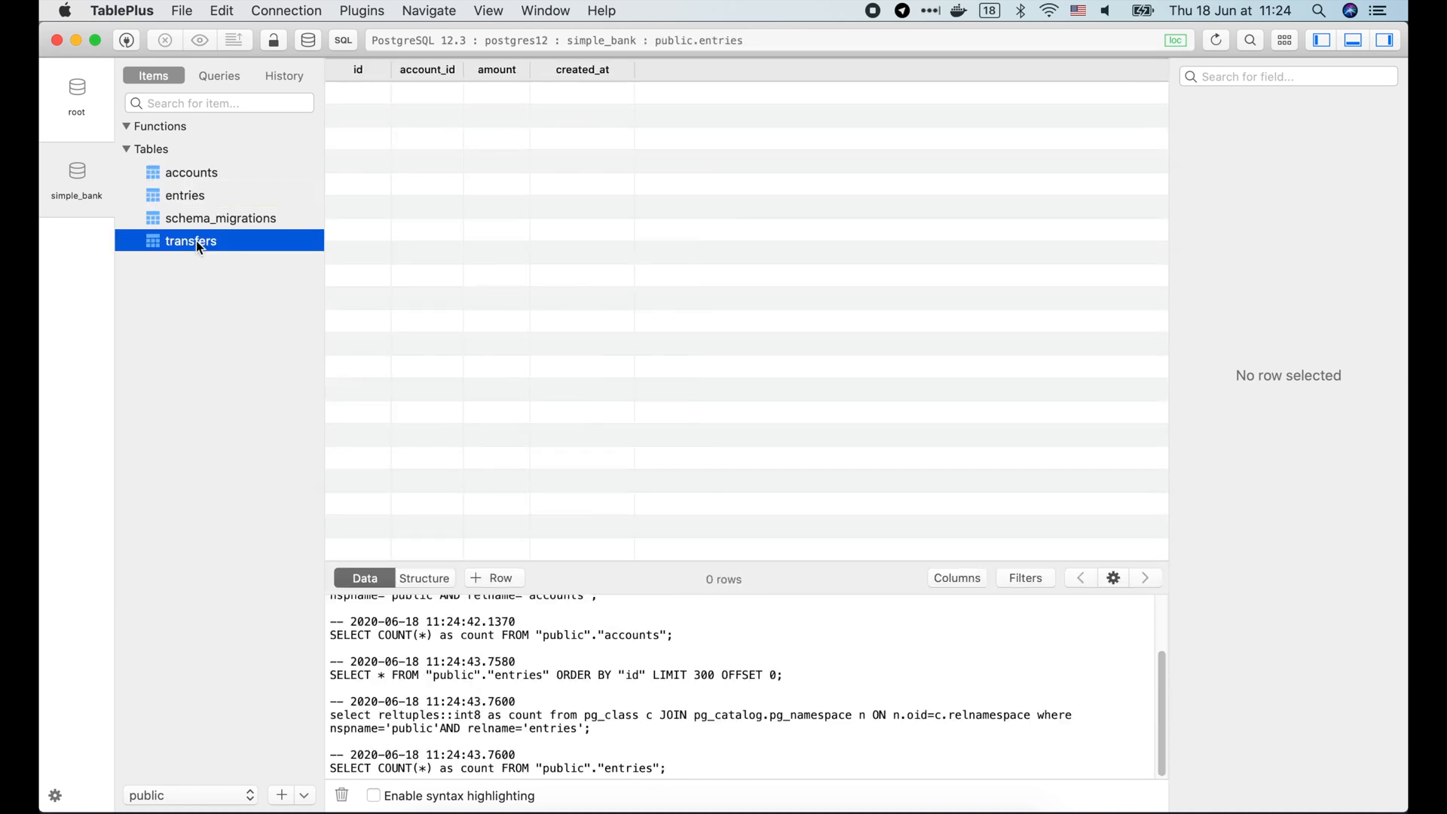
left_click(220, 217)
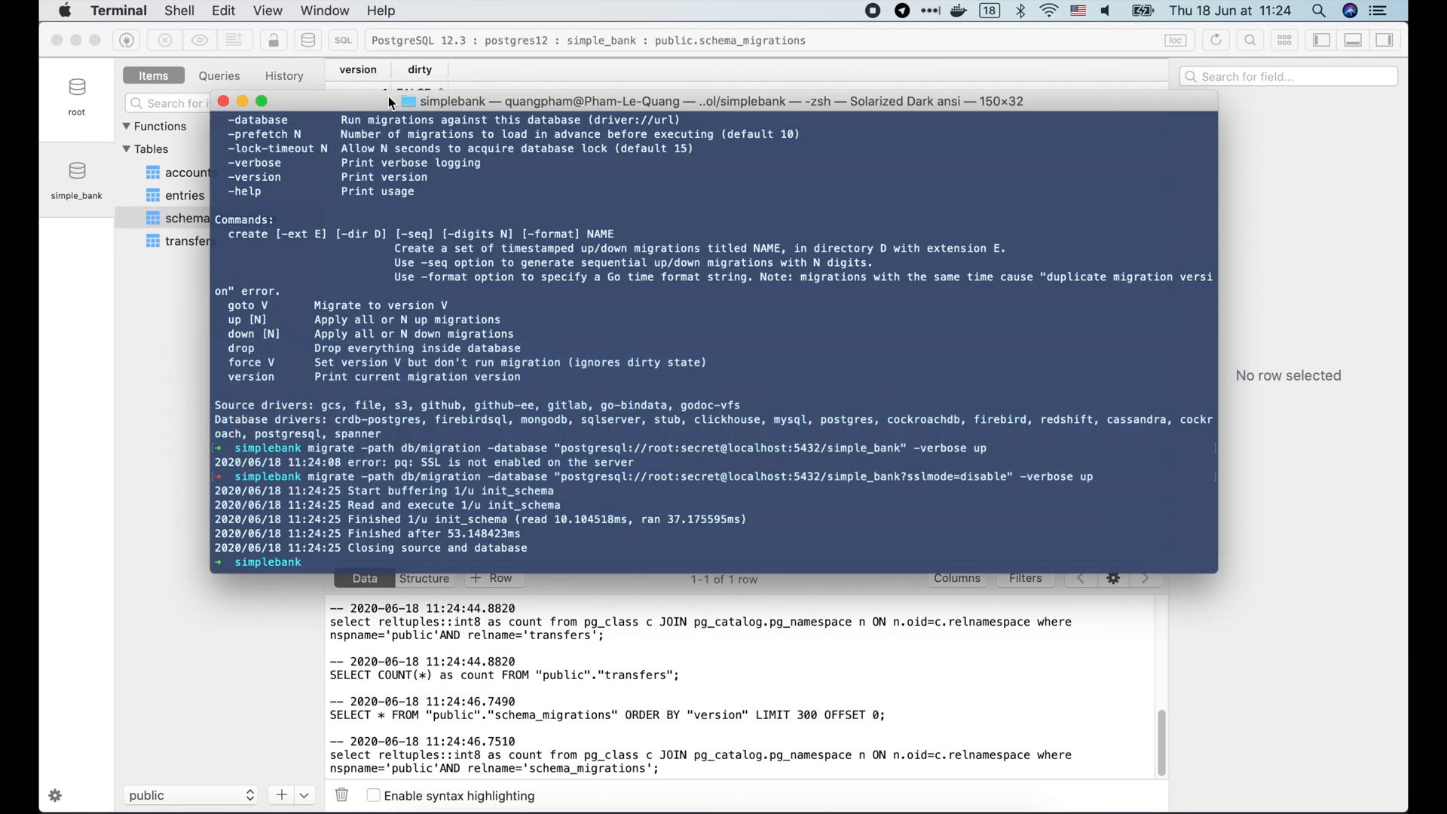
type("ls -l db/migration")
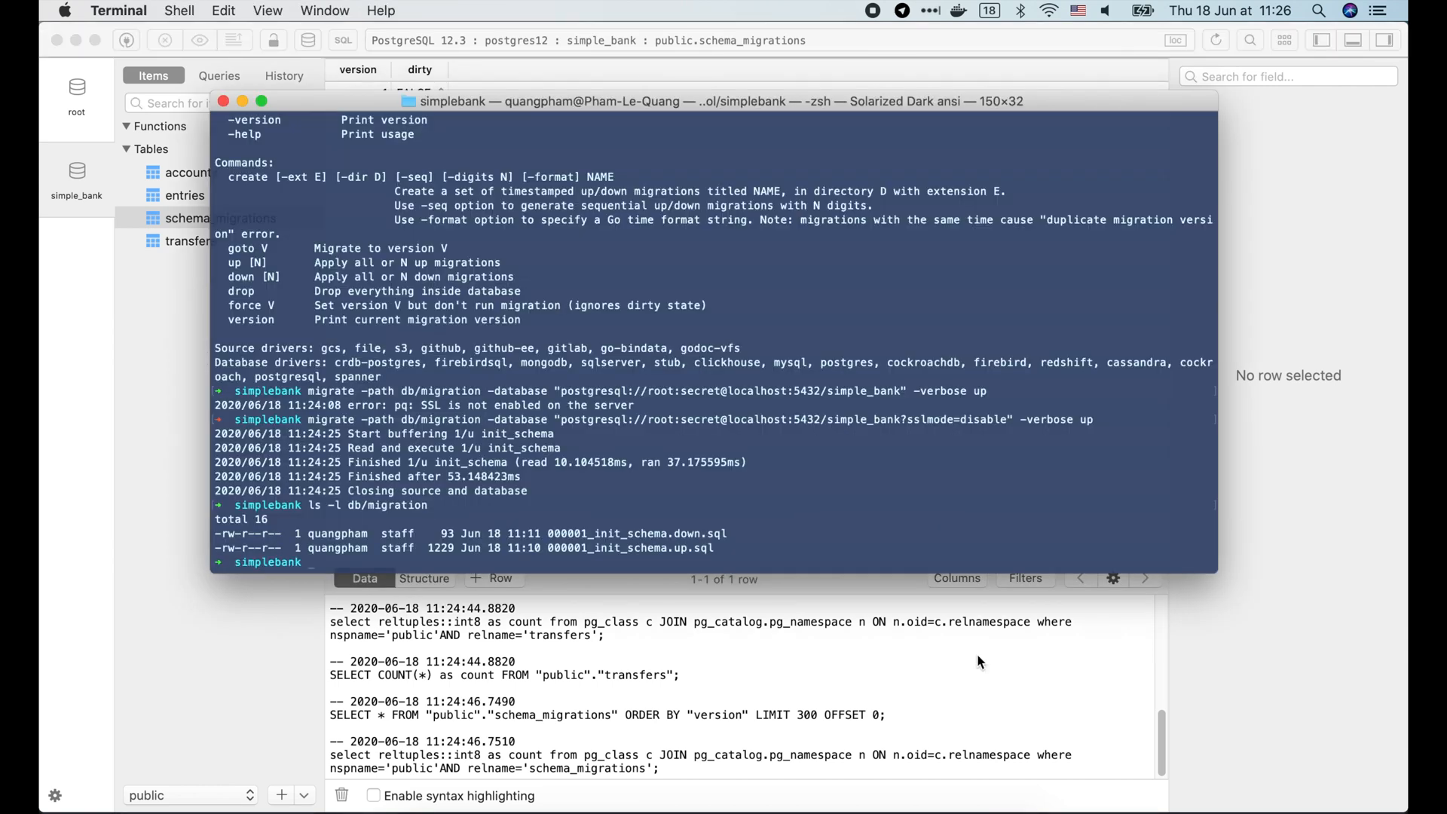
mouse_move(385, 413)
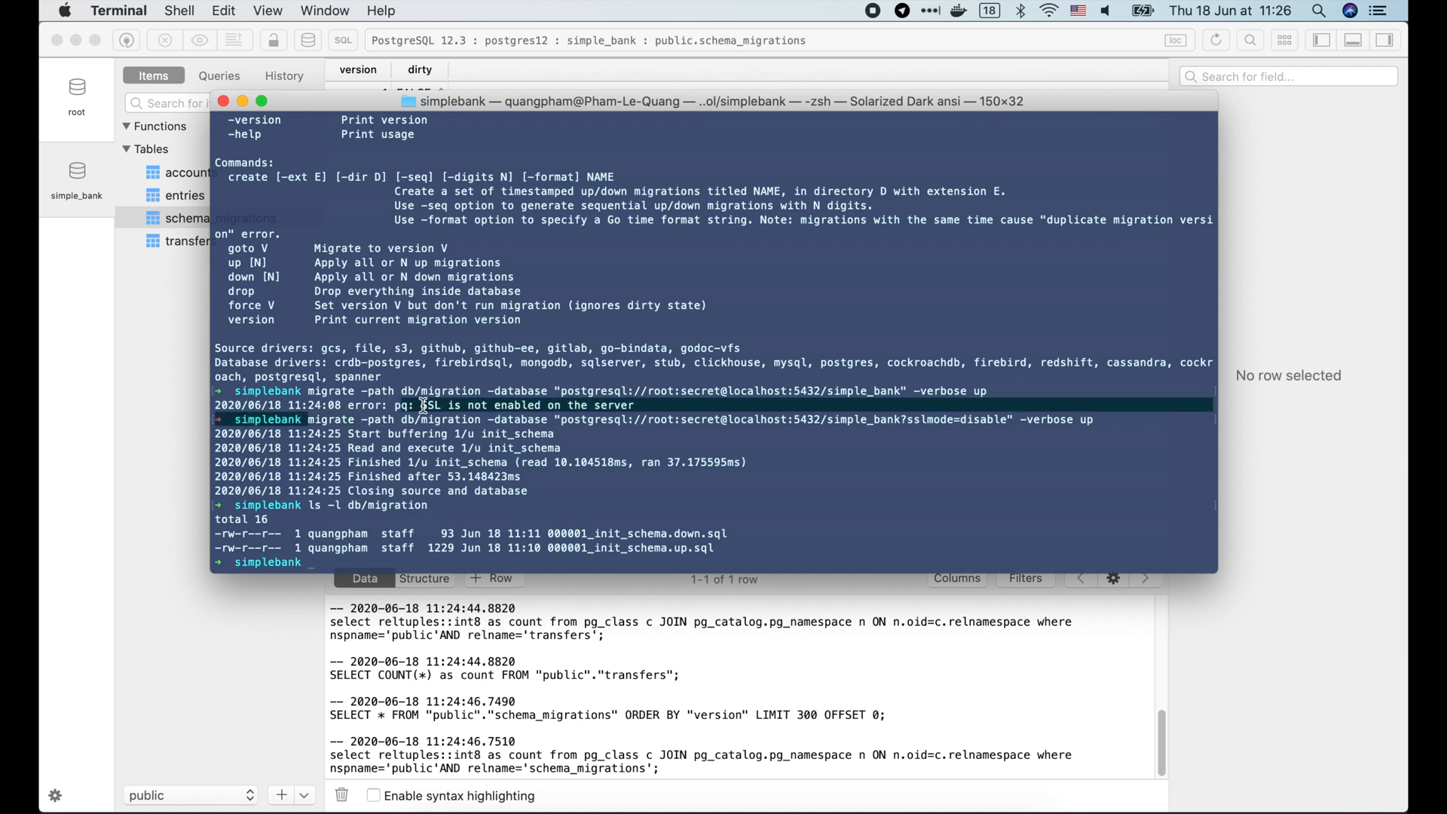
mouse_move(1095, 419)
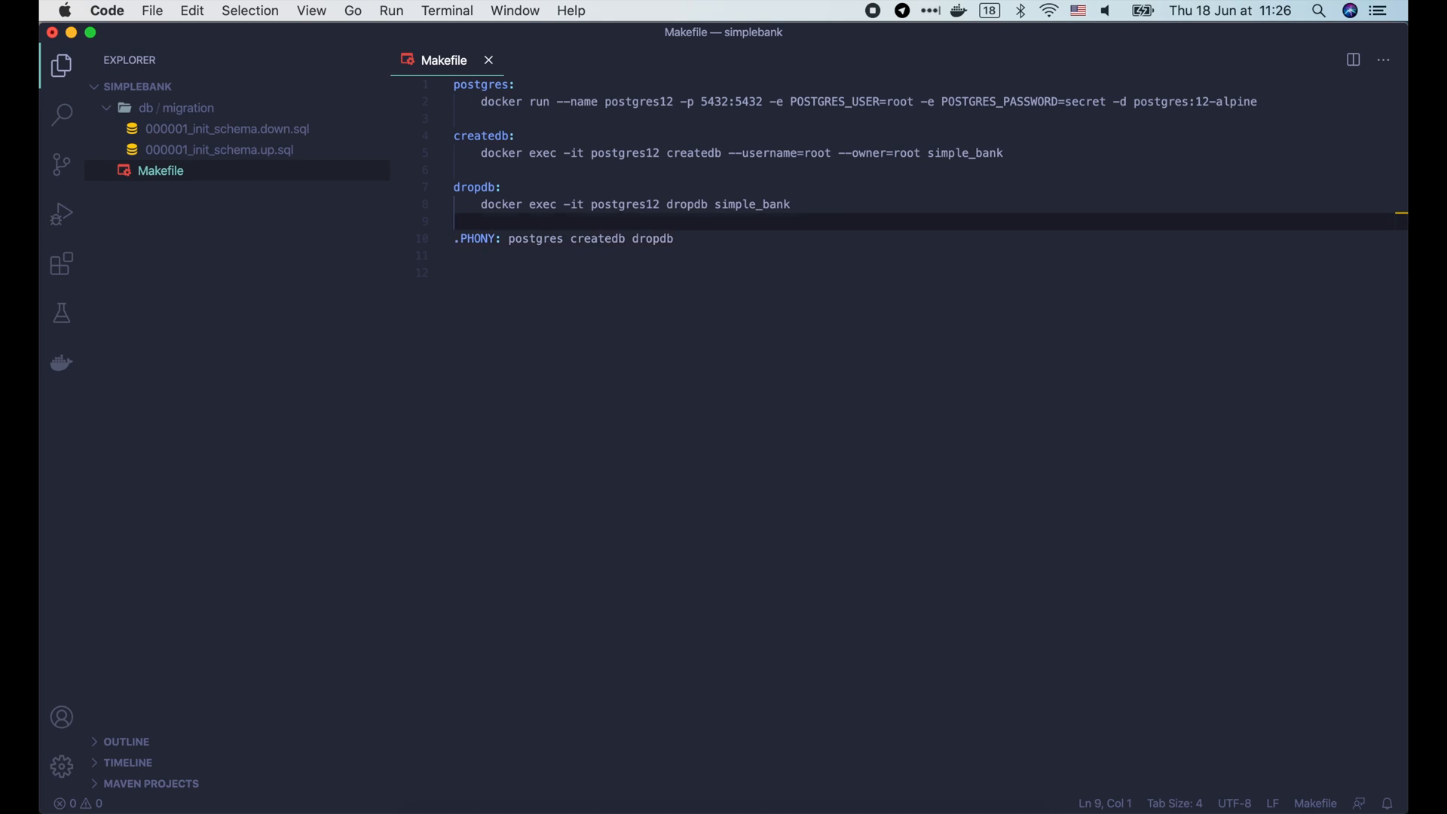
Add migrateup and migratedown targets running migrate up/down and append both to .PHONY.
type("migrateup:")
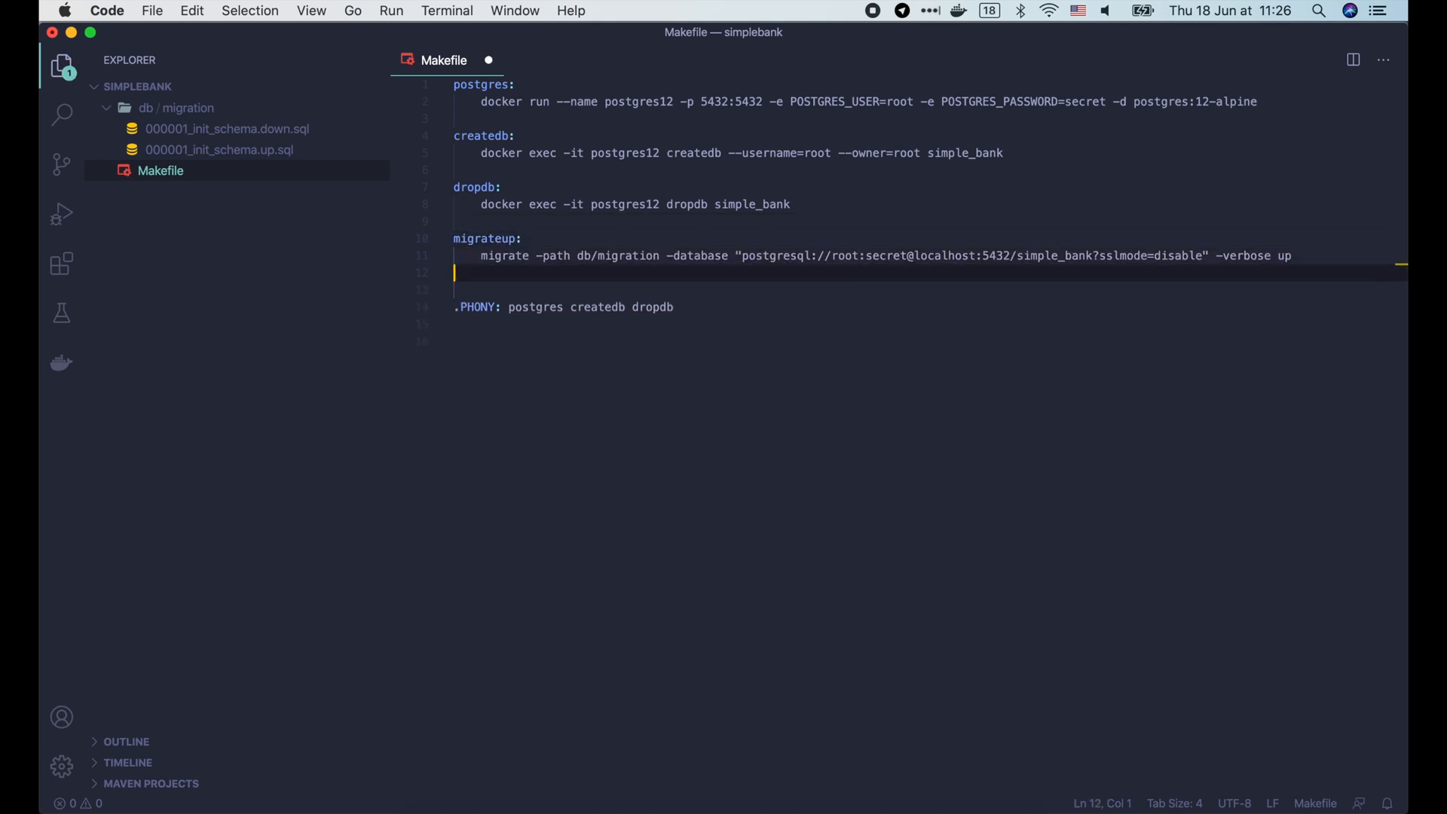
type("migratedown:")
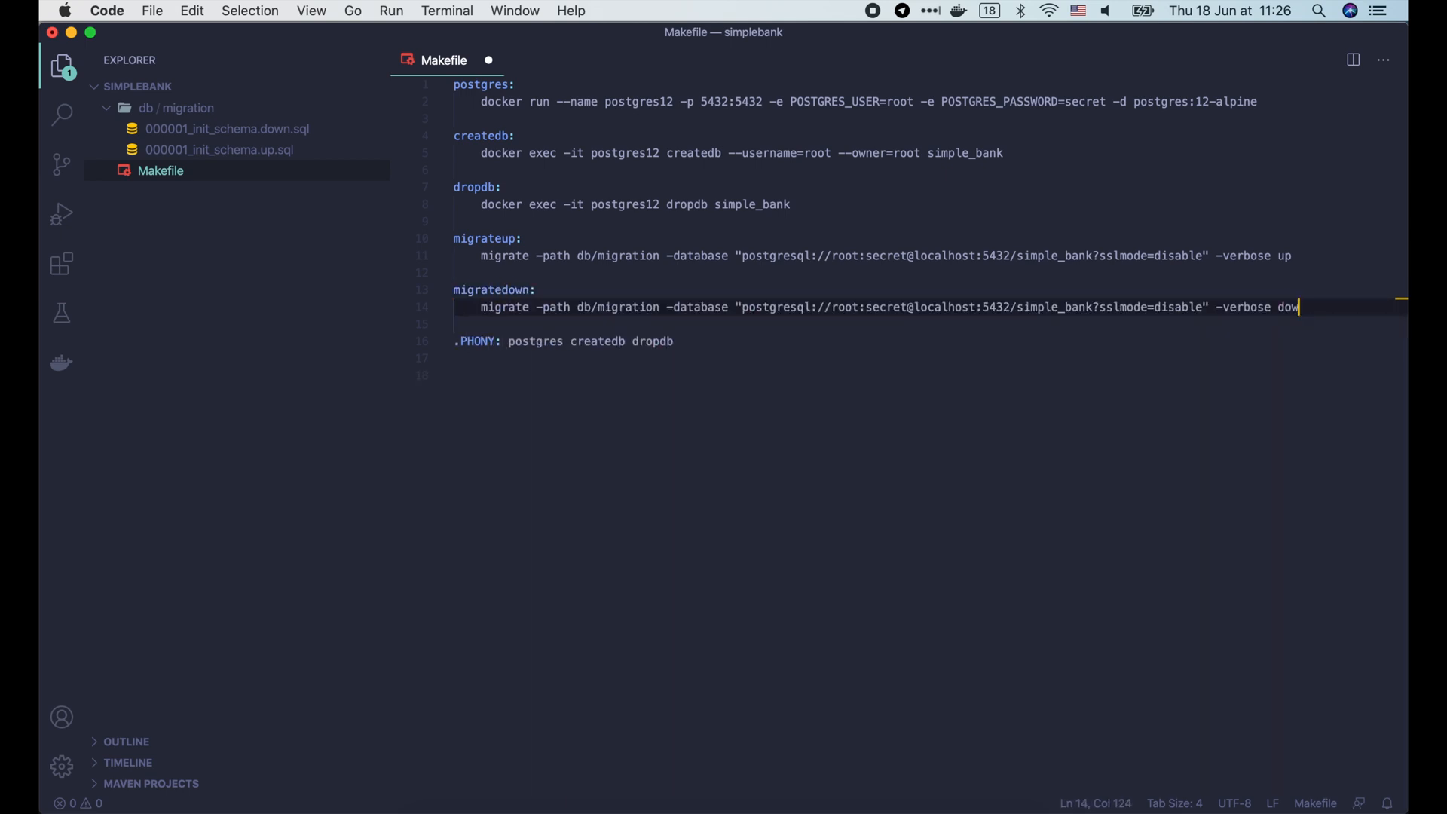
type("migrateup")
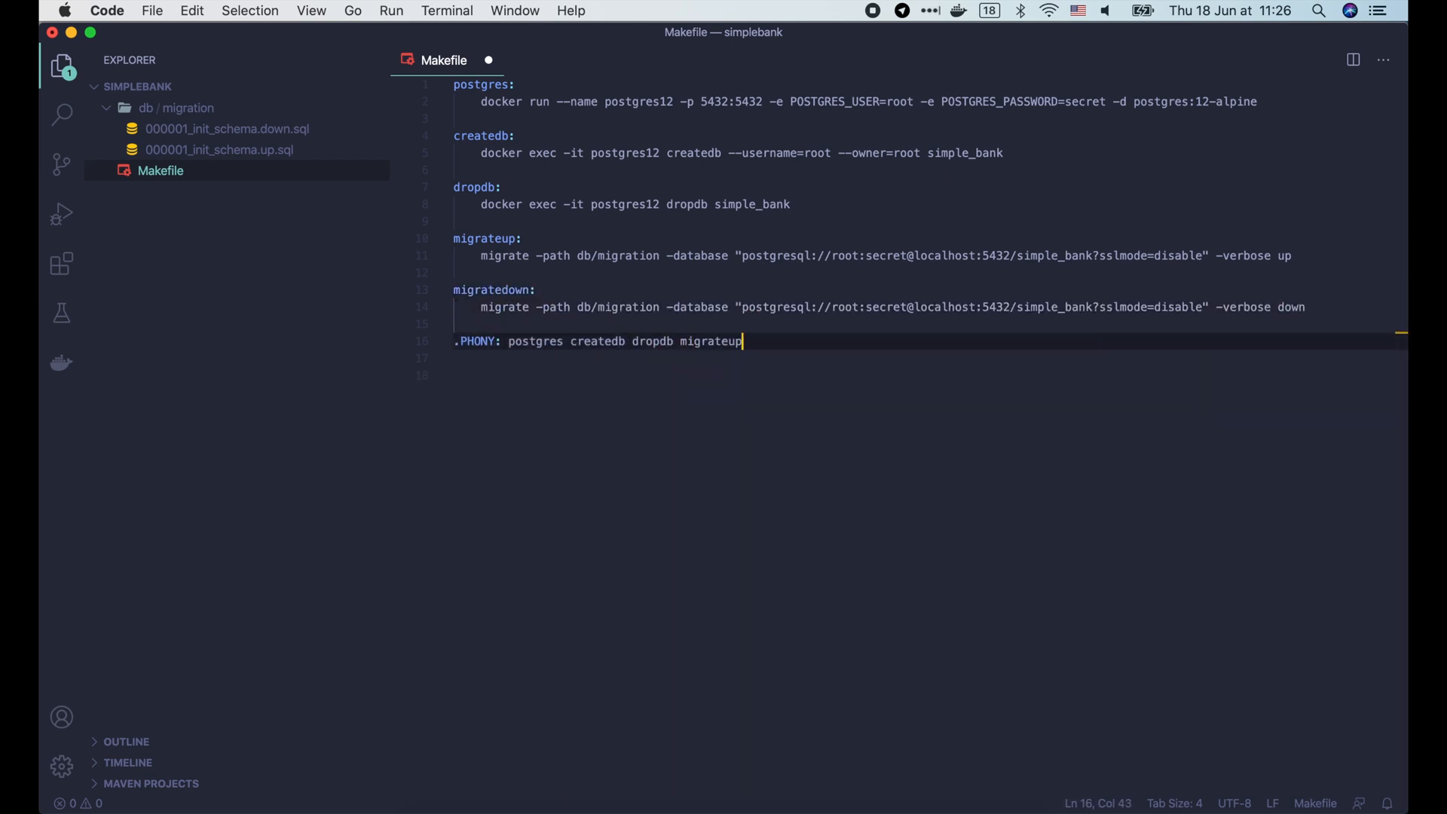
type("migratedown")
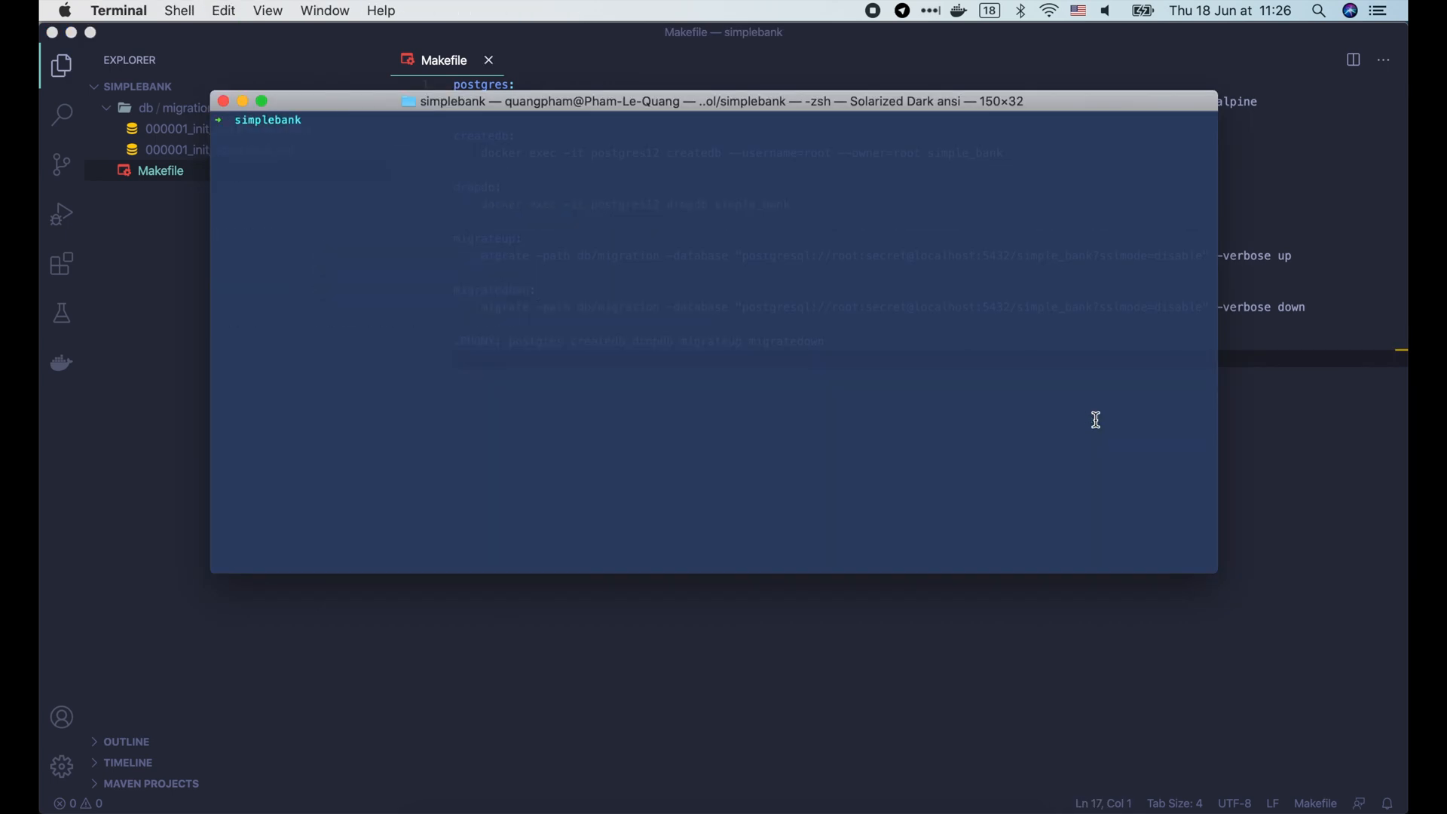
Run make migratedown and migrateup, reloading schema_migrations to confirm version 1, not dirty.
type("make migrate")
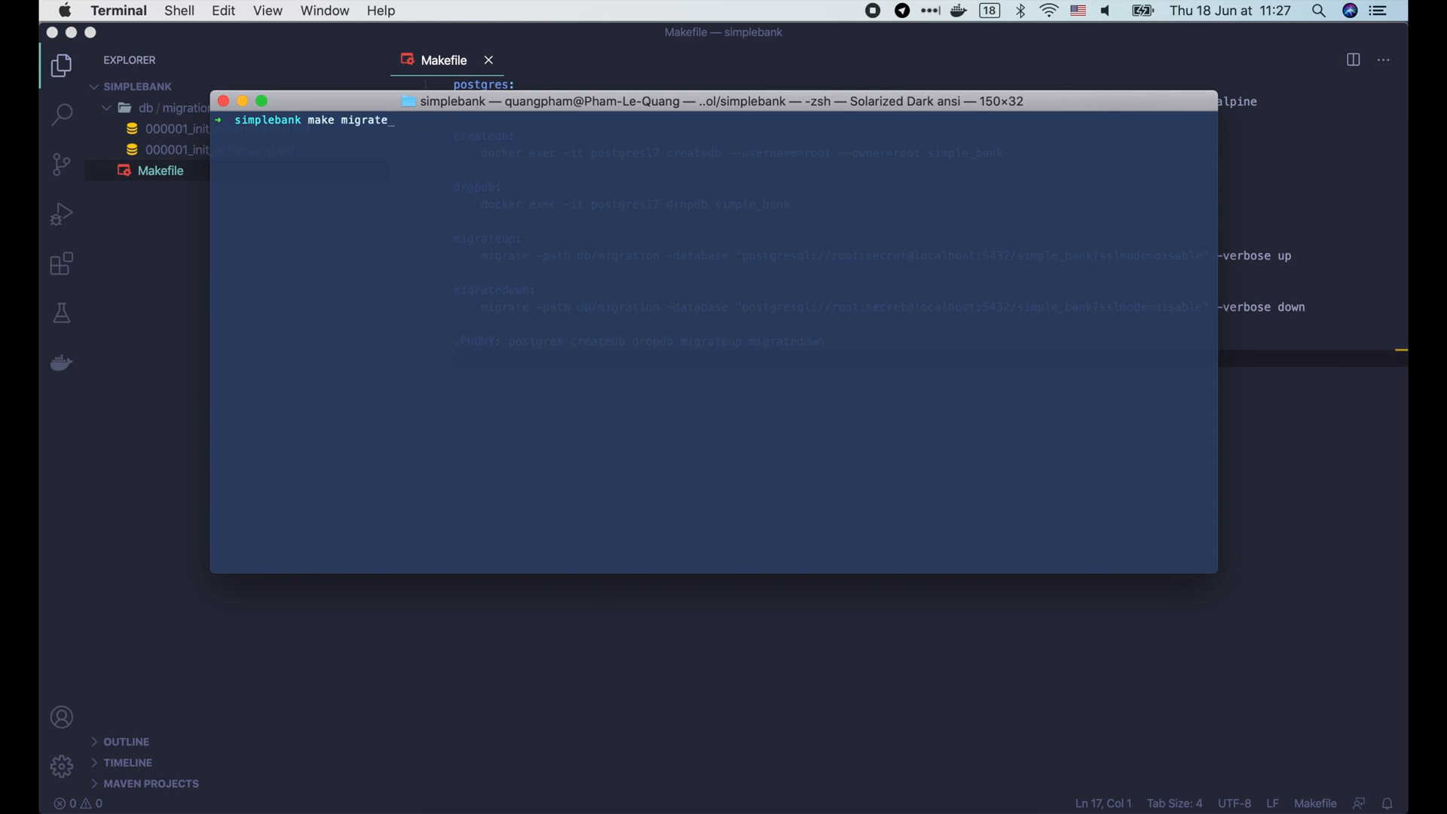
key("Return")
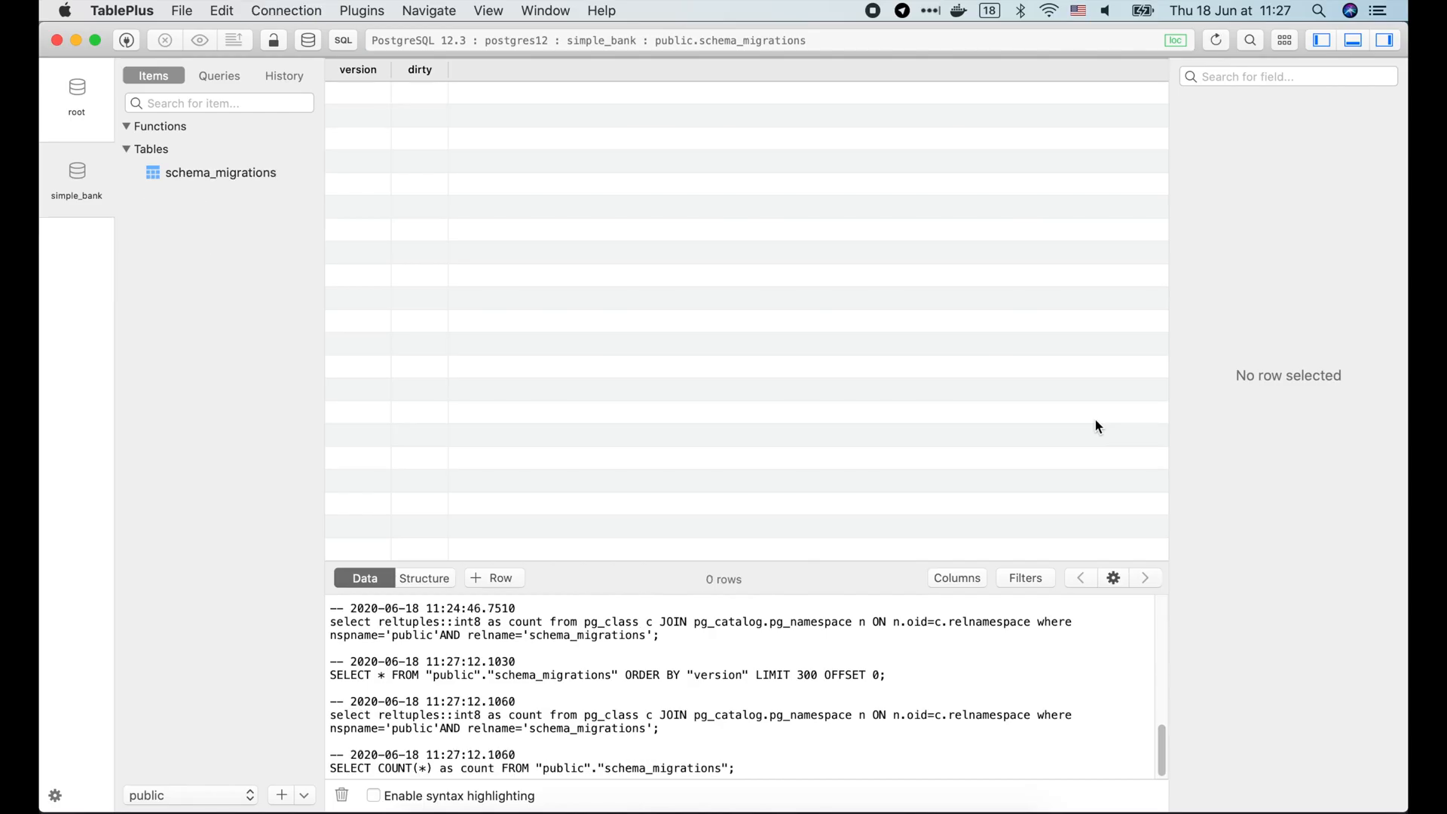
mouse_move(267, 180)
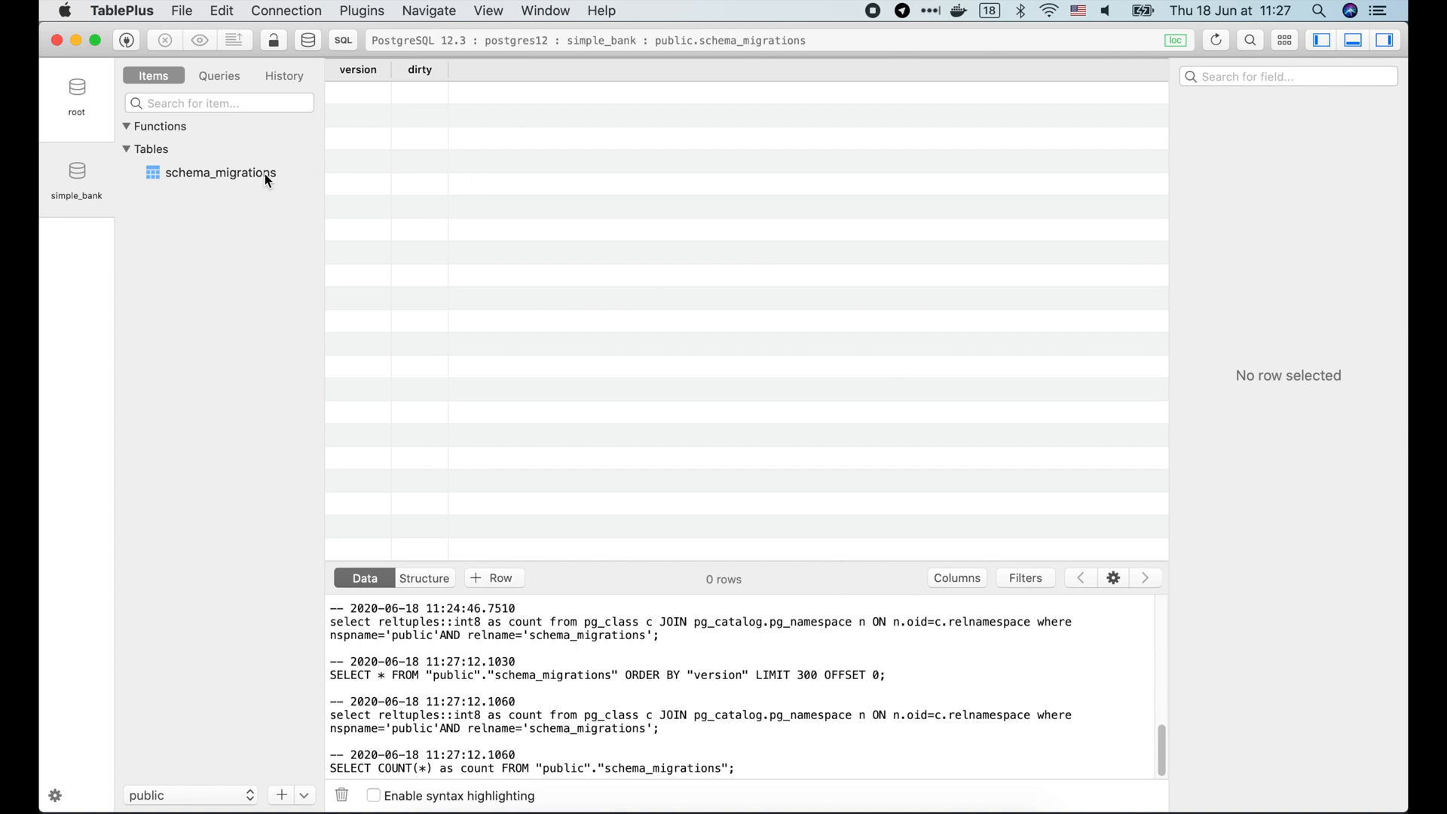
left_click(221, 172)
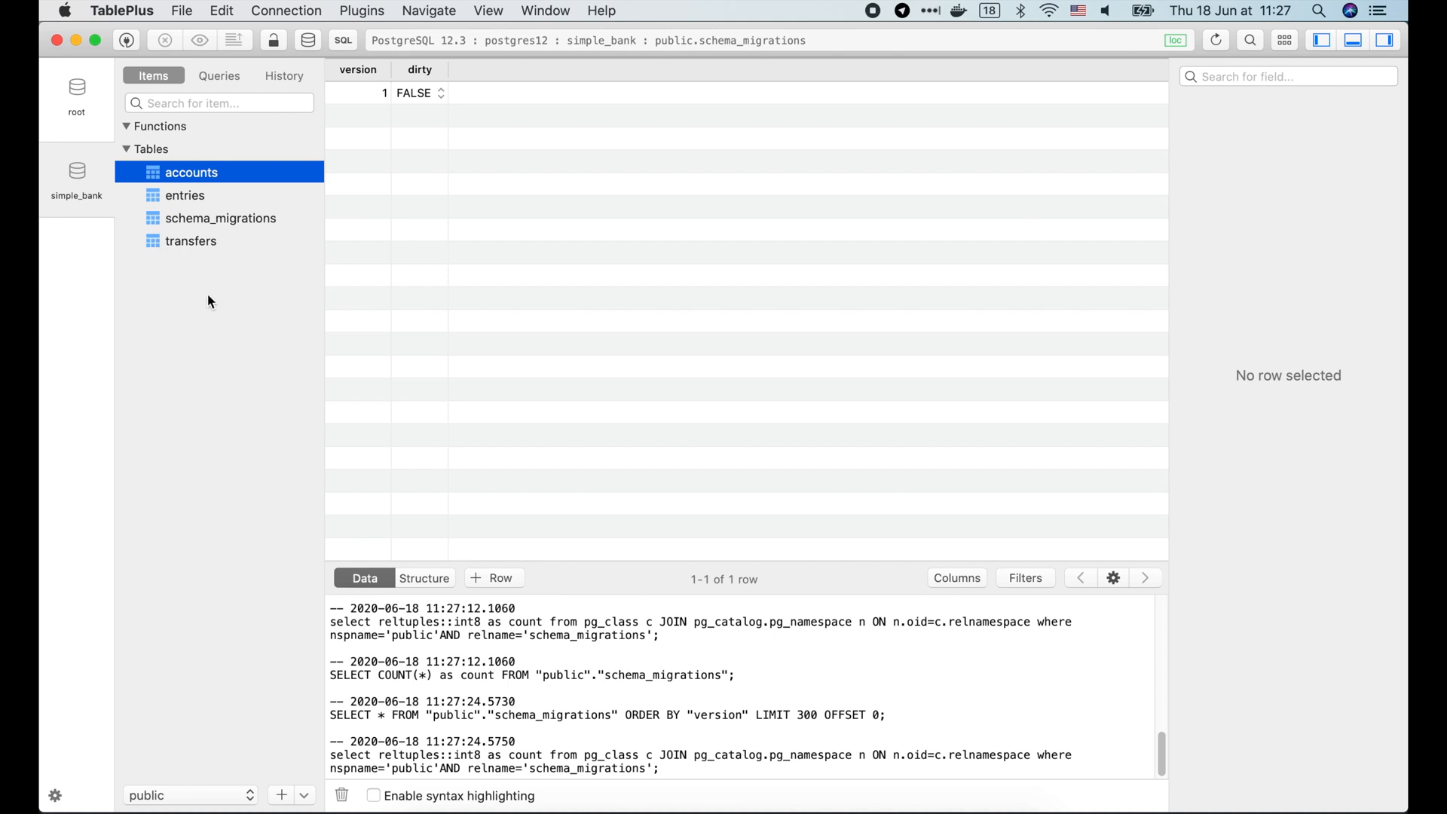
mouse_move(183, 209)
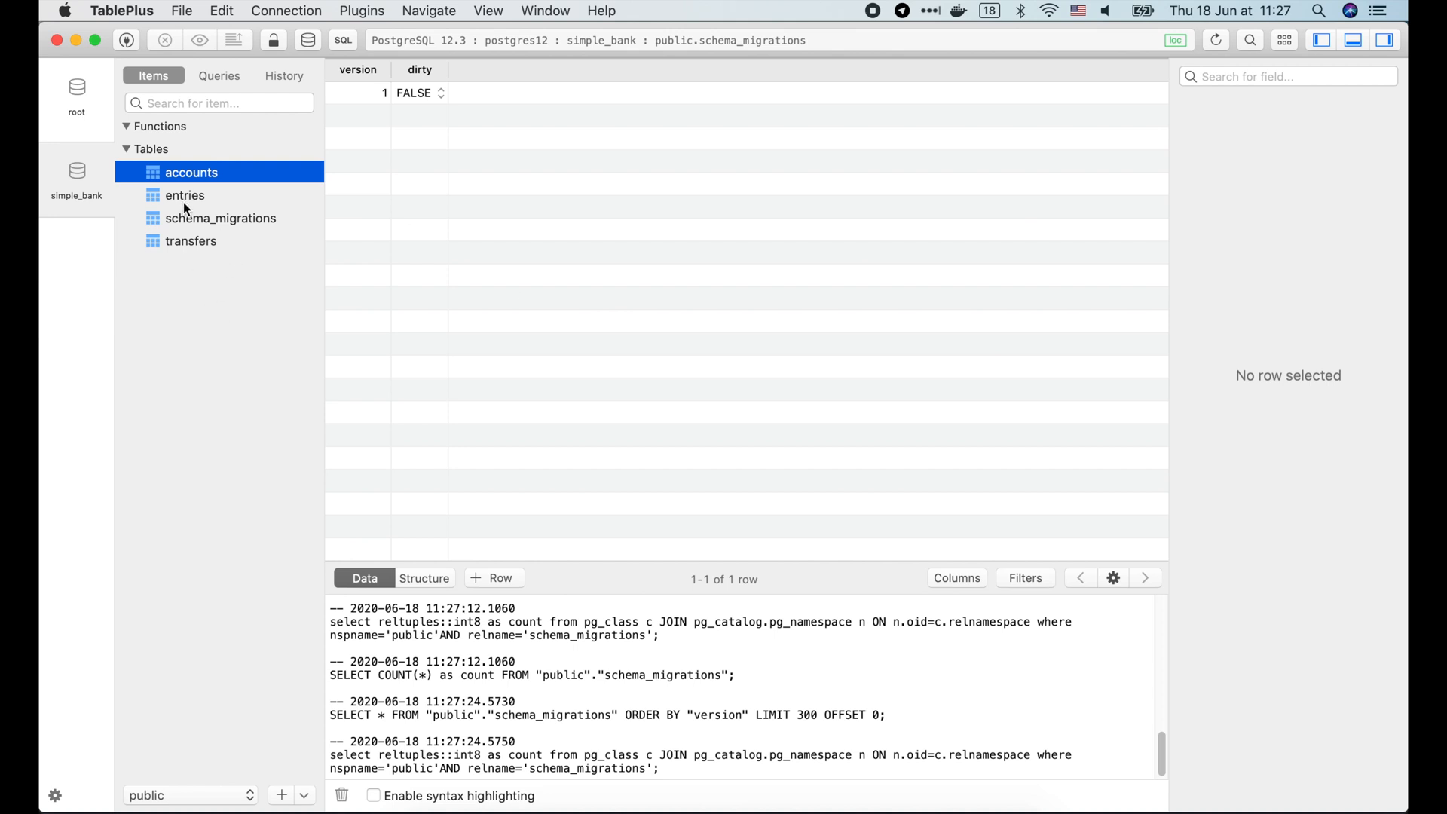